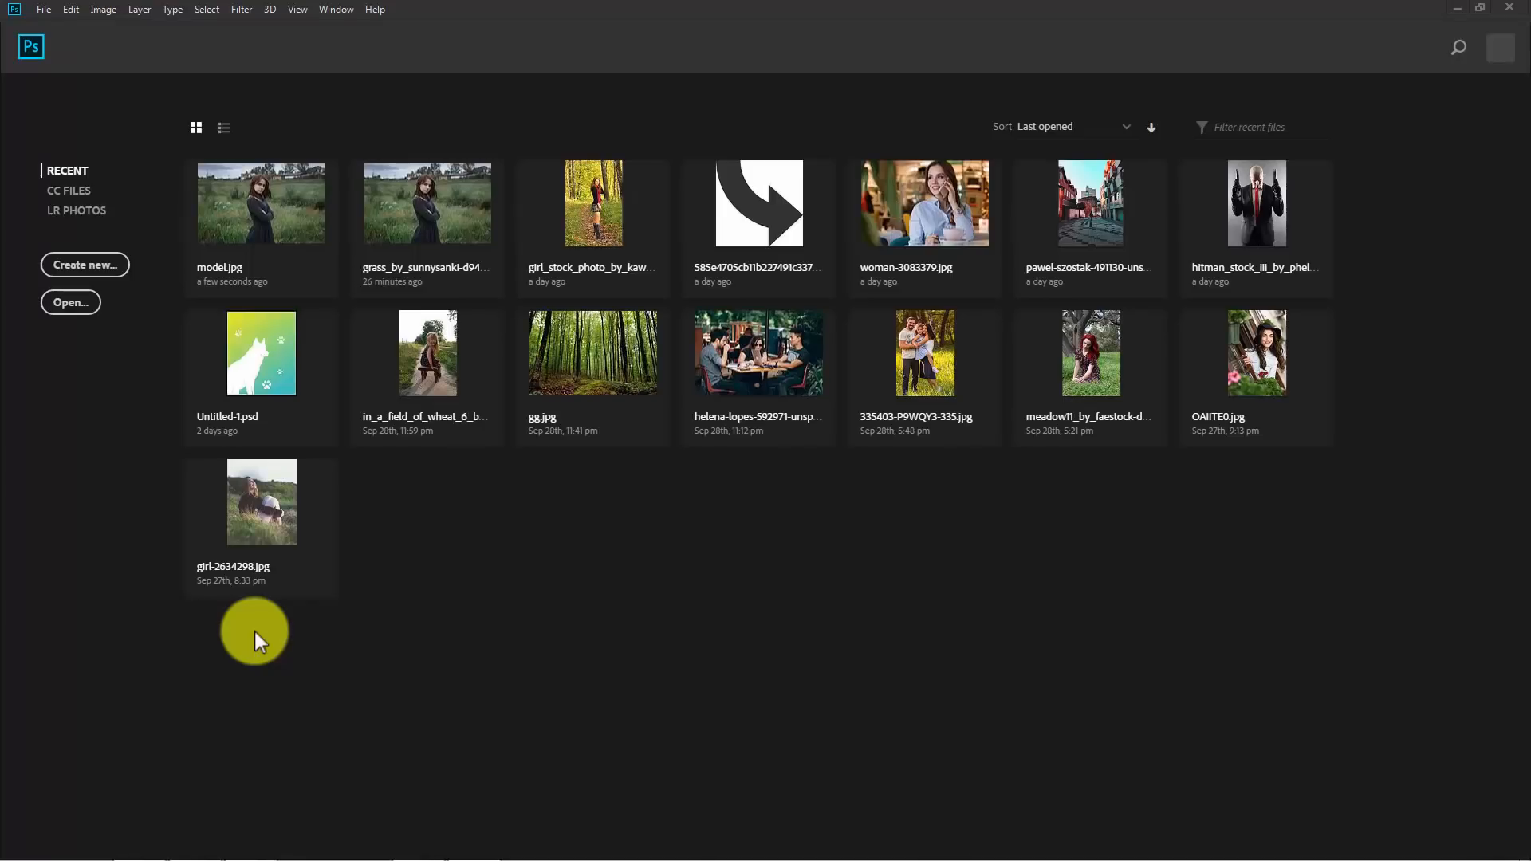
mouse_move(70, 9)
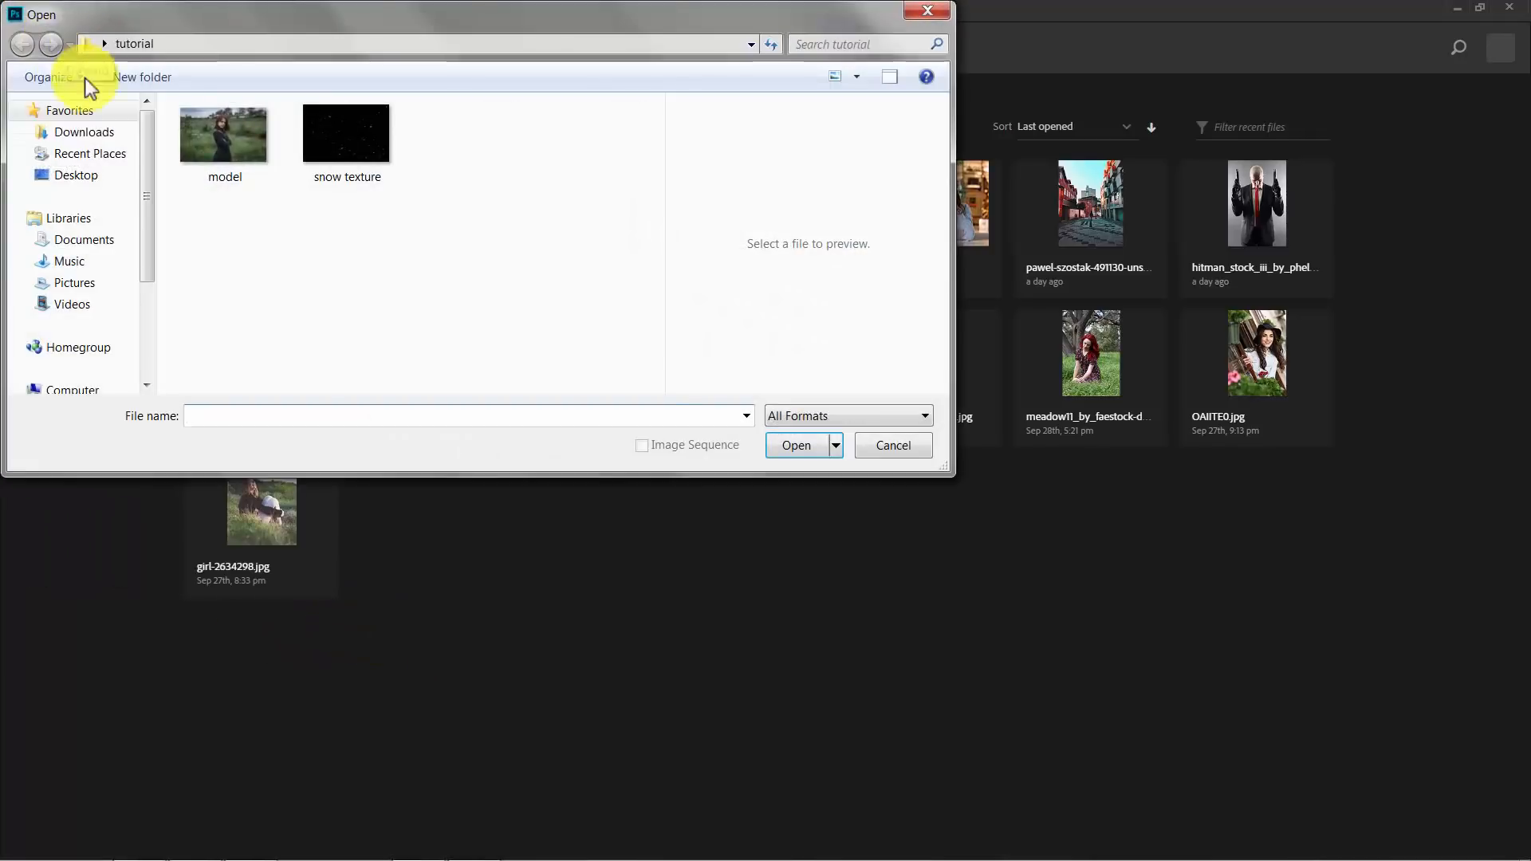
Step: Open the 'model' photo of the woman in the grassy field from the tutorial folder
left_click(224, 136)
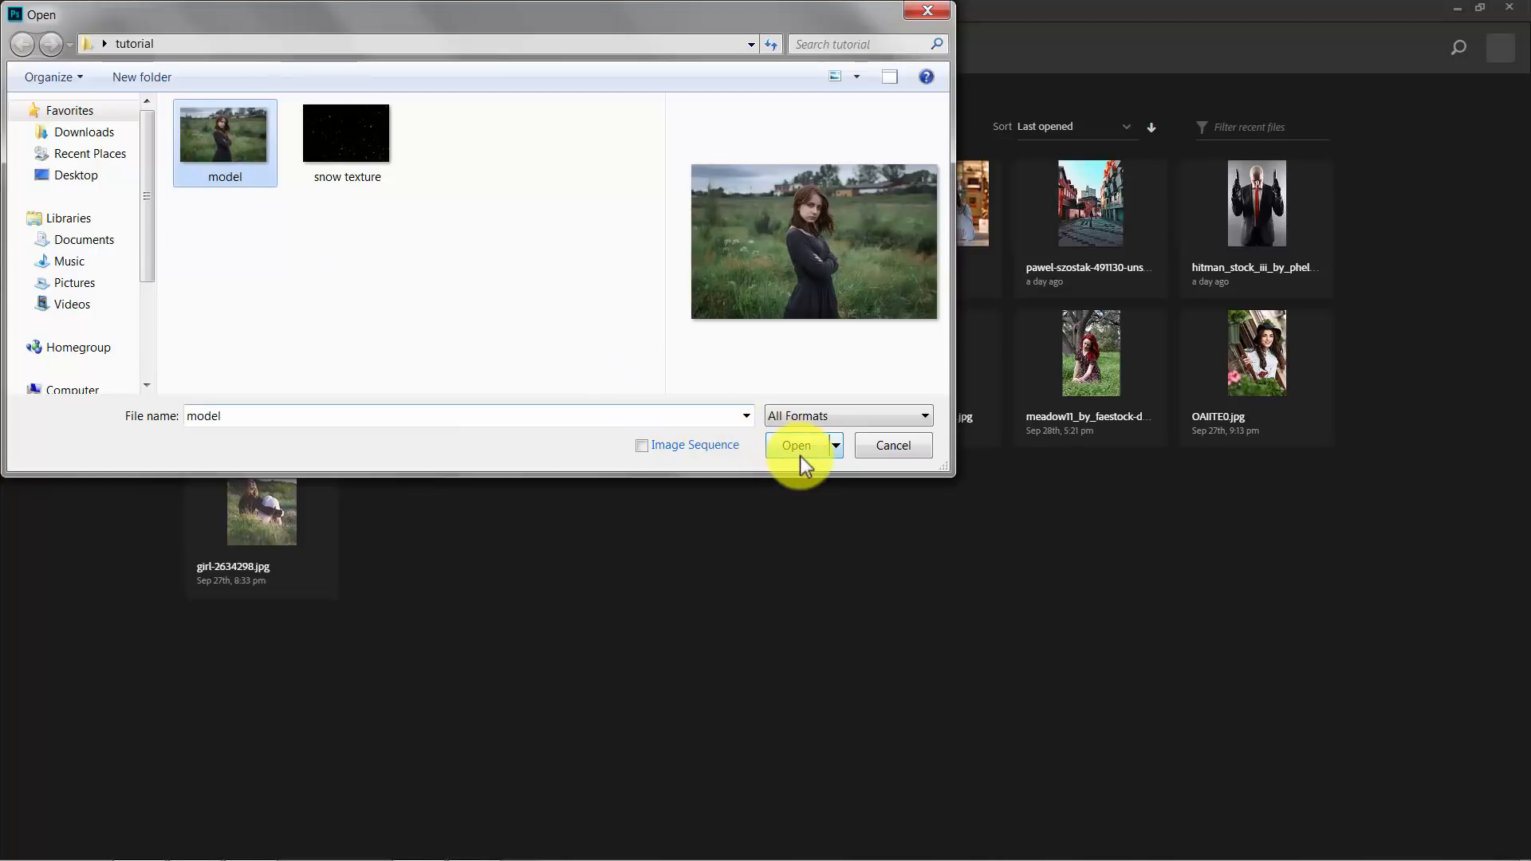
left_click(796, 446)
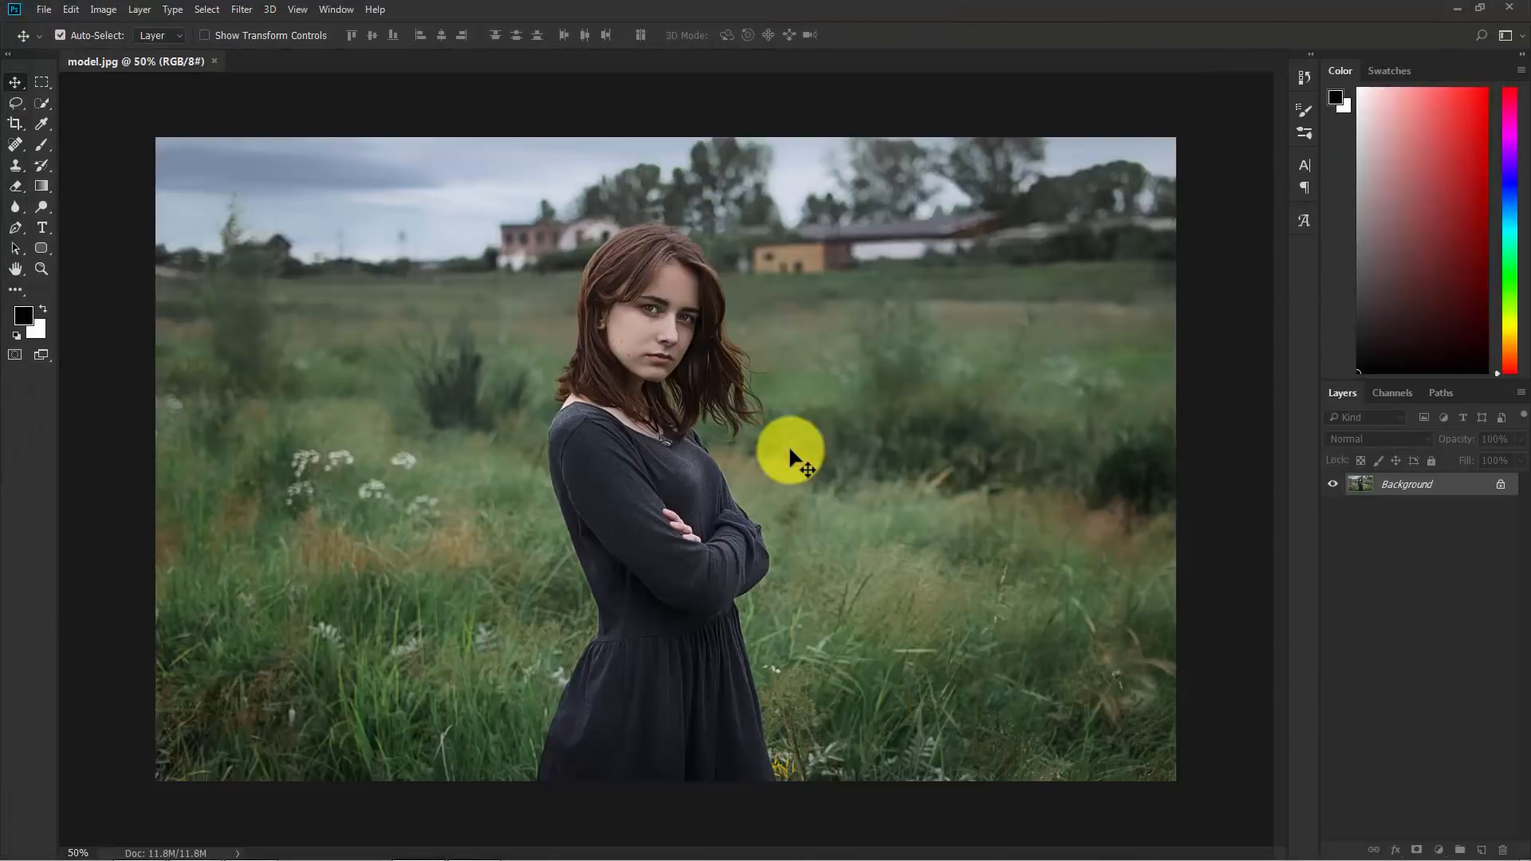
mouse_move(175, 454)
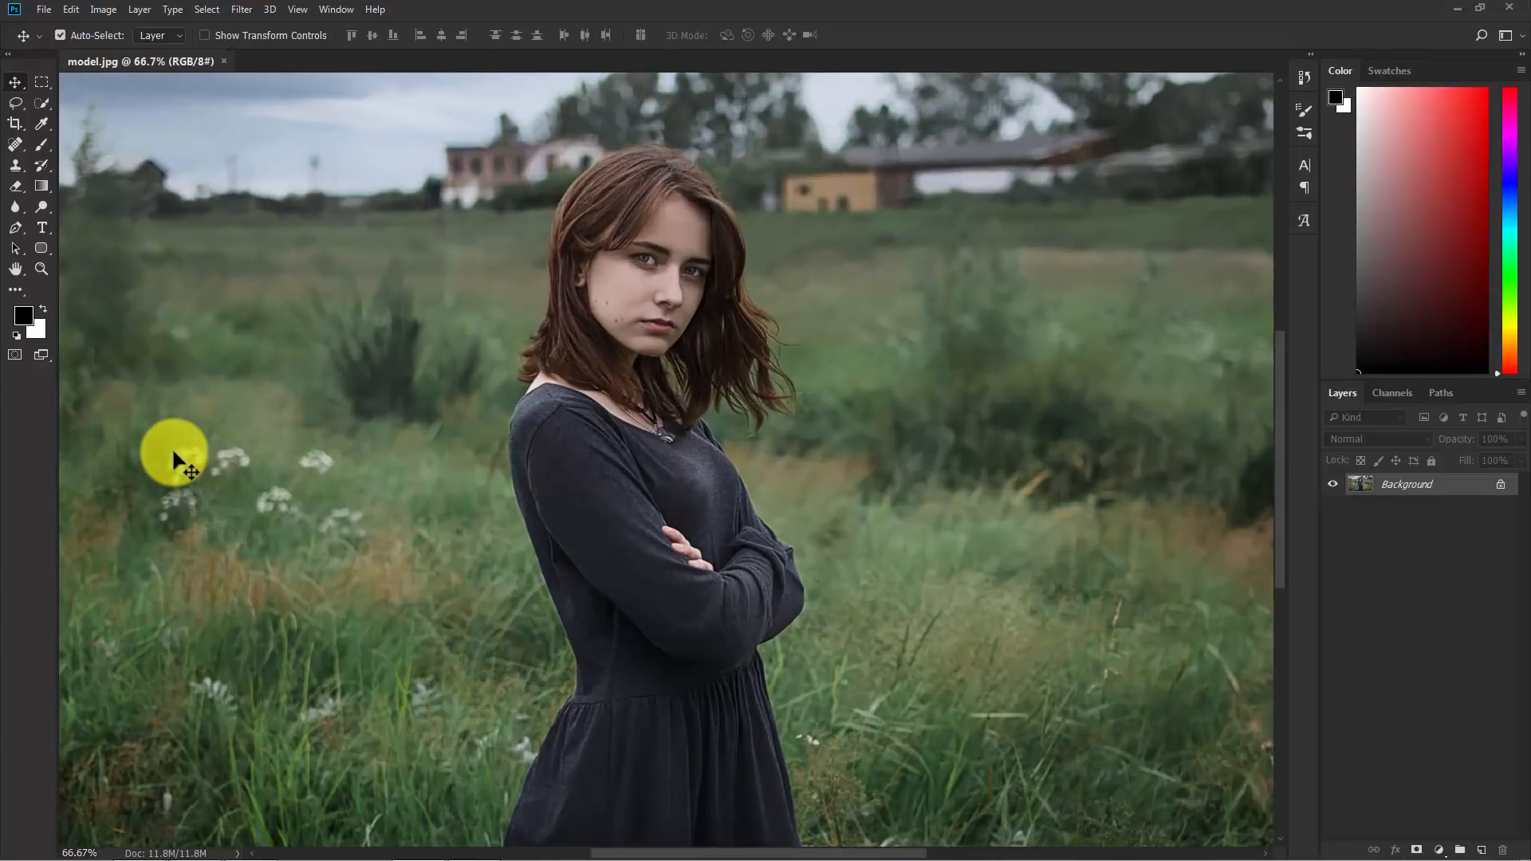
Step: Duplicate the Background photo into Layer 1 with Ctrl+J and hide the original Background layer
left_click_drag(174, 459, 374, 381)
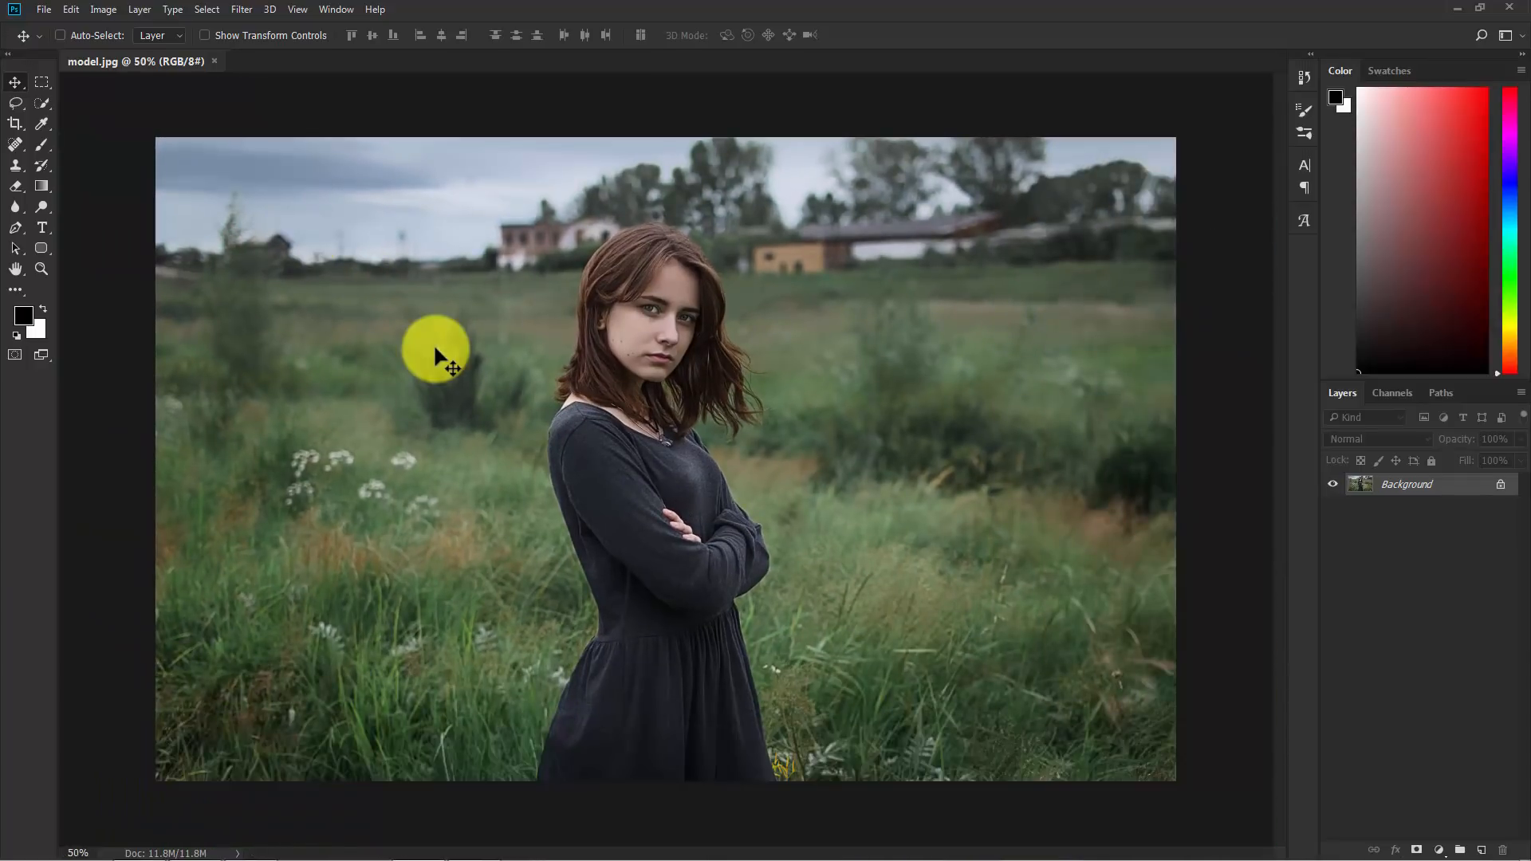
left_click(61, 35)
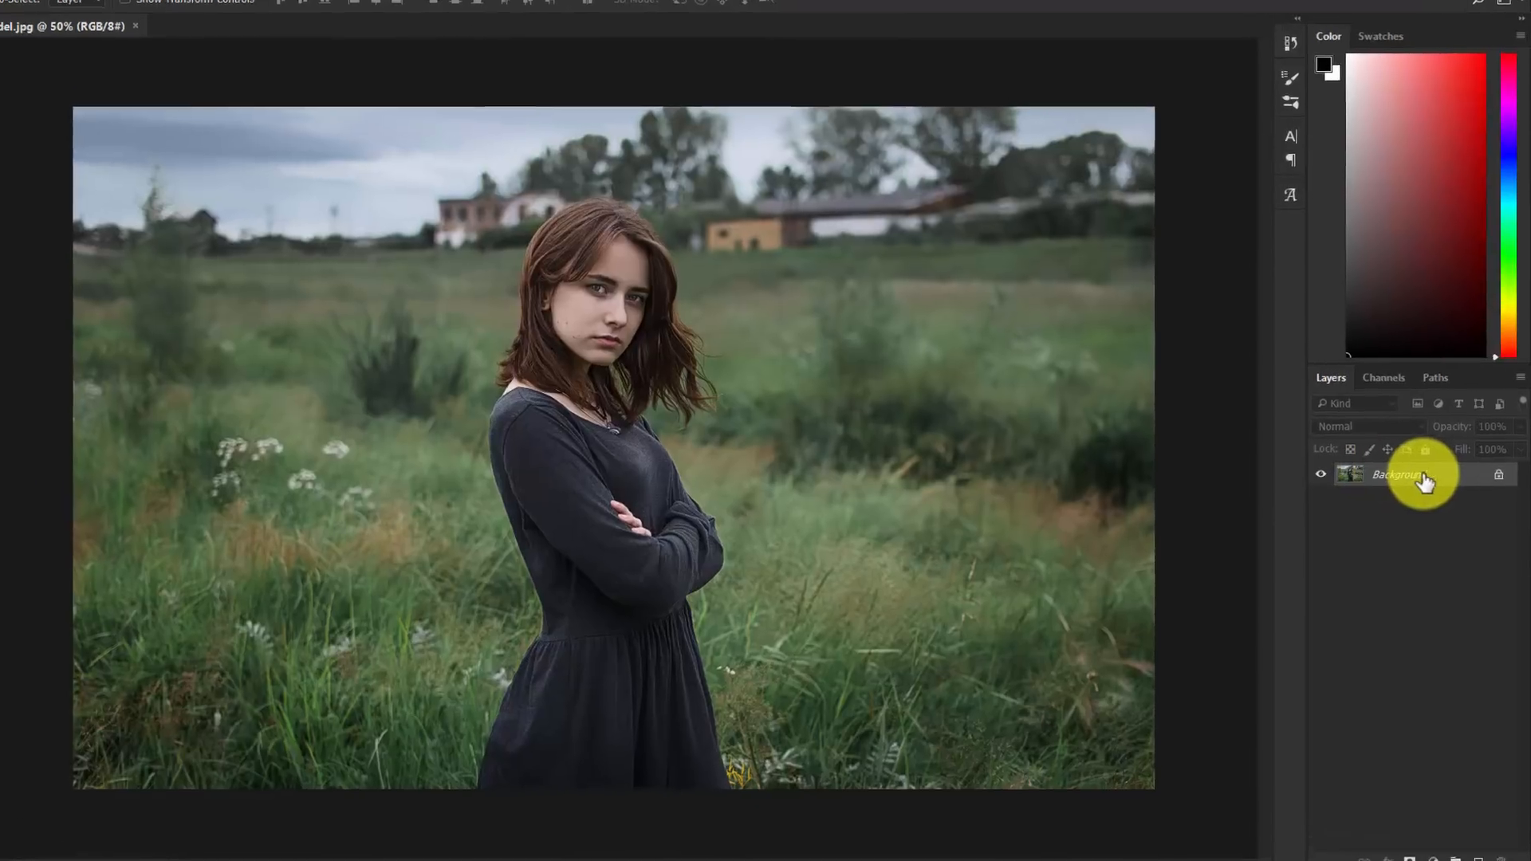
key("ctrl+j")
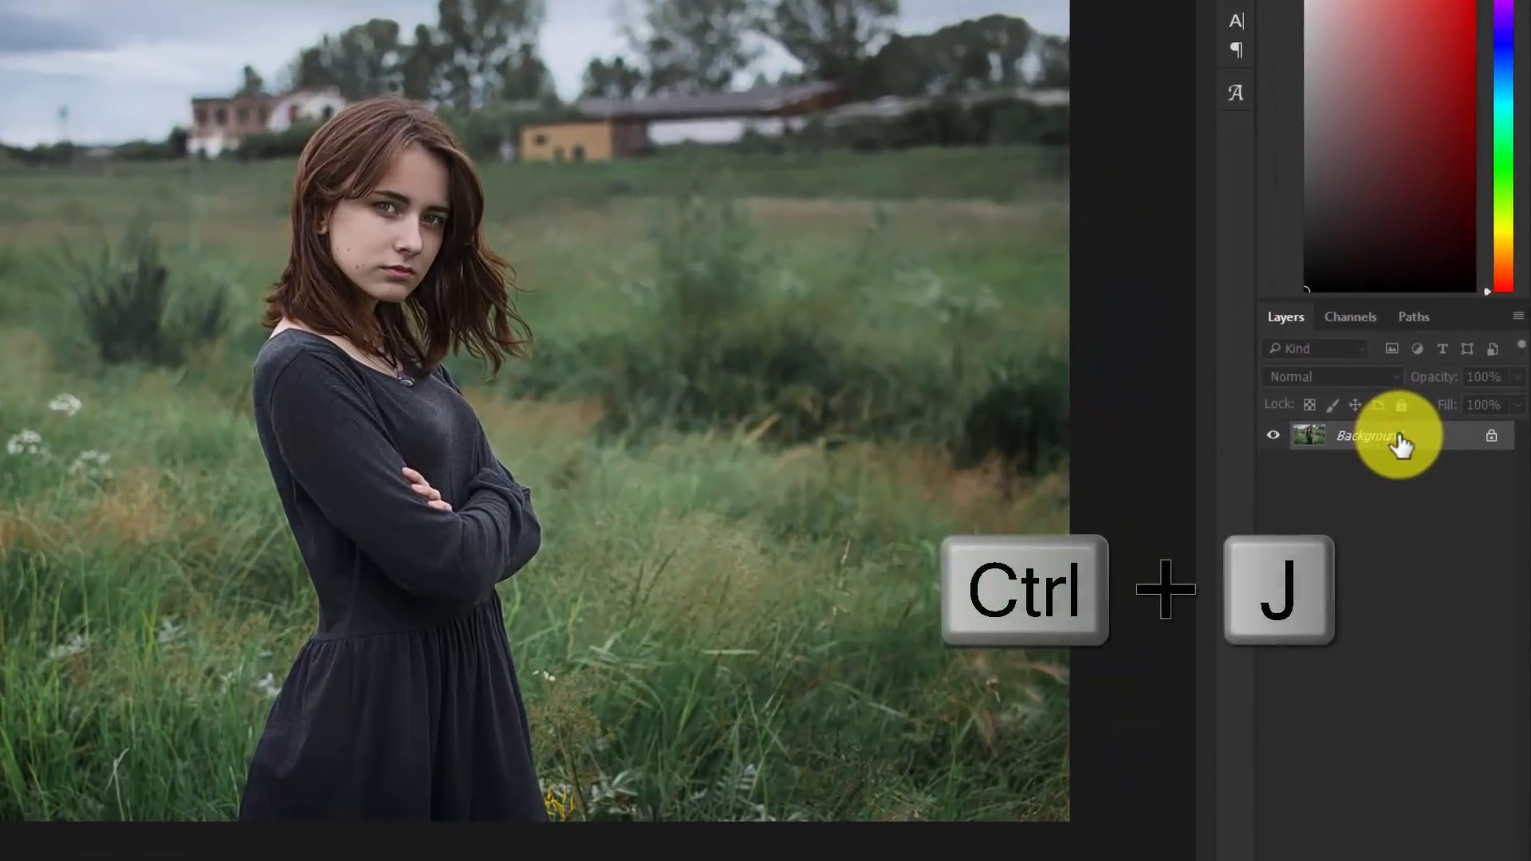
key("Ctrl+J")
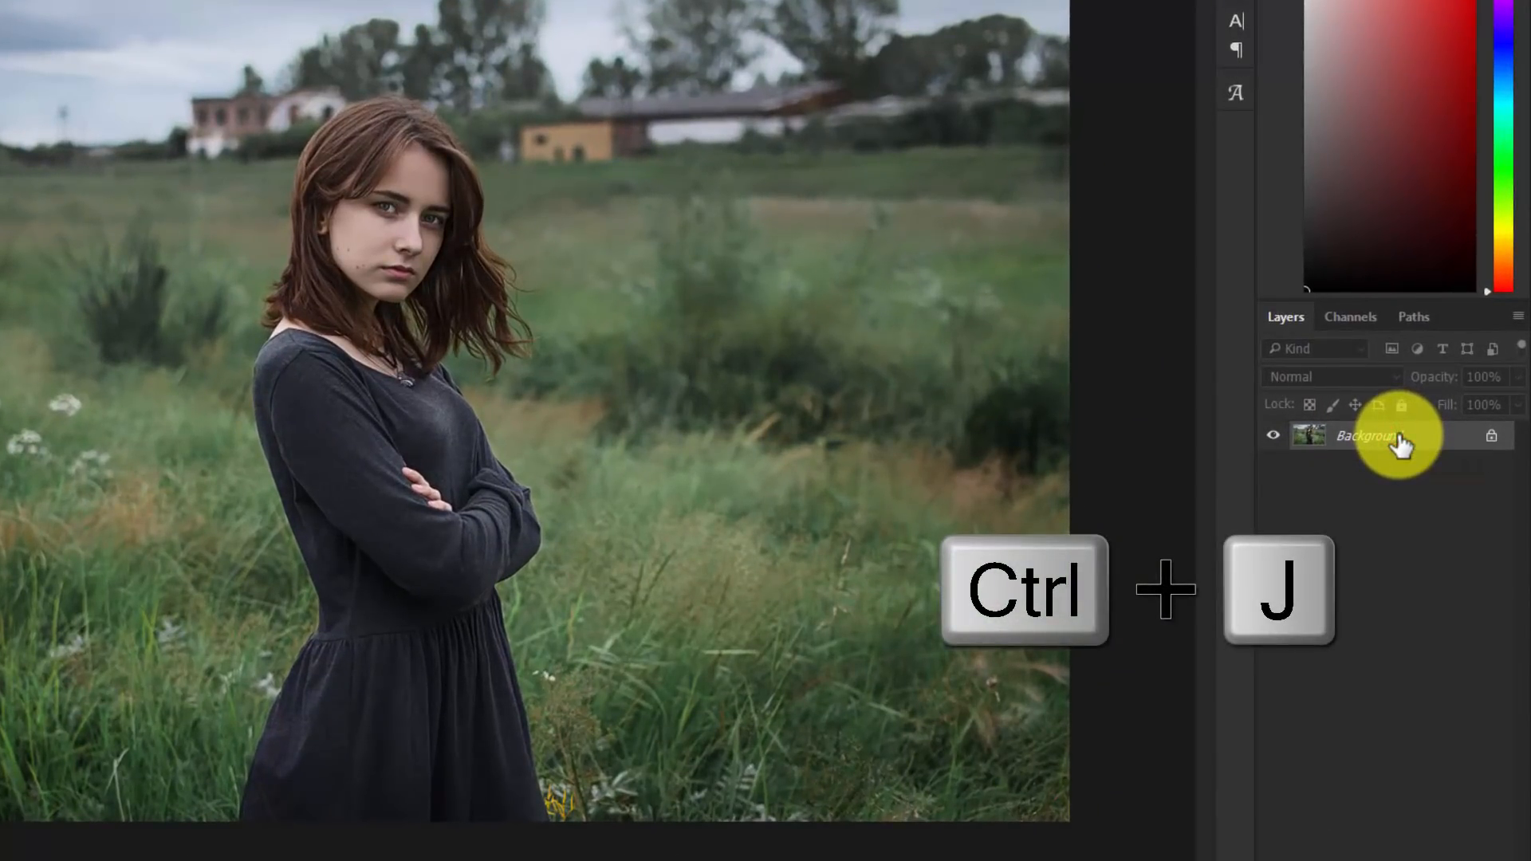
key("ctrl+j")
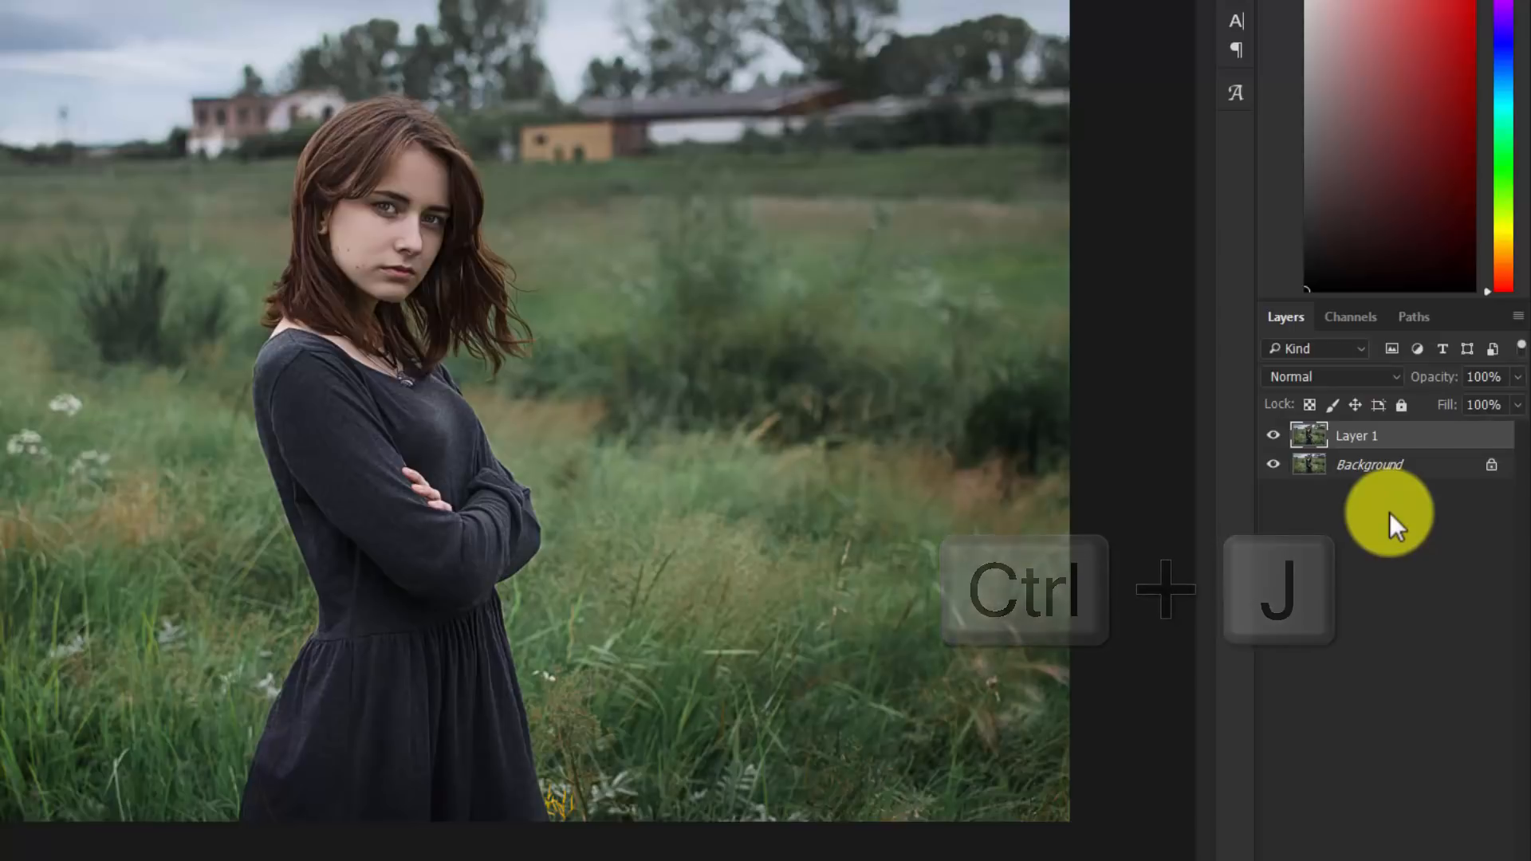
key("ctrl+j")
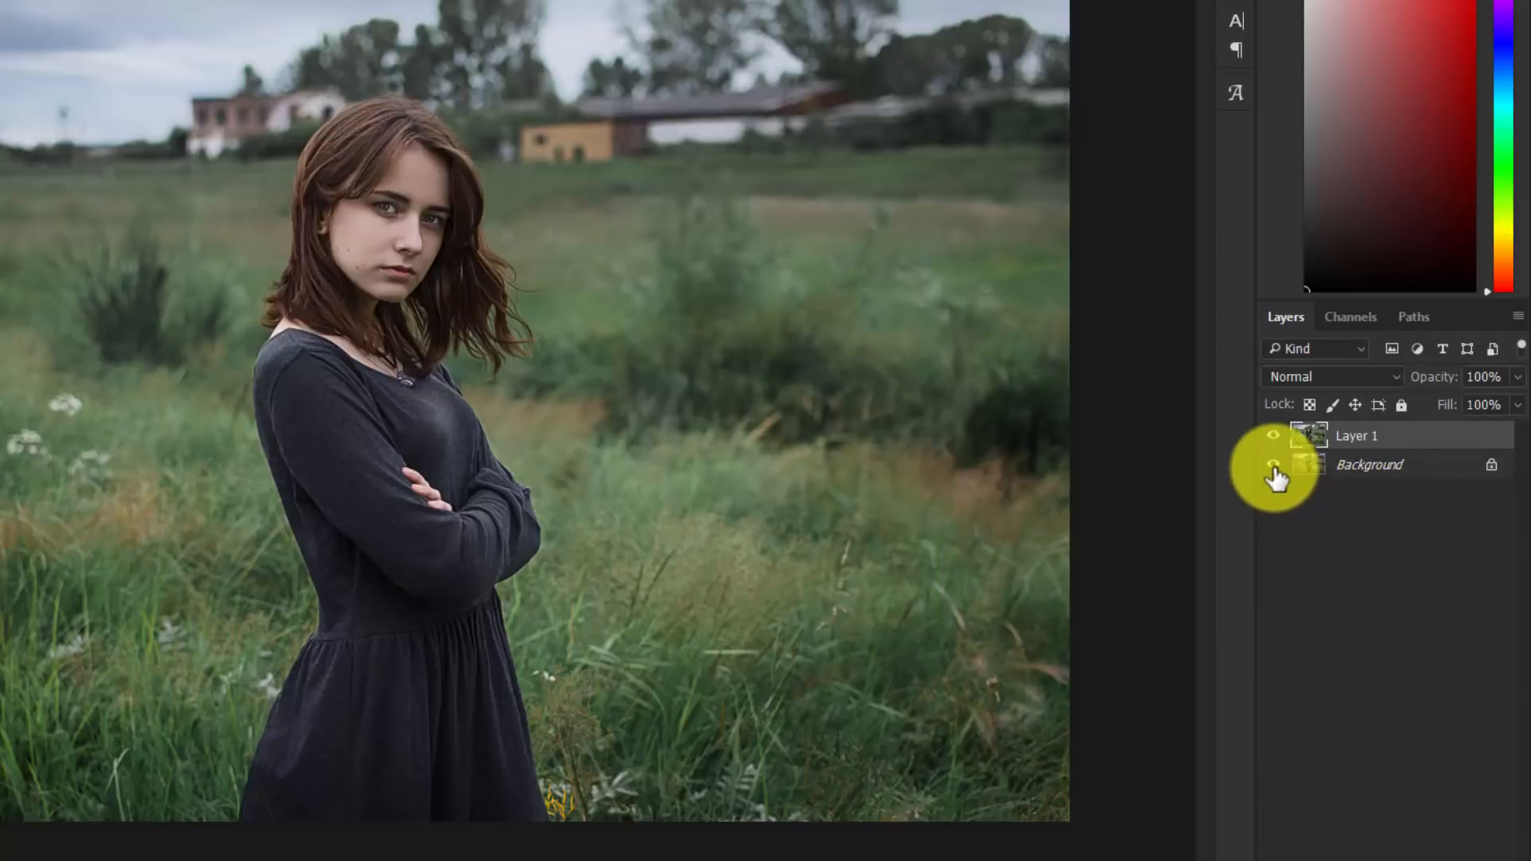
left_click(1369, 465)
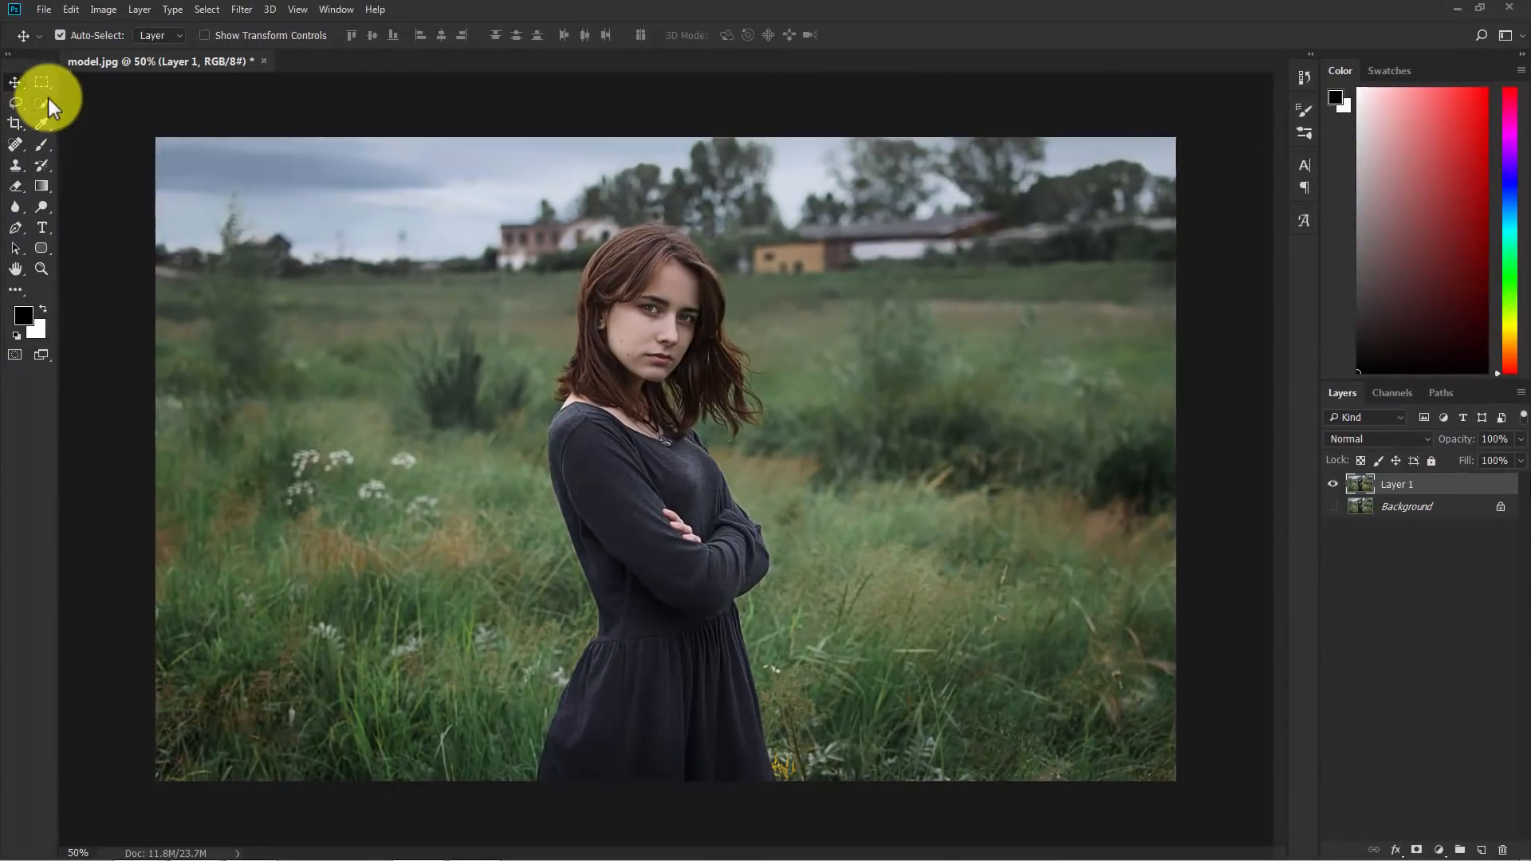
Step: Enter the Select and Mask workspace from the Quick Selection tool on Layer 1
left_click(41, 103)
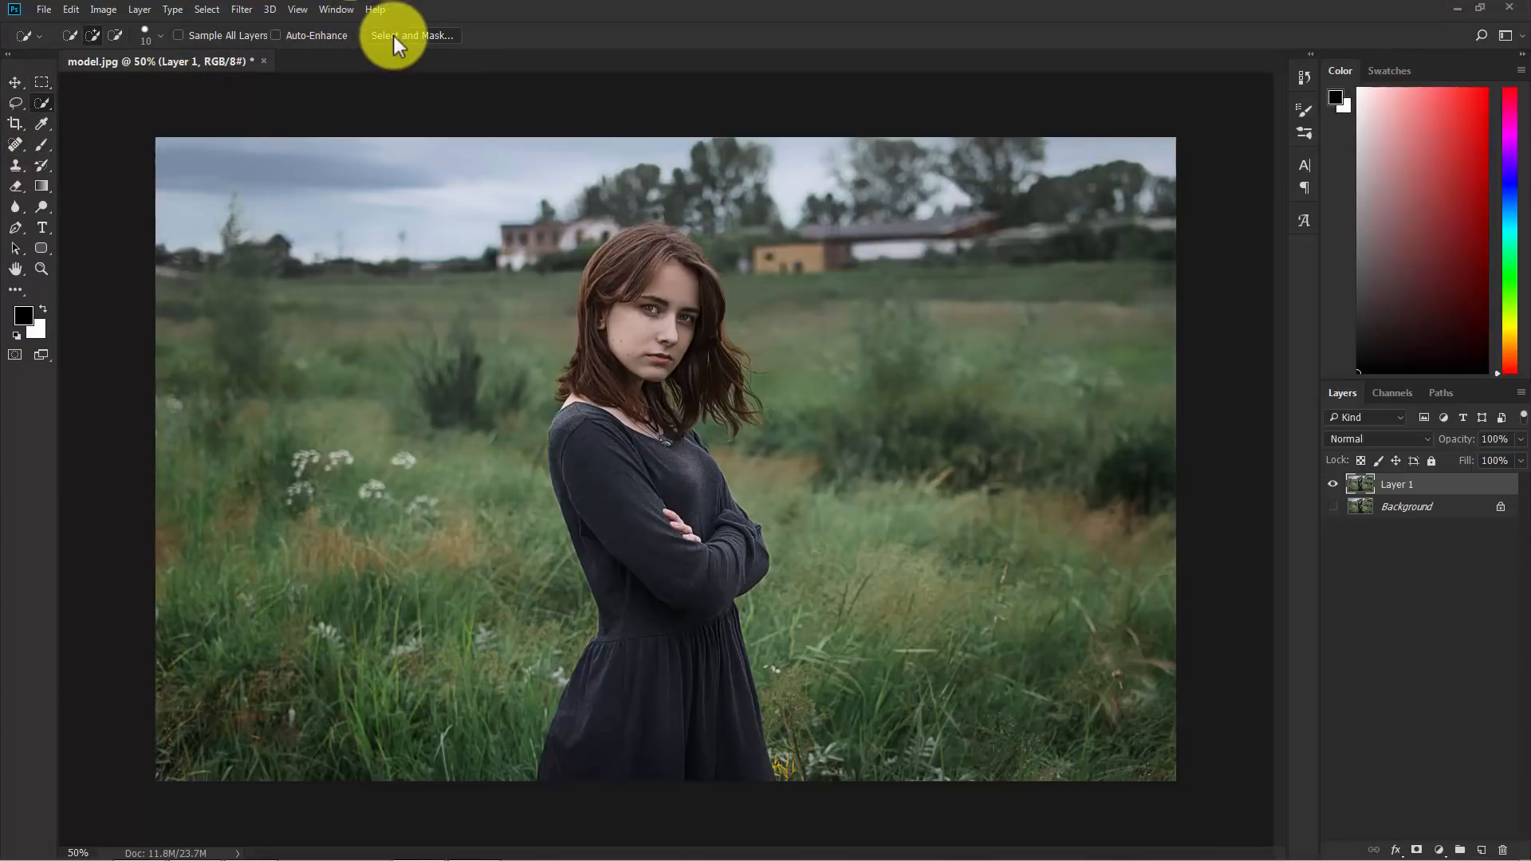
mouse_move(411, 35)
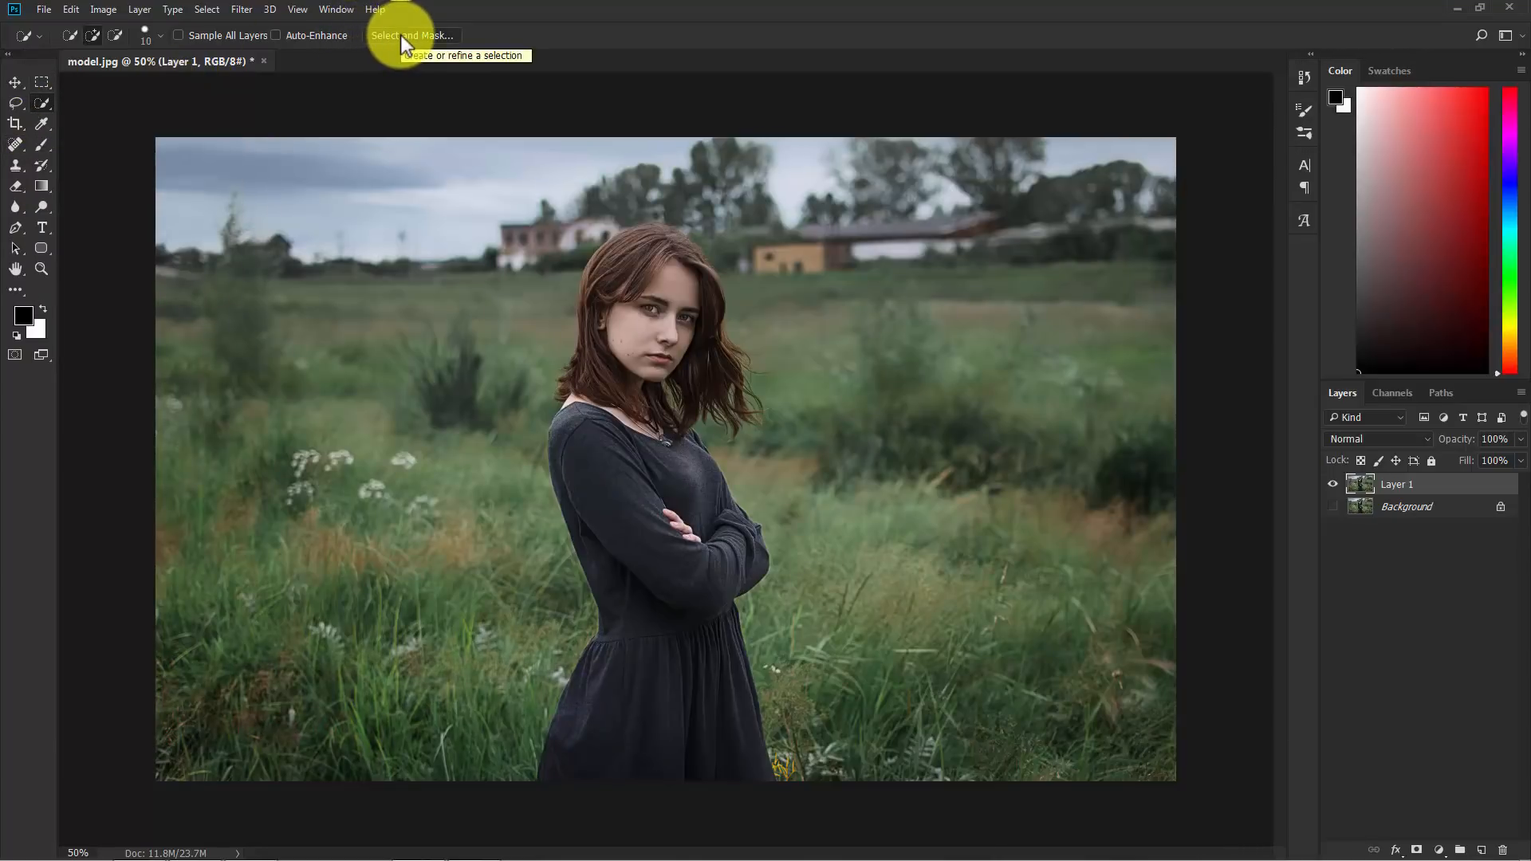
left_click(412, 35)
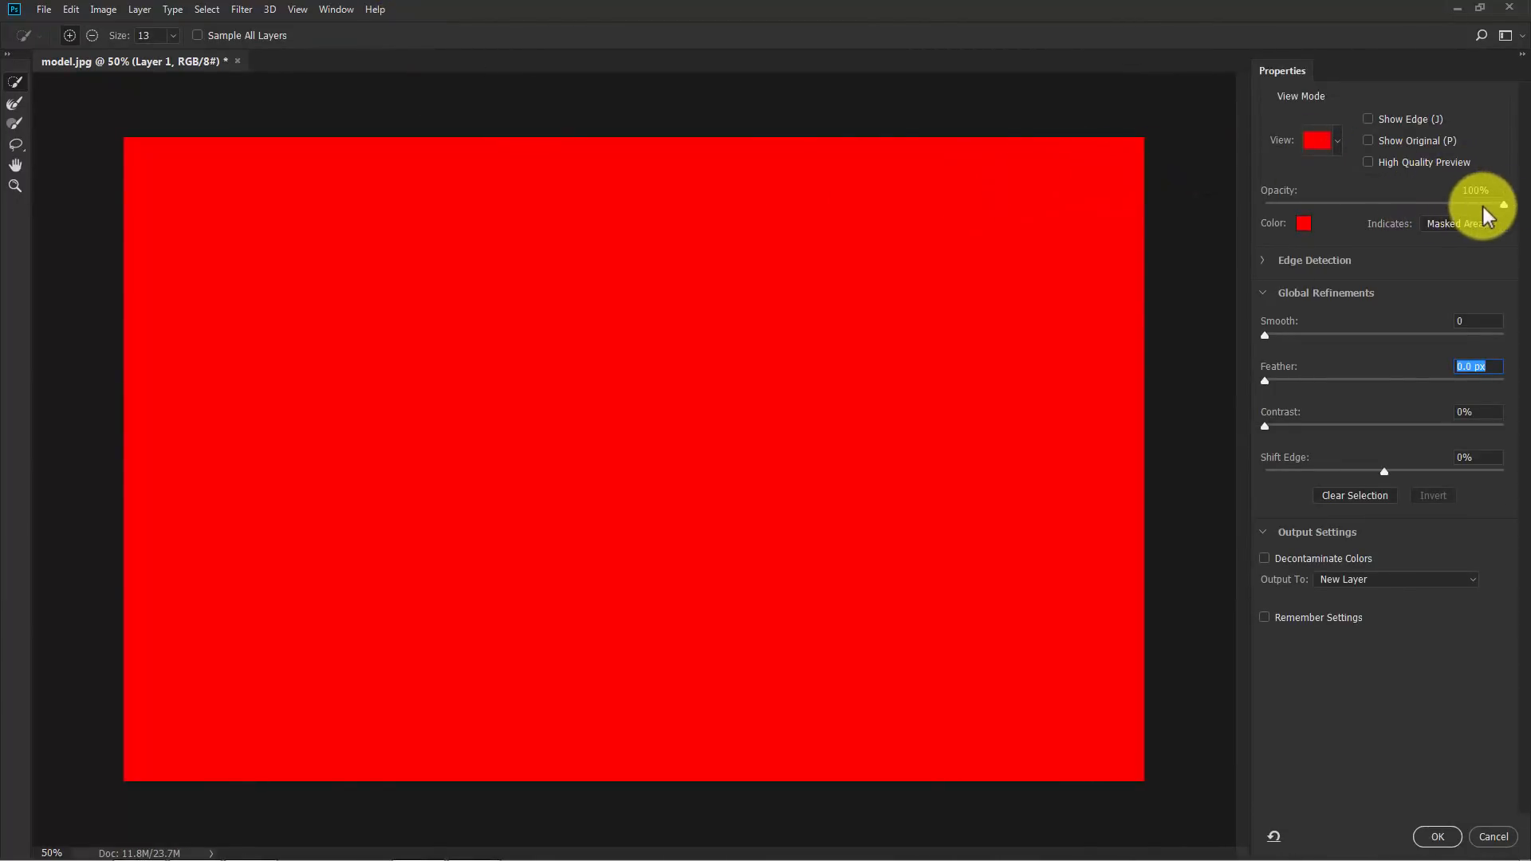
Step: Lower the red mask overlay opacity to 50% so the photo shows through
left_click_drag(1504, 205, 1392, 205)
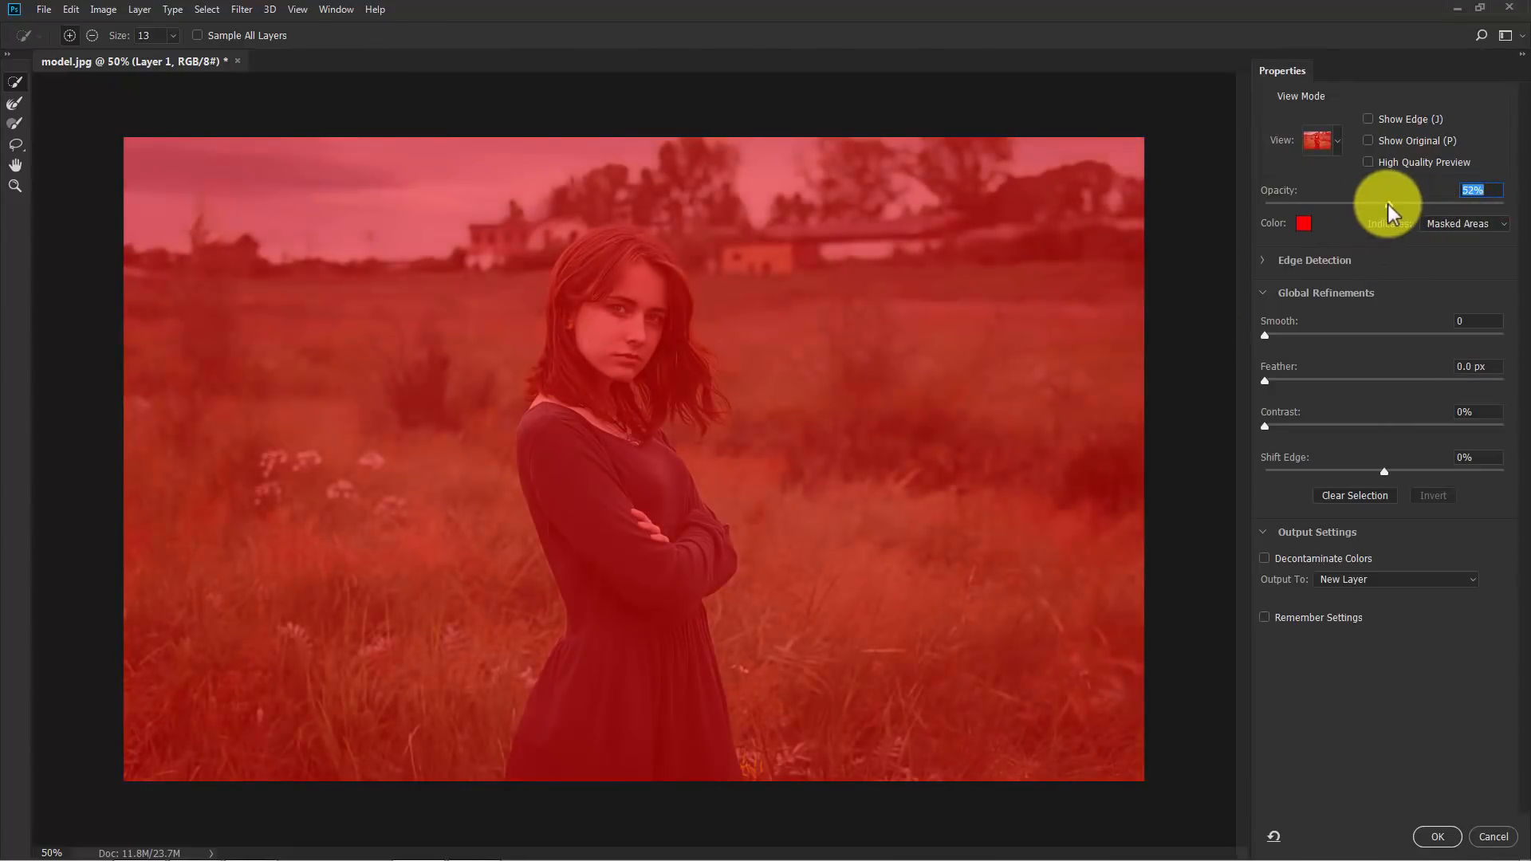
left_click_drag(1406, 202, 1377, 202)
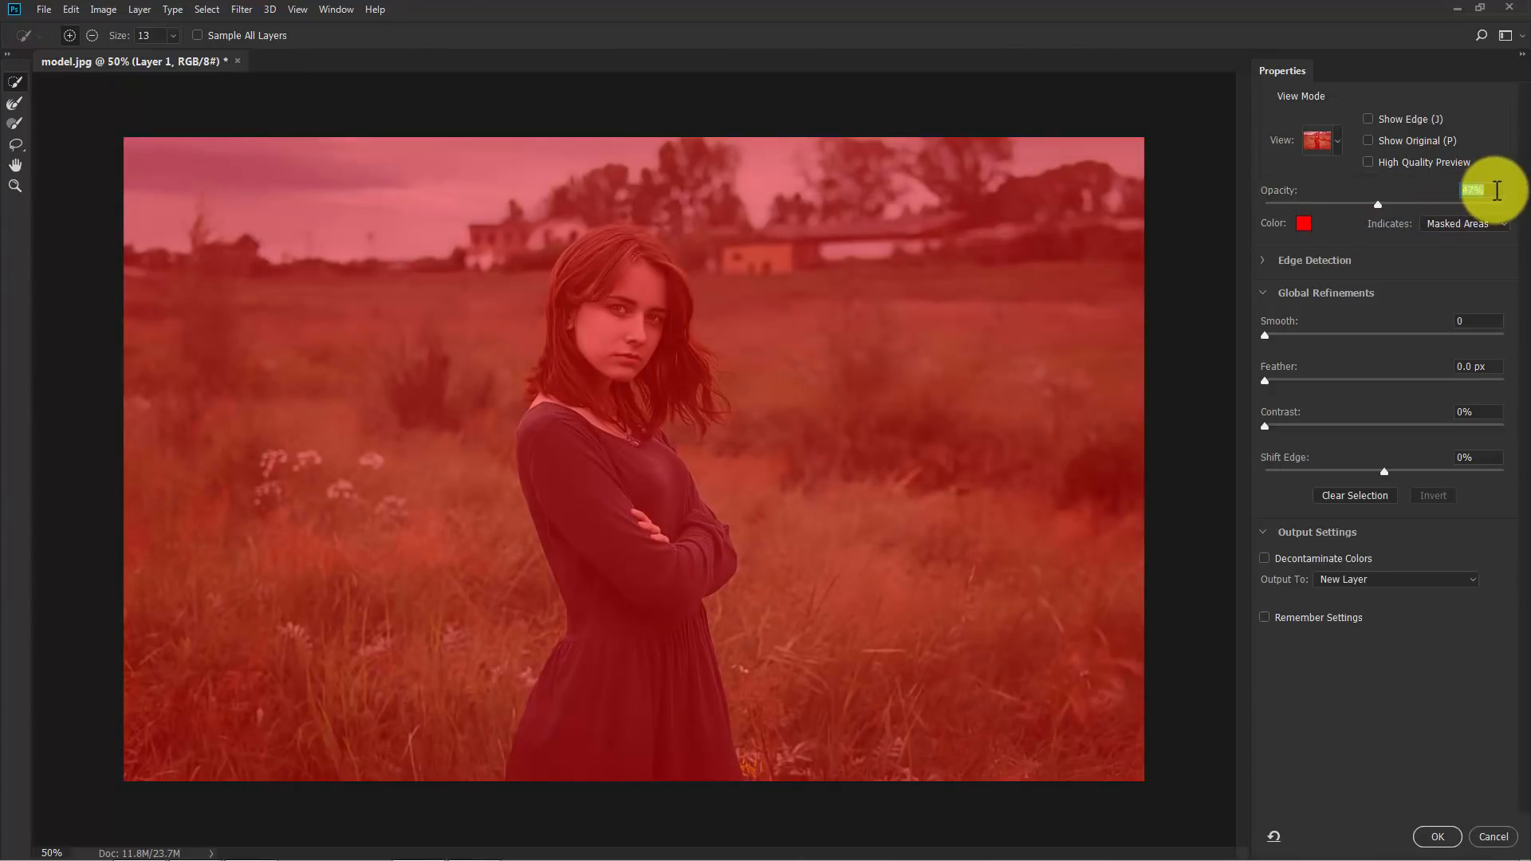
type("50")
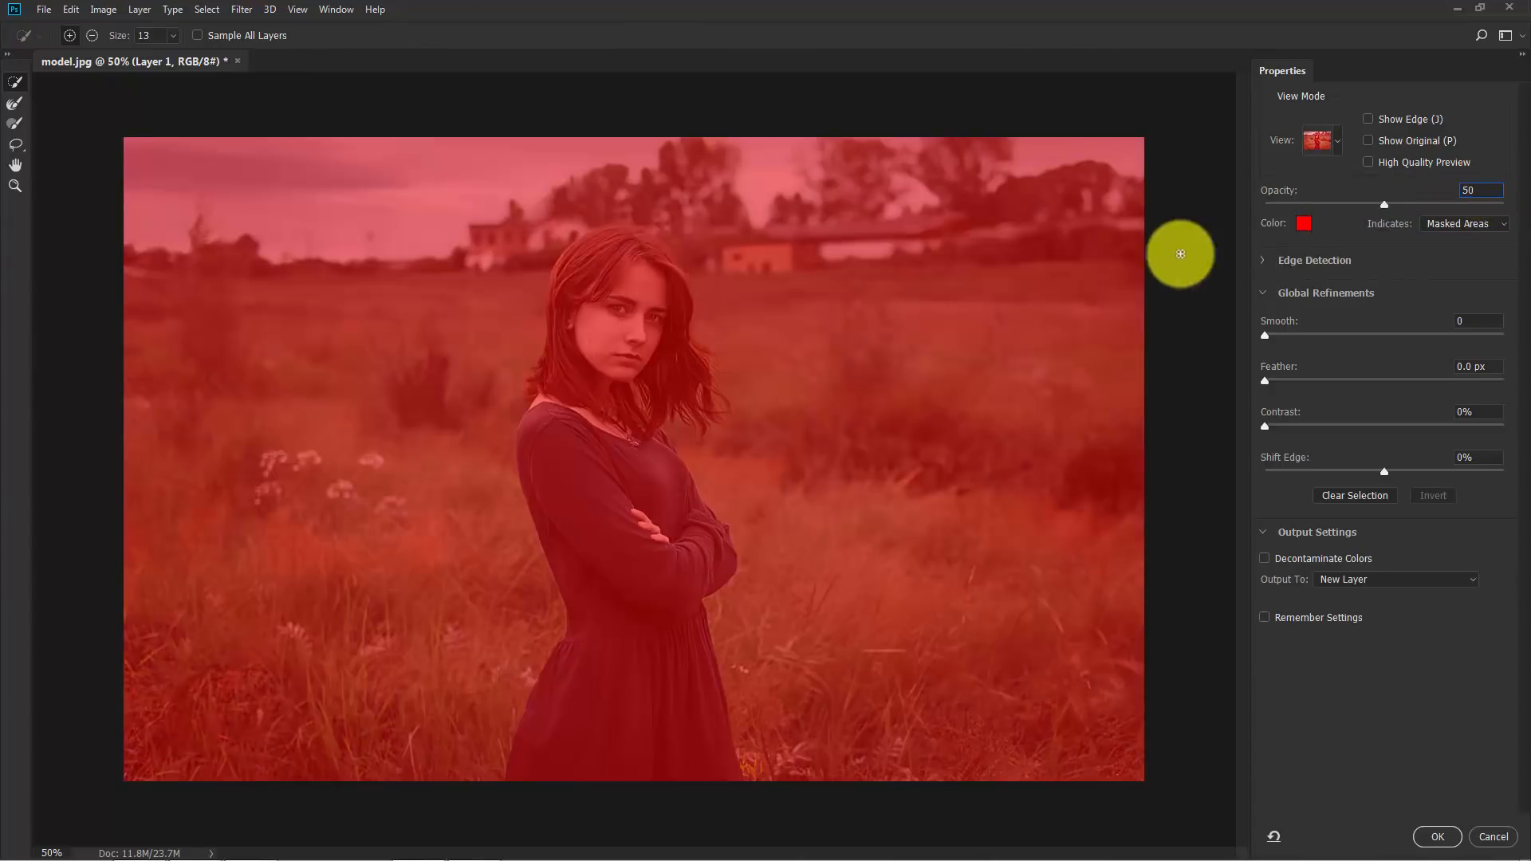
mouse_move(17, 87)
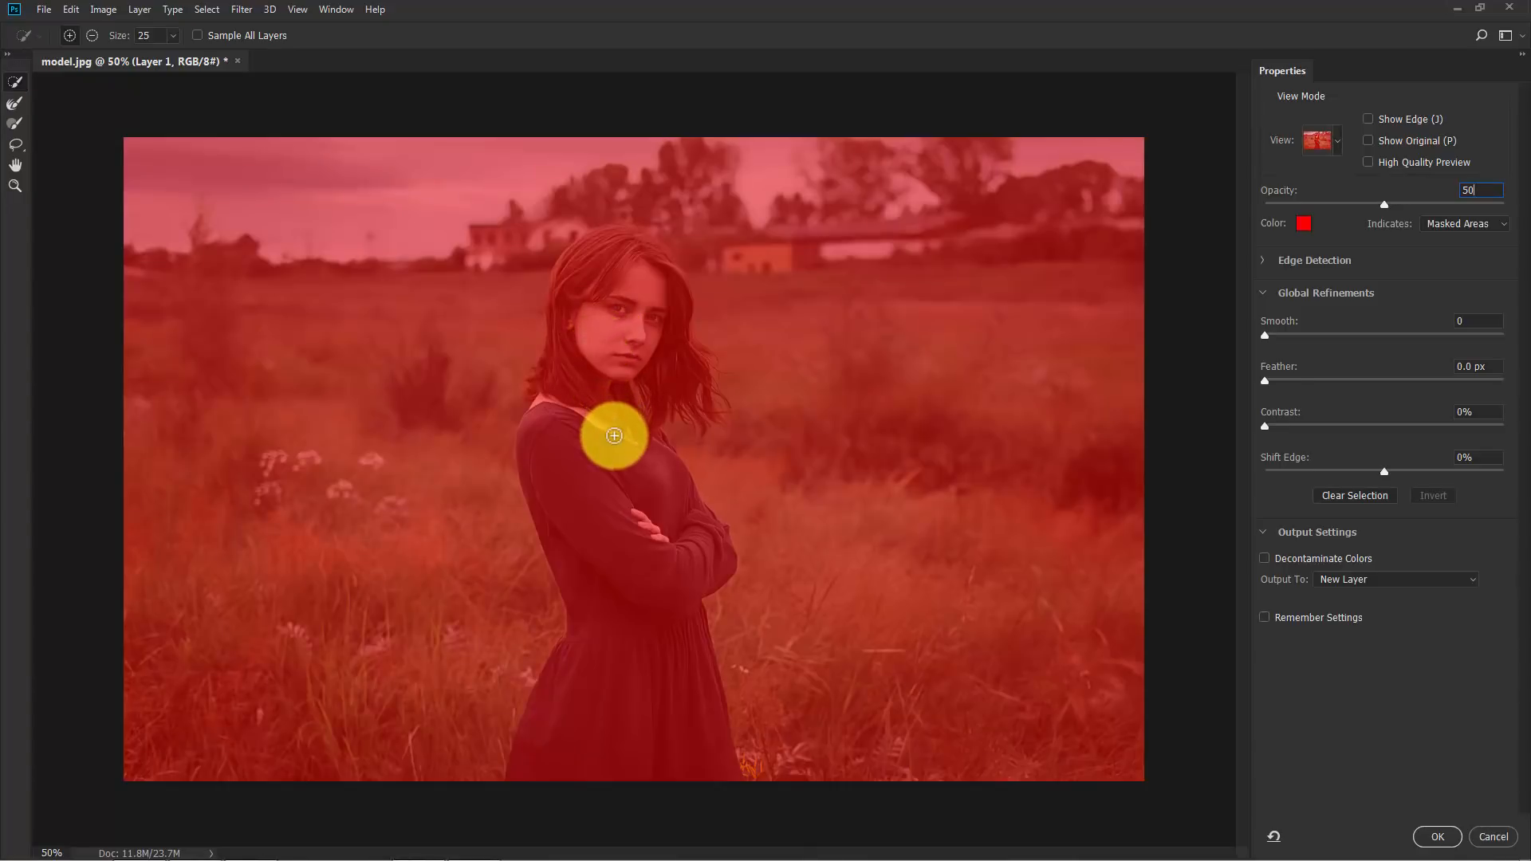
Step: Brush the woman's body, dress, face and hair into the selection
left_click_drag(614, 436, 603, 610)
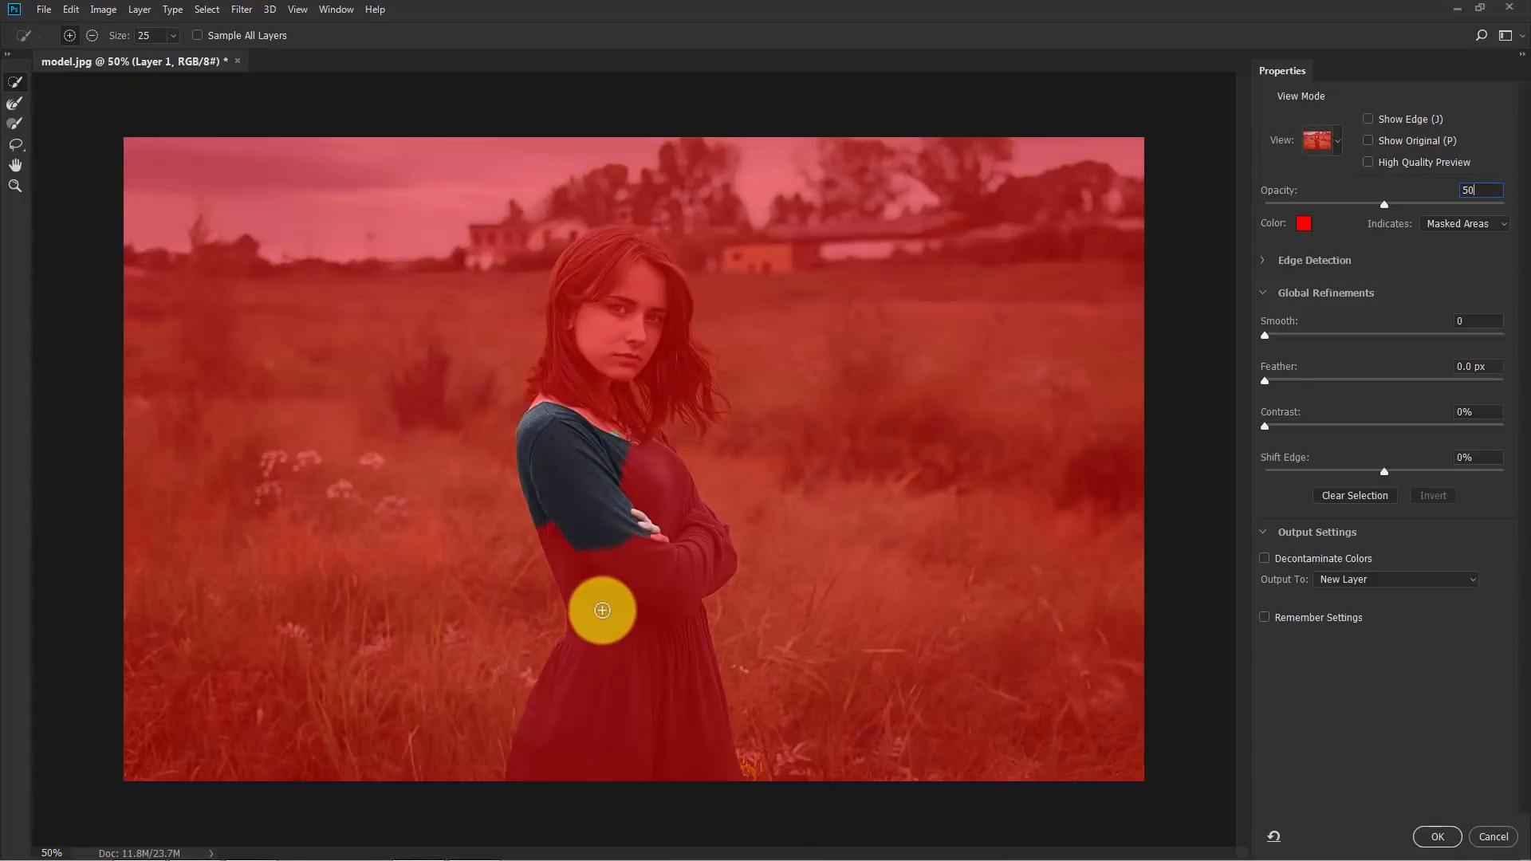
left_click_drag(601, 611, 606, 436)
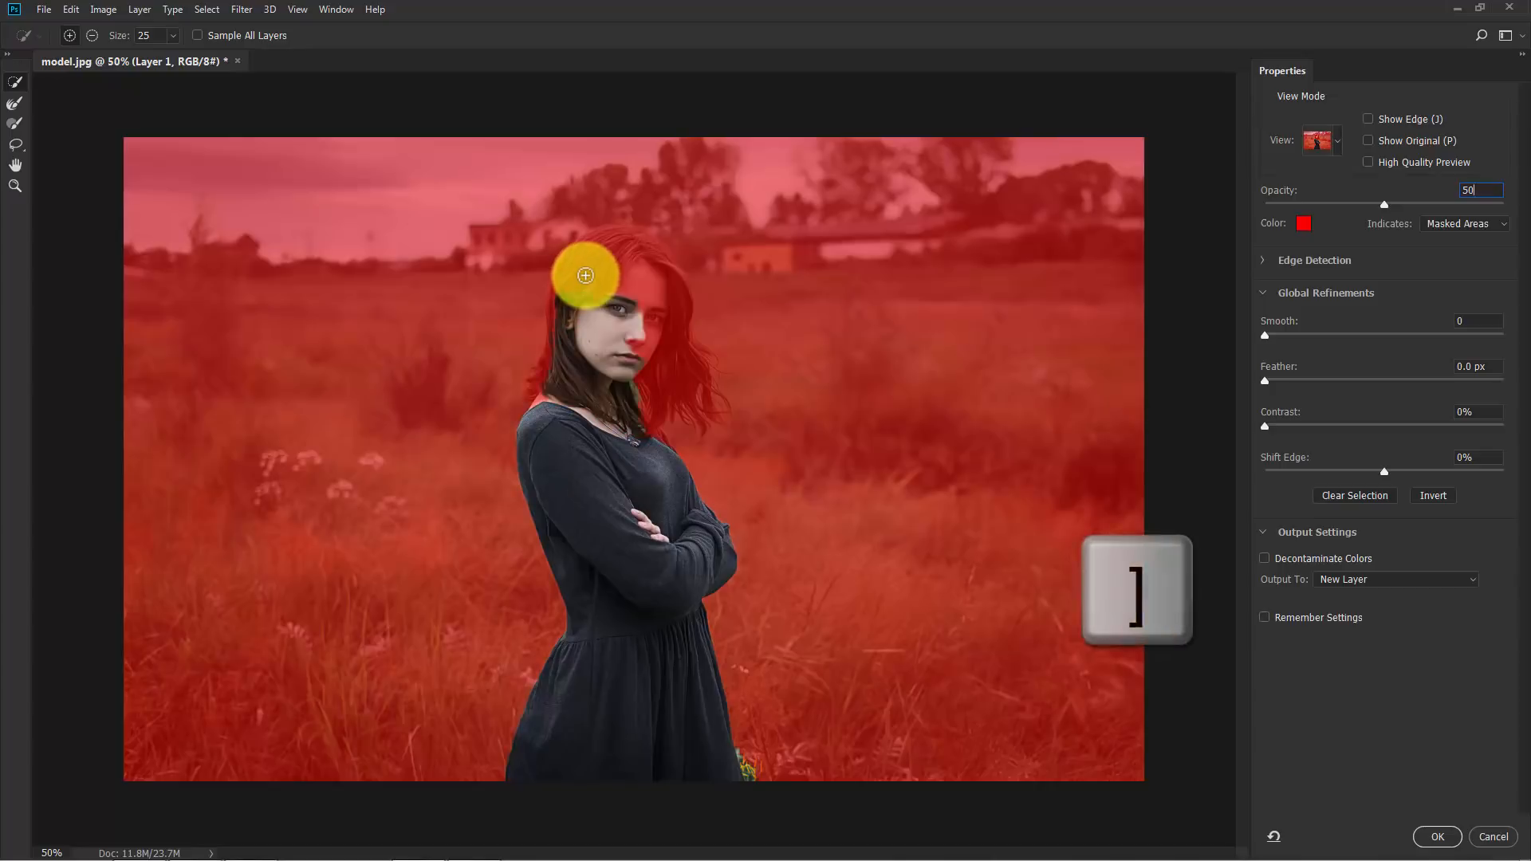
left_click_drag(584, 274, 662, 369)
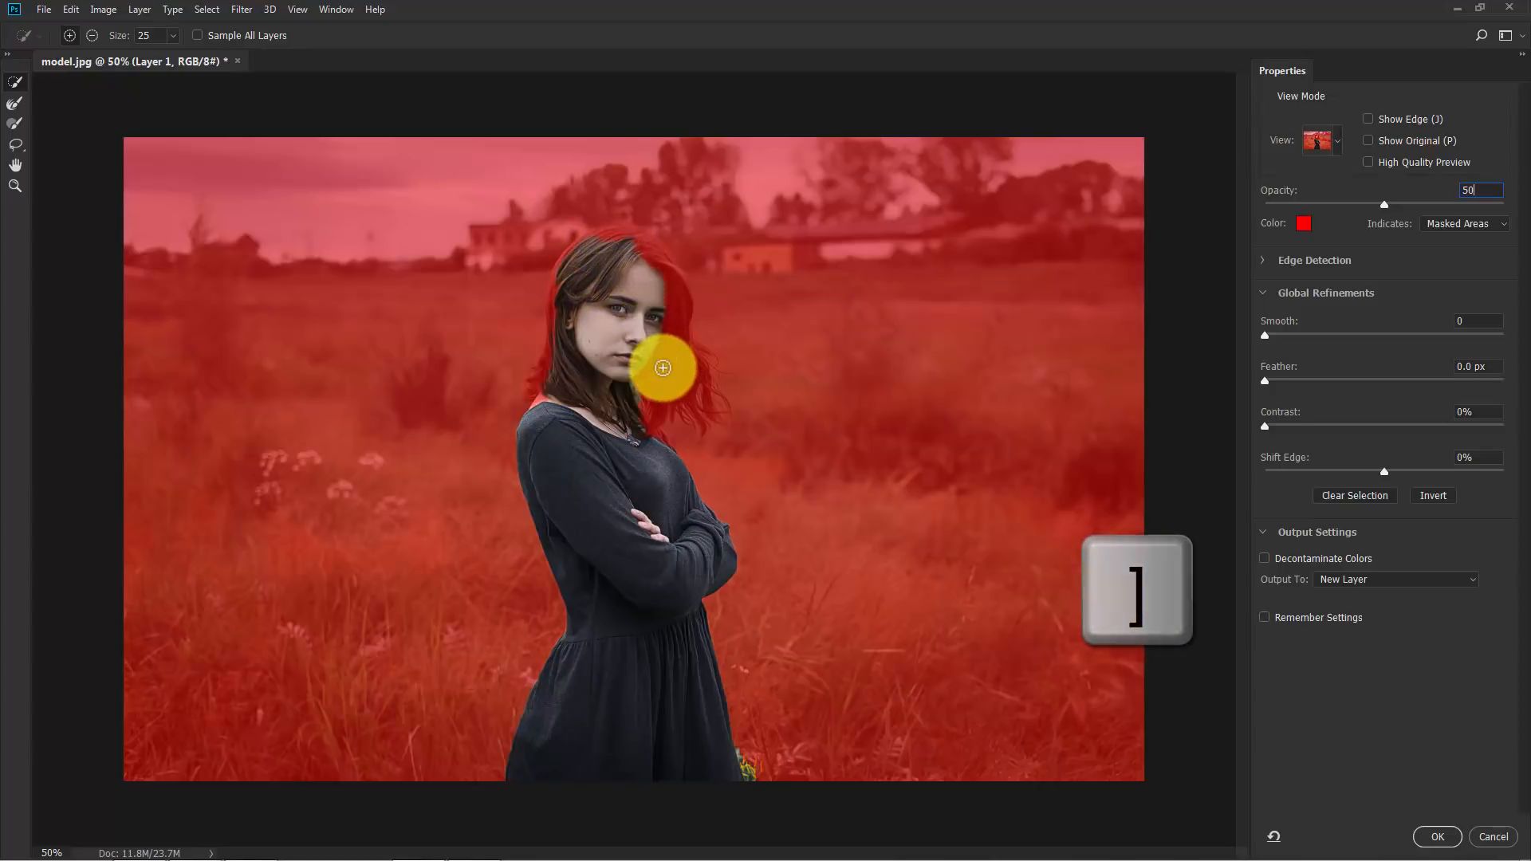
left_click_drag(662, 368, 649, 257)
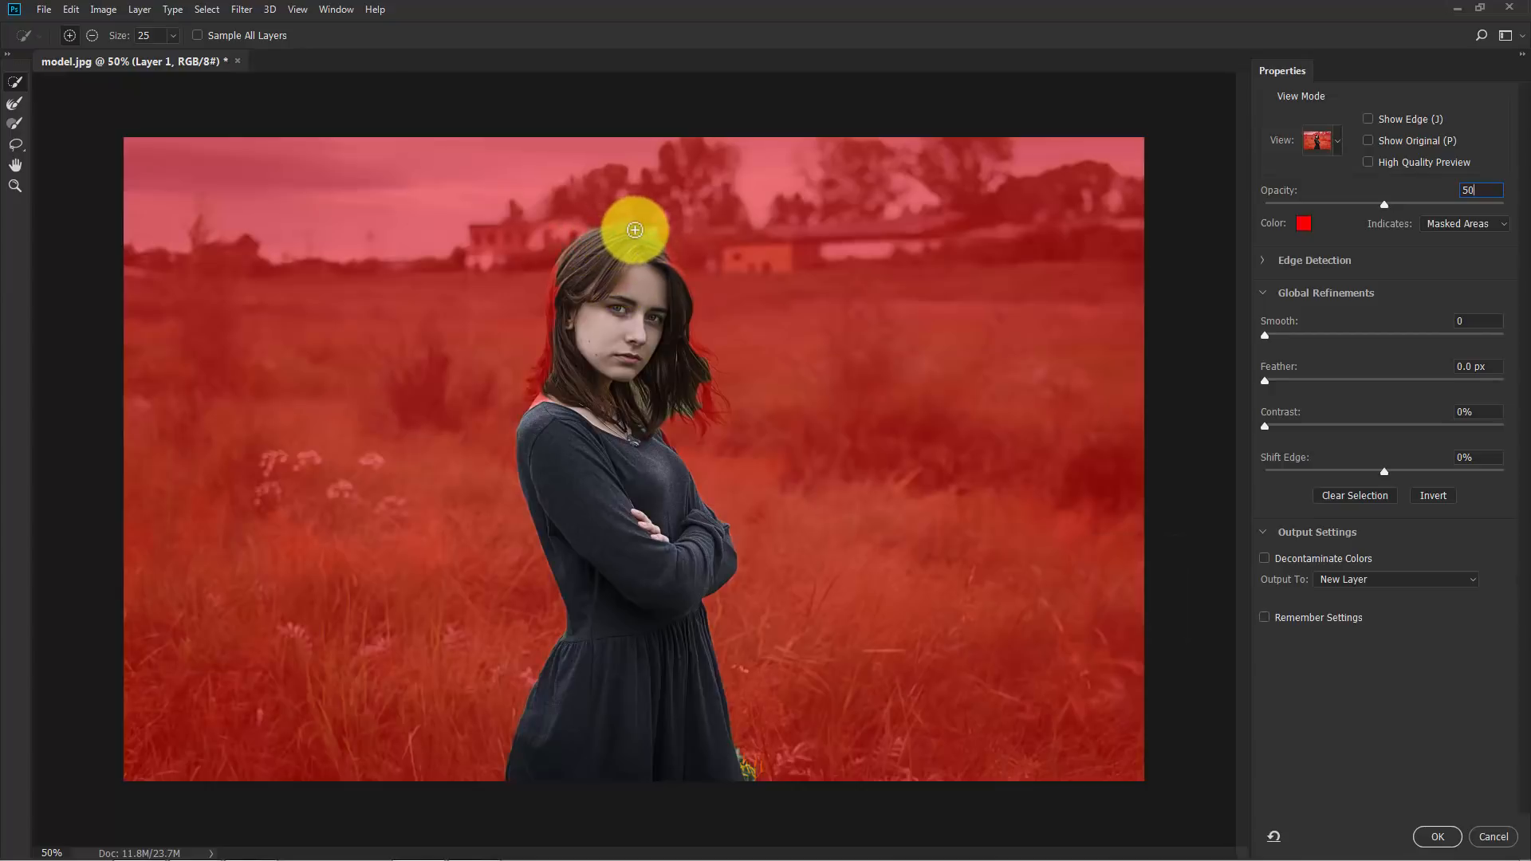
mouse_move(489, 526)
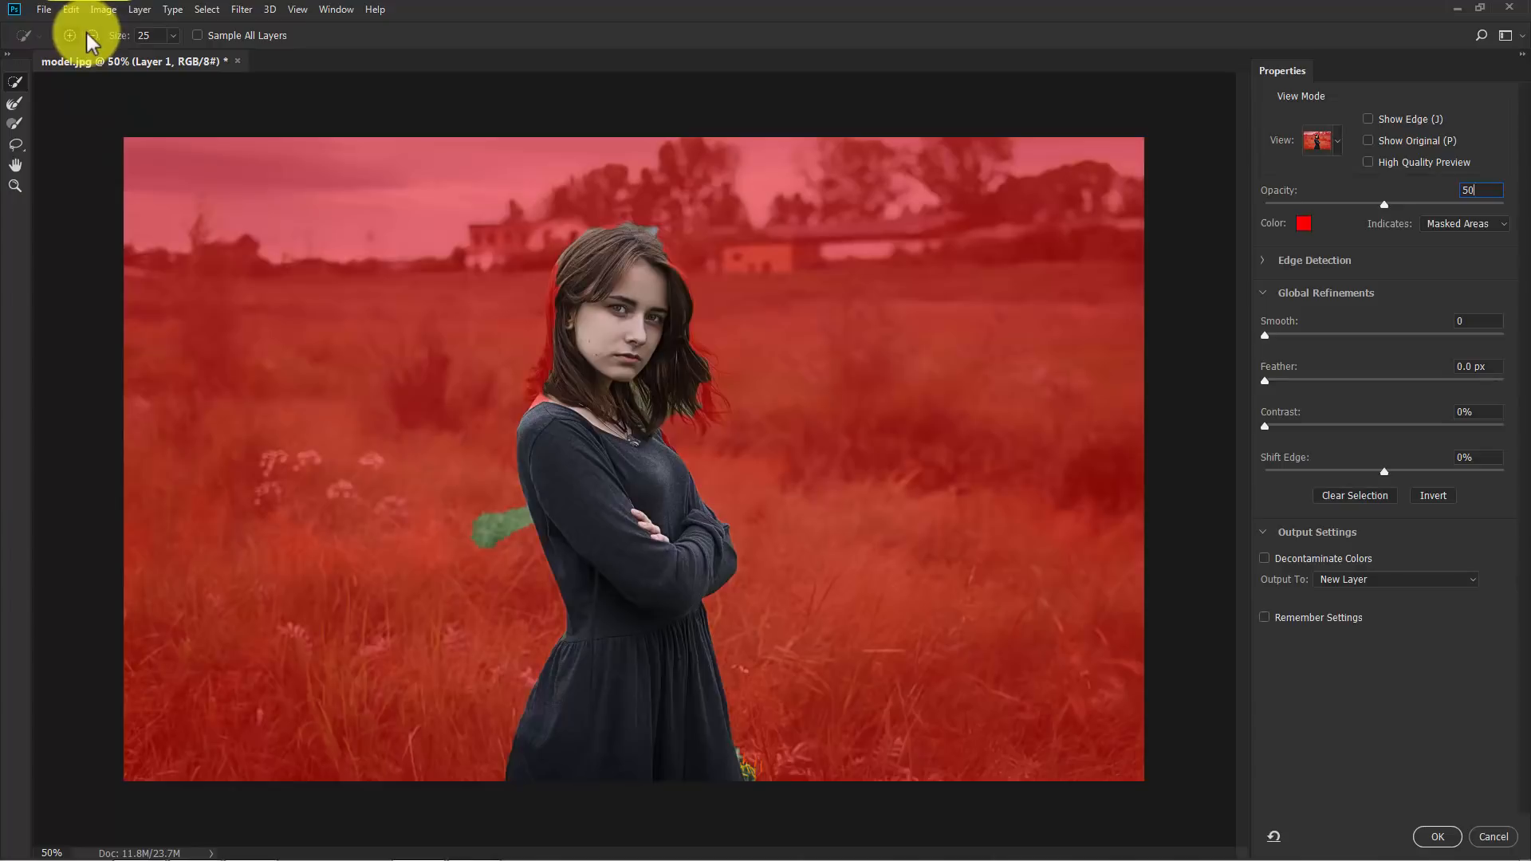
Step: Refine the hair edges and loose strands beside her hair and shoulder
left_click(92, 35)
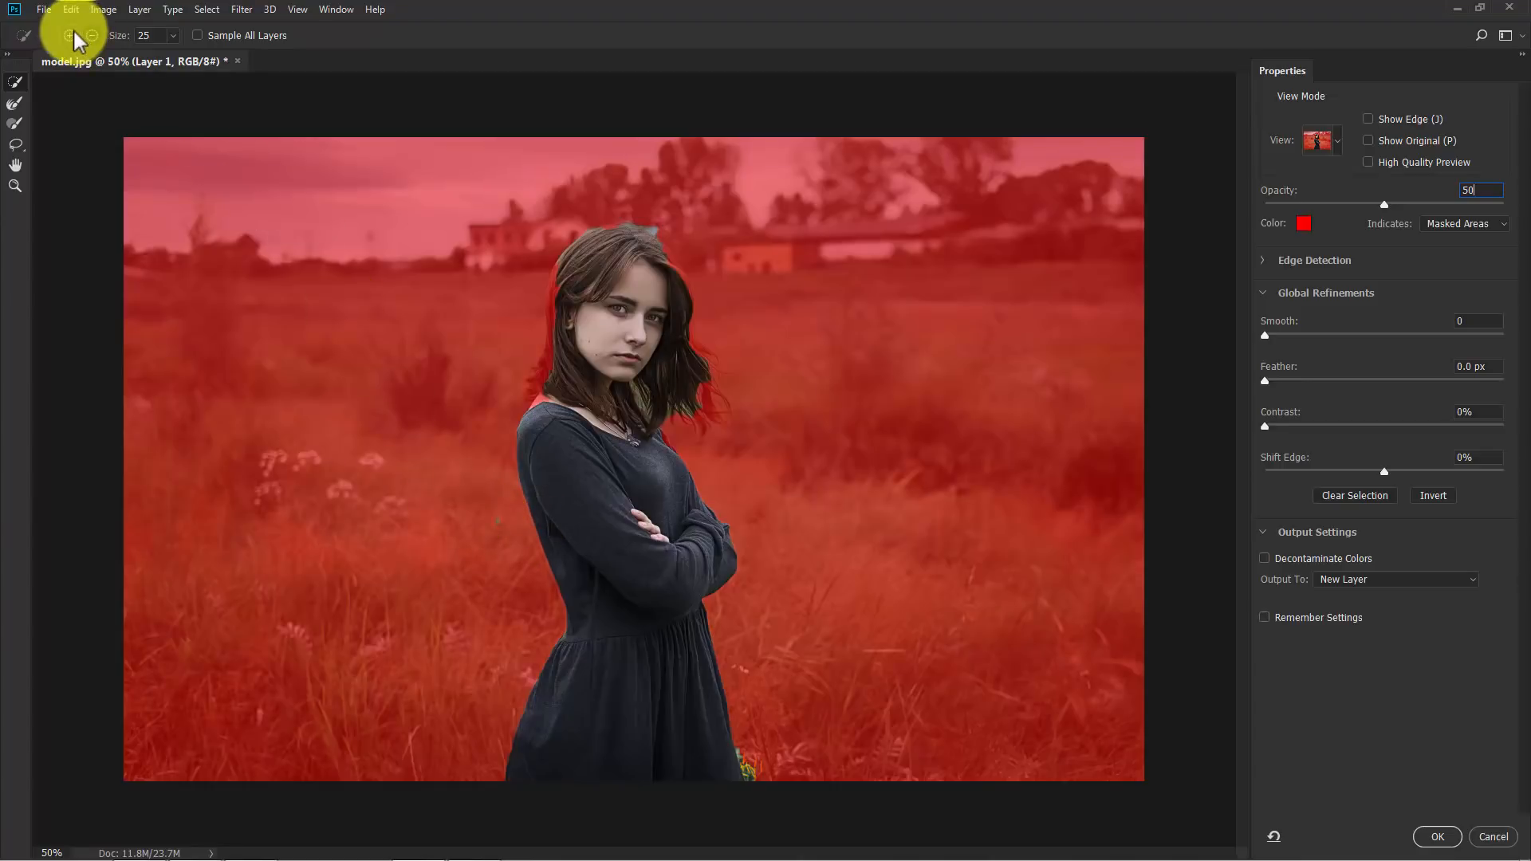
mouse_move(679, 621)
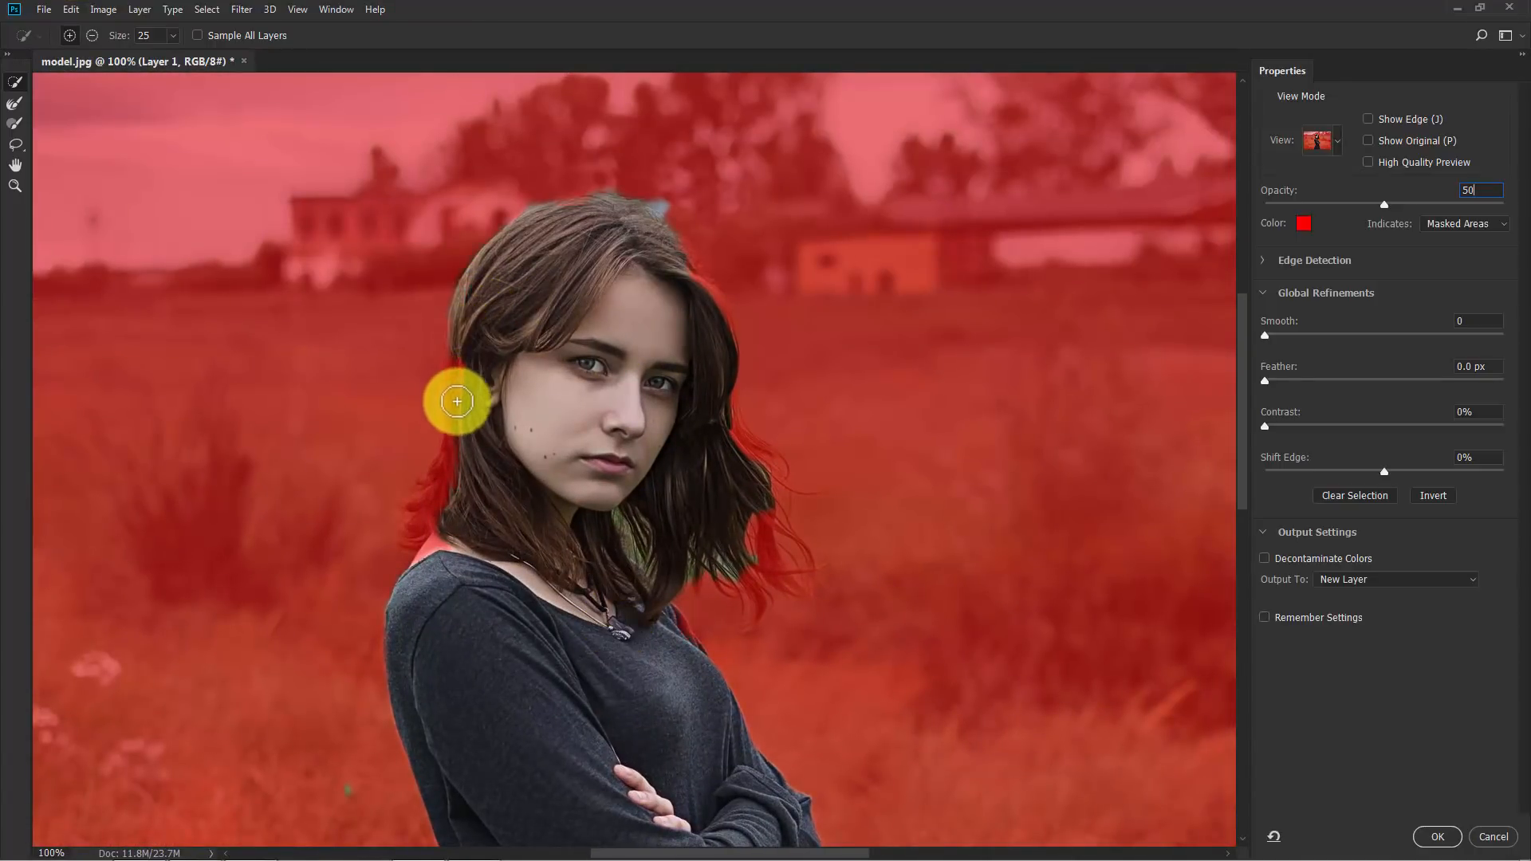
left_click_drag(457, 401, 420, 528)
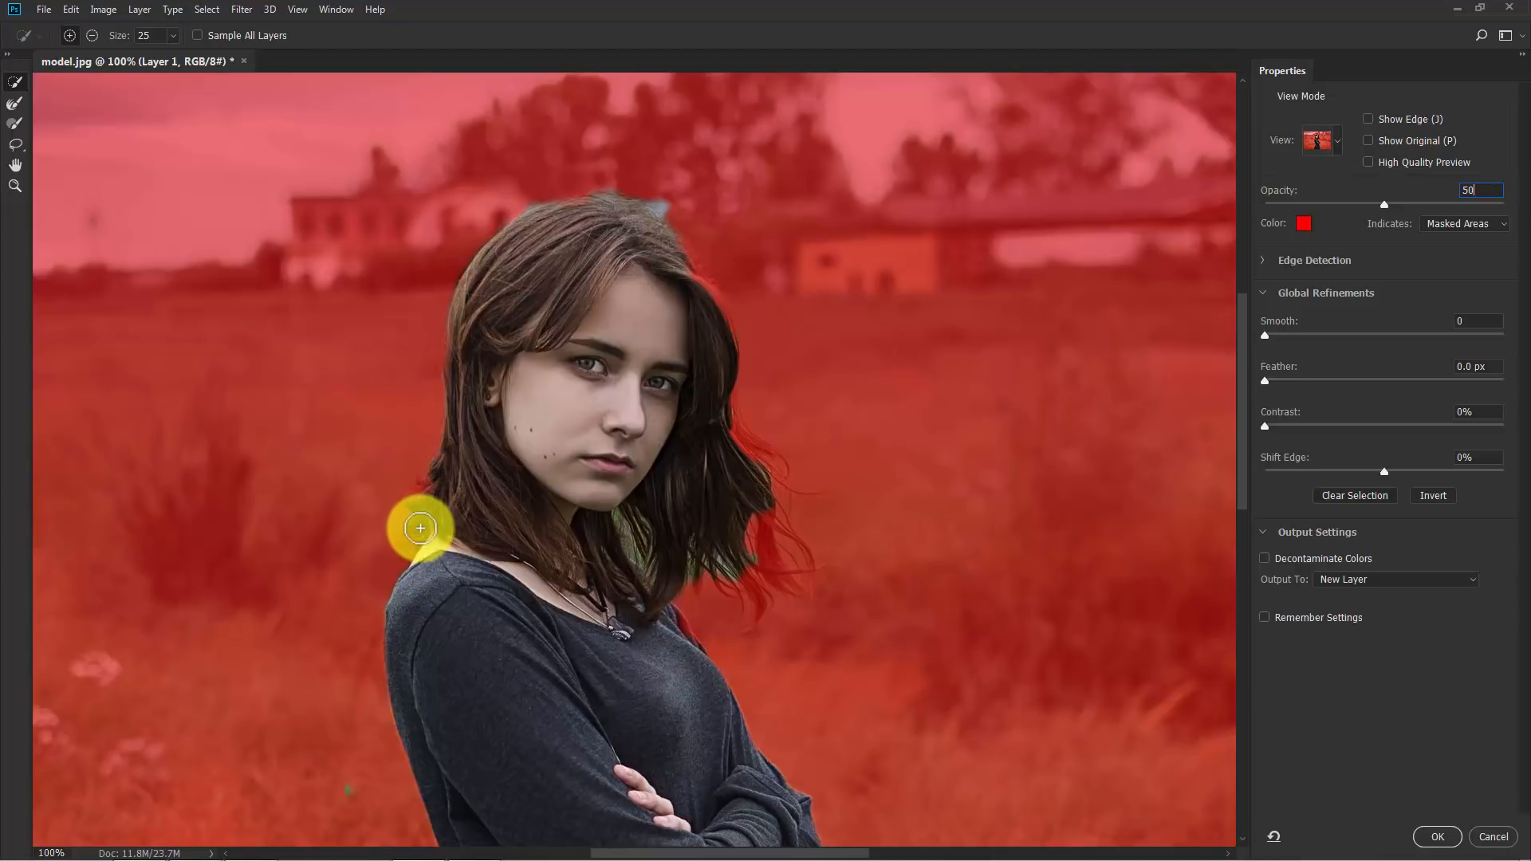
left_click_drag(420, 528, 736, 432)
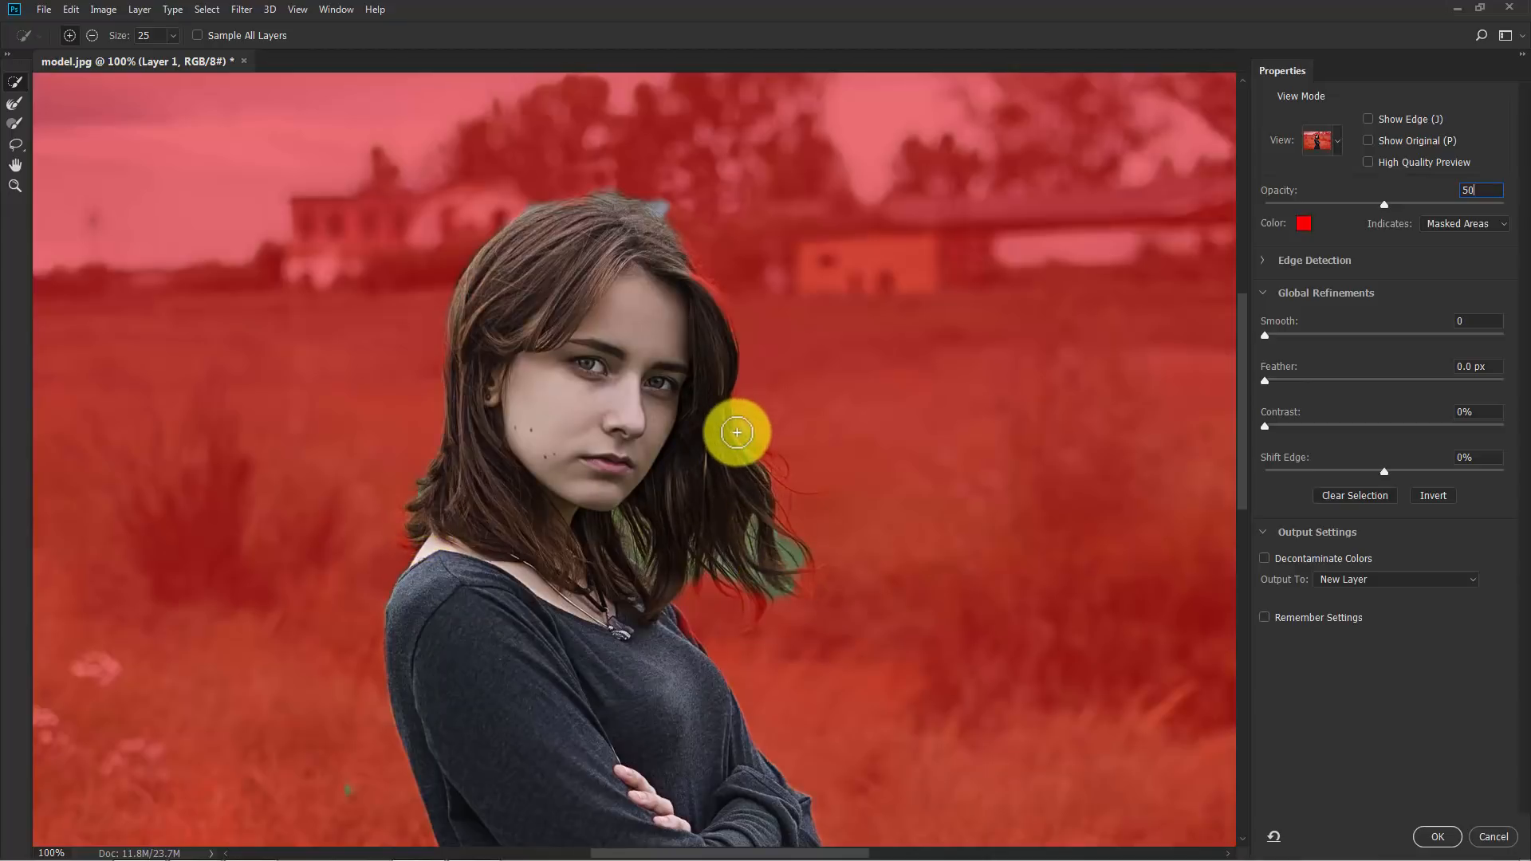
left_click_drag(736, 433, 688, 656)
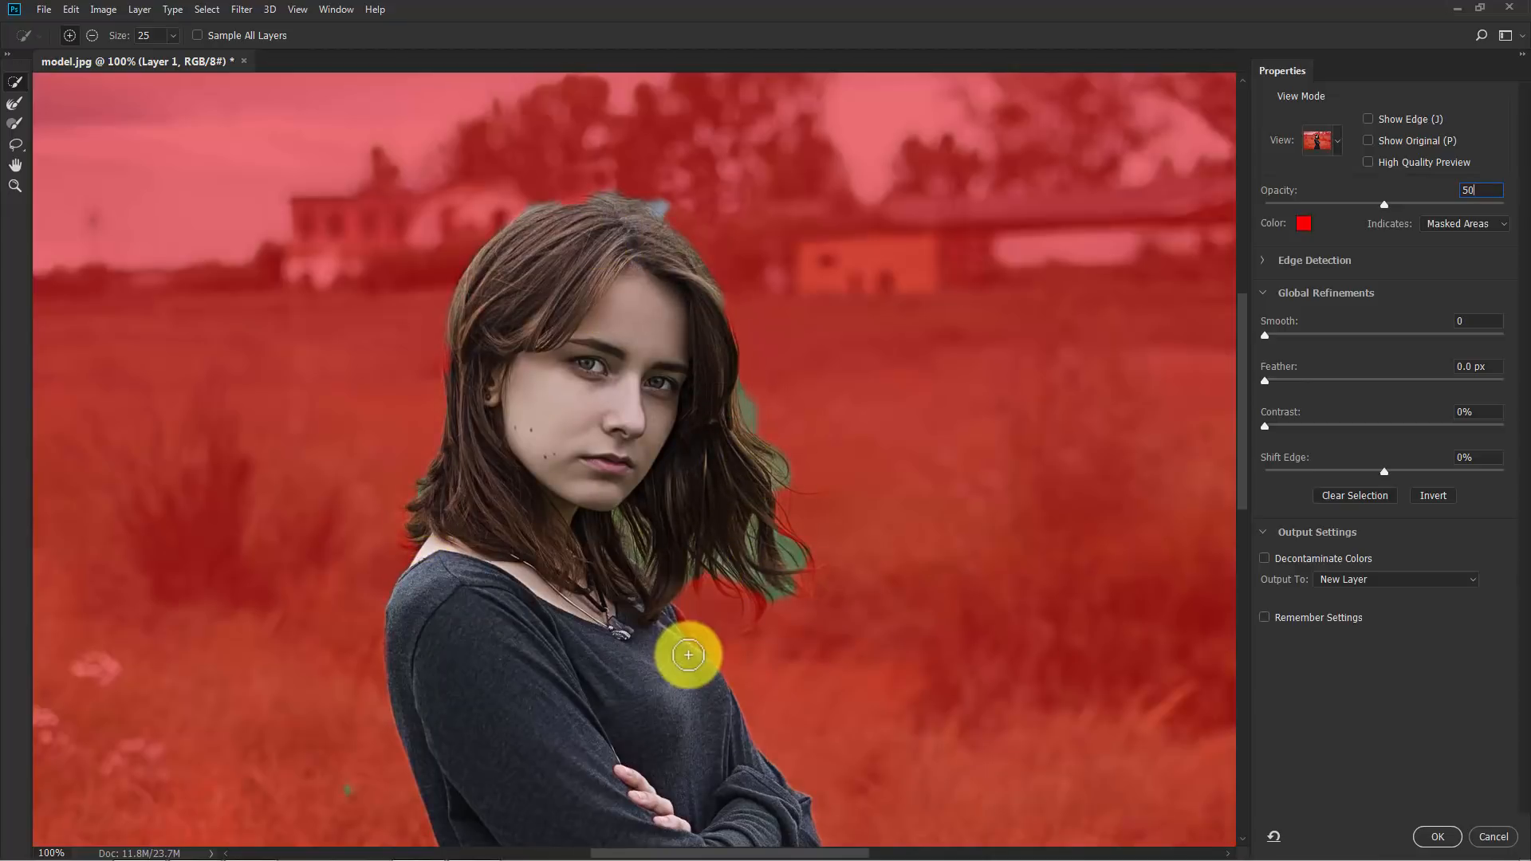
left_click_drag(689, 656, 754, 476)
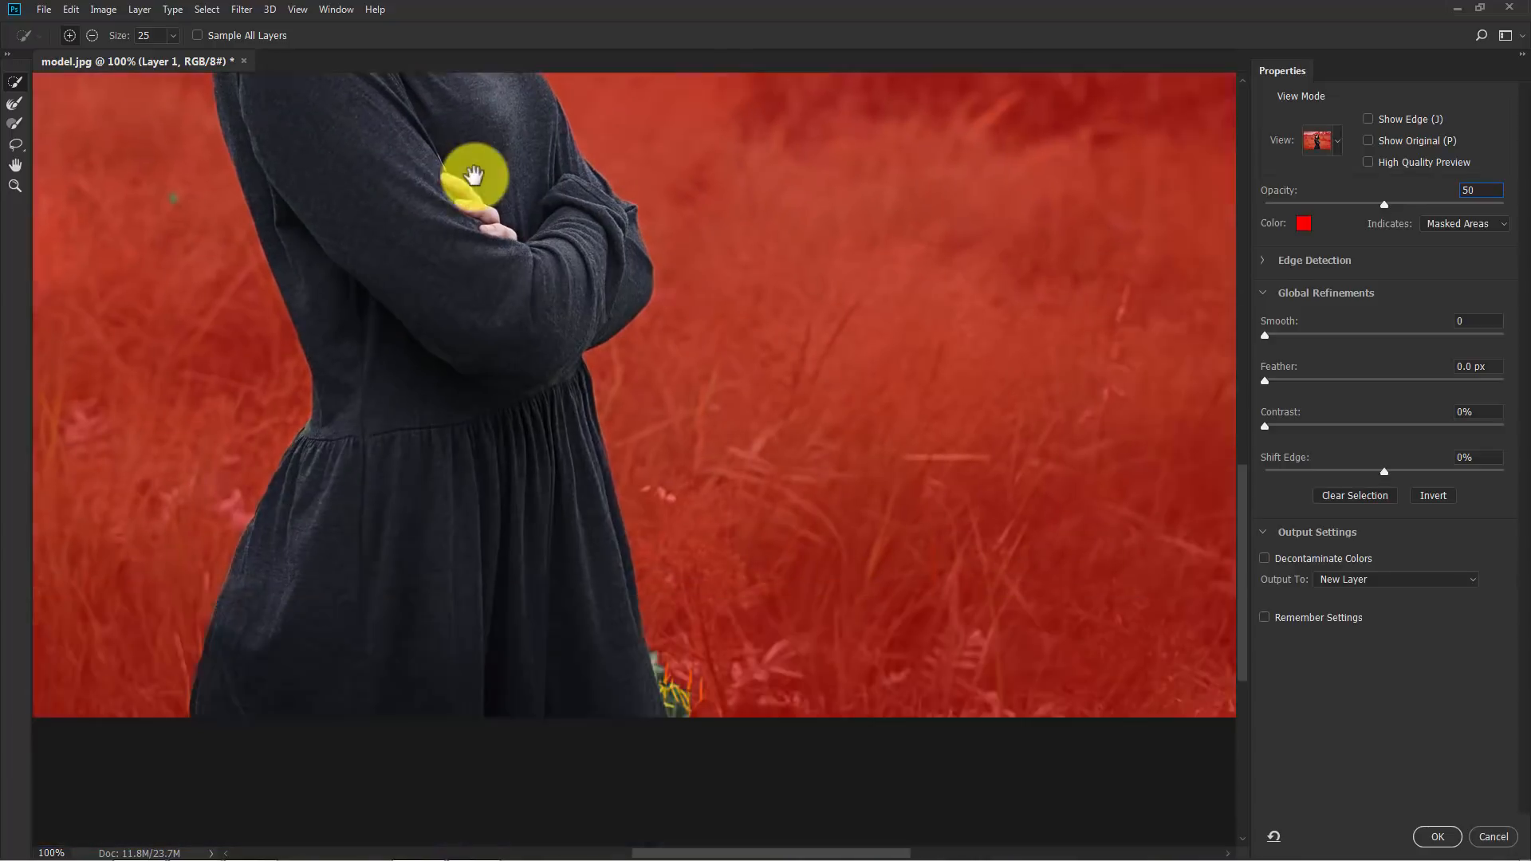
Step: Refine the remaining hair edges on the left side and the flyaway strands on the right
left_click_drag(477, 176, 796, 684)
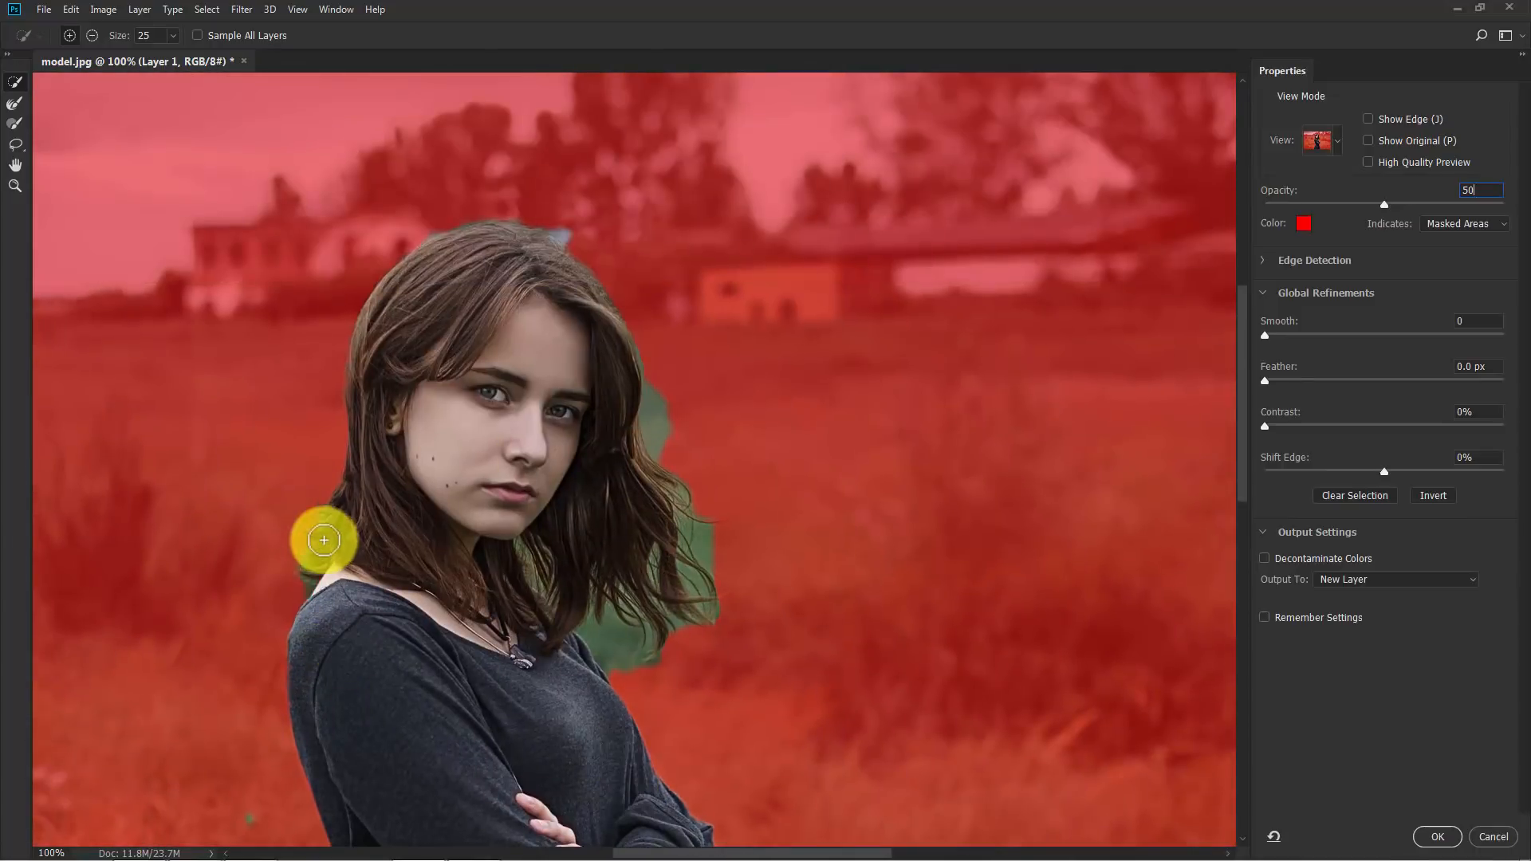
left_click_drag(323, 539, 490, 592)
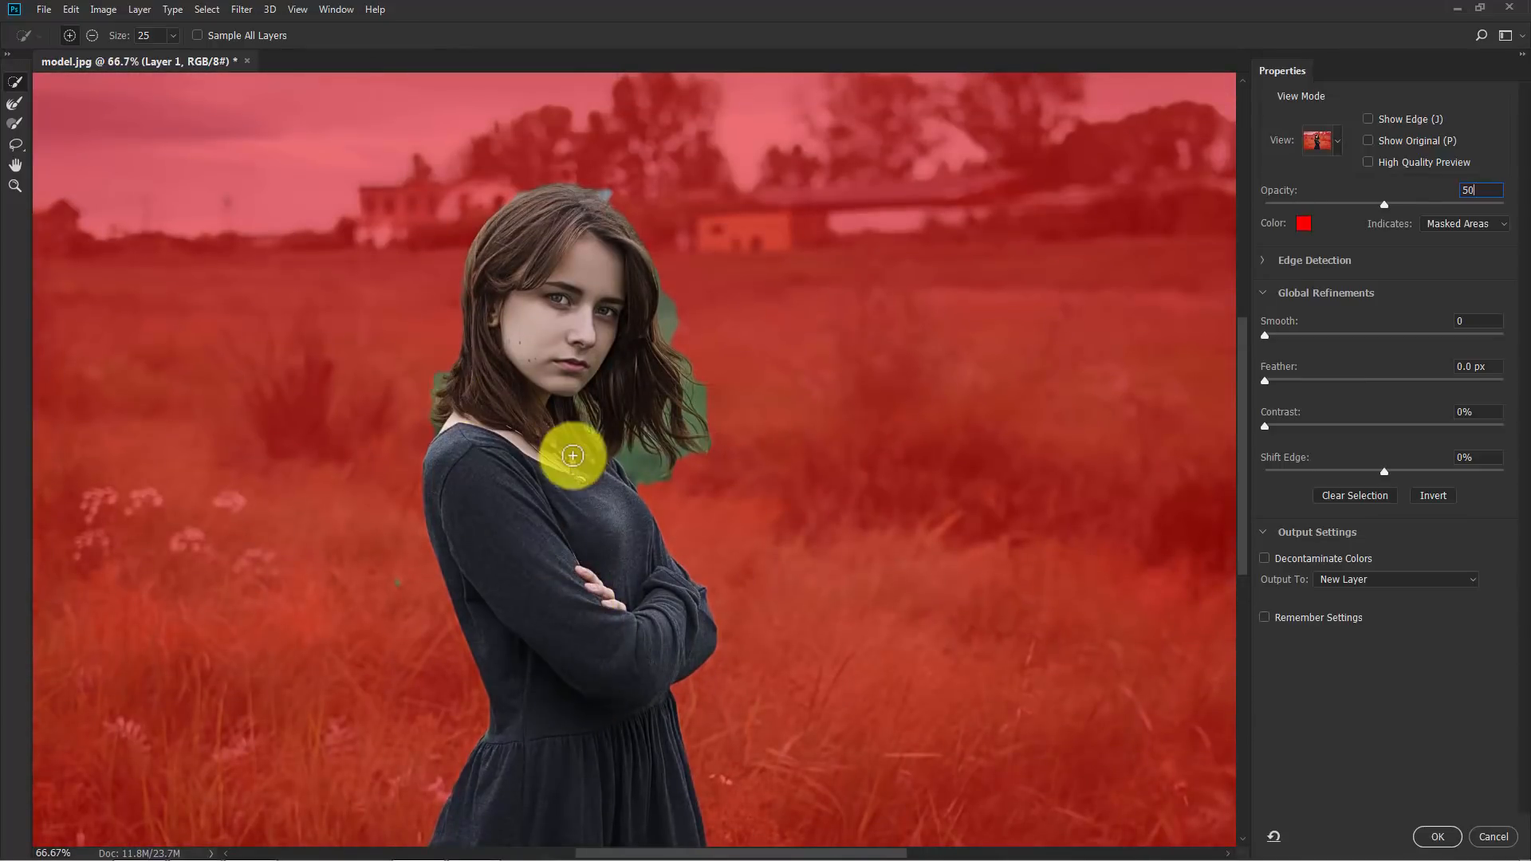
left_click_drag(573, 456, 687, 427)
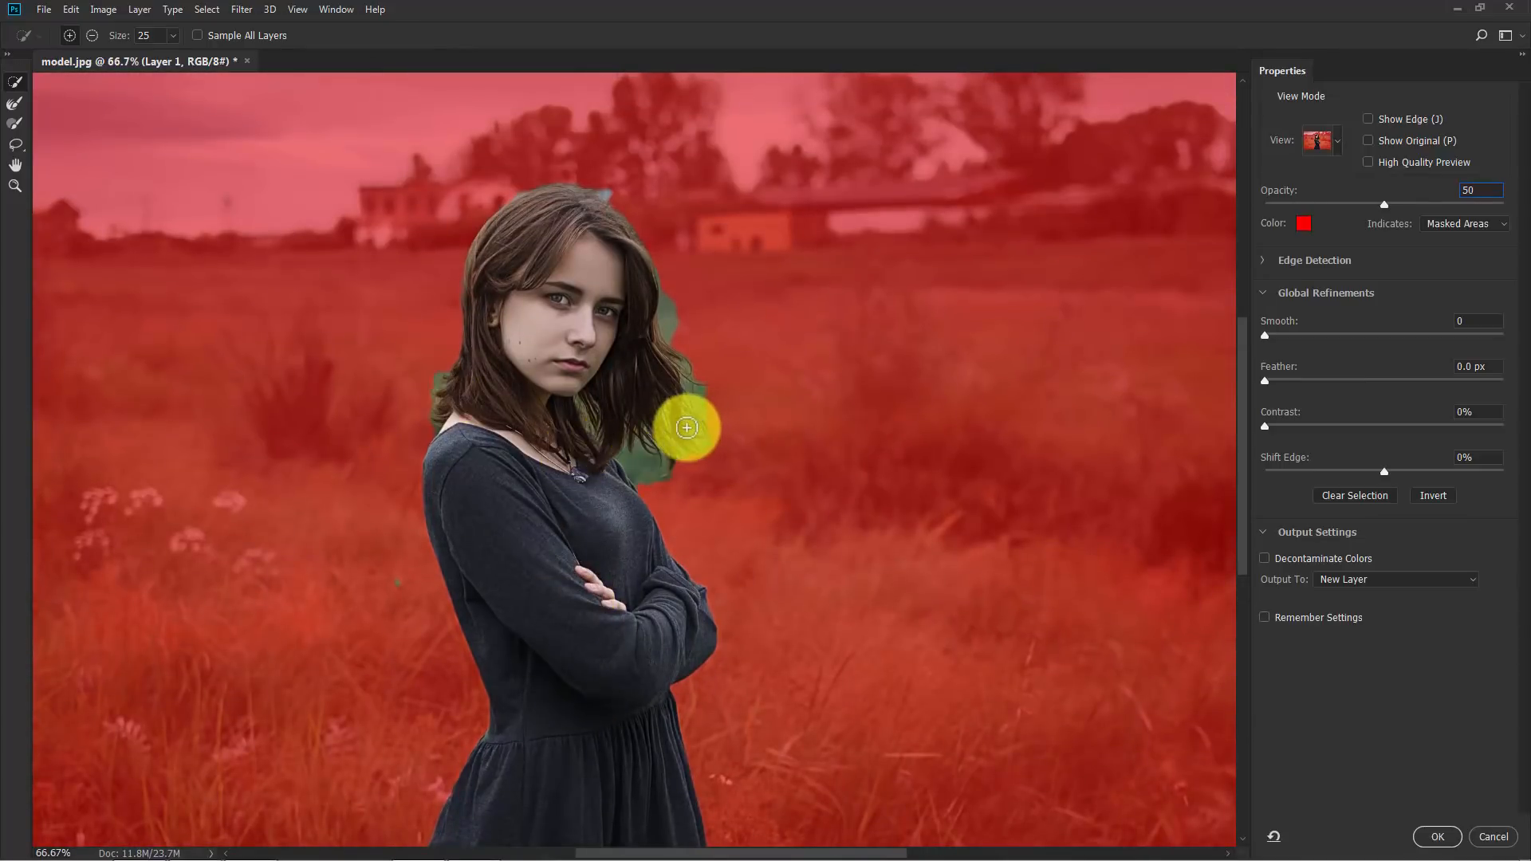
left_click_drag(687, 427, 603, 449)
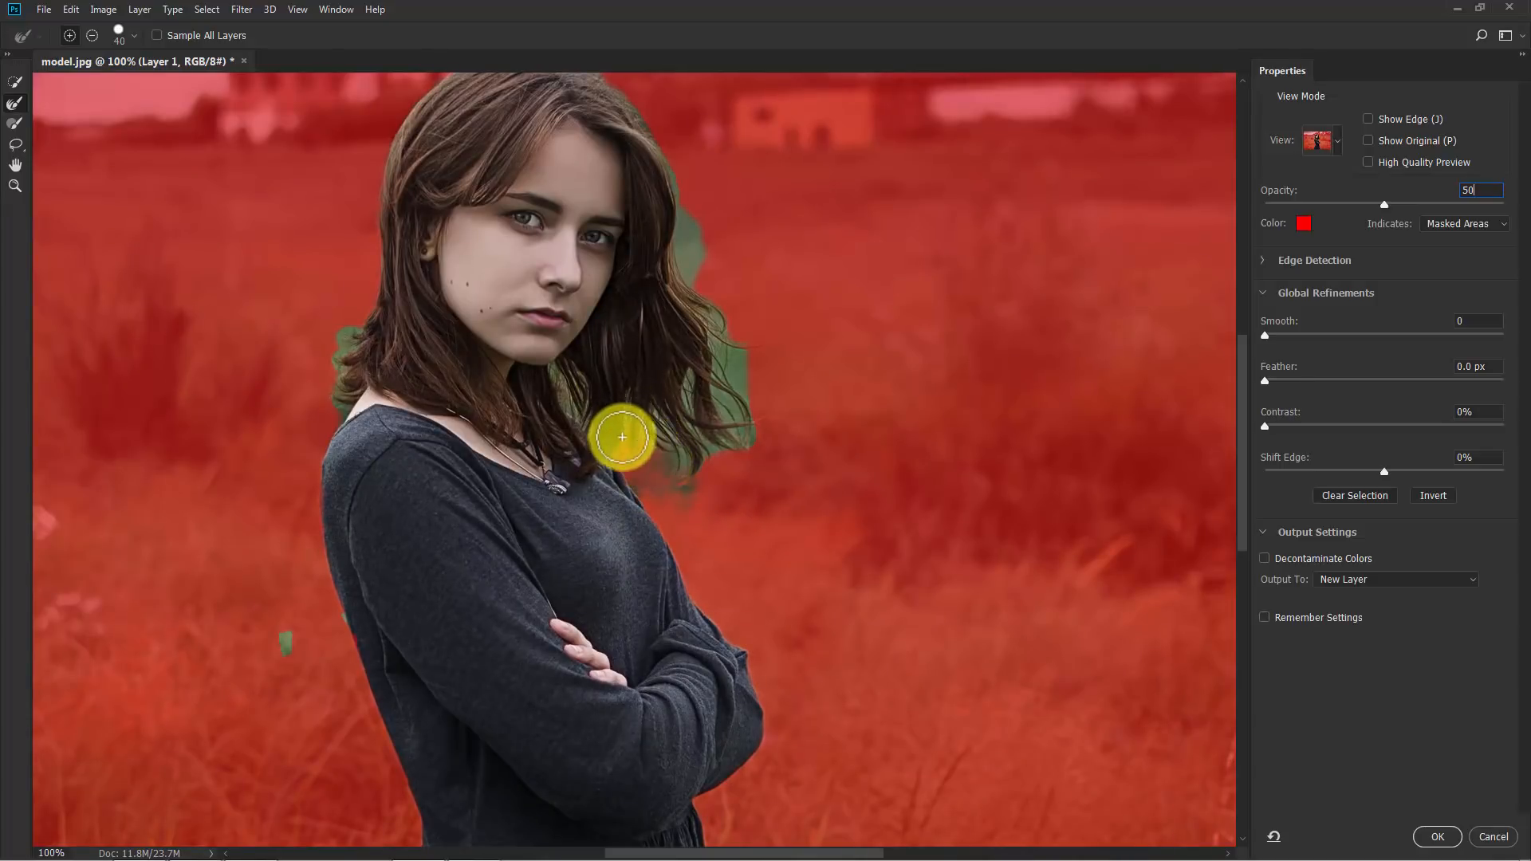
Step: Remove the stray grass patch beside her hair from the selection with the Refine Edge Brush
left_click_drag(621, 437, 736, 376)
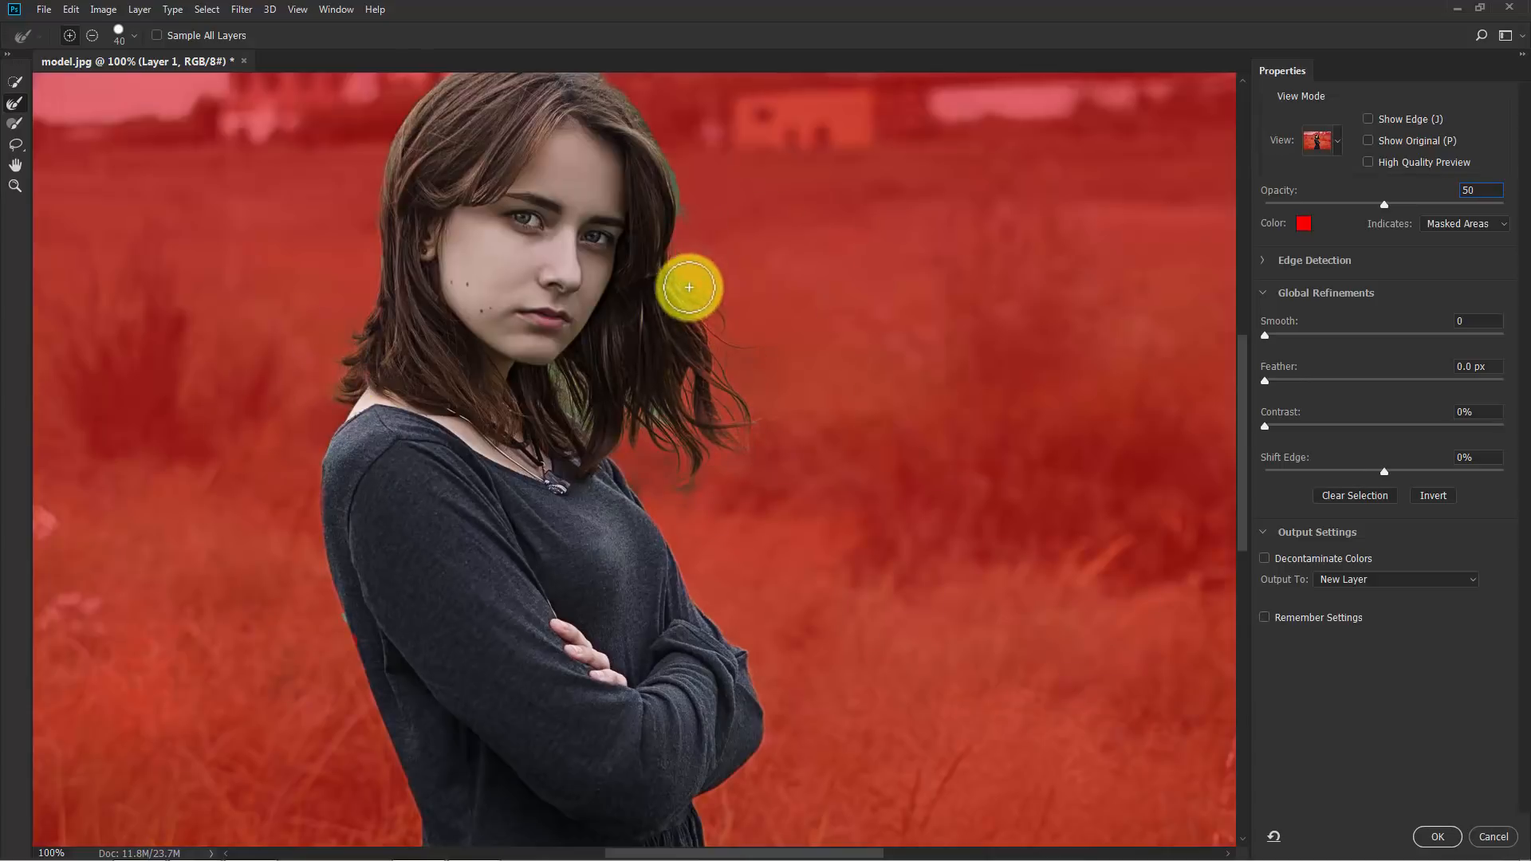
left_click_drag(688, 288, 925, 418)
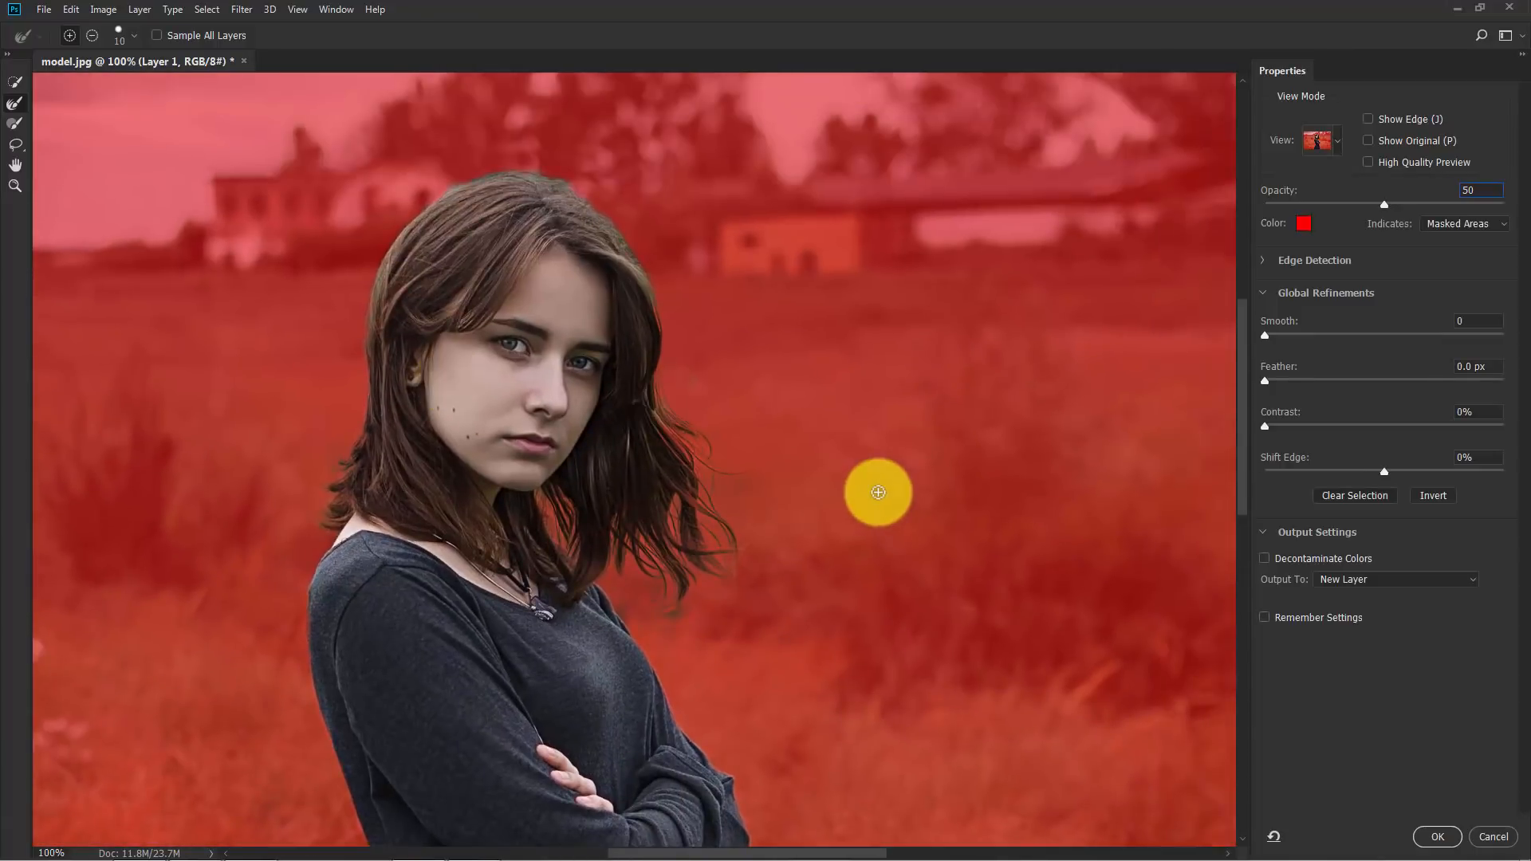
mouse_move(1211, 378)
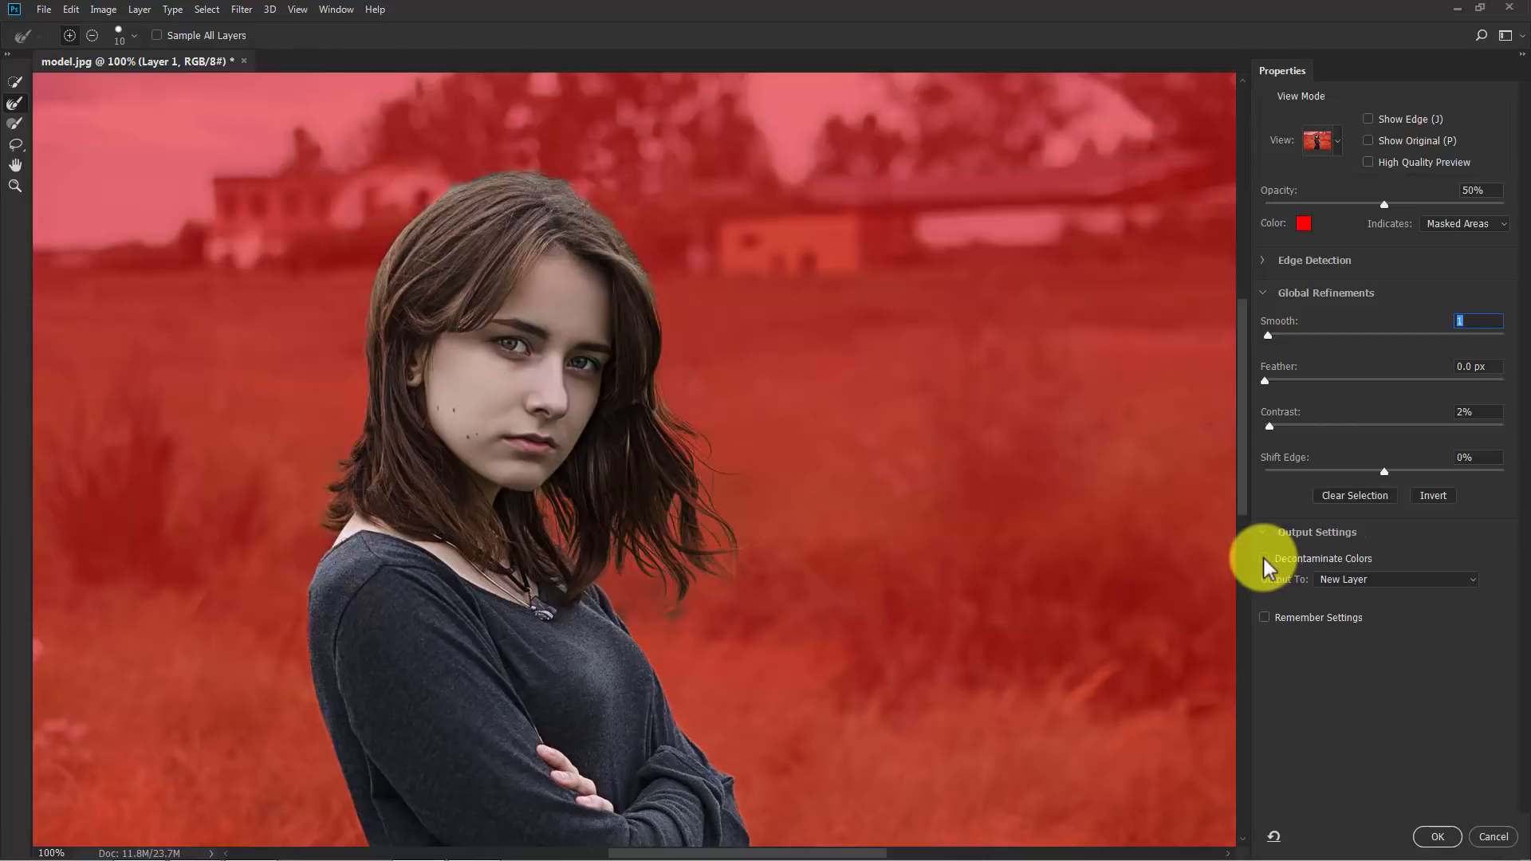
mouse_move(1266, 559)
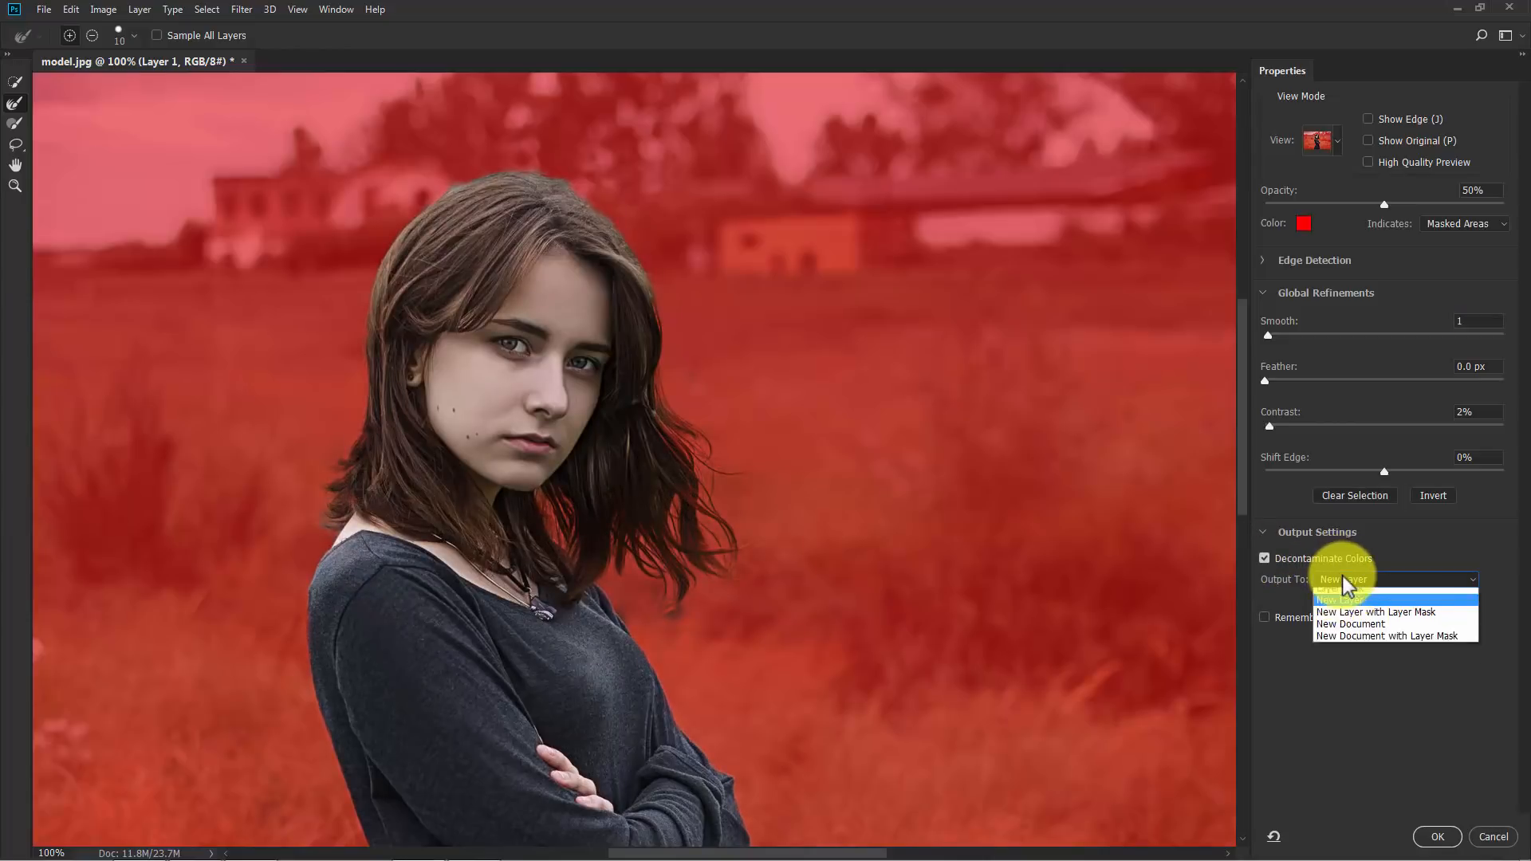
Step: Output the refined selection to a new layer, producing the cut-out woman on transparency
left_click(1343, 579)
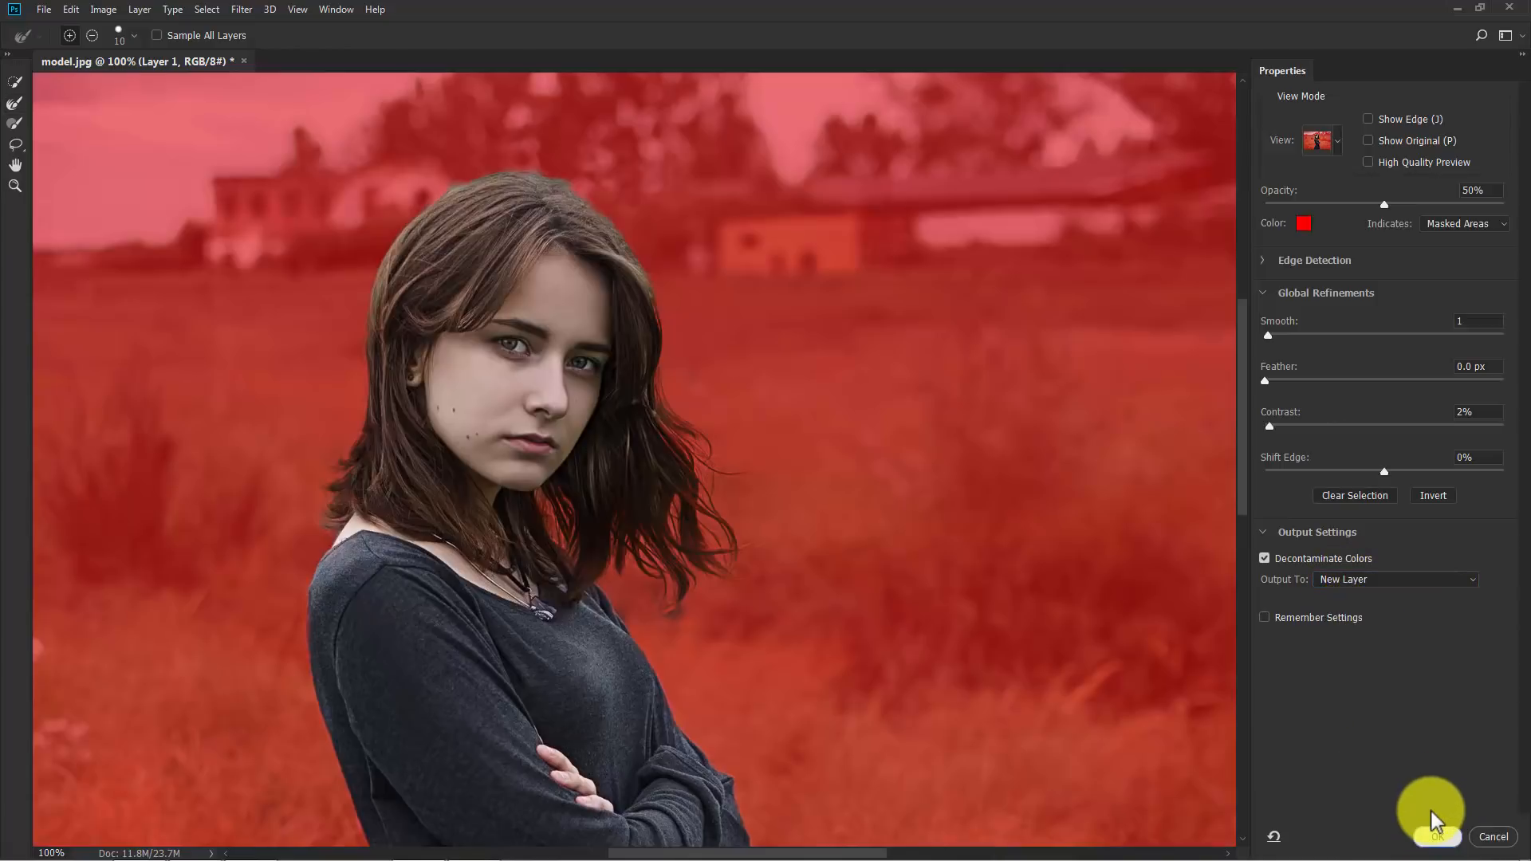
left_click(1436, 837)
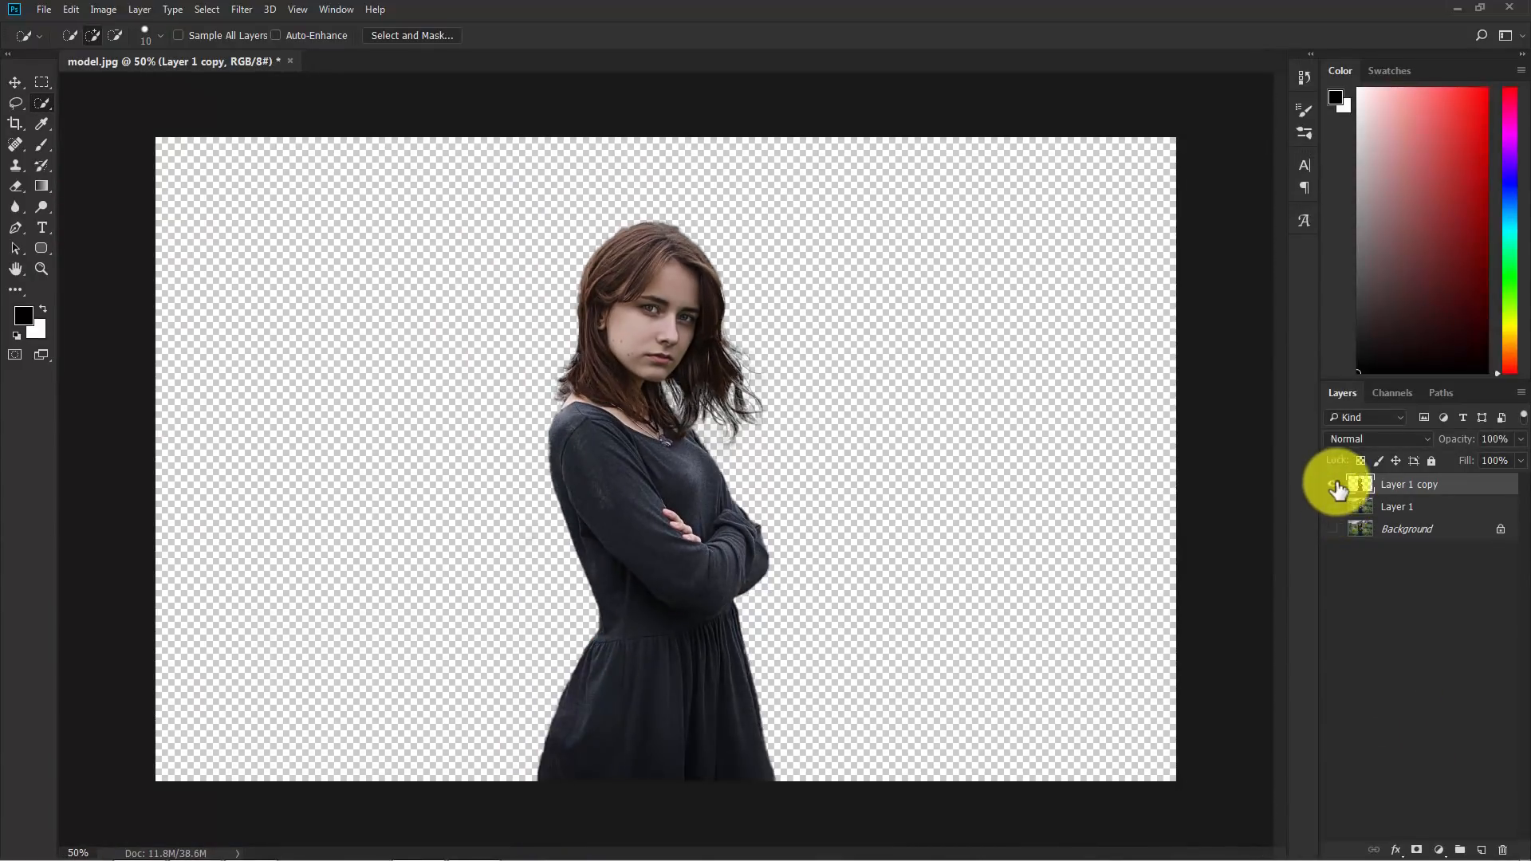
Step: Show the photo layer again and rename the layers 'model' and 'blur BG'
left_click(1336, 528)
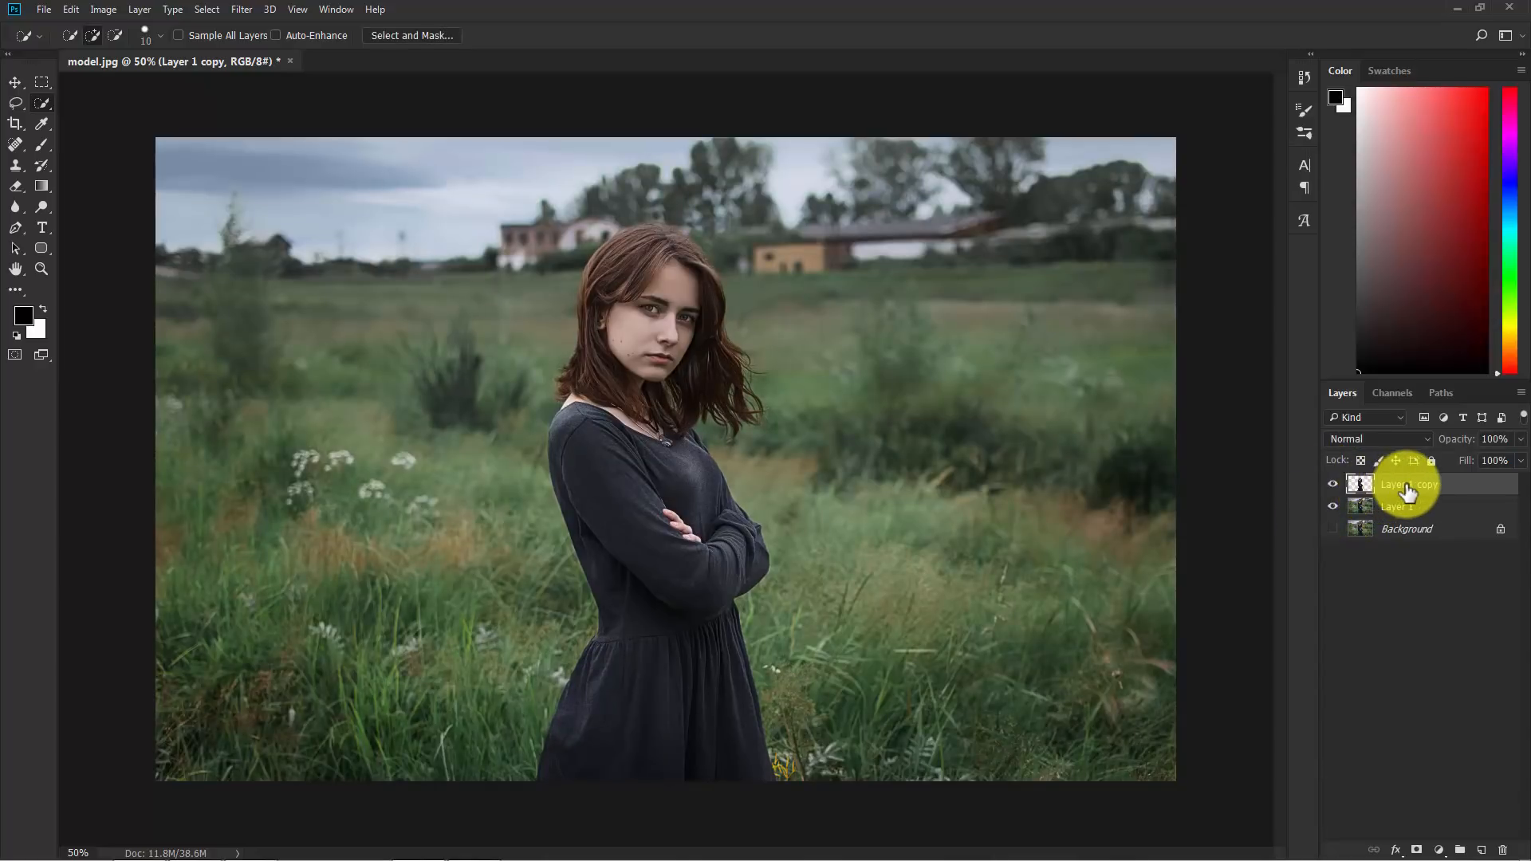
double_click(1407, 484)
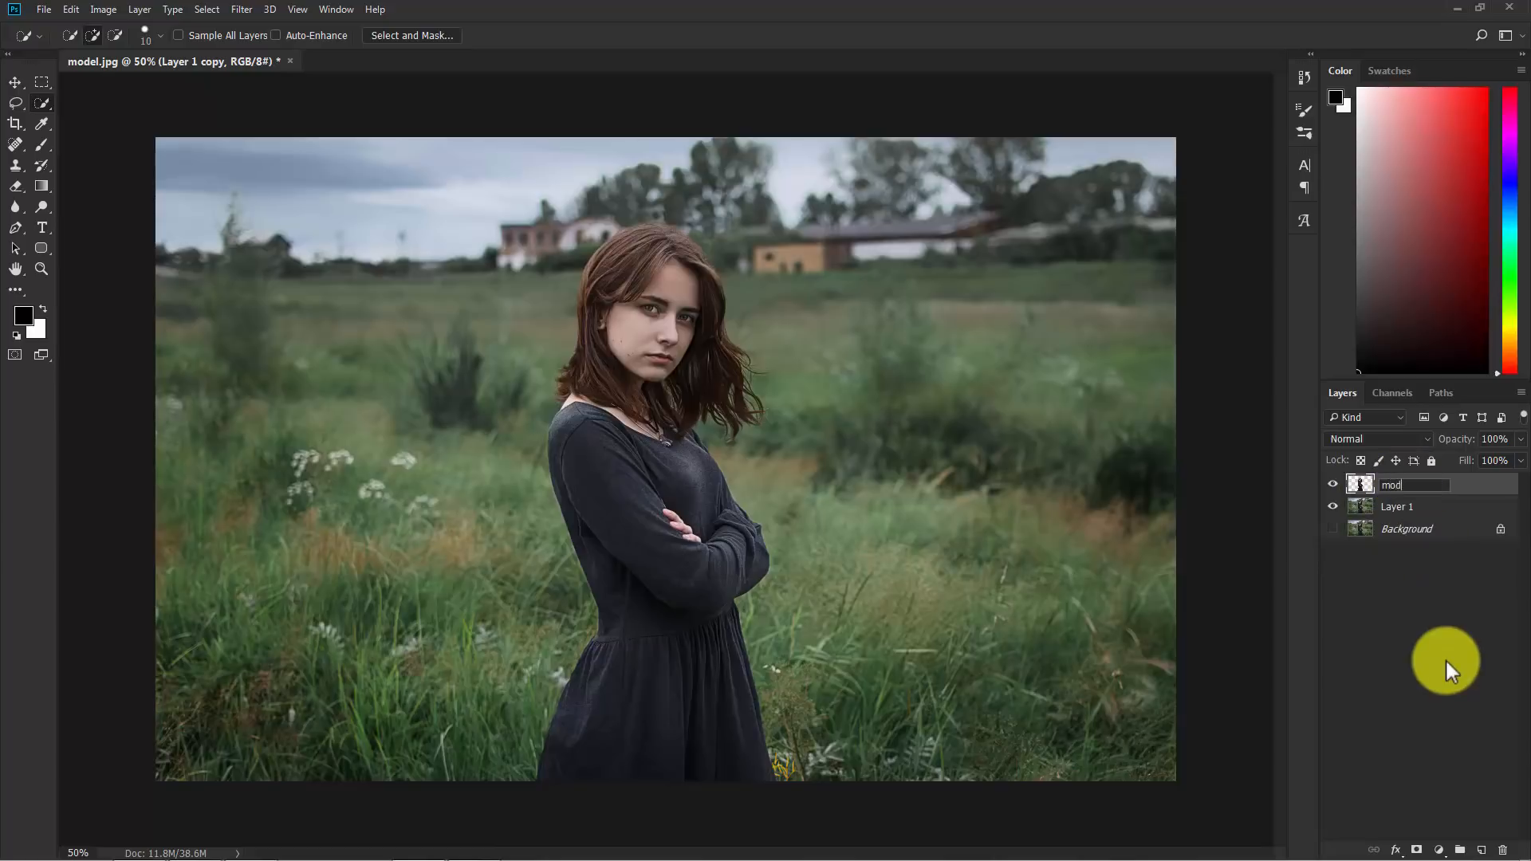
left_click(1397, 505)
type("b")
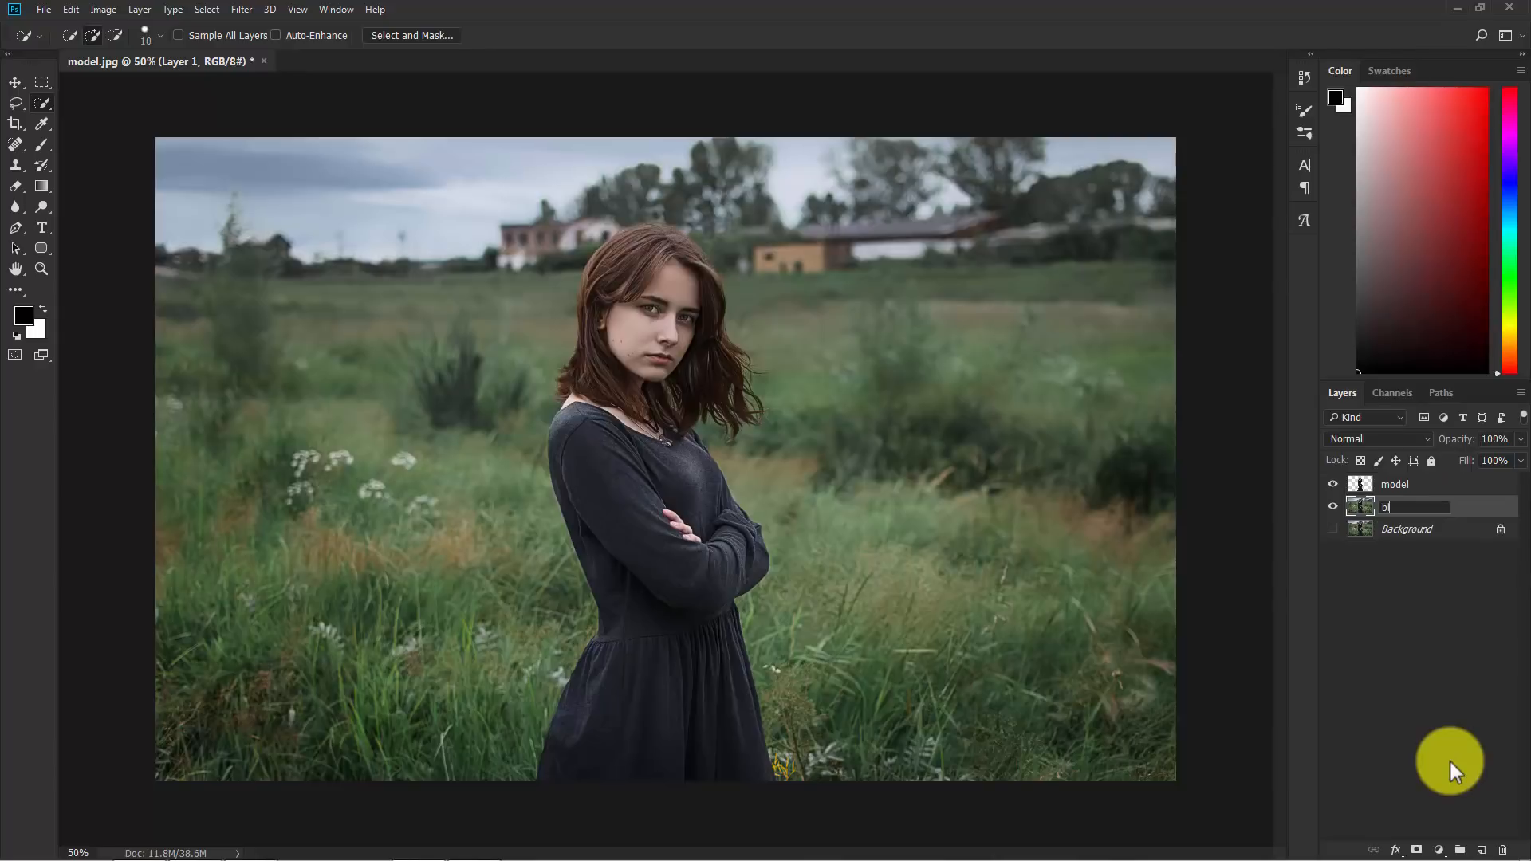
type("lur BG")
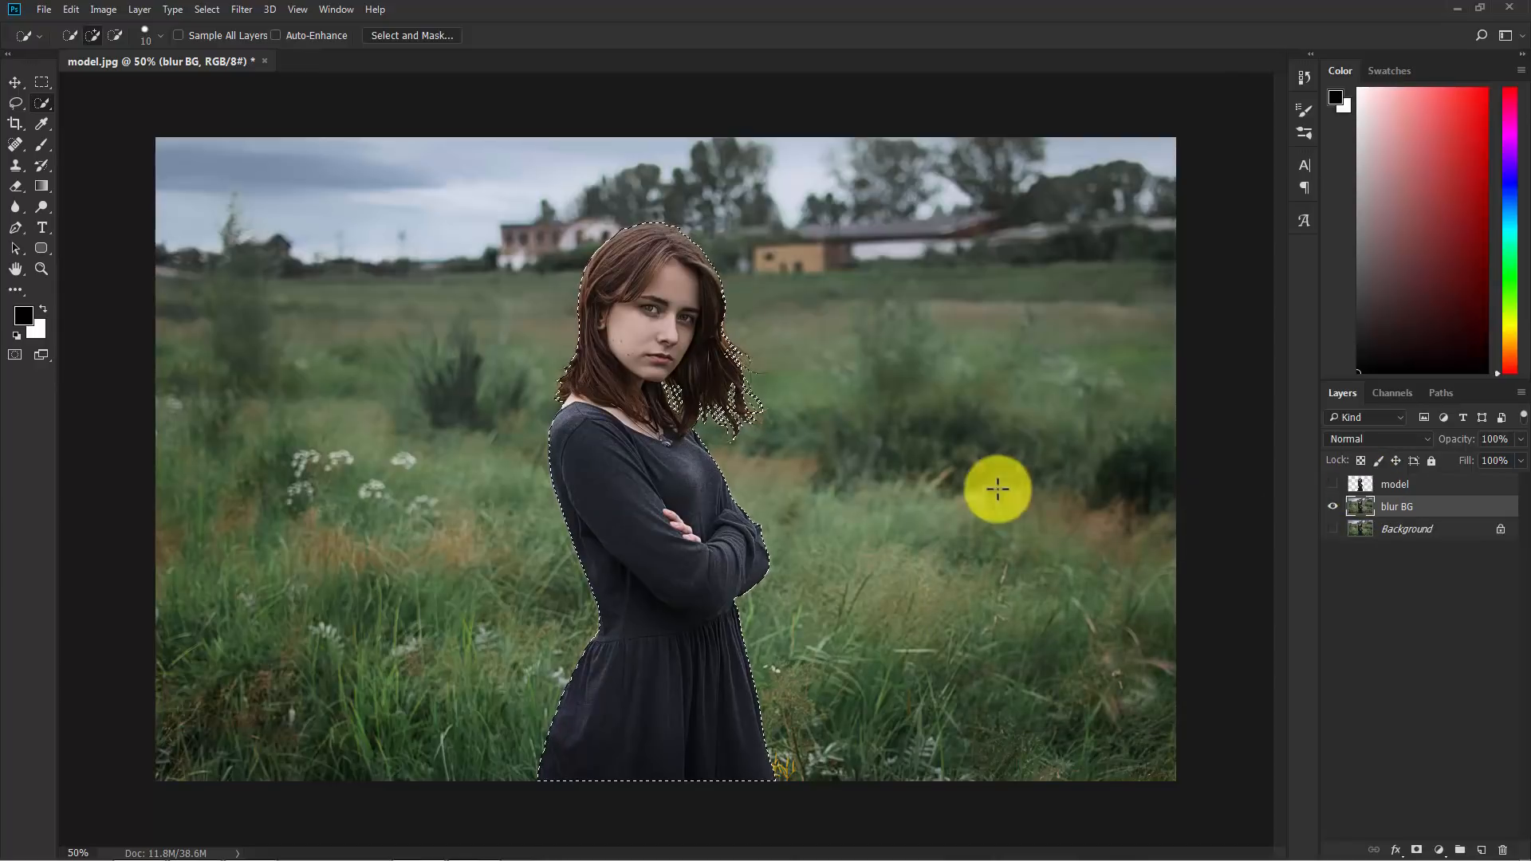
Step: Load the woman's outline as a selection on the blur BG layer with the model layer hidden
left_click_drag(997, 488, 669, 417)
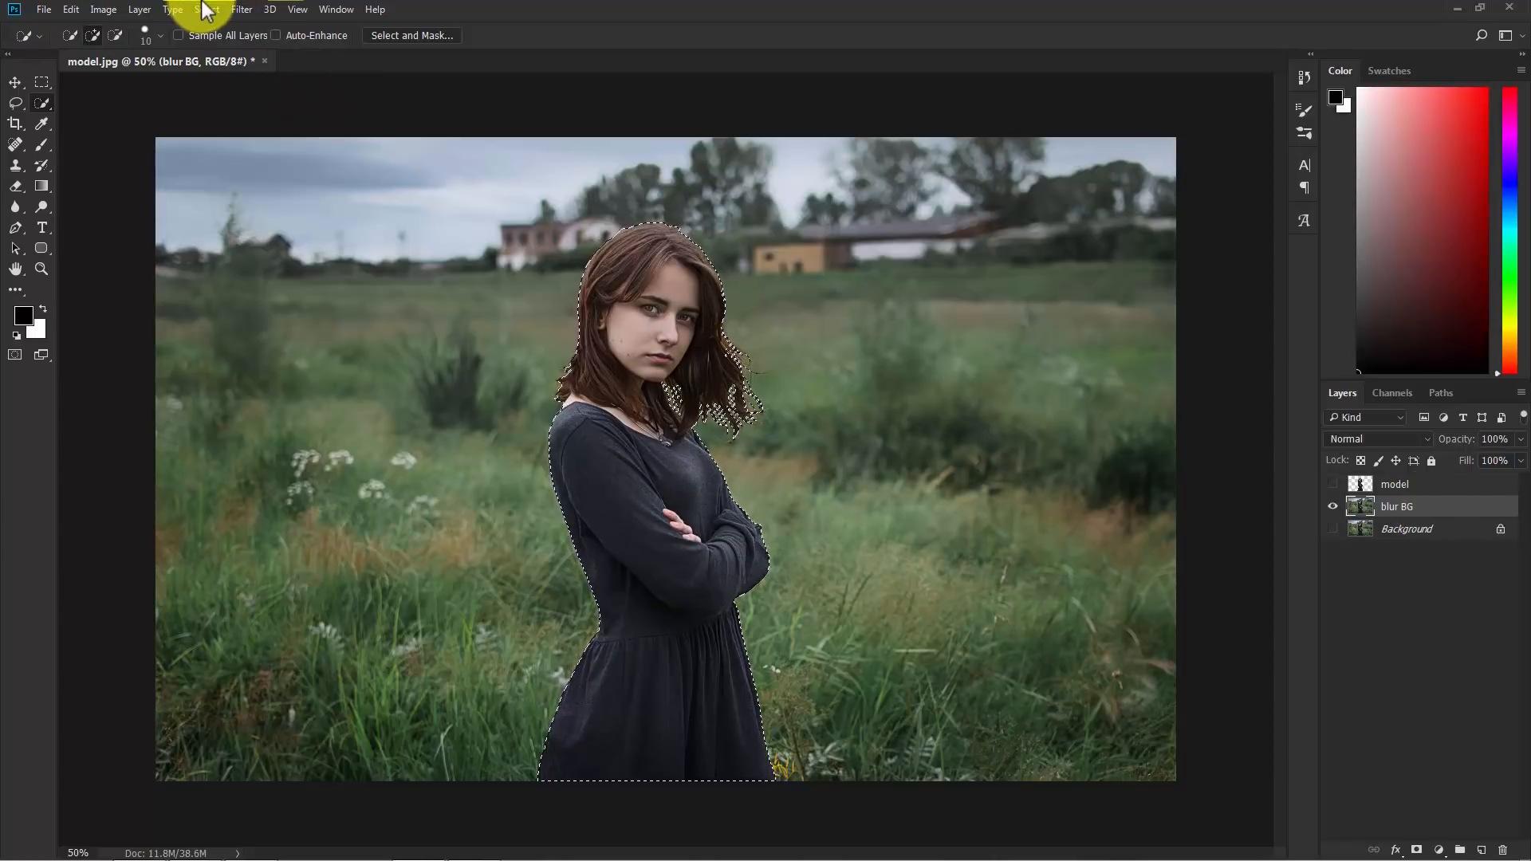
Step: Expand the woman's selection outward by 20 pixels via Select > Modify > Expand
left_click(205, 9)
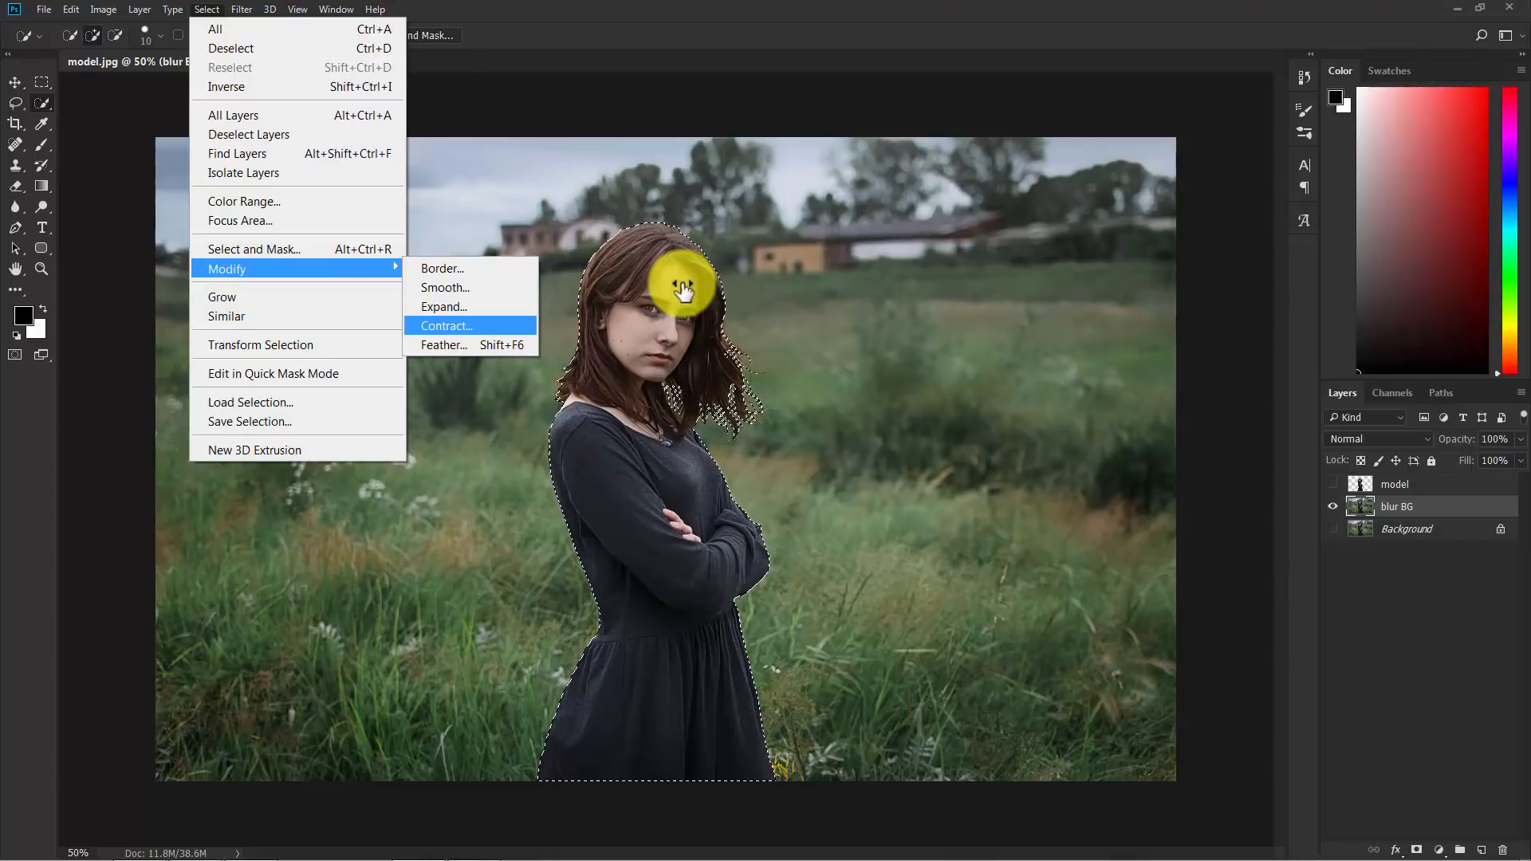
left_click(442, 306)
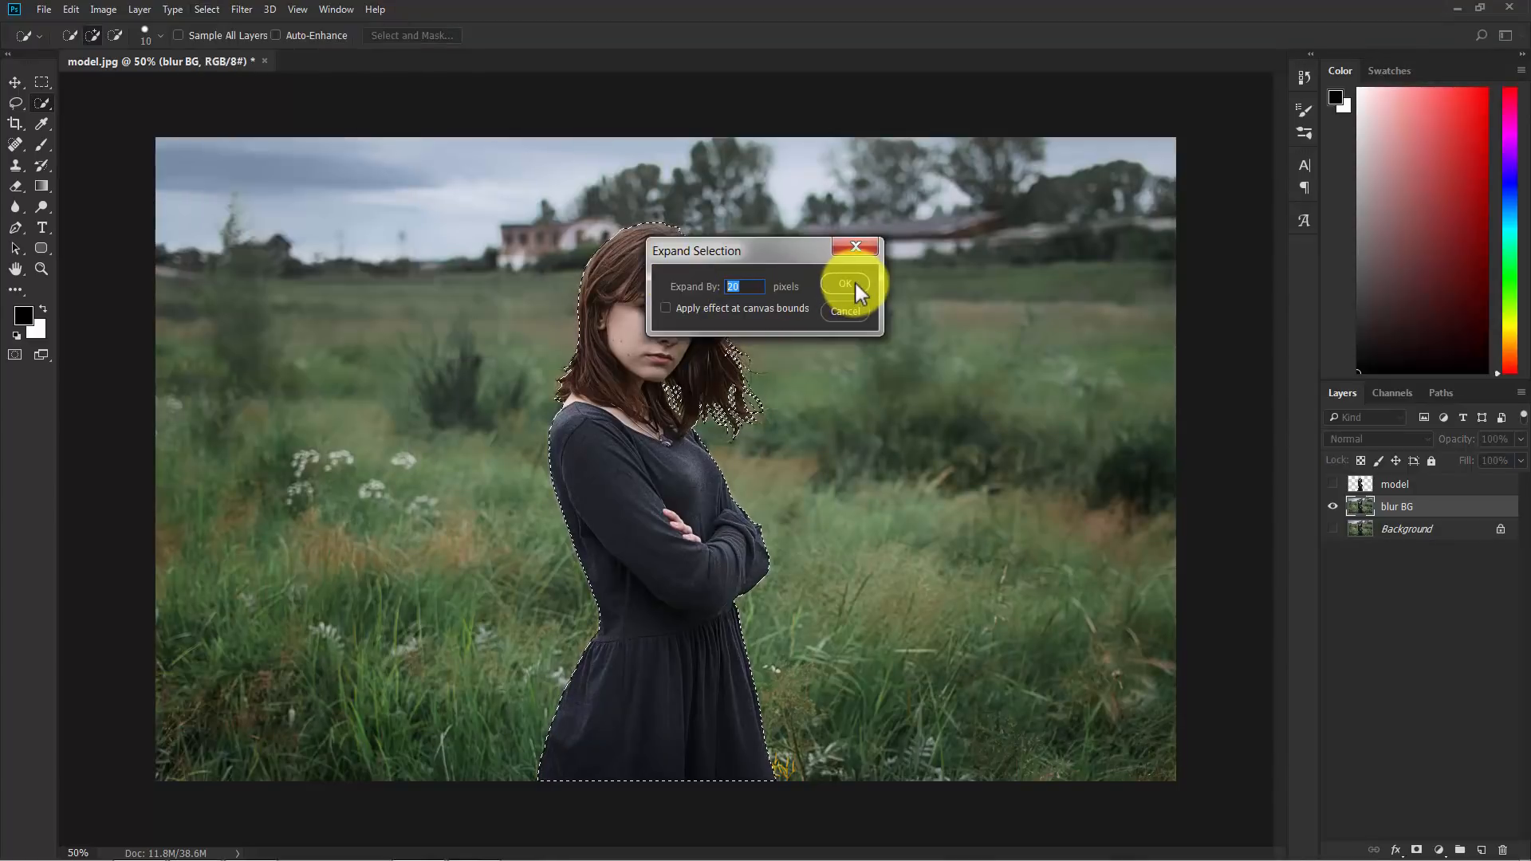
left_click(845, 284)
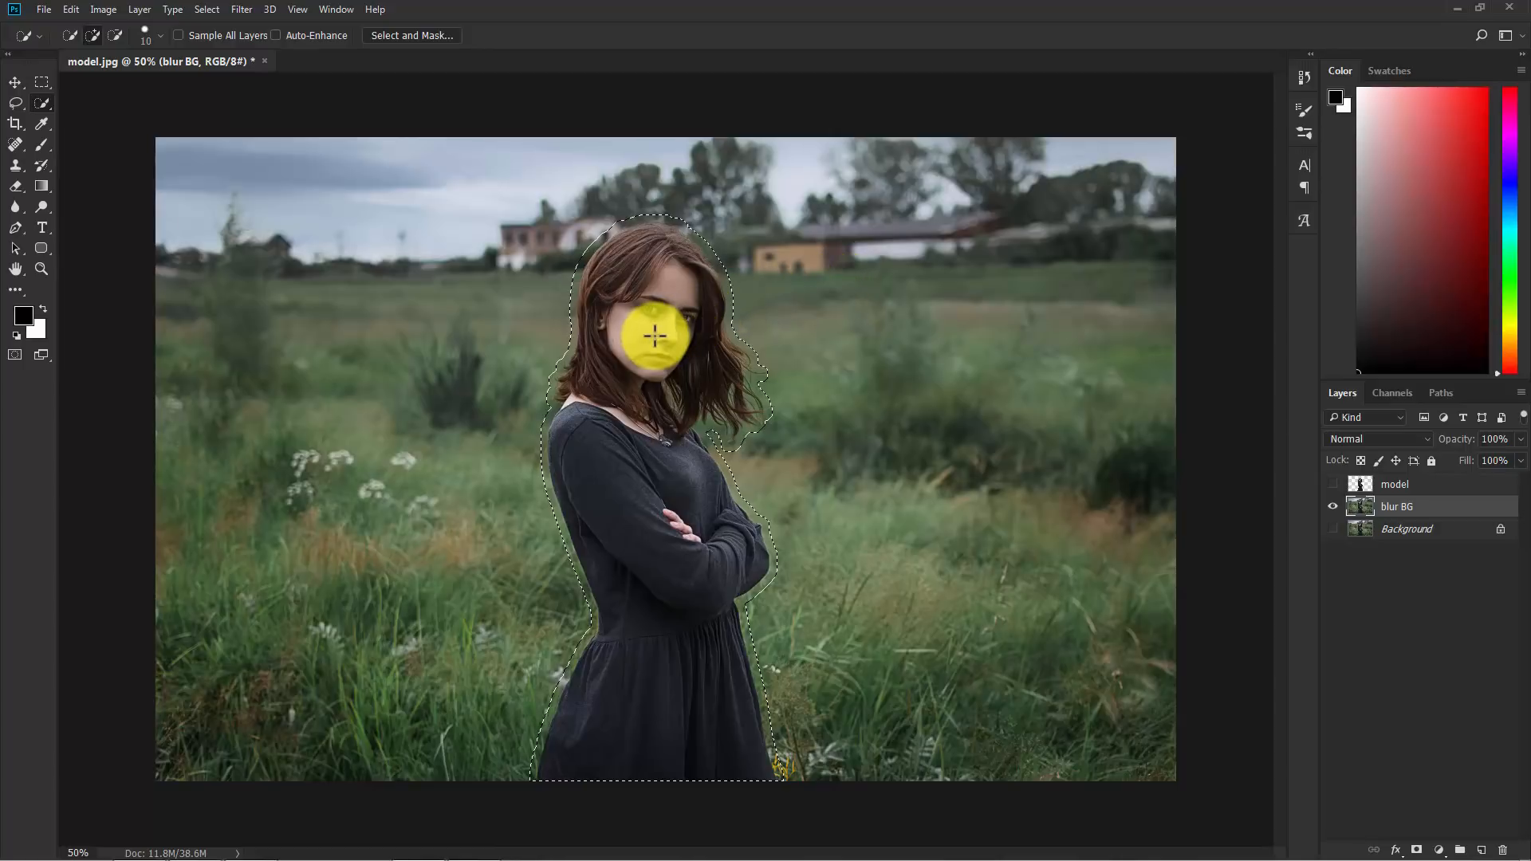
Step: Fill the expanded selection with Content-Aware so grass replaces the woman on blur BG
right_click(654, 337)
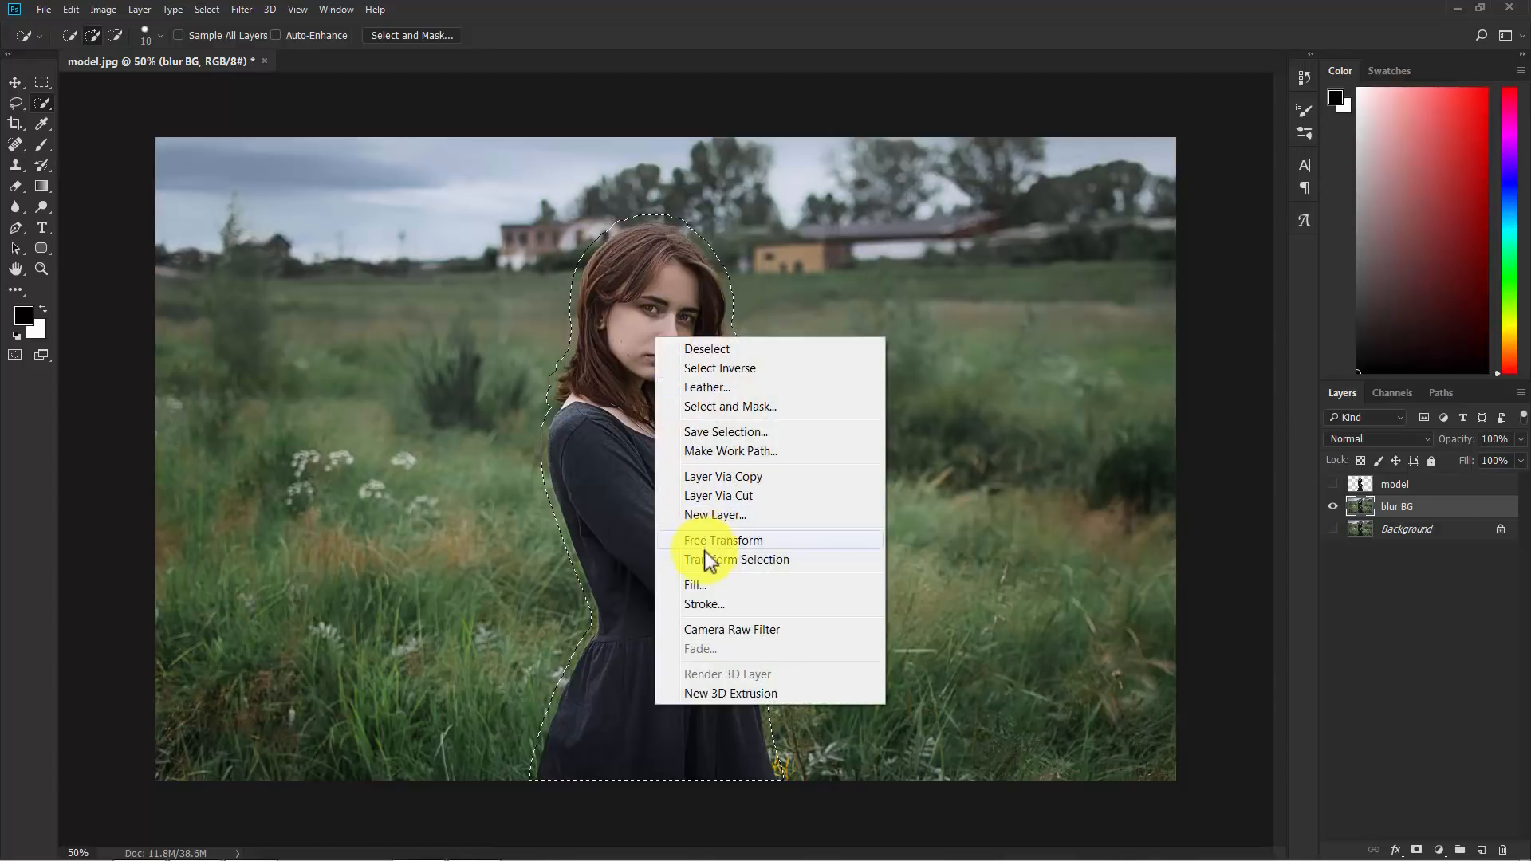
left_click(696, 584)
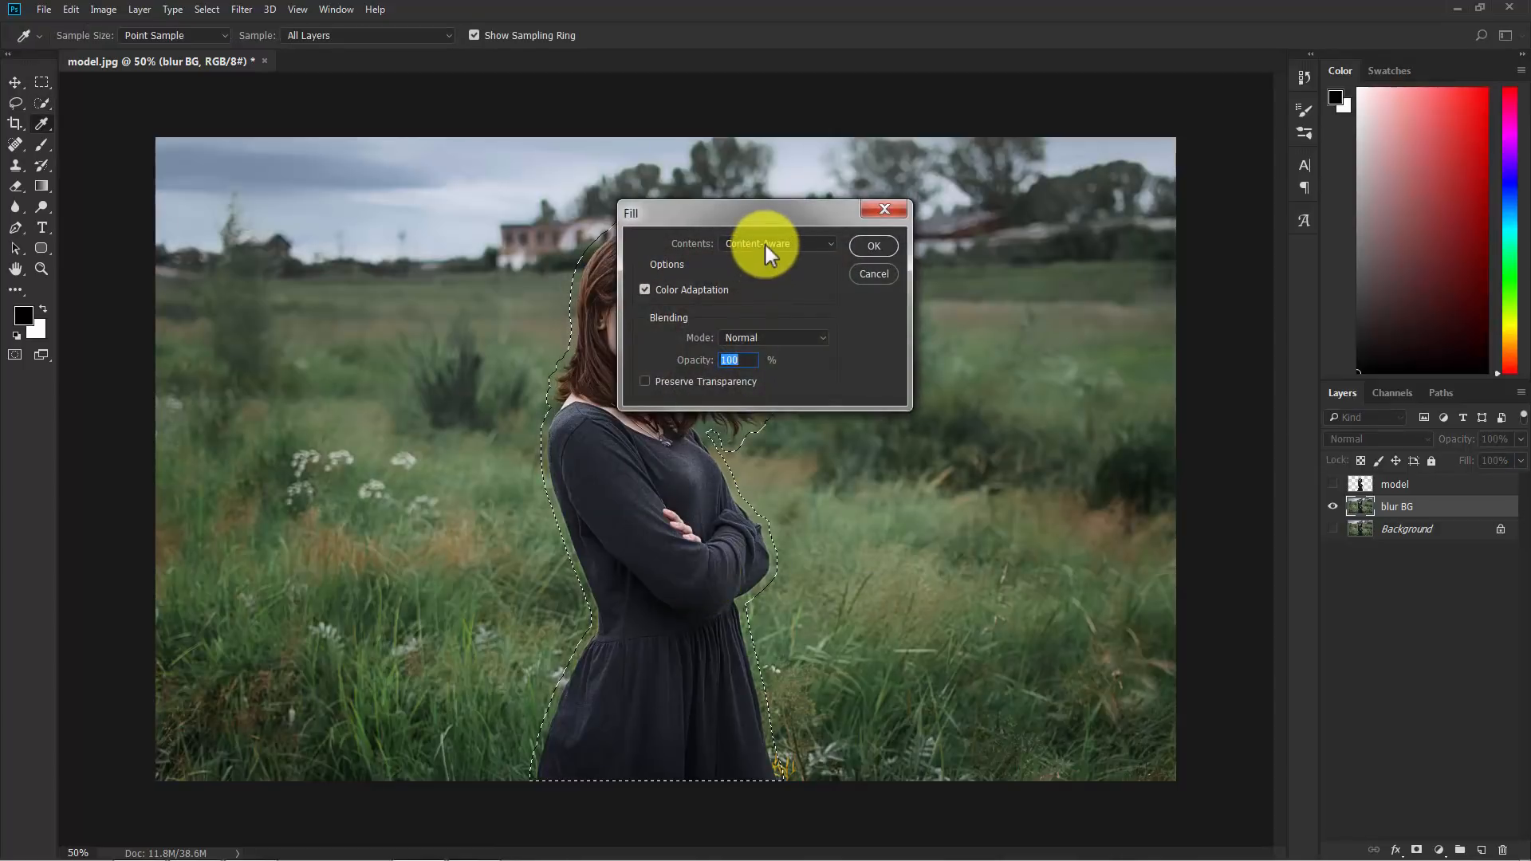
left_click(777, 244)
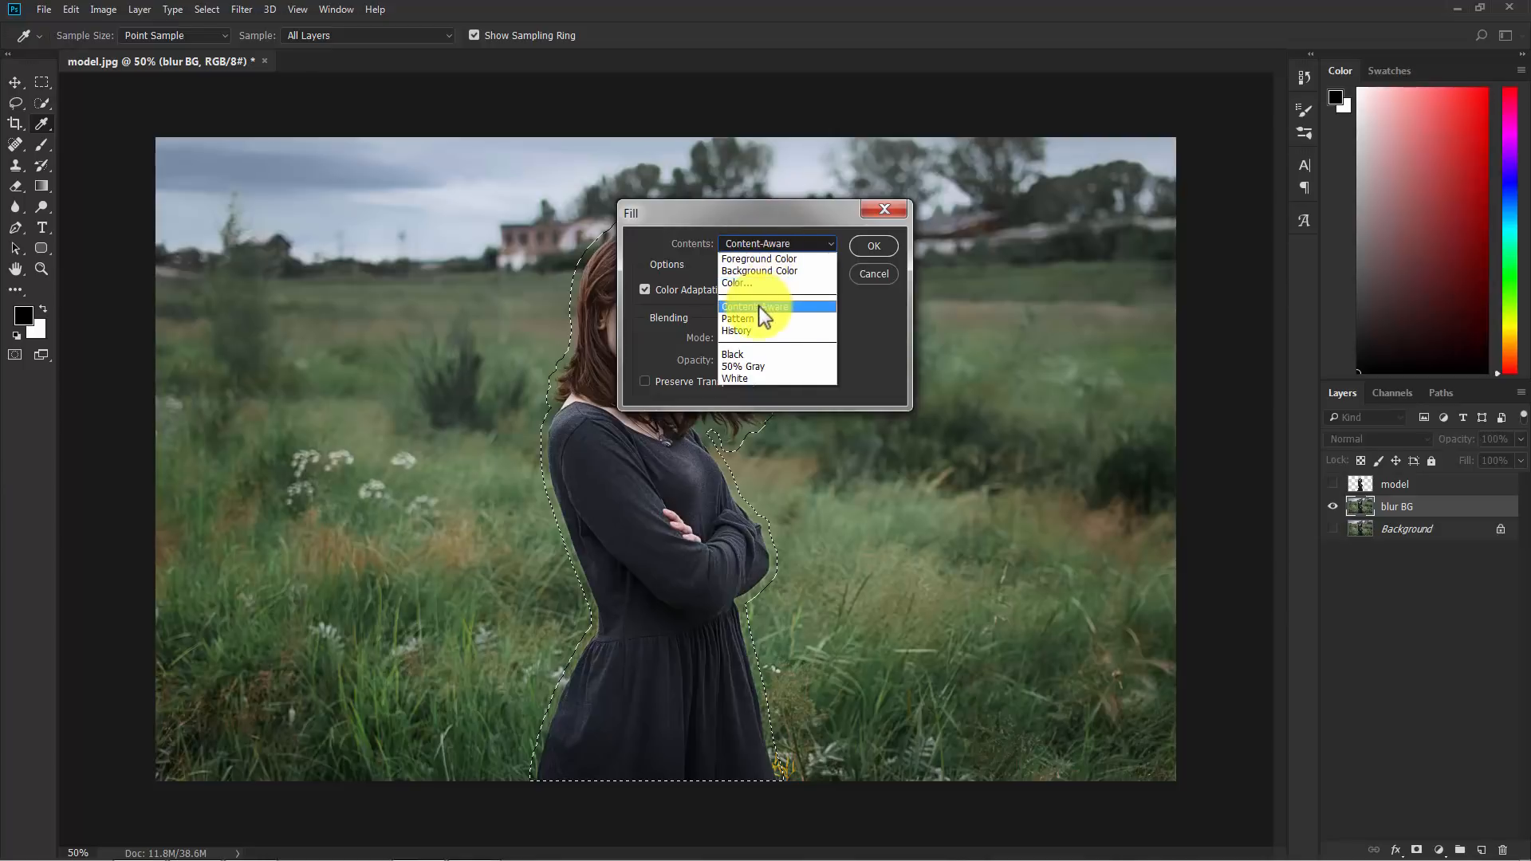
left_click(764, 305)
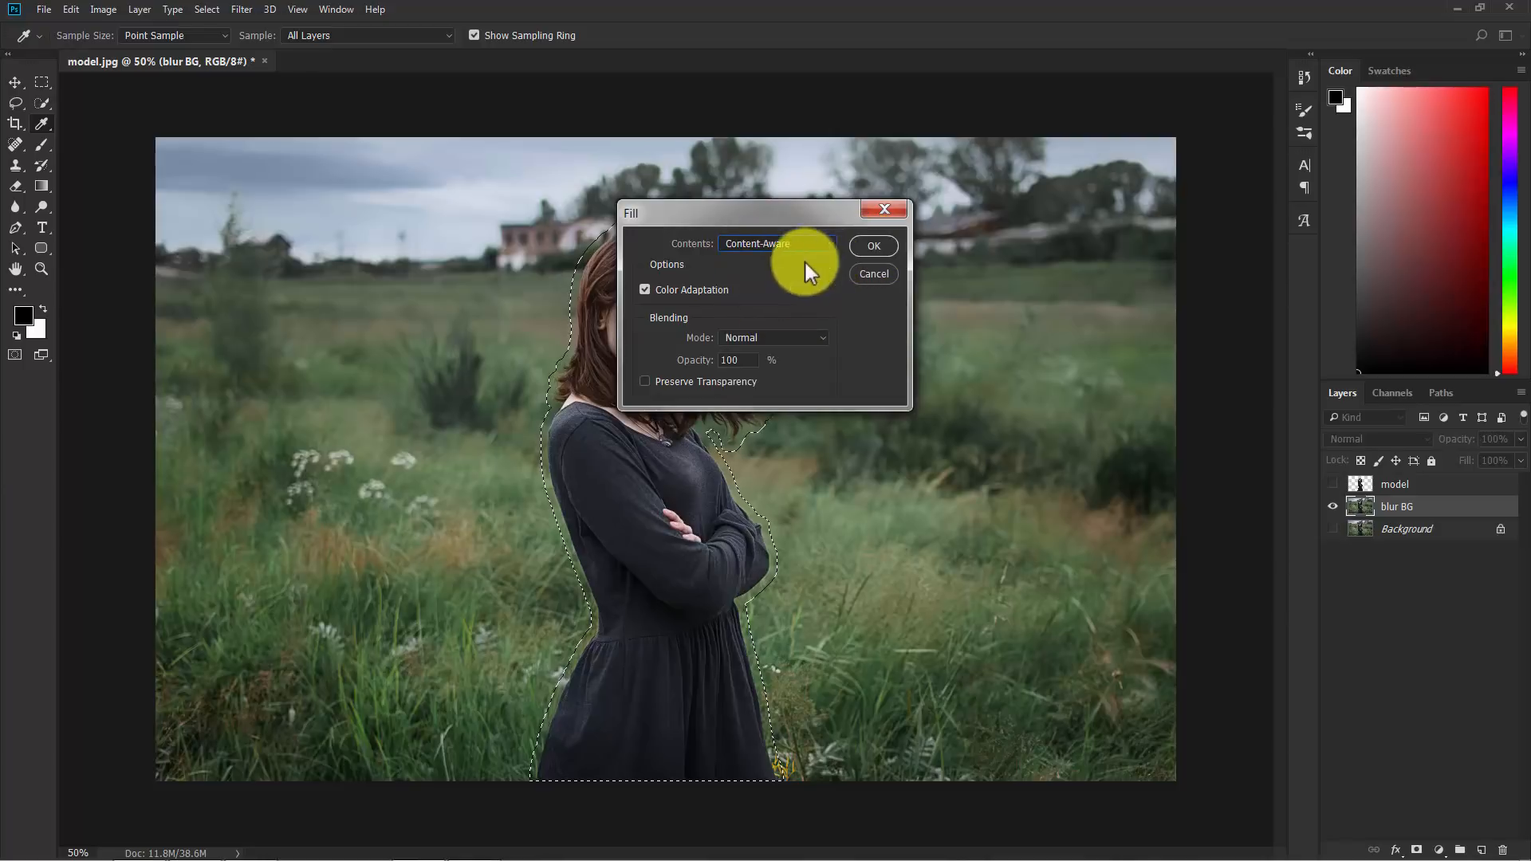
left_click(871, 245)
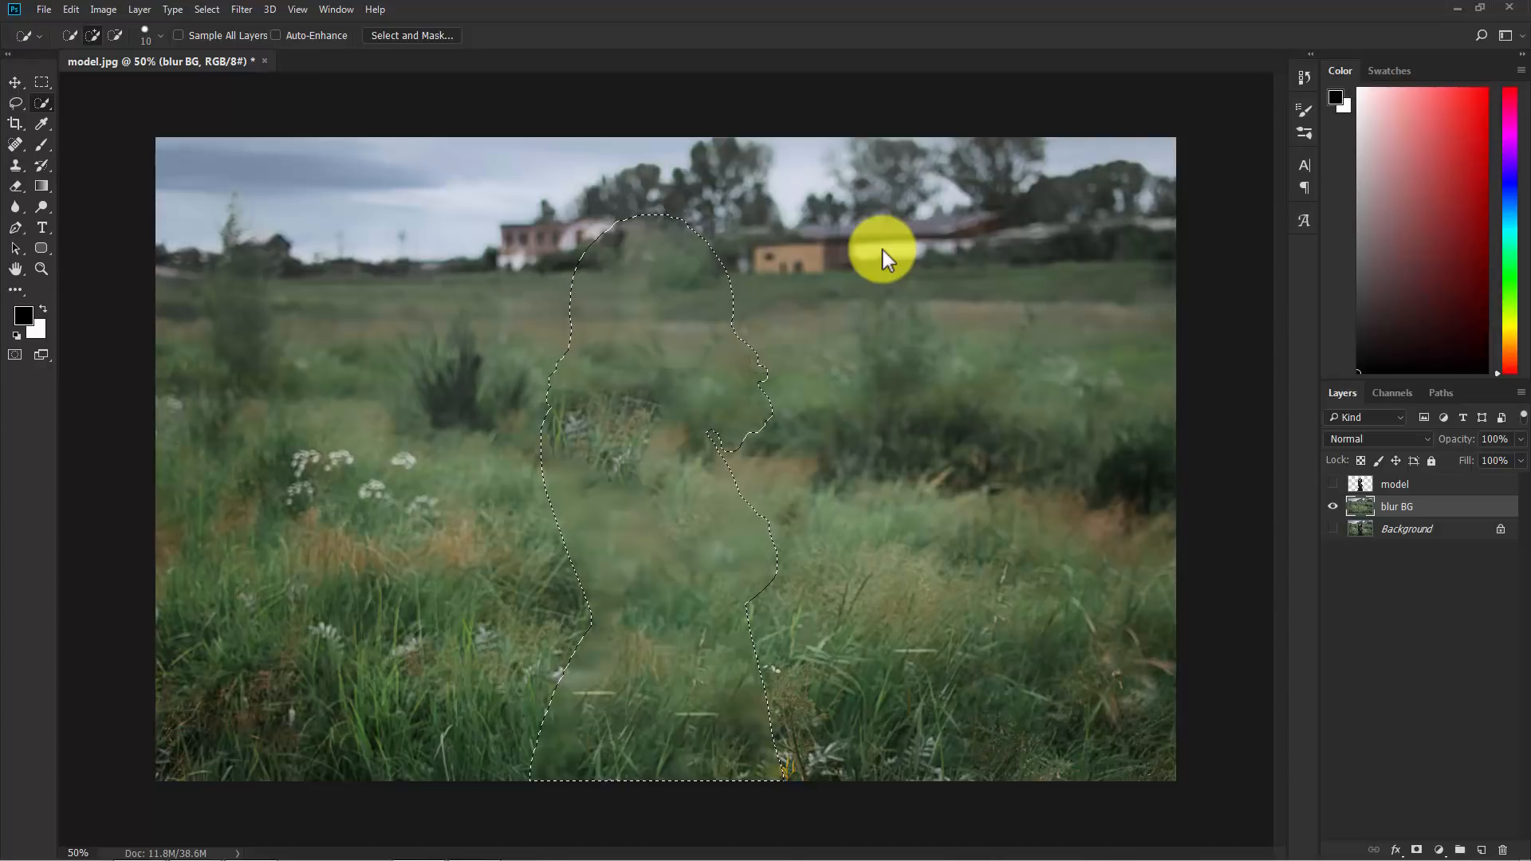
Step: Deselect, then toggle layer eyes to compare, ending with the model visible over the filled field
left_click(206, 8)
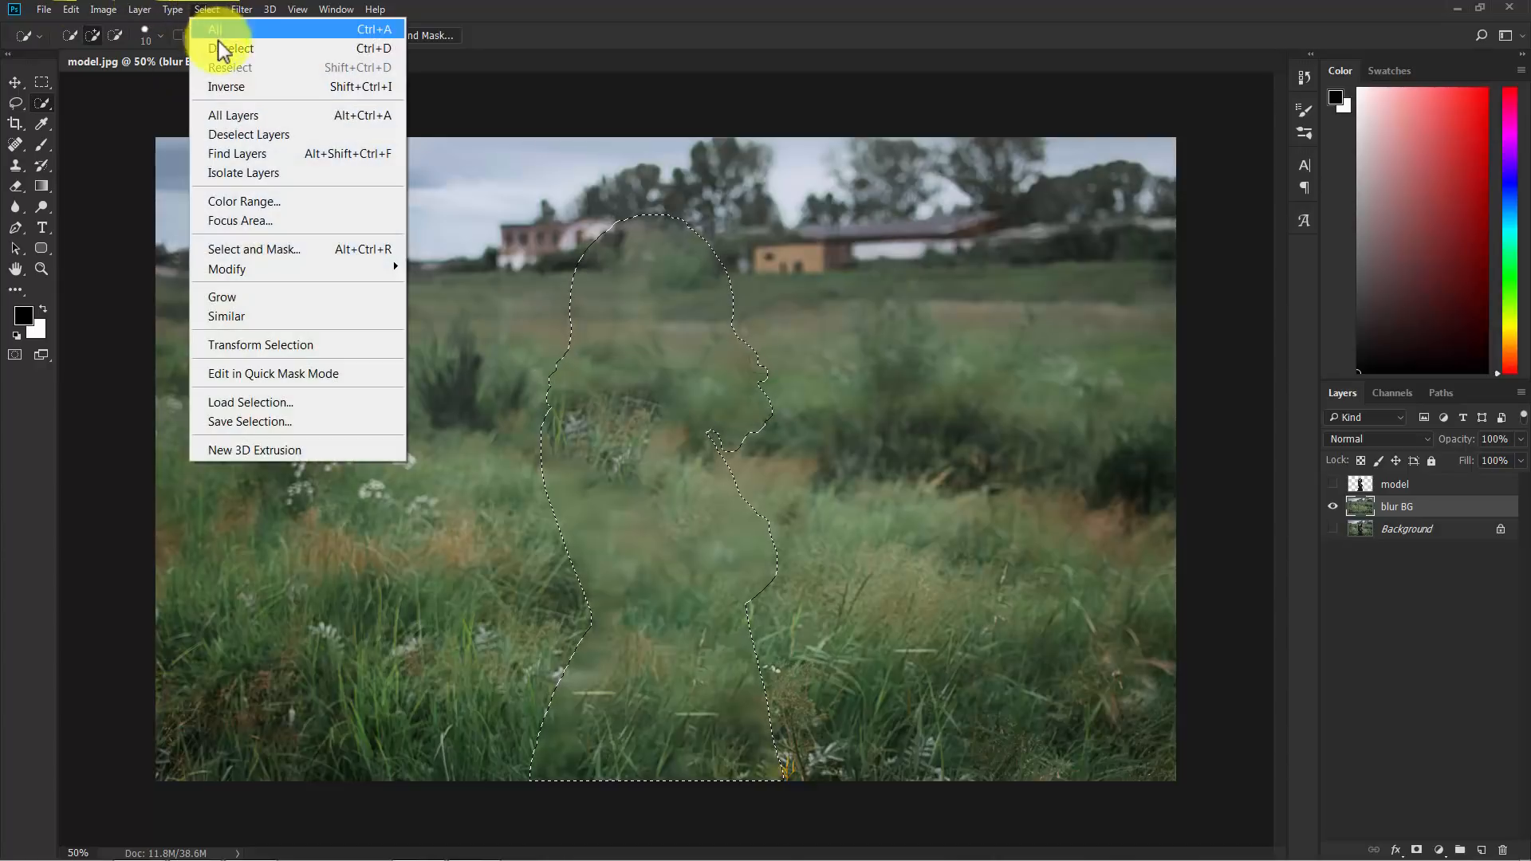
left_click(230, 48)
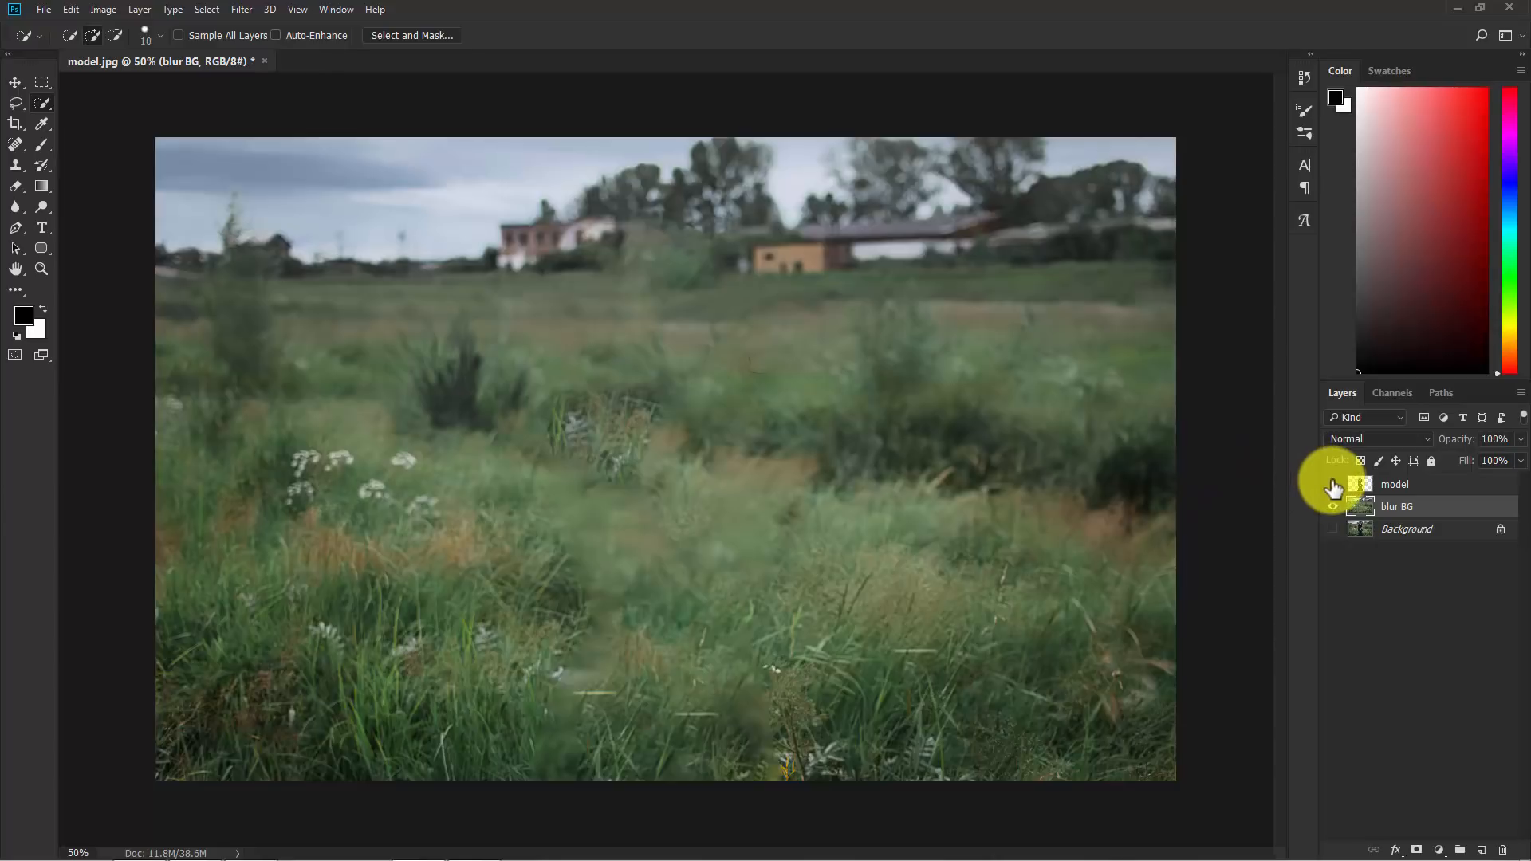
left_click(1334, 505)
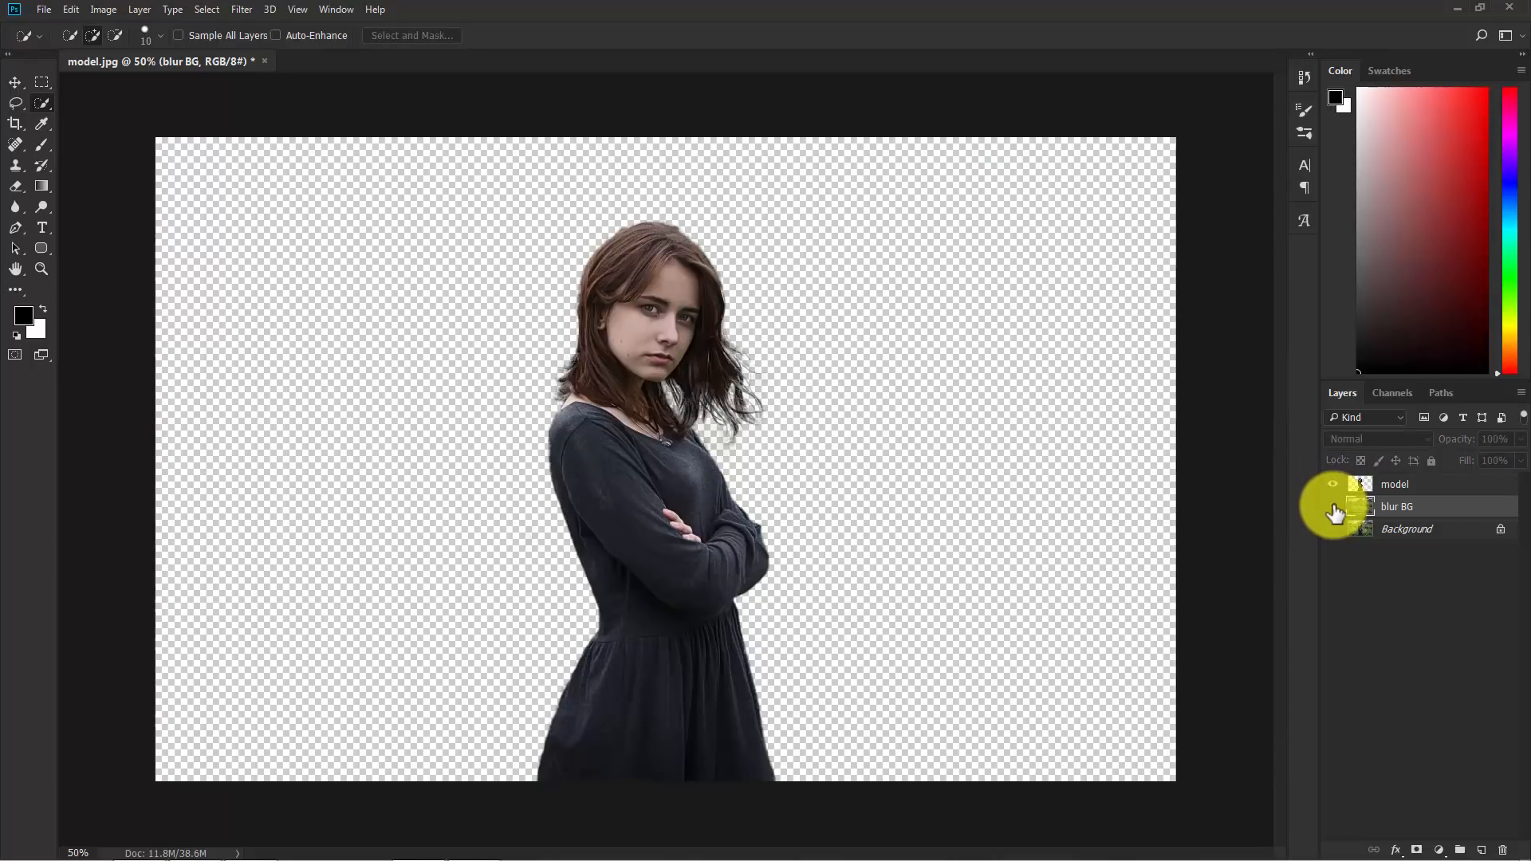
left_click(1335, 486)
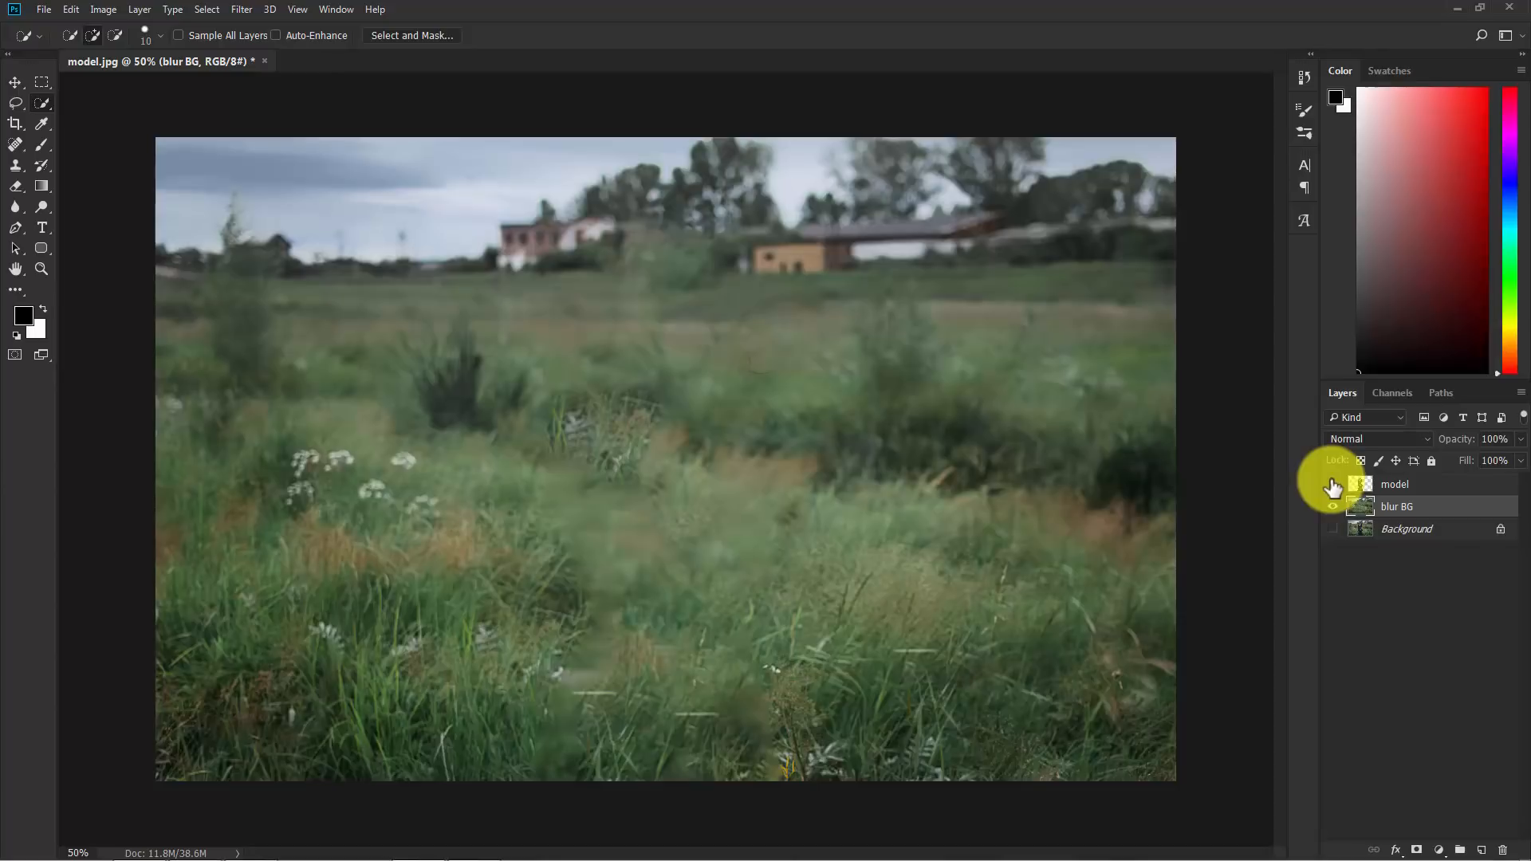
mouse_move(1334, 488)
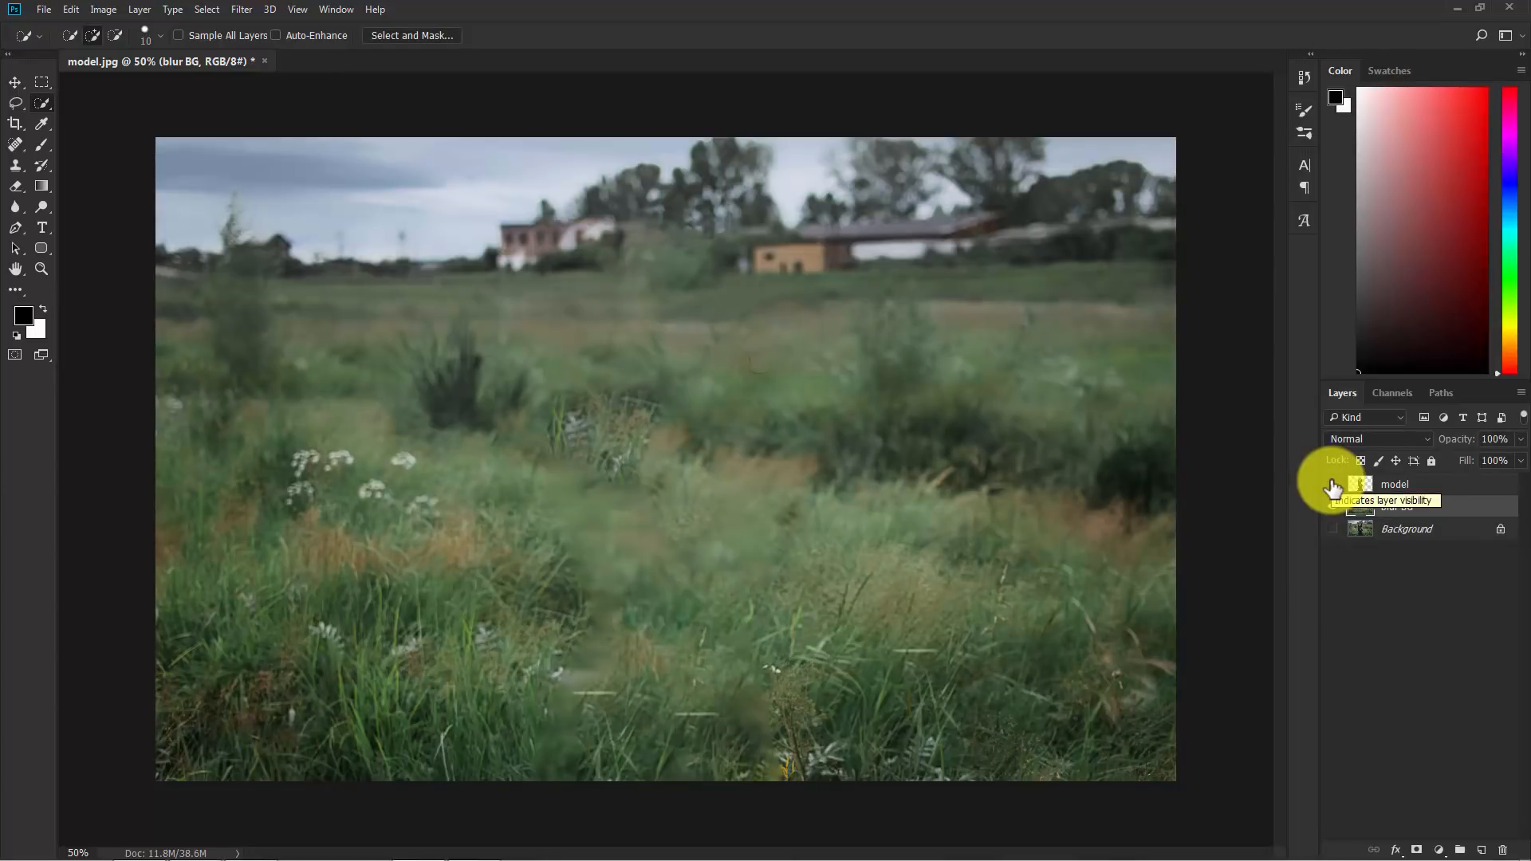
left_click(1335, 484)
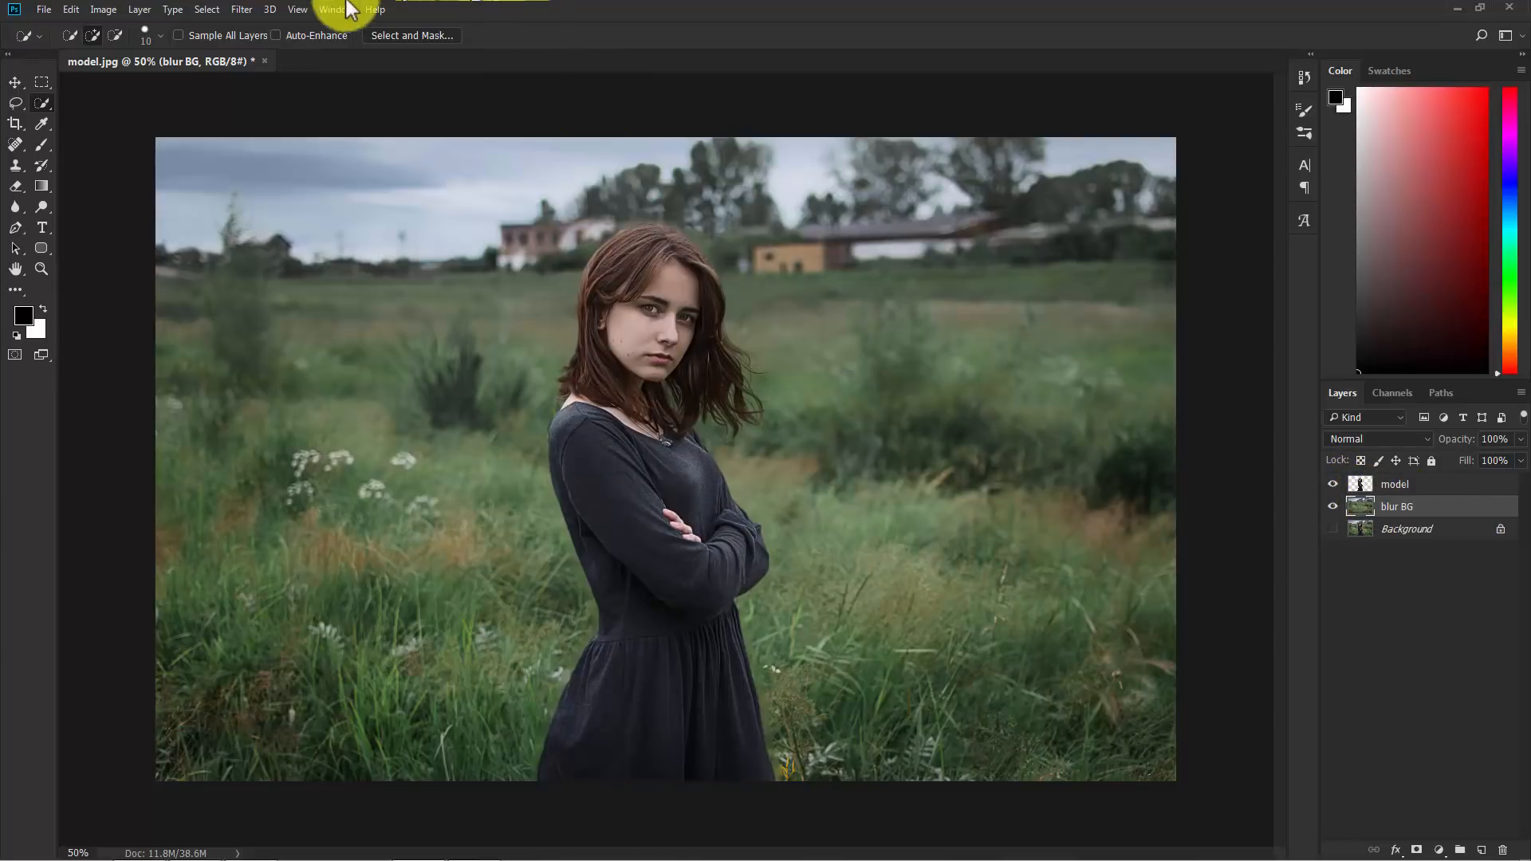
Step: Start a Tilt-Shift blur on blur BG, lower the focus to her feet and set Blur to 104 px
left_click(241, 9)
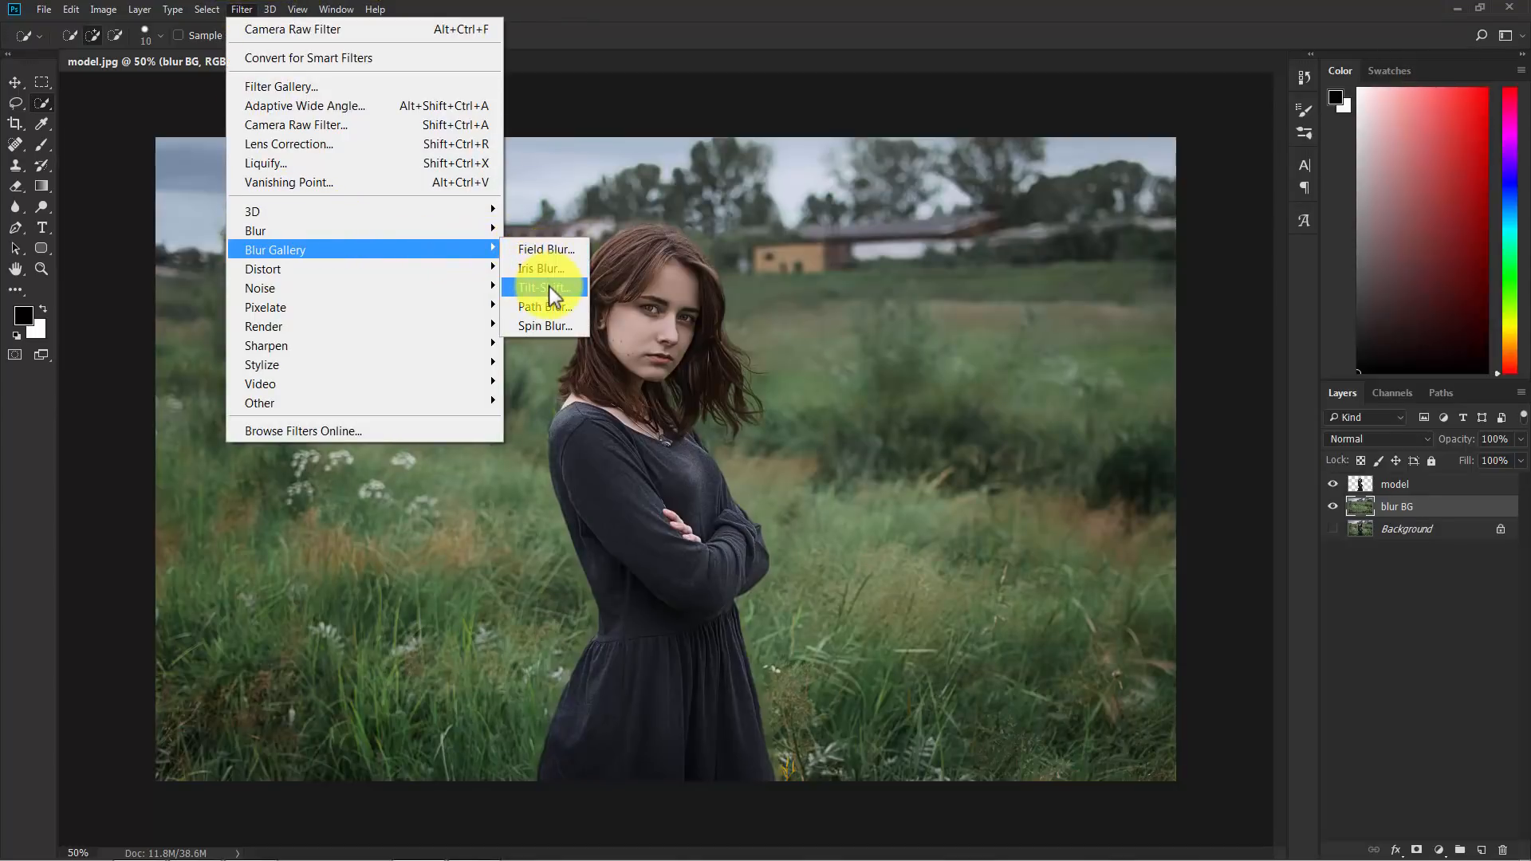
left_click(544, 288)
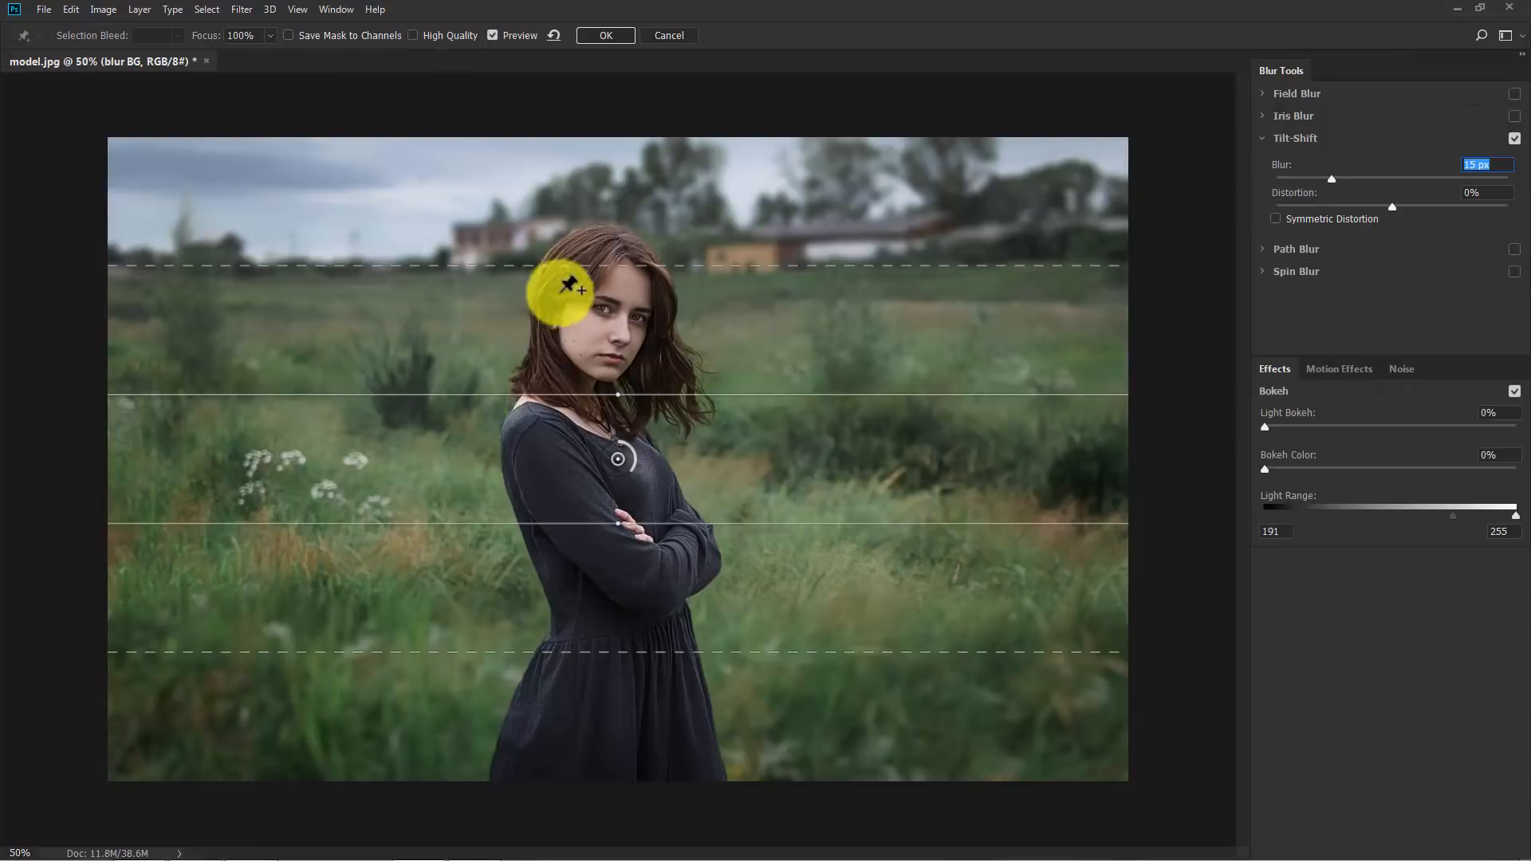
left_click_drag(566, 288, 591, 440)
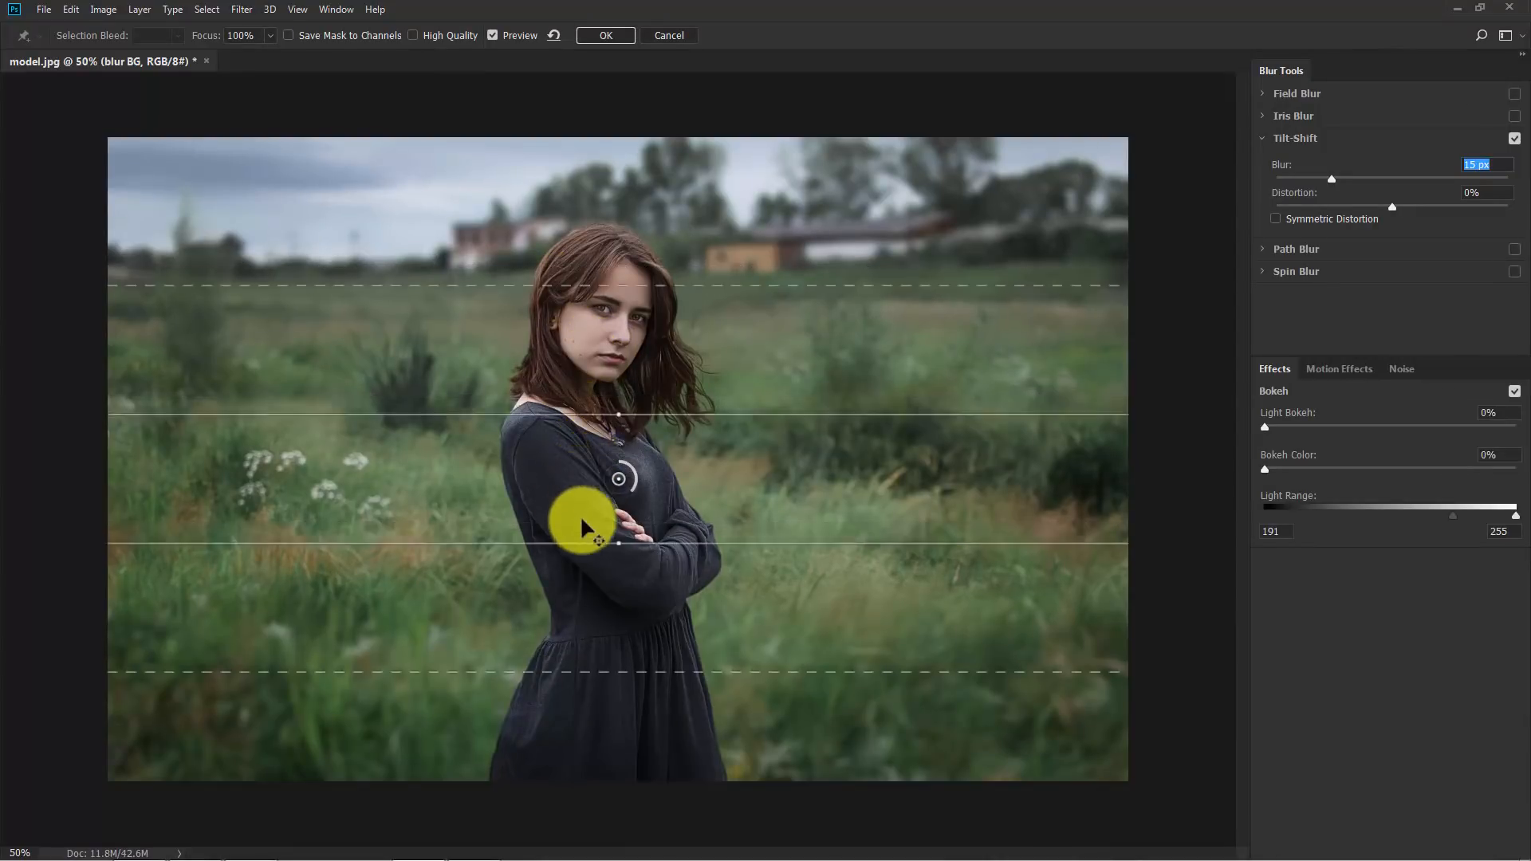
left_click_drag(583, 520, 598, 801)
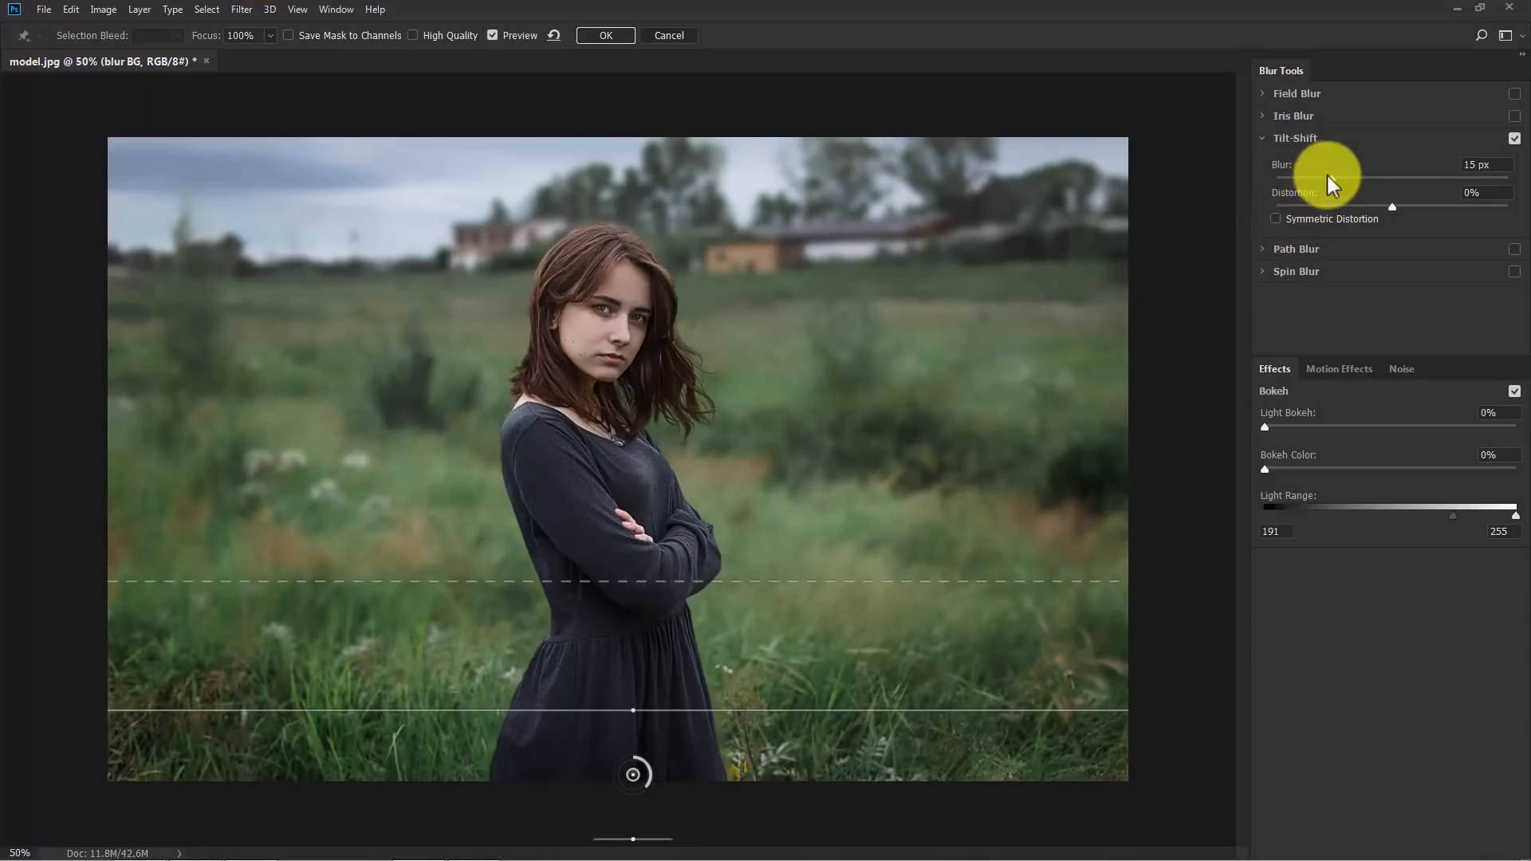
left_click_drag(1328, 164, 1375, 164)
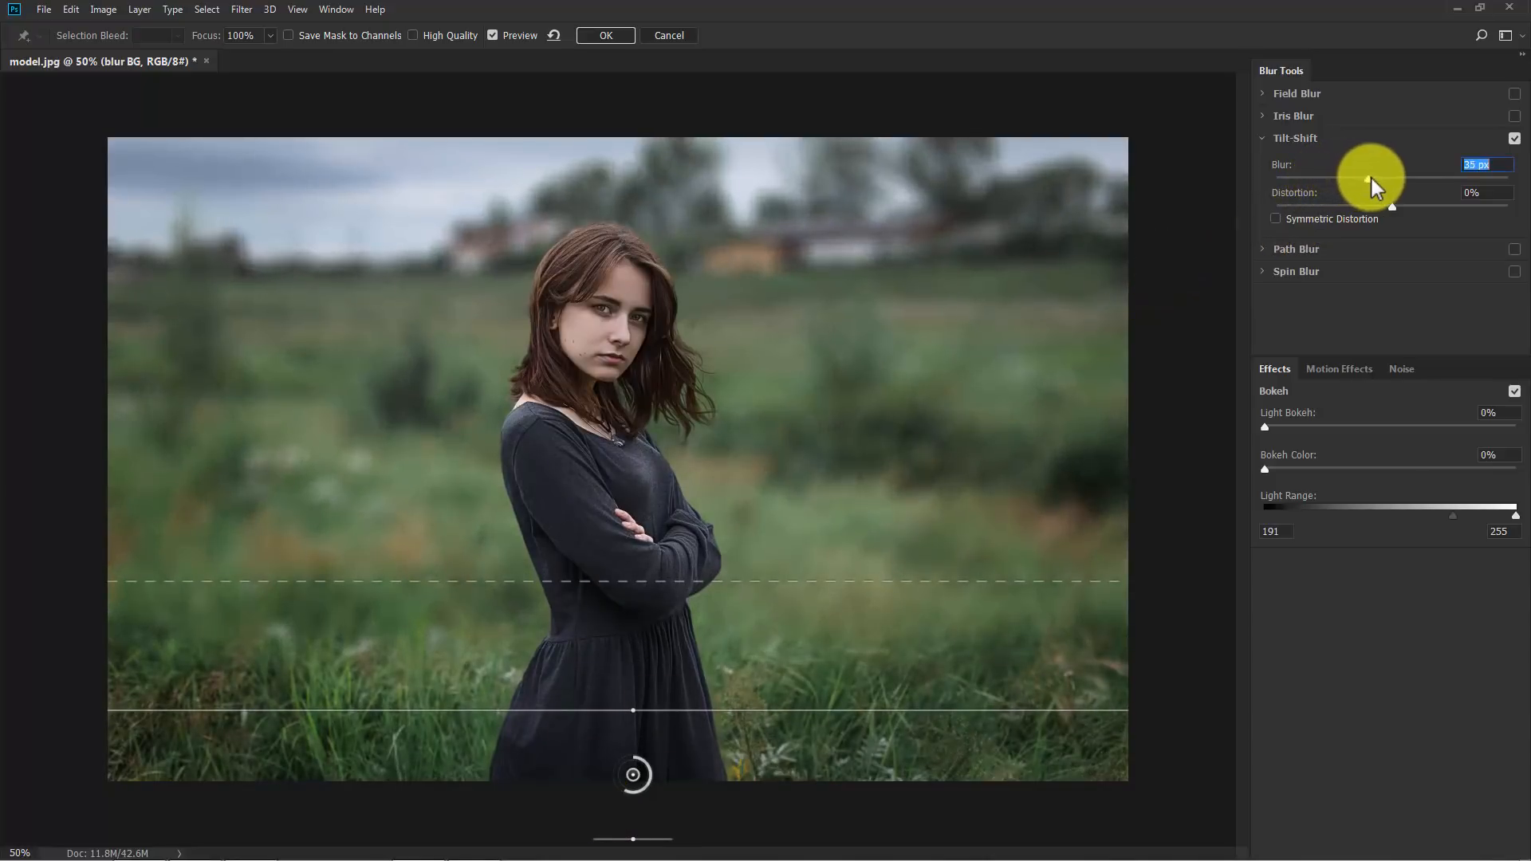
left_click_drag(1370, 182, 1402, 181)
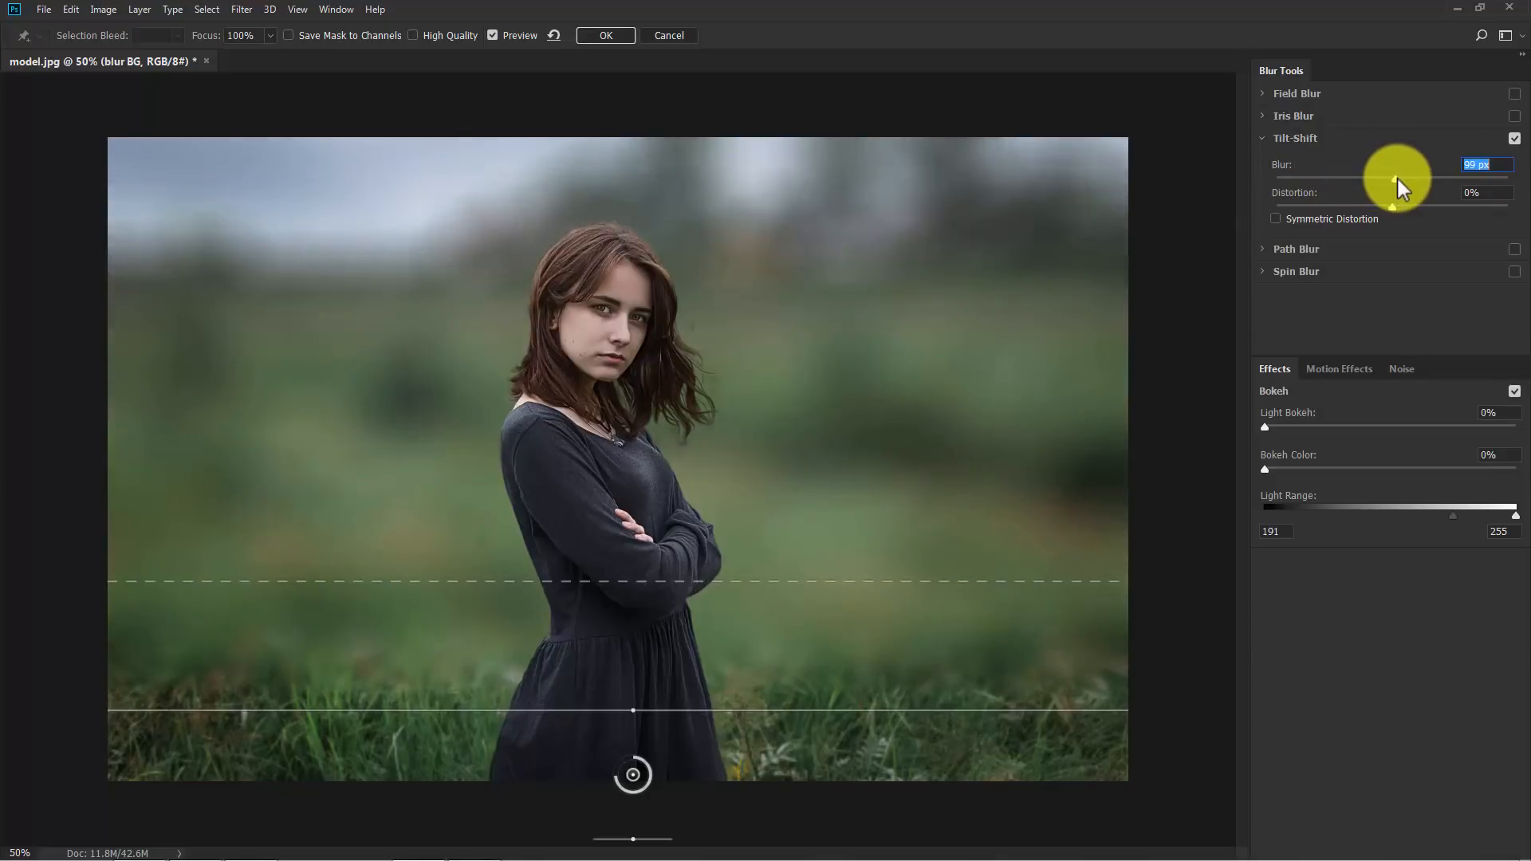
left_click_drag(1392, 181, 1398, 181)
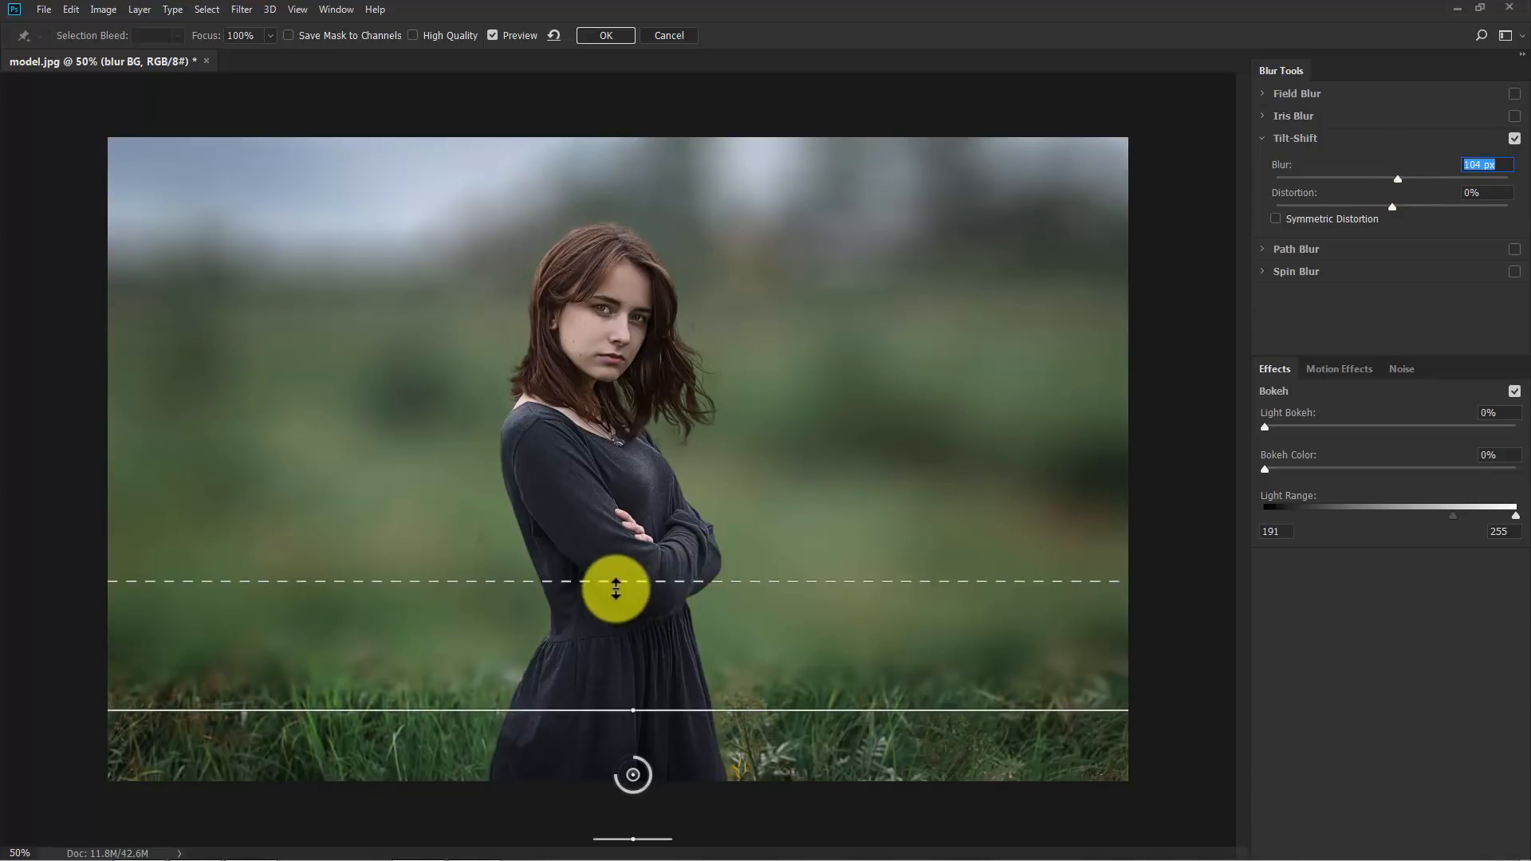
Step: Position the fade lines around her neck and the bottom edge, then apply the tilt-shift
left_click_drag(615, 589, 632, 417)
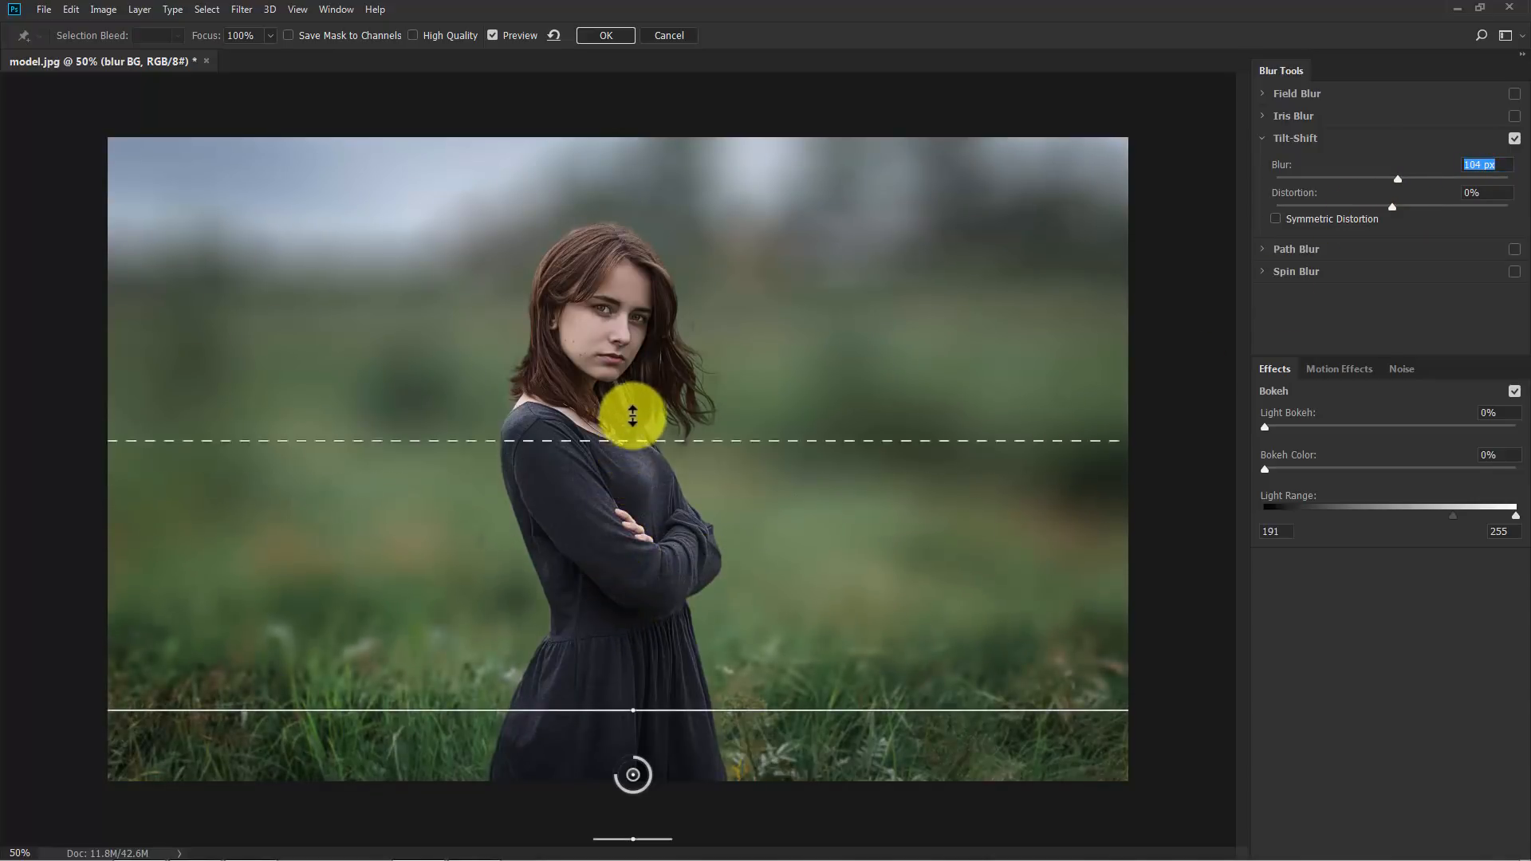
left_click_drag(633, 414, 662, 554)
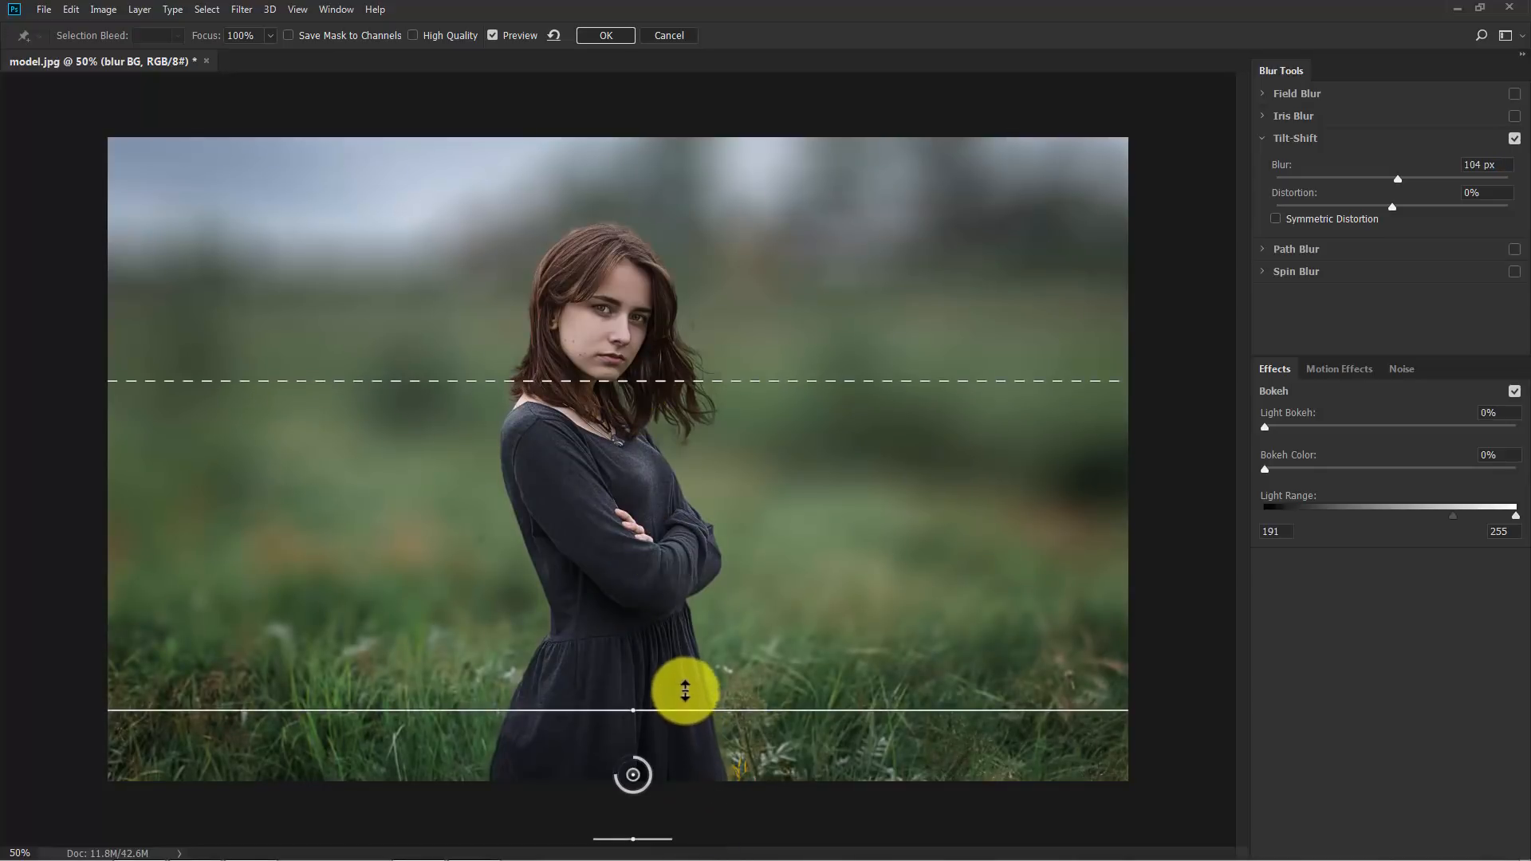
left_click_drag(683, 691, 683, 784)
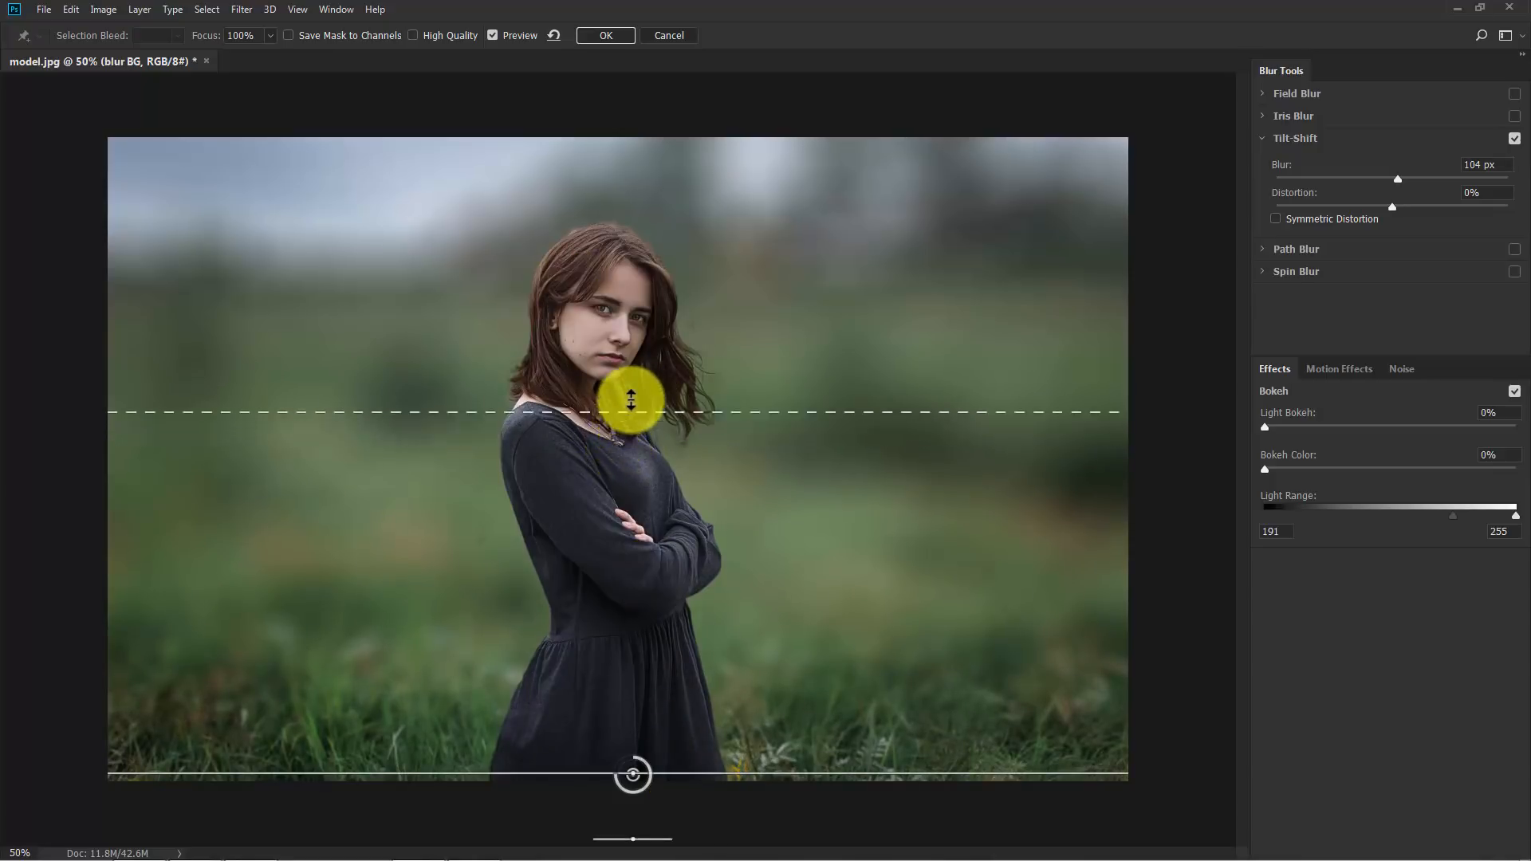
left_click_drag(633, 399, 776, 615)
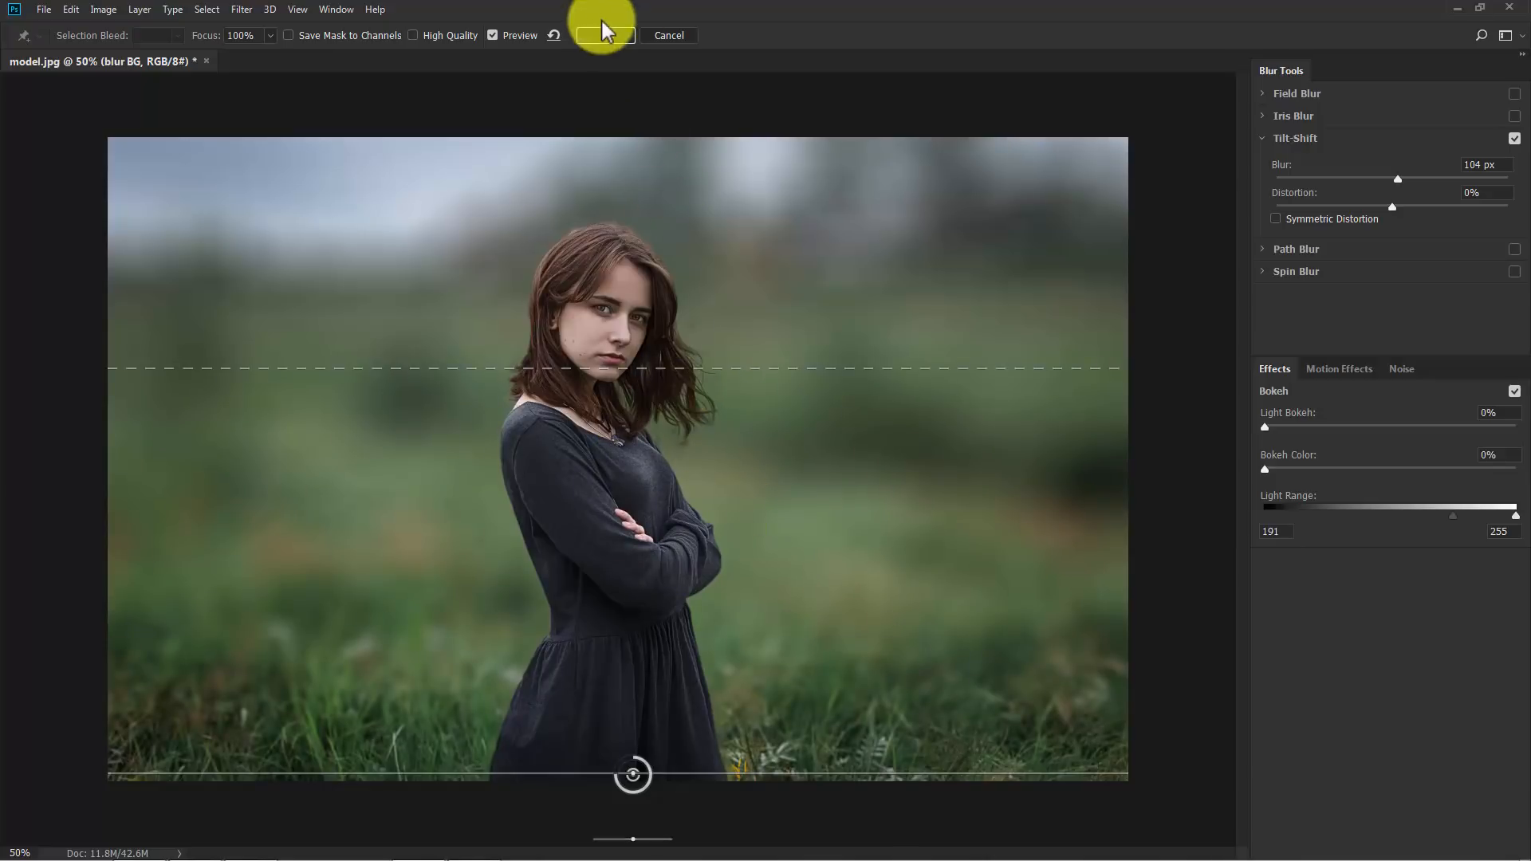
left_click(599, 35)
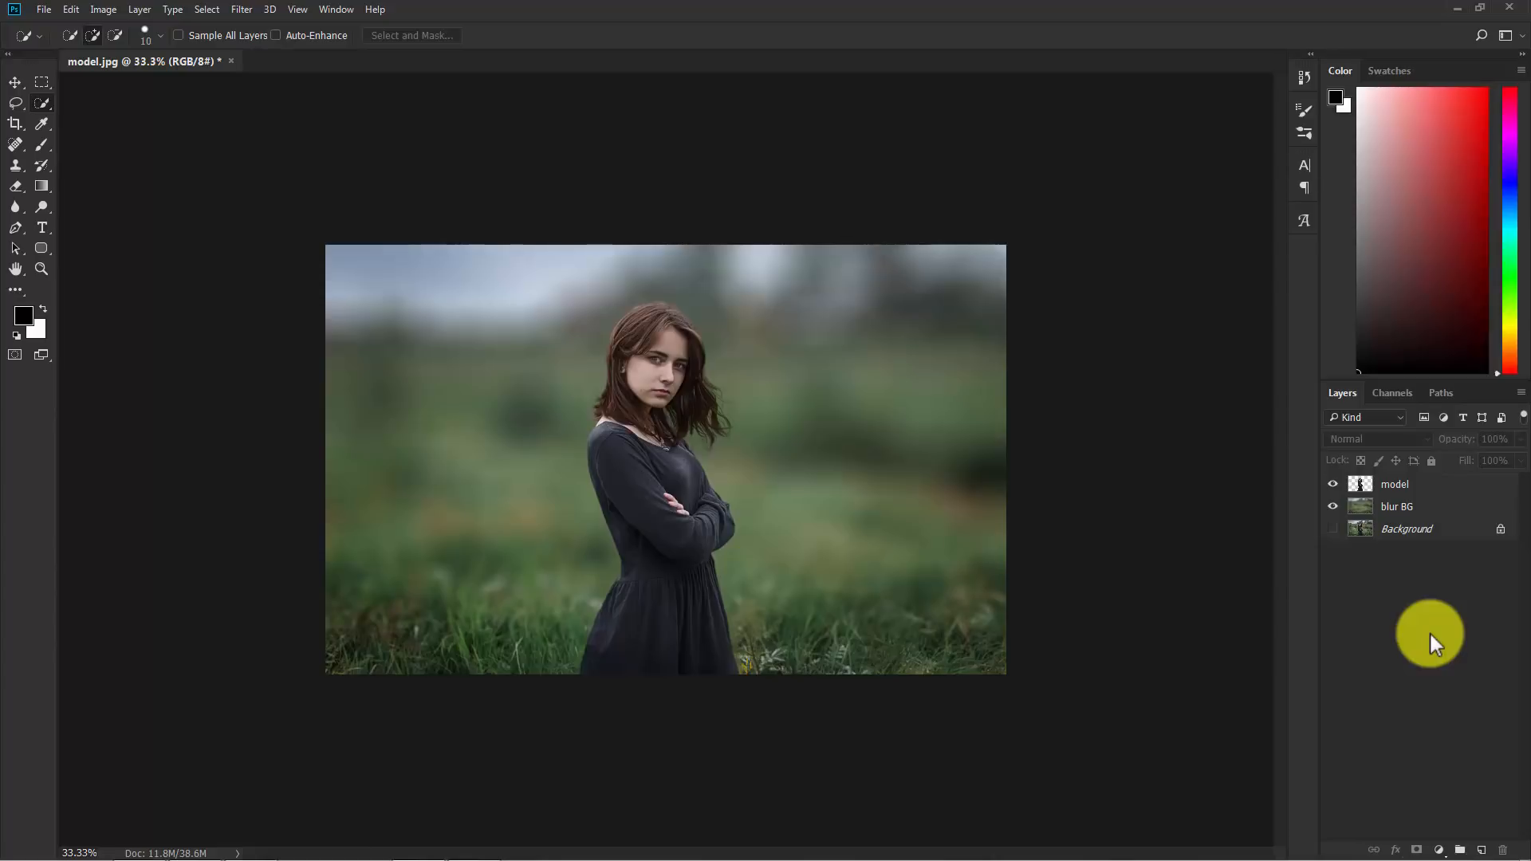
mouse_move(238, 174)
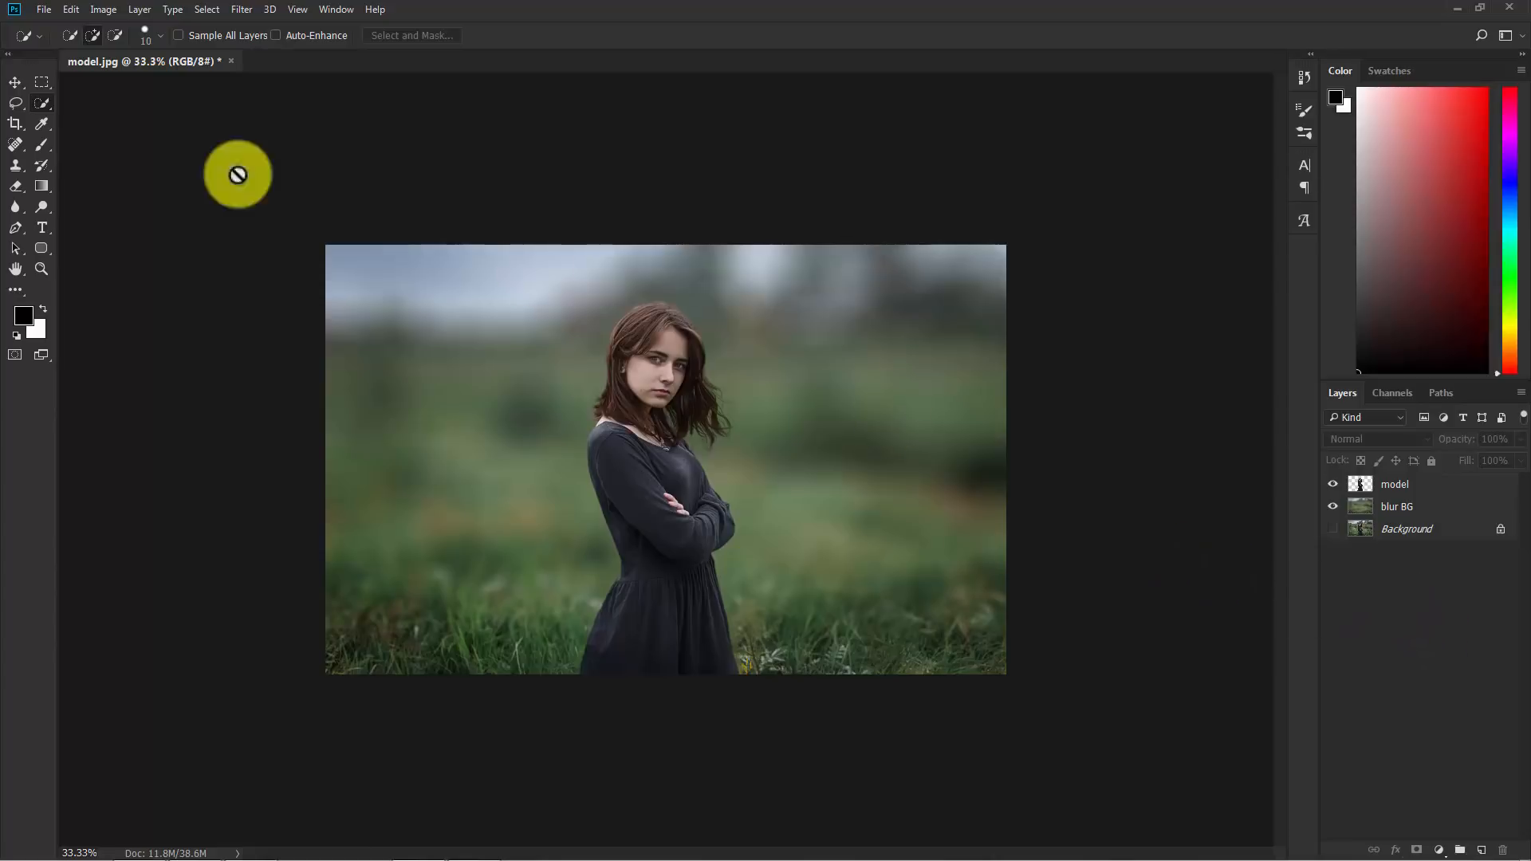
Step: Place the snow texture image as an embedded layer and set its blend mode to Screen
left_click(43, 9)
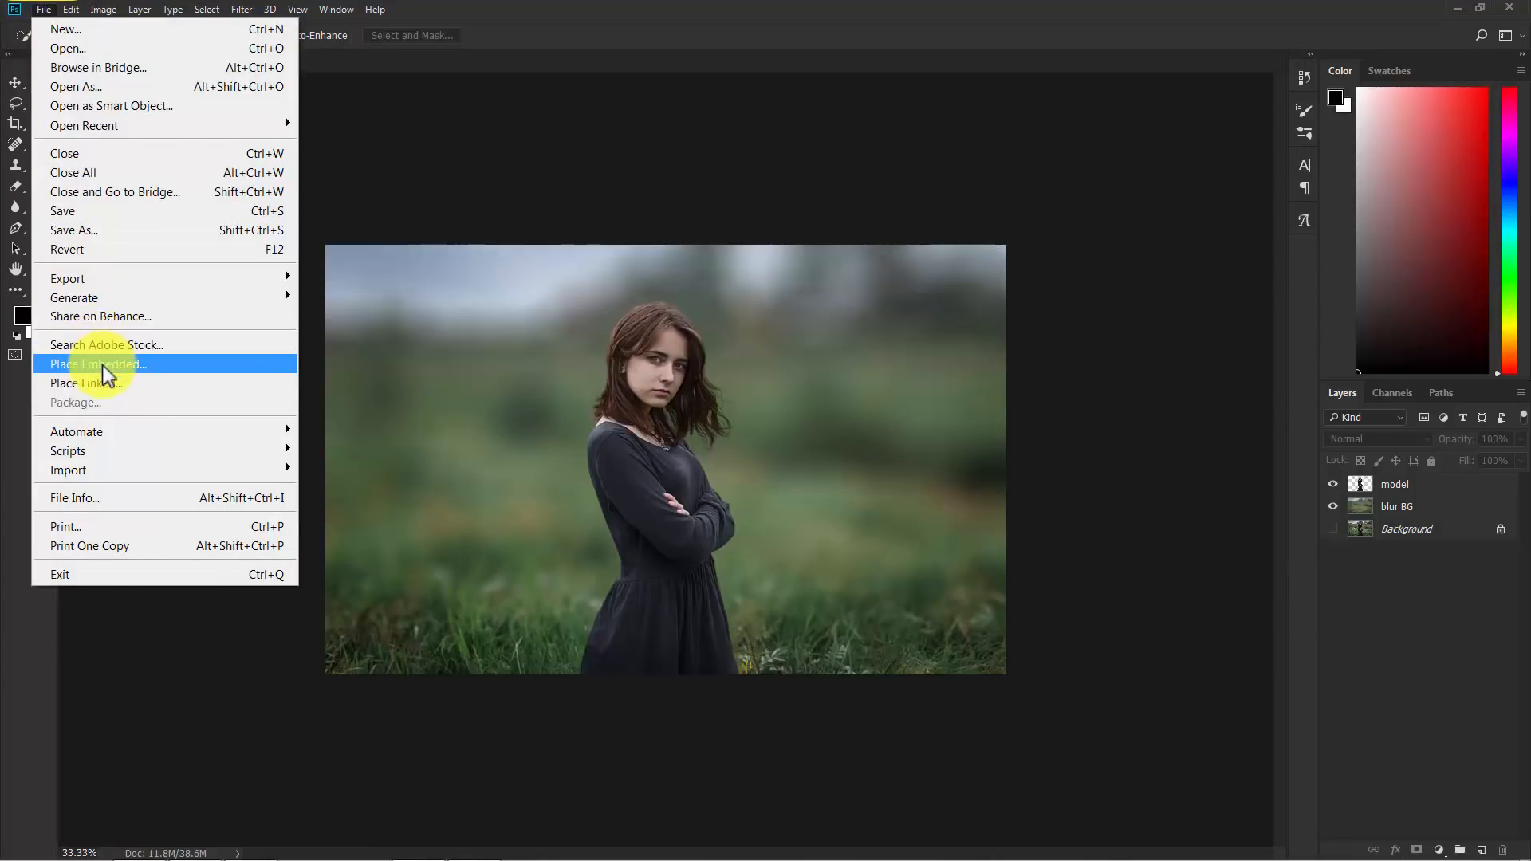
left_click(97, 363)
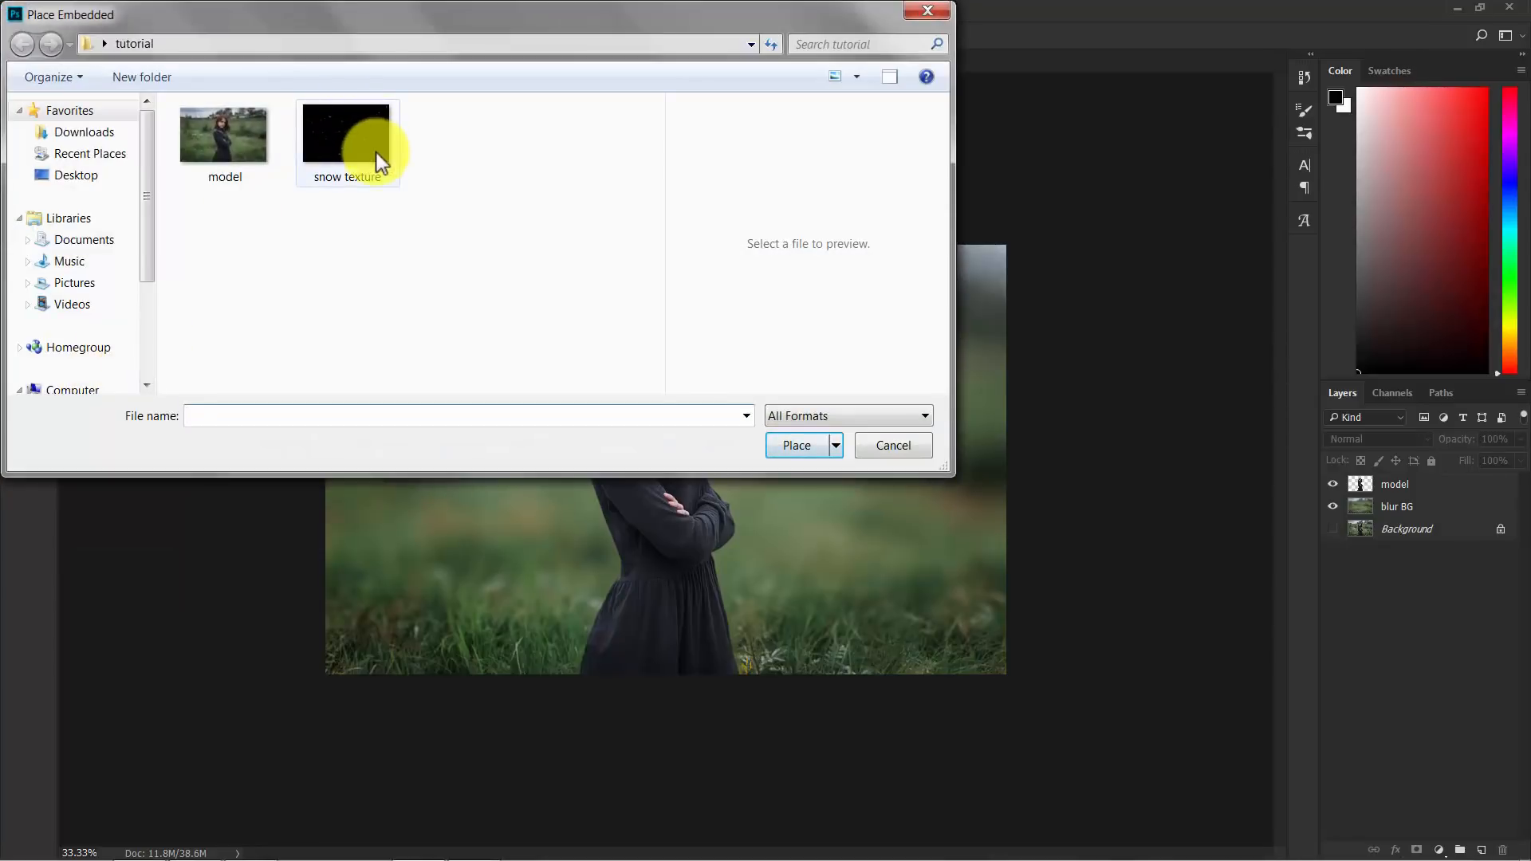
left_click(347, 131)
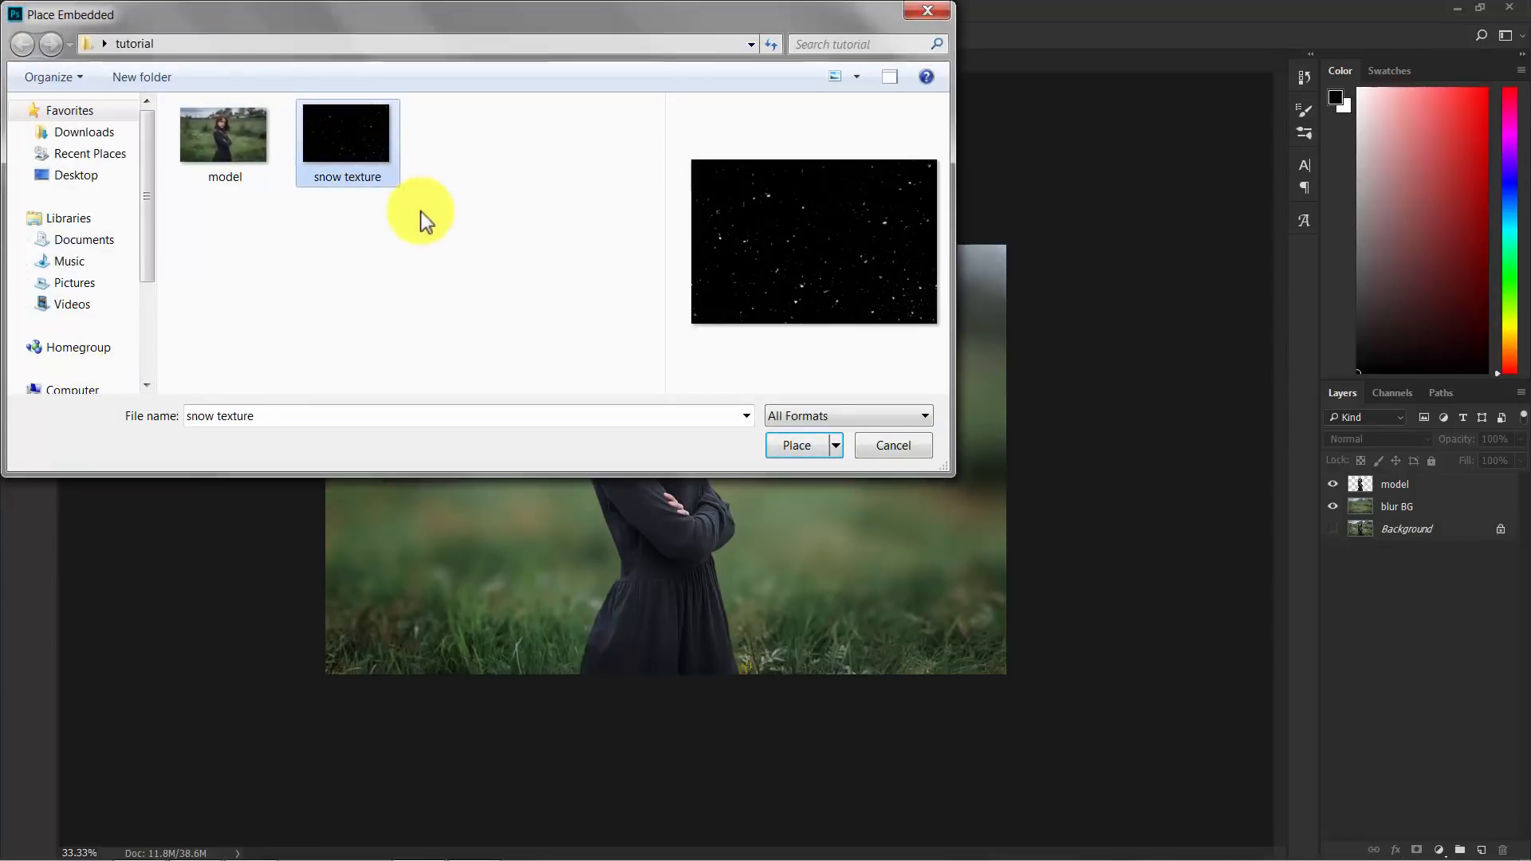
left_click(795, 445)
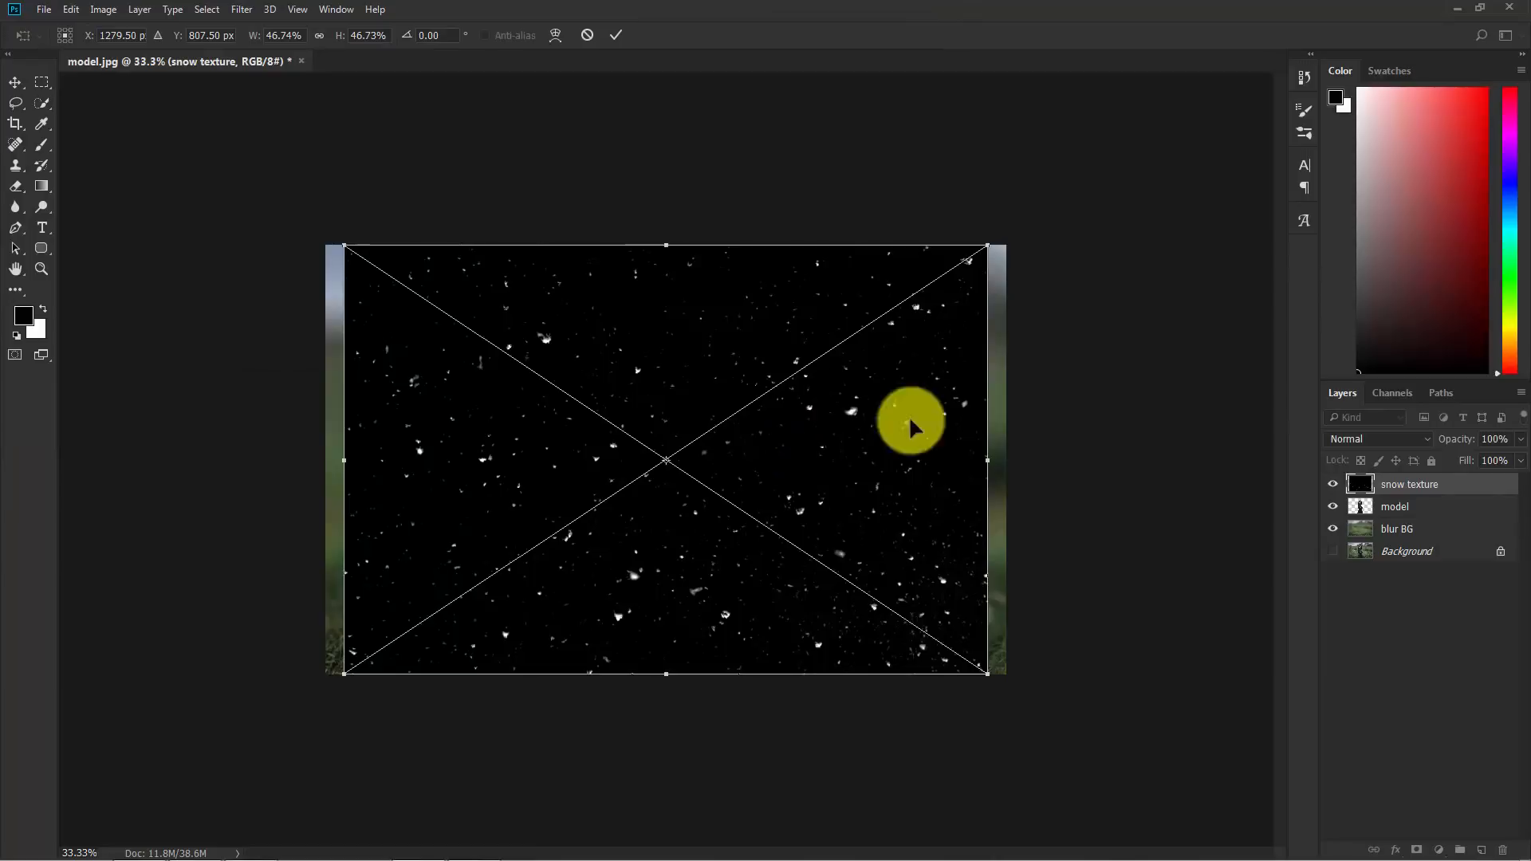
left_click(1378, 439)
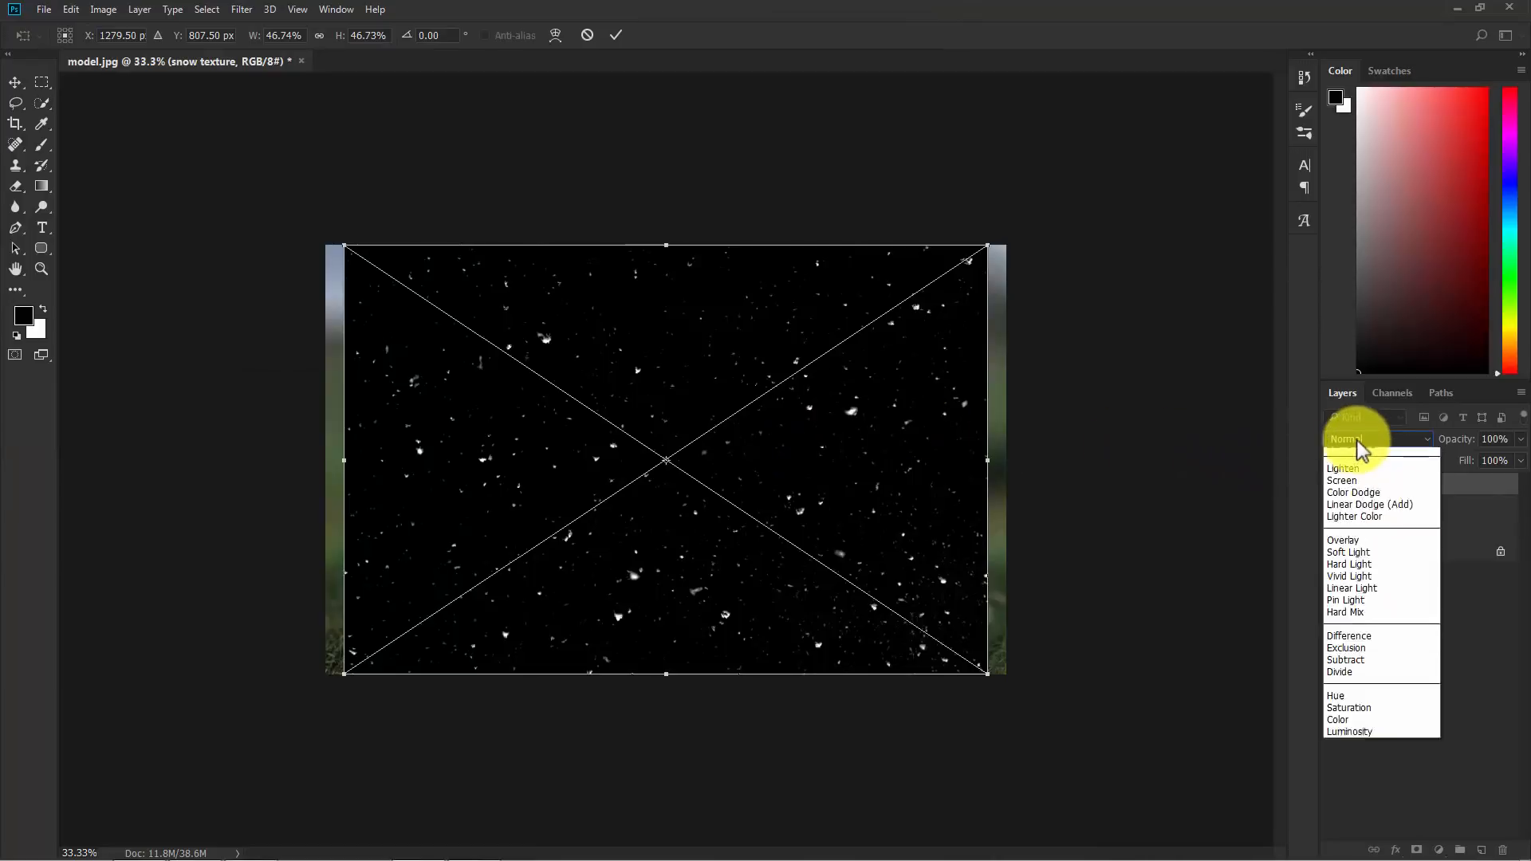
left_click(1343, 480)
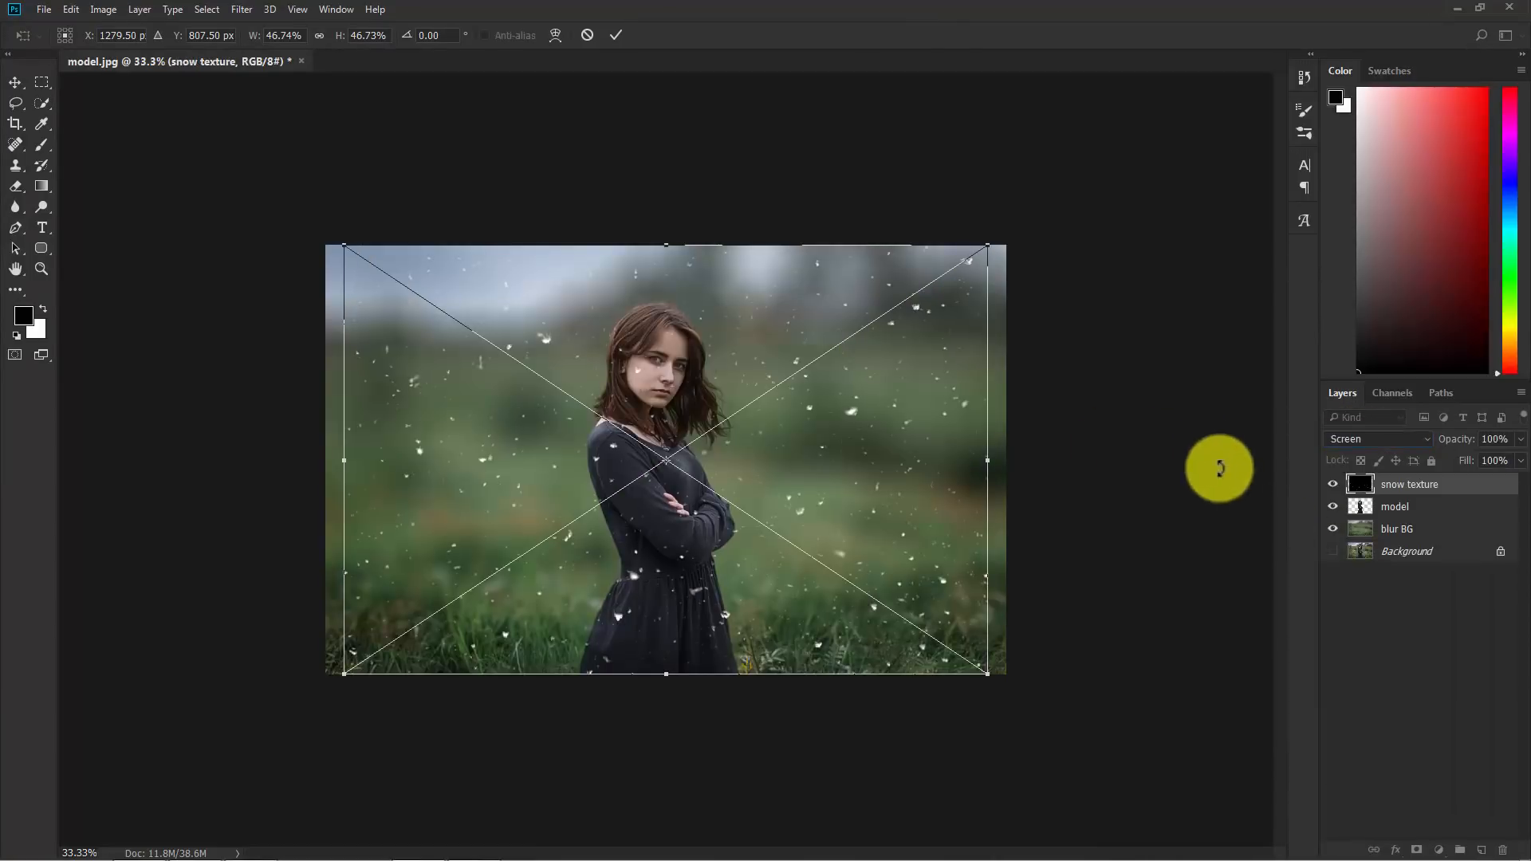
mouse_move(884, 501)
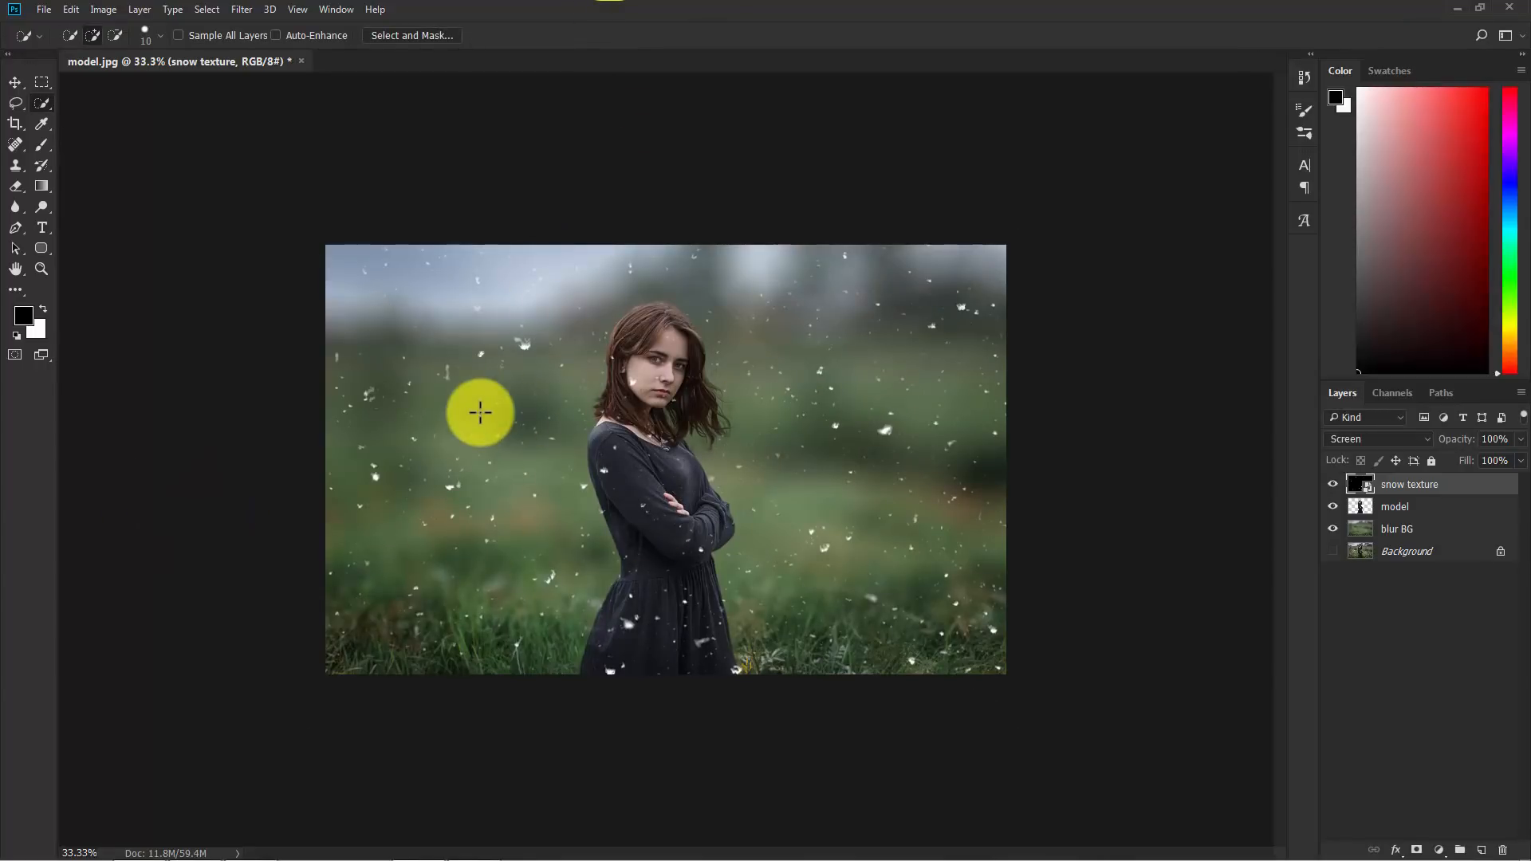
Step: Apply a Gaussian Blur smart filter to soften the snow texture flakes
left_click(241, 9)
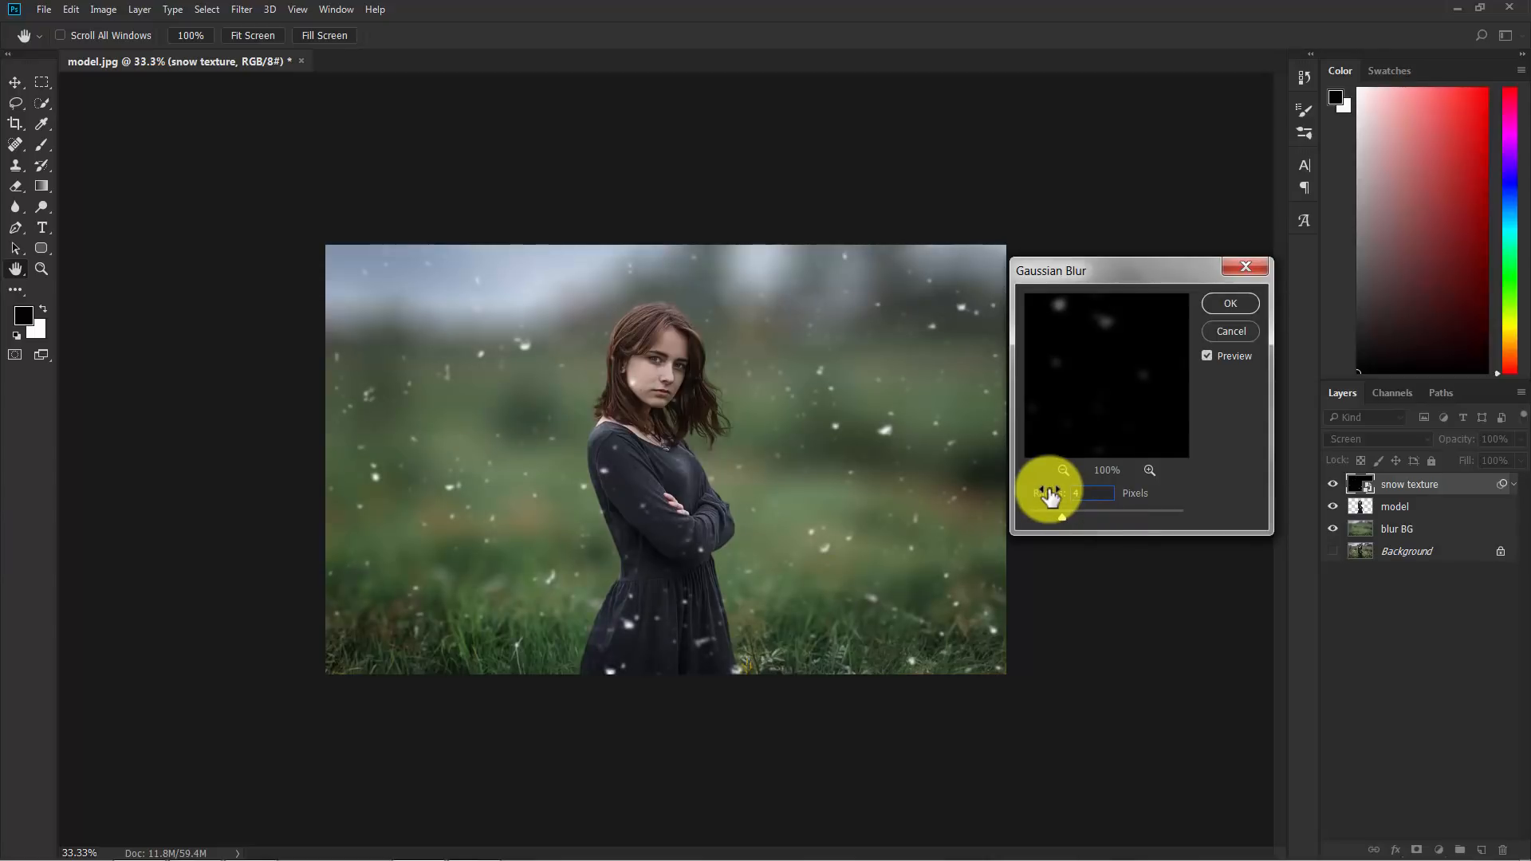
left_click(1230, 303)
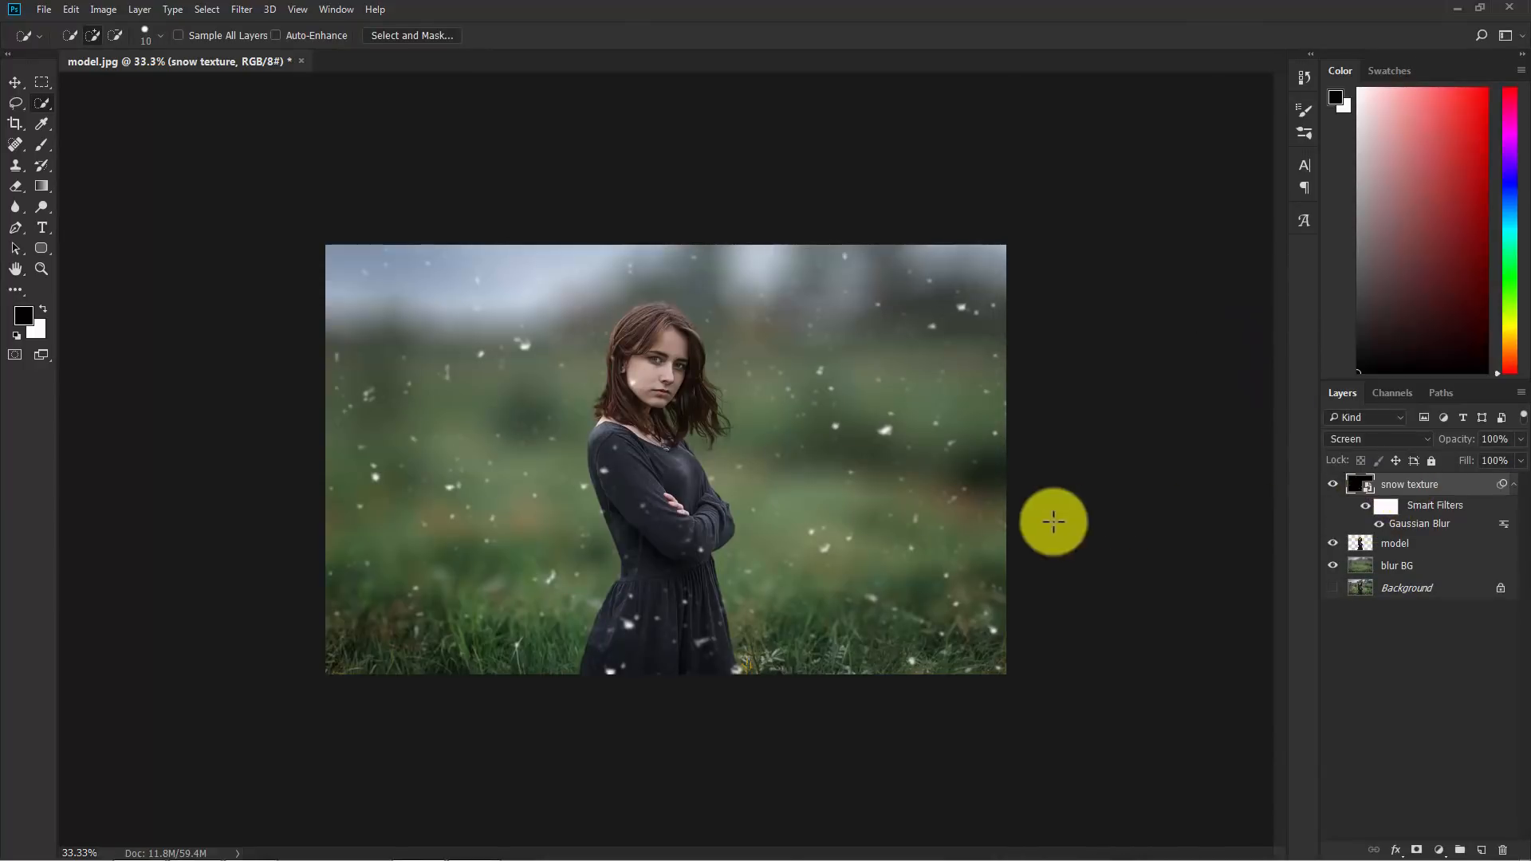
mouse_move(815, 414)
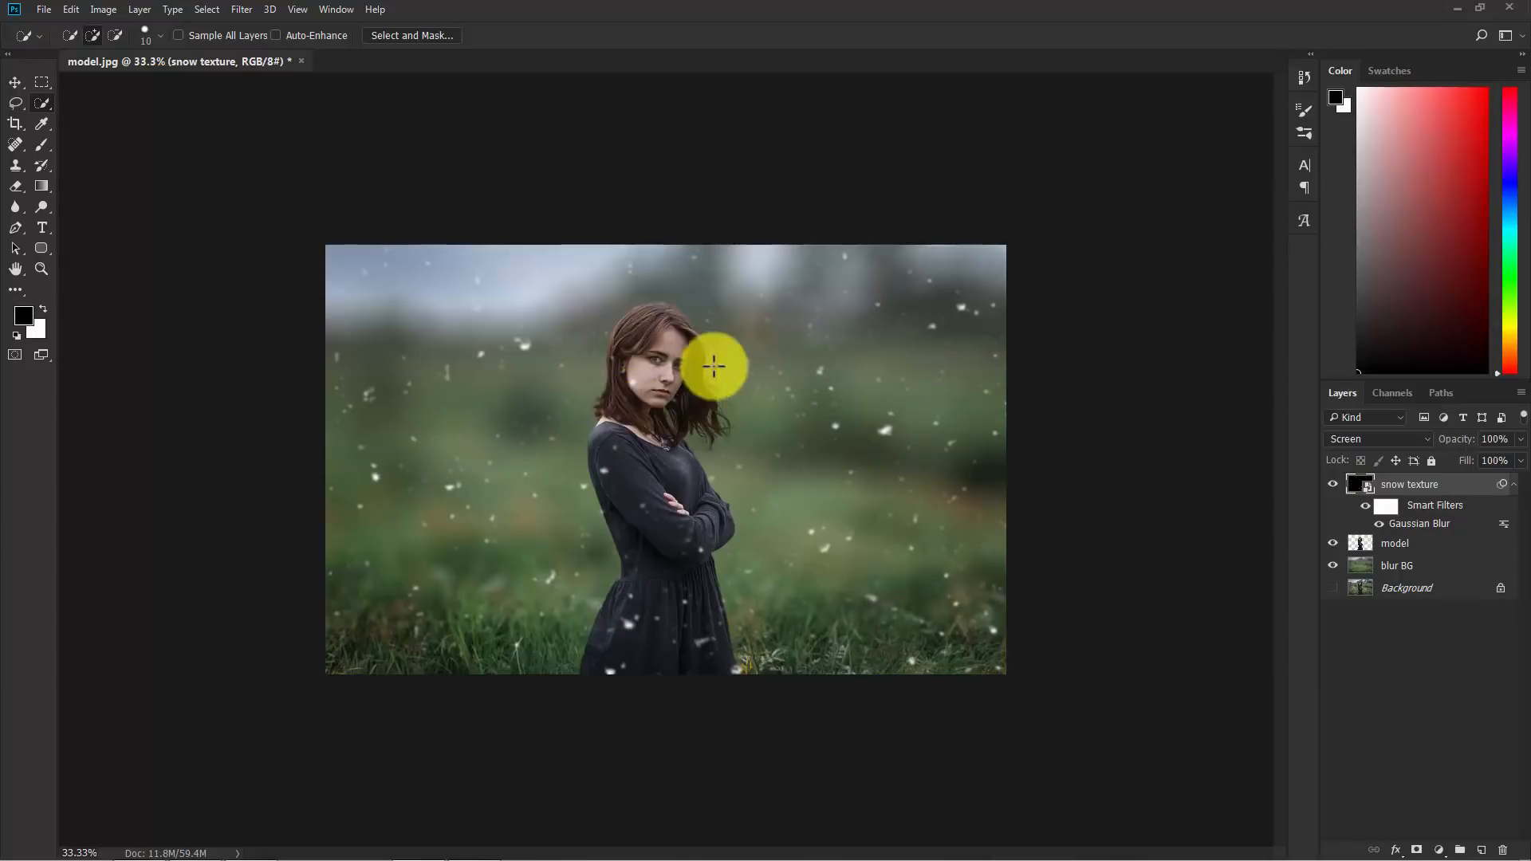
mouse_move(1149, 452)
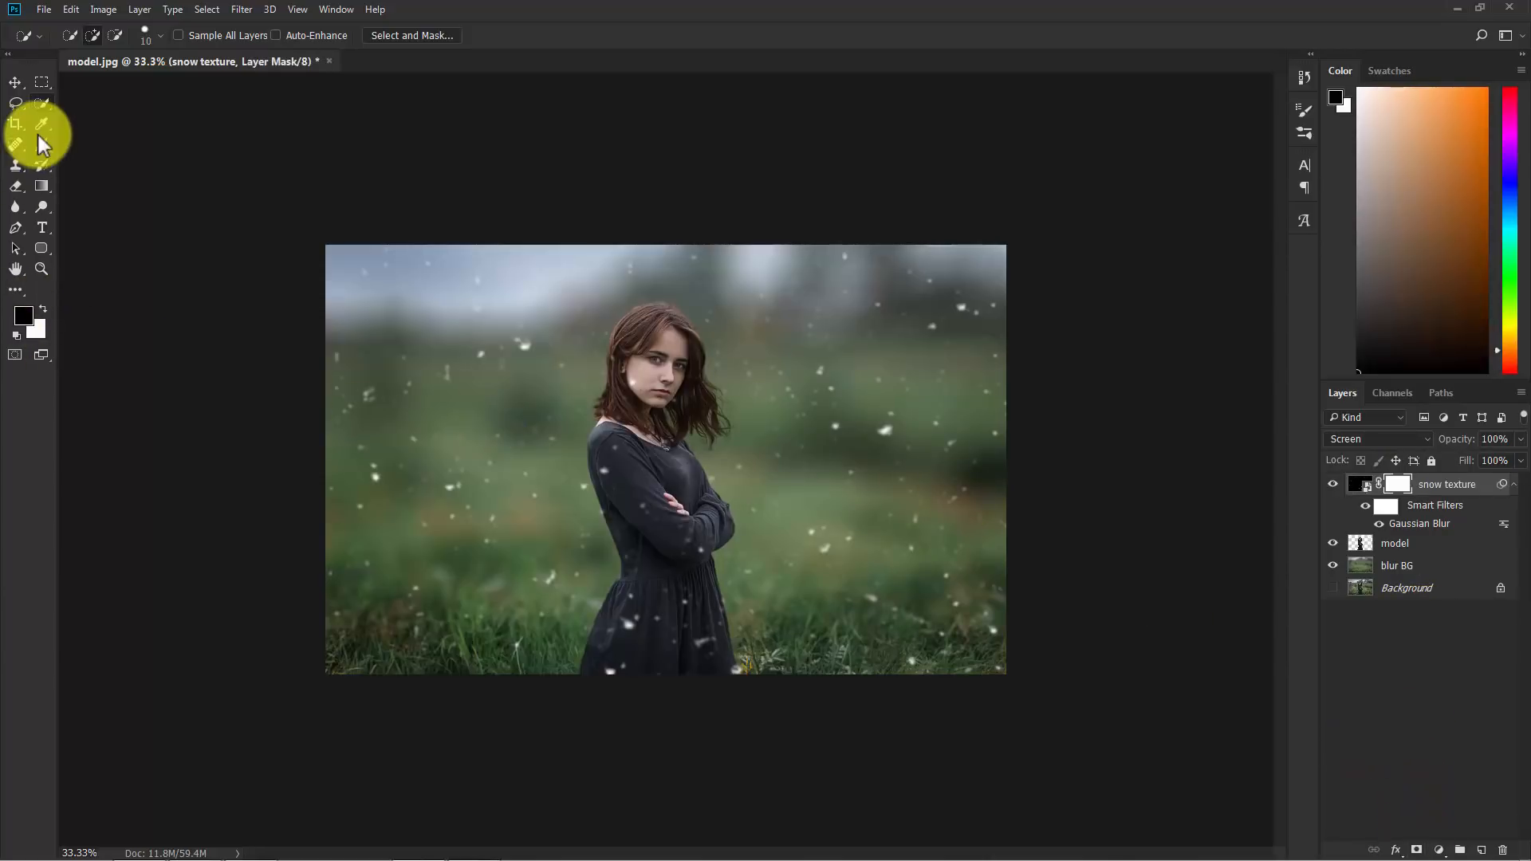
Step: Paint black at 65% on the snow texture's mask to hide flakes over the model's face and head
left_click(43, 143)
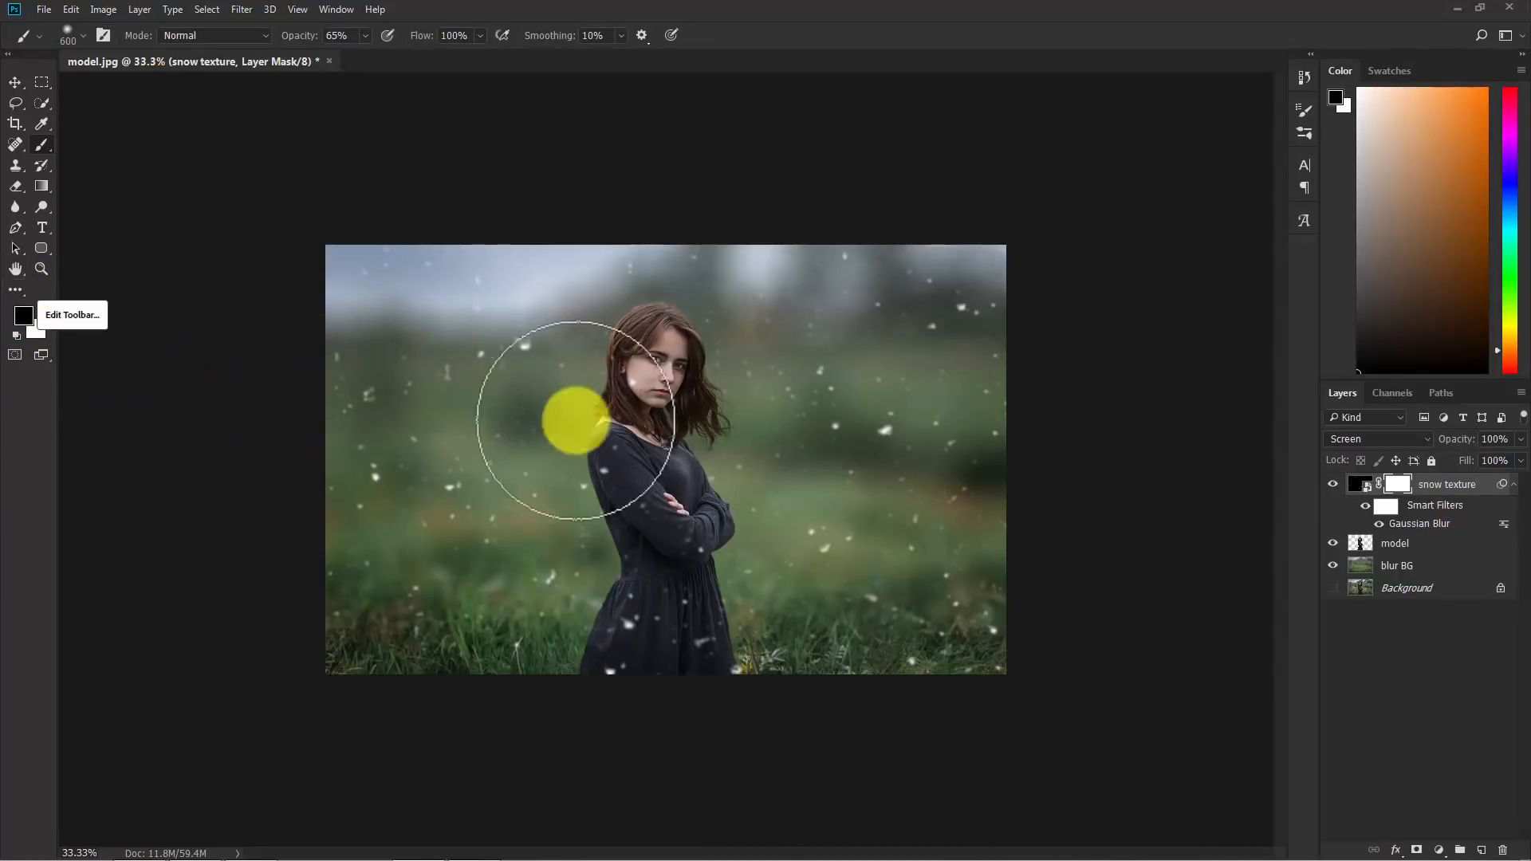
left_click_drag(571, 425, 671, 396)
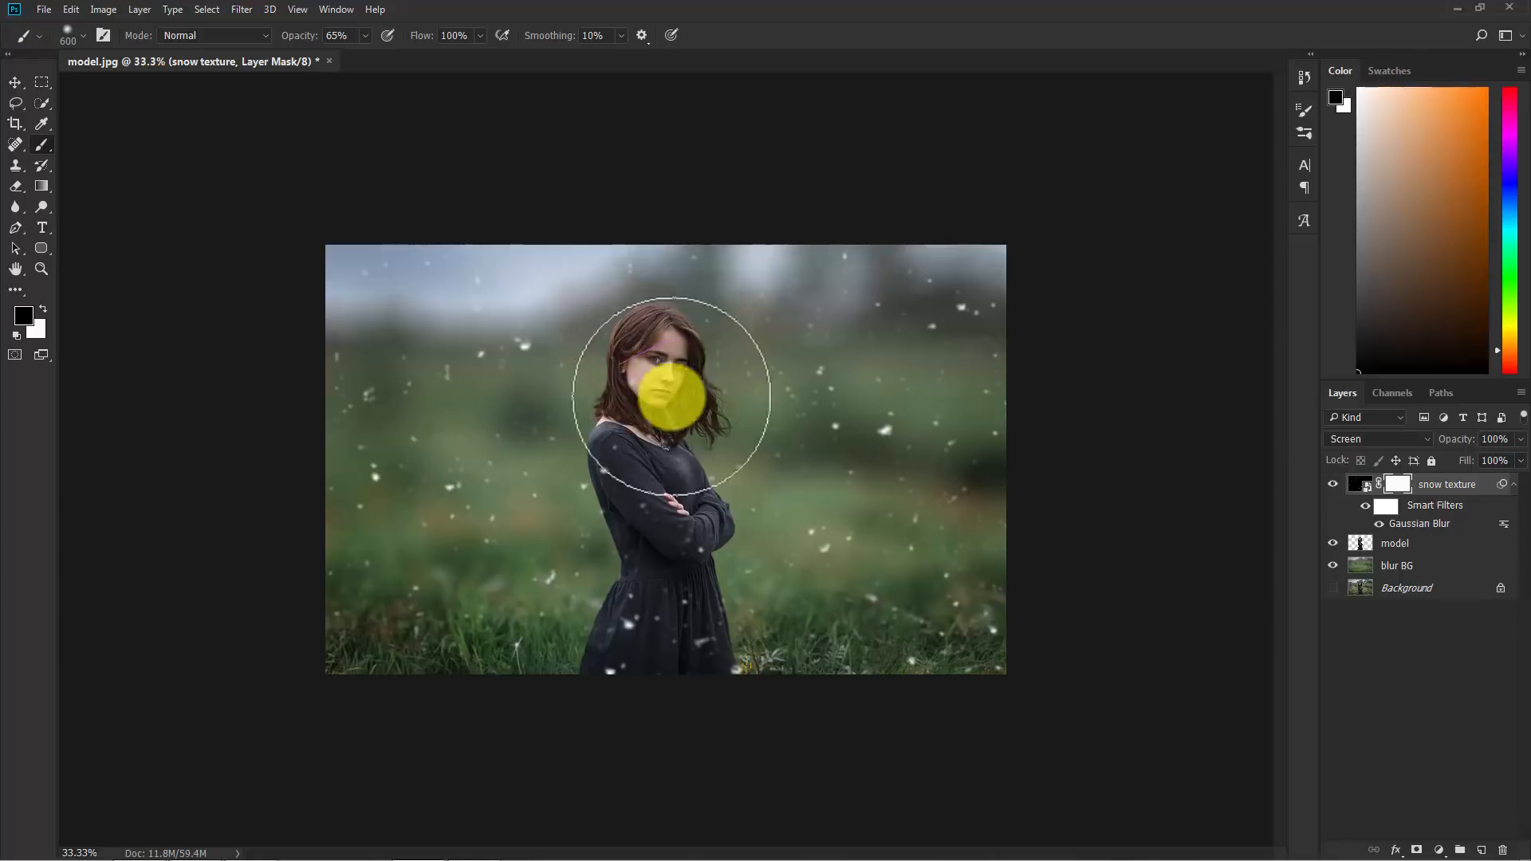
left_click_drag(669, 395, 591, 351)
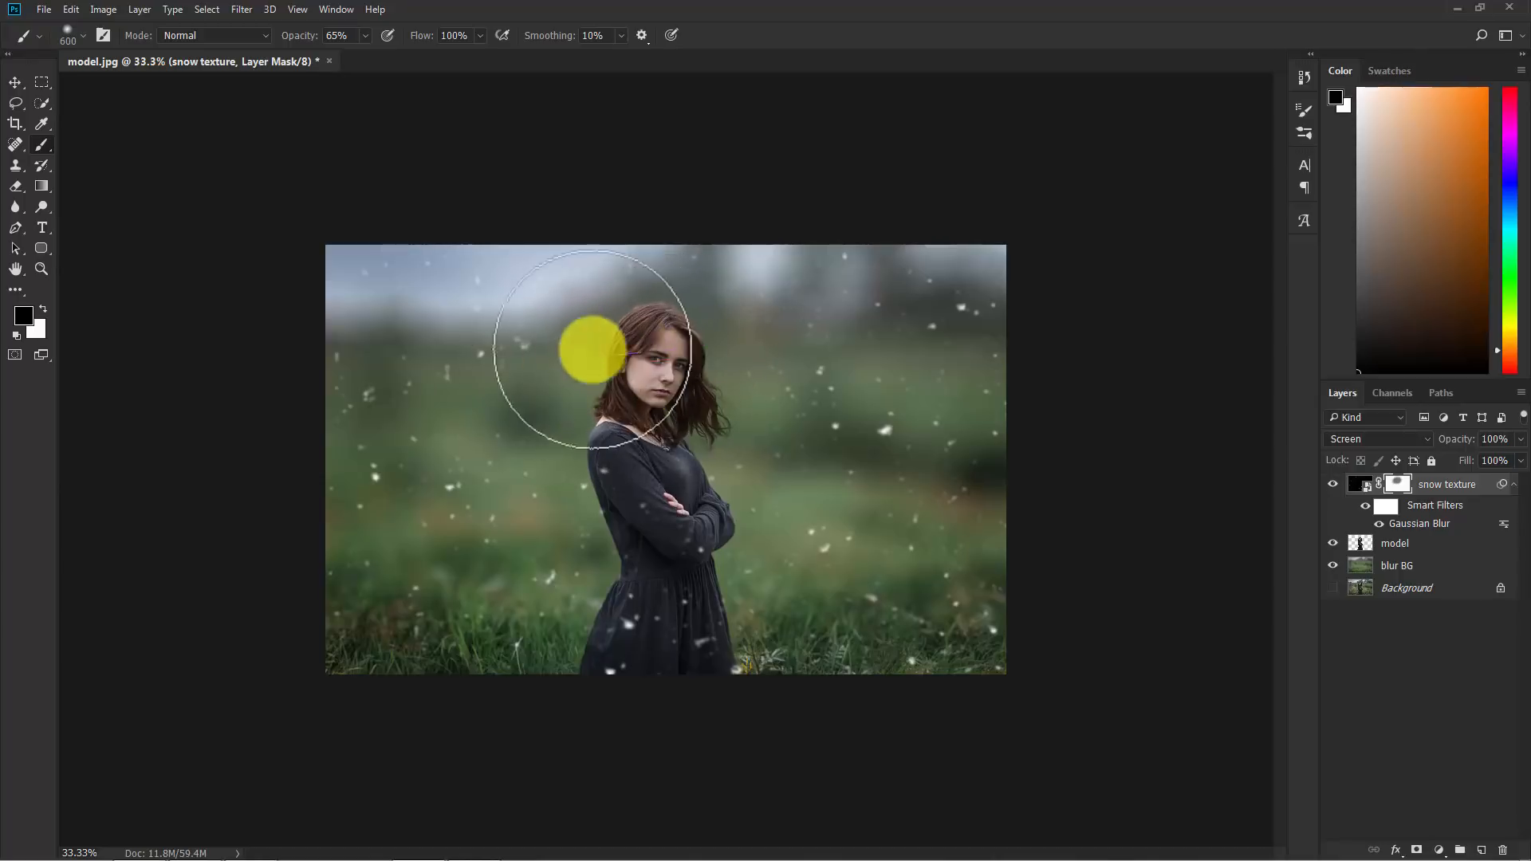
left_click_drag(587, 349, 664, 347)
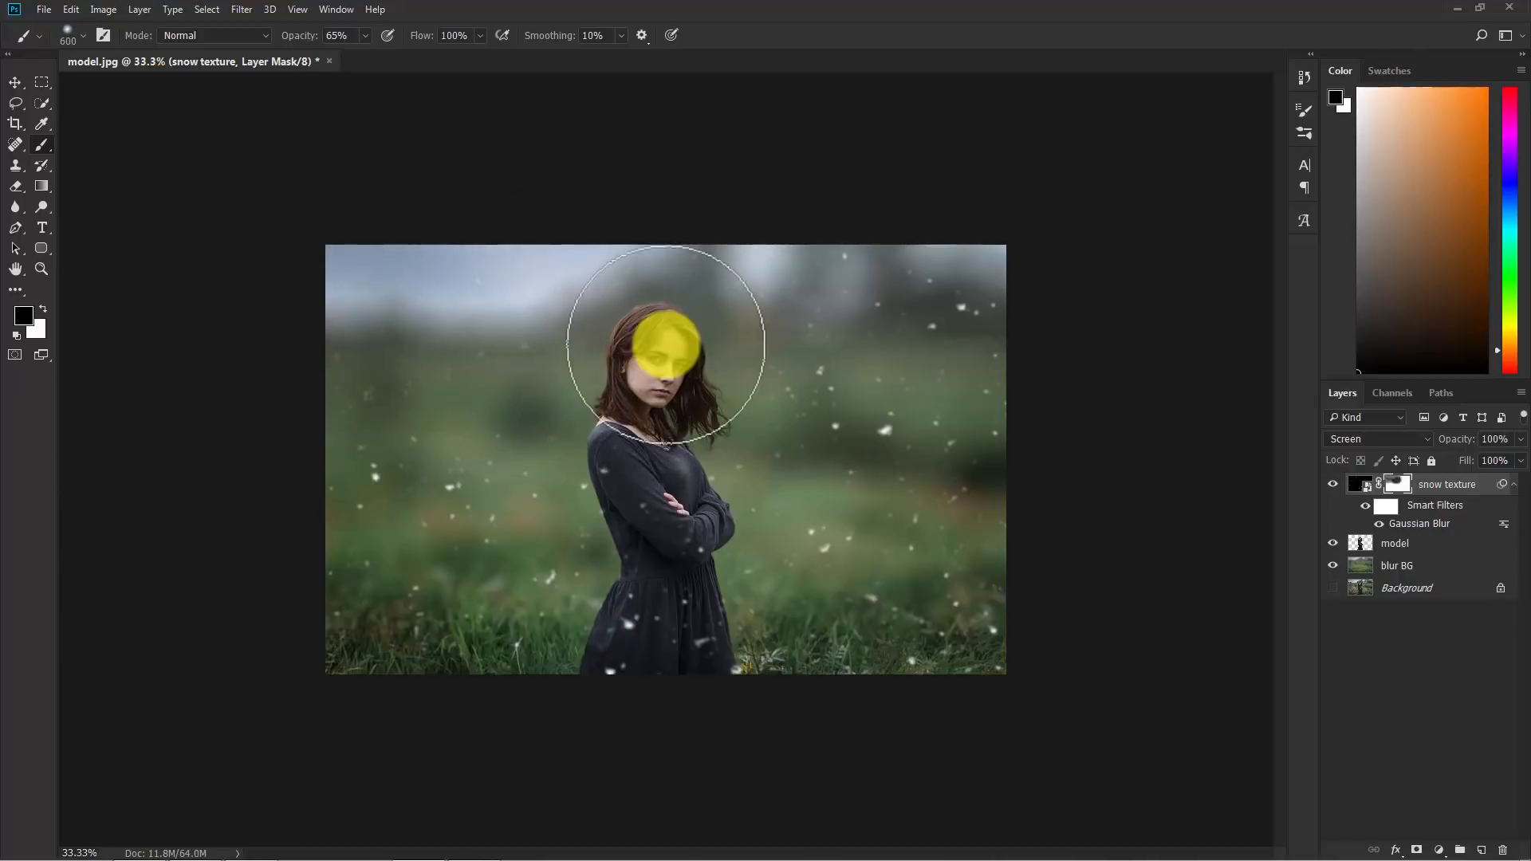
left_click_drag(666, 347, 667, 396)
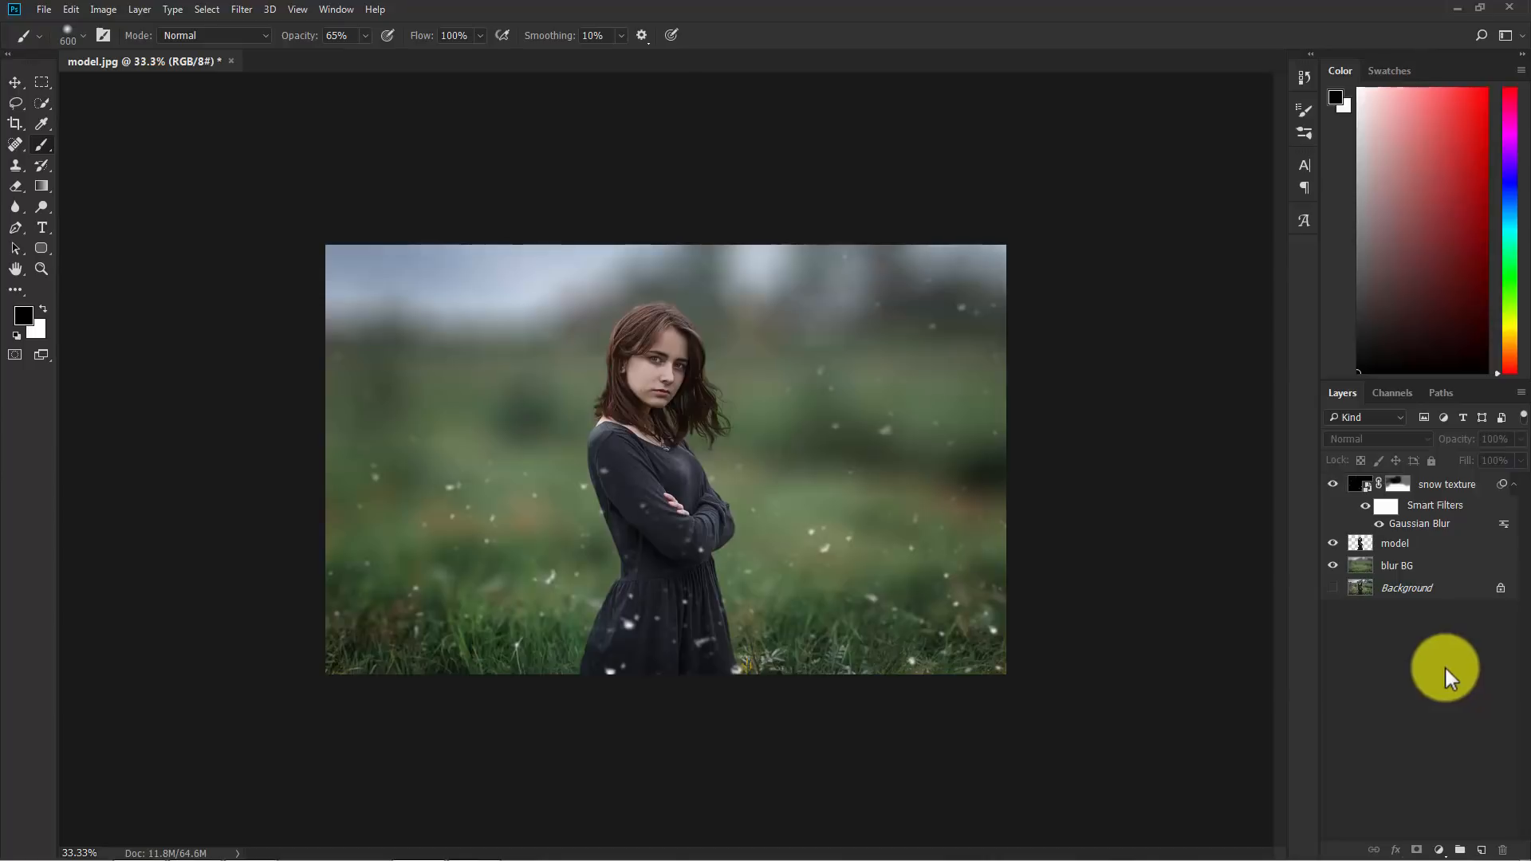
mouse_move(1401, 680)
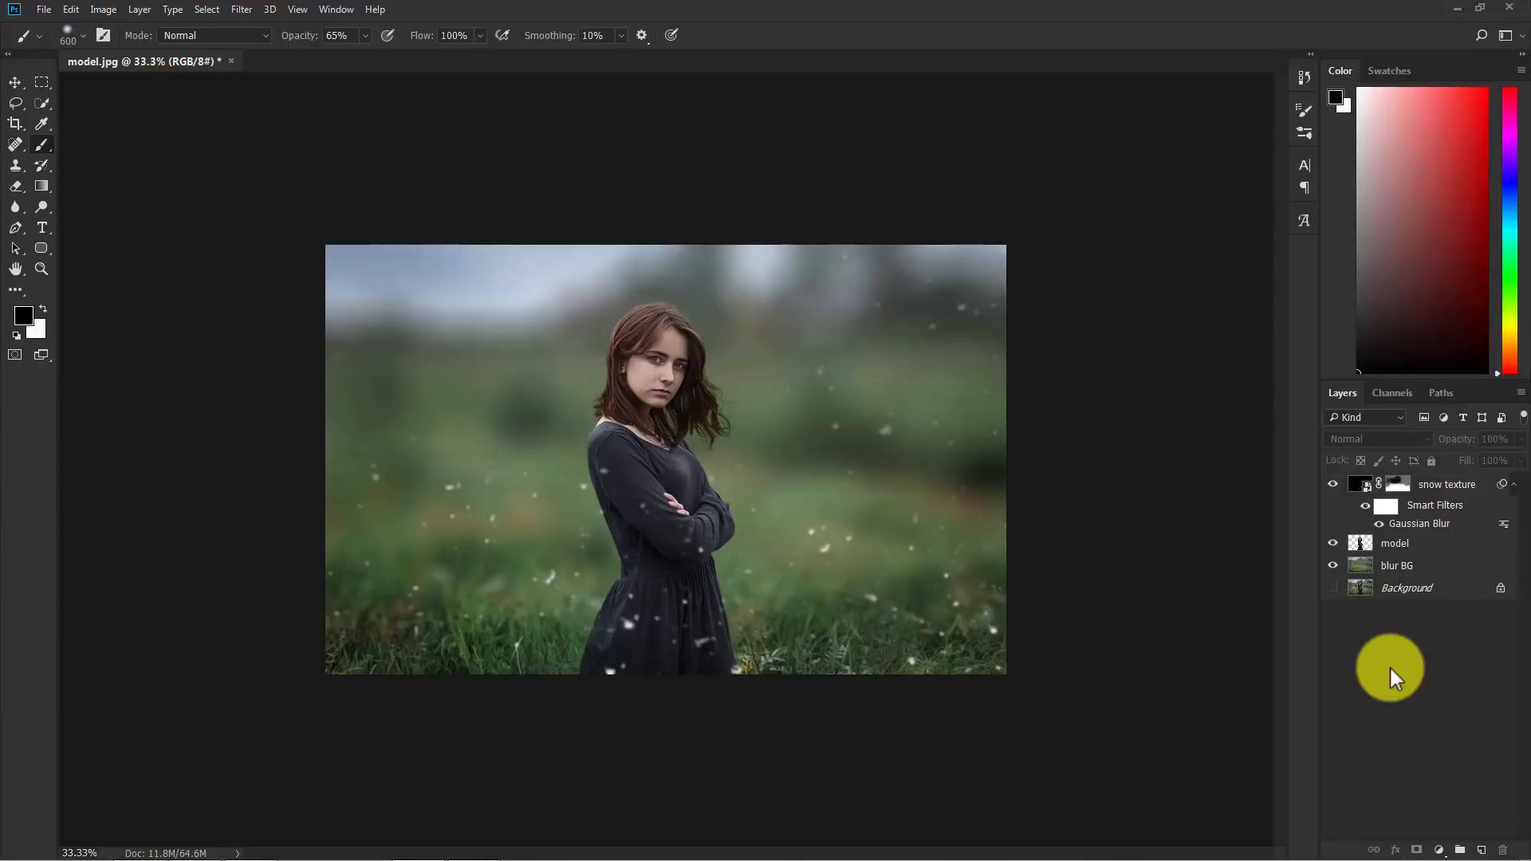
Step: Stamp all visible layers into a new merged Layer 1 with Ctrl+Shift+Alt+E
key("ctrl+shift+alt+e")
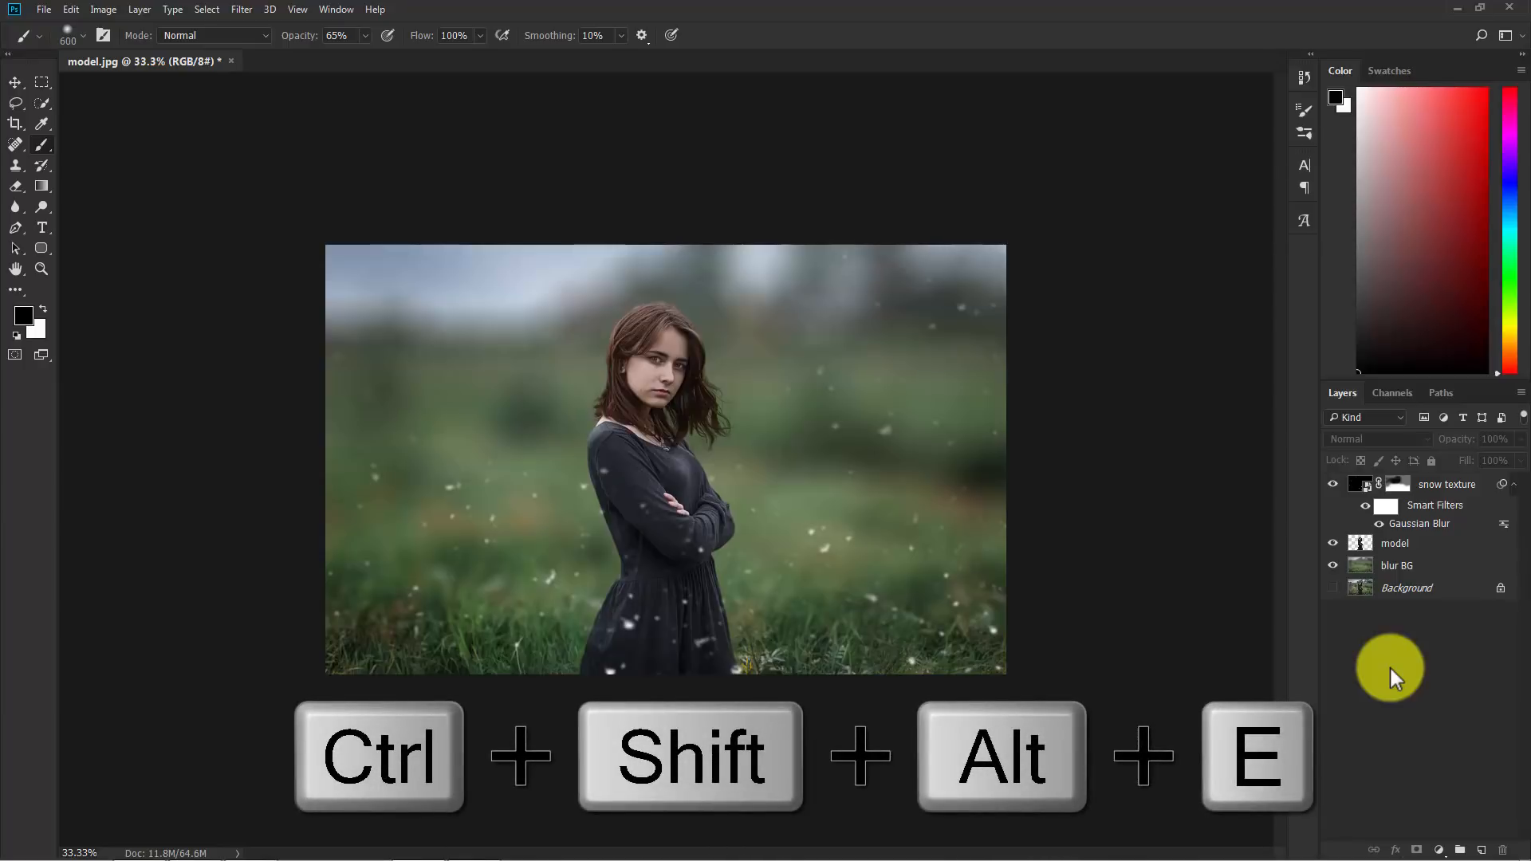
key("Ctrl+Shift+Alt+E")
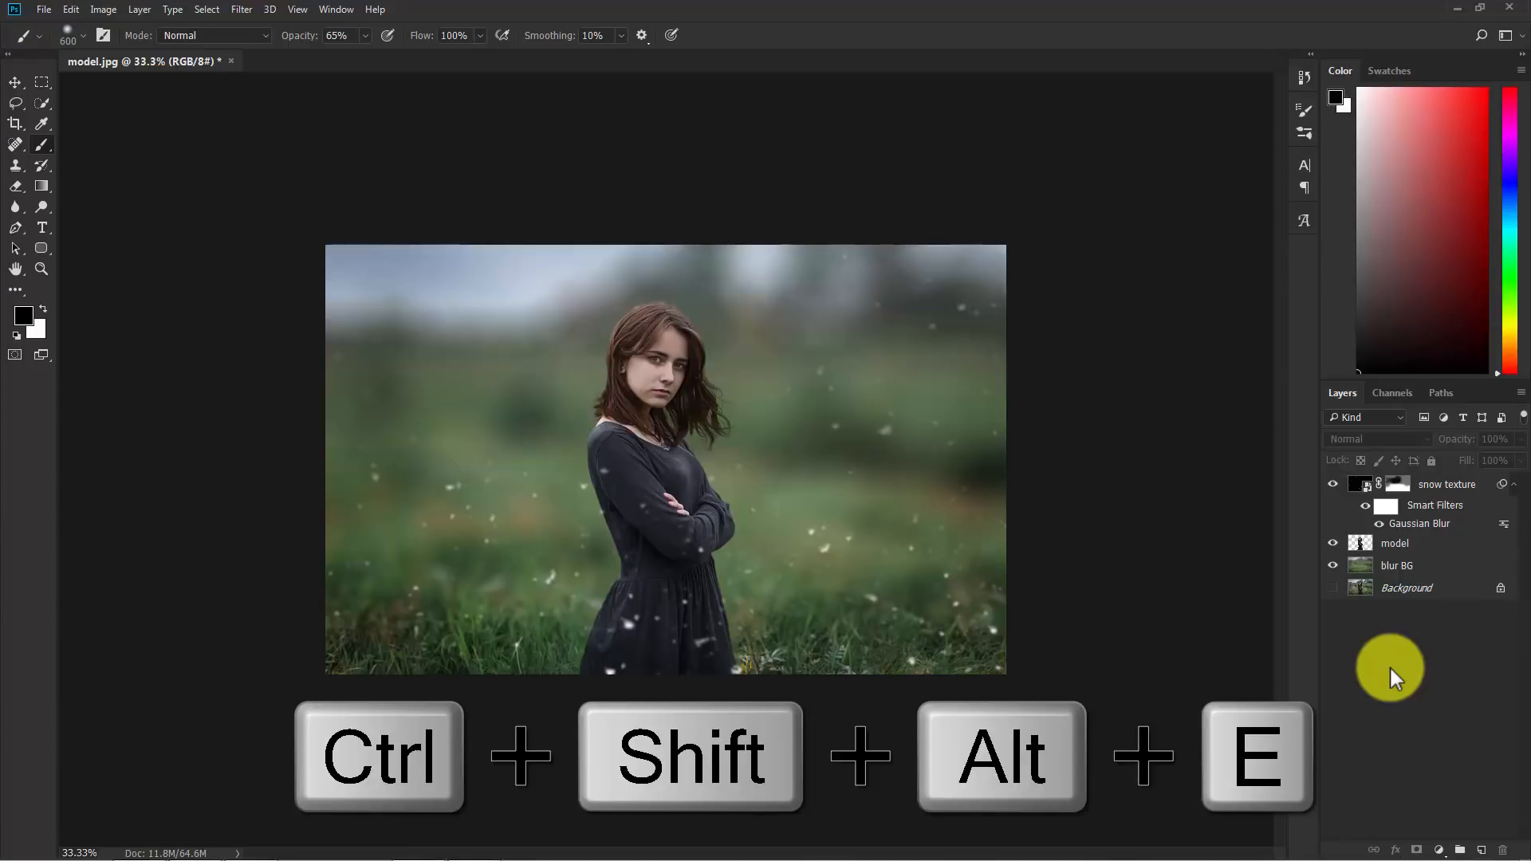
key("ctrl+shift+alt+e")
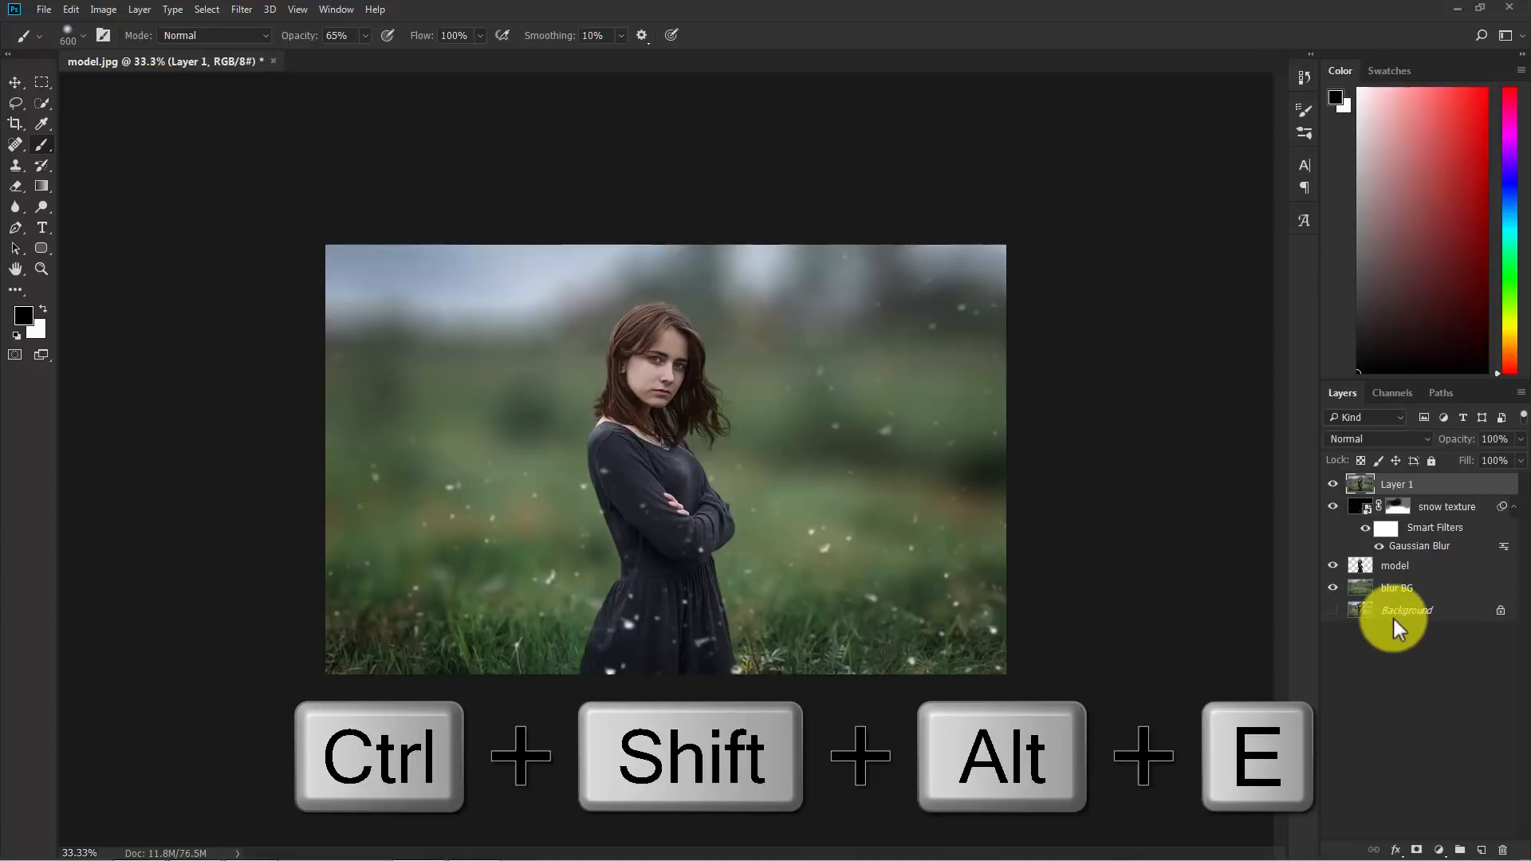
key("ctrl+shift+alt+e")
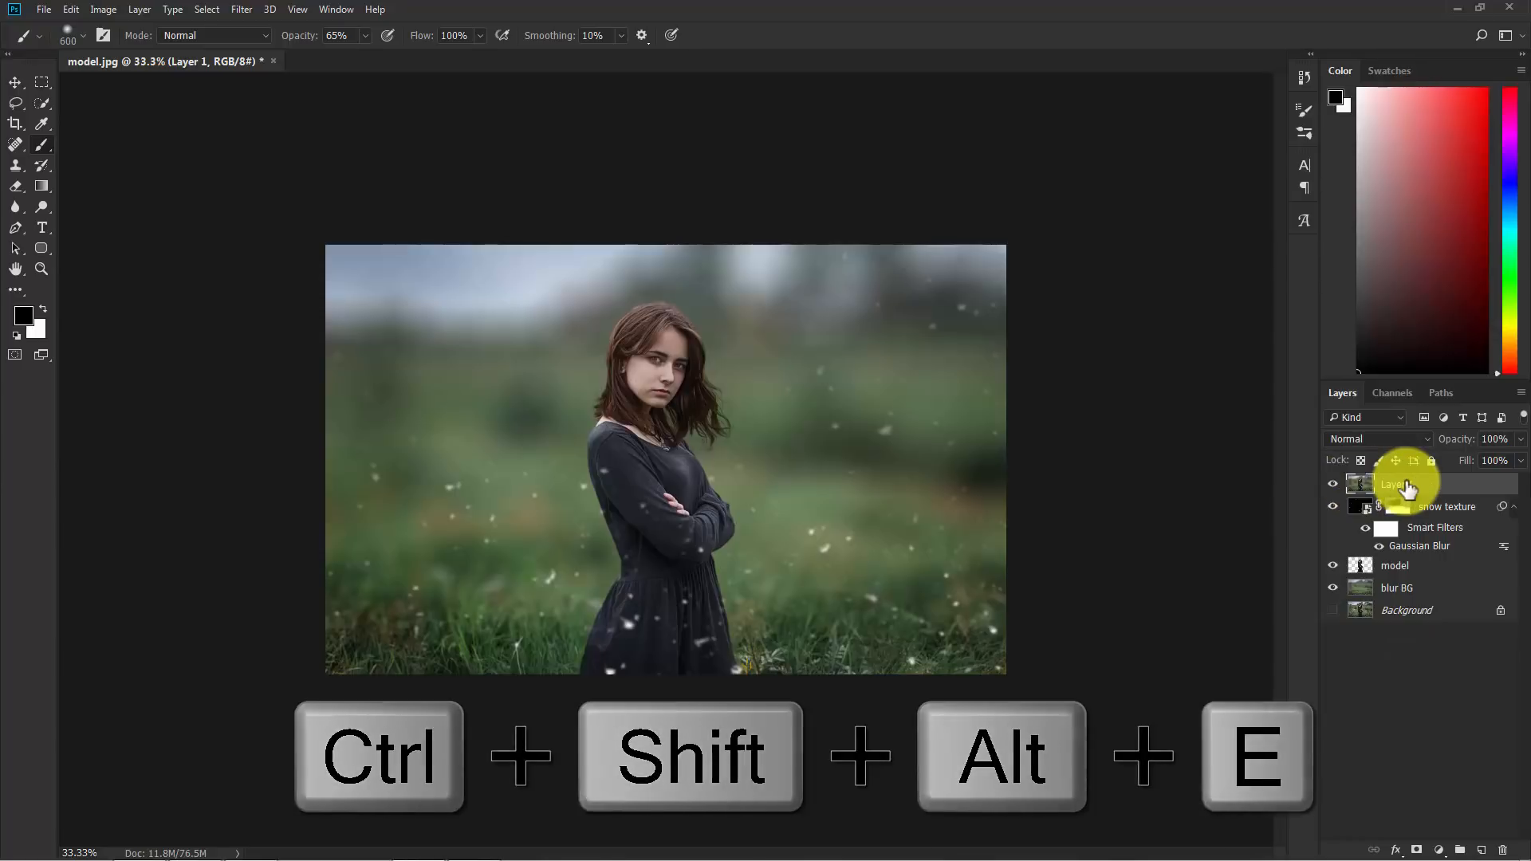
key("ctrl+shift+alt+e")
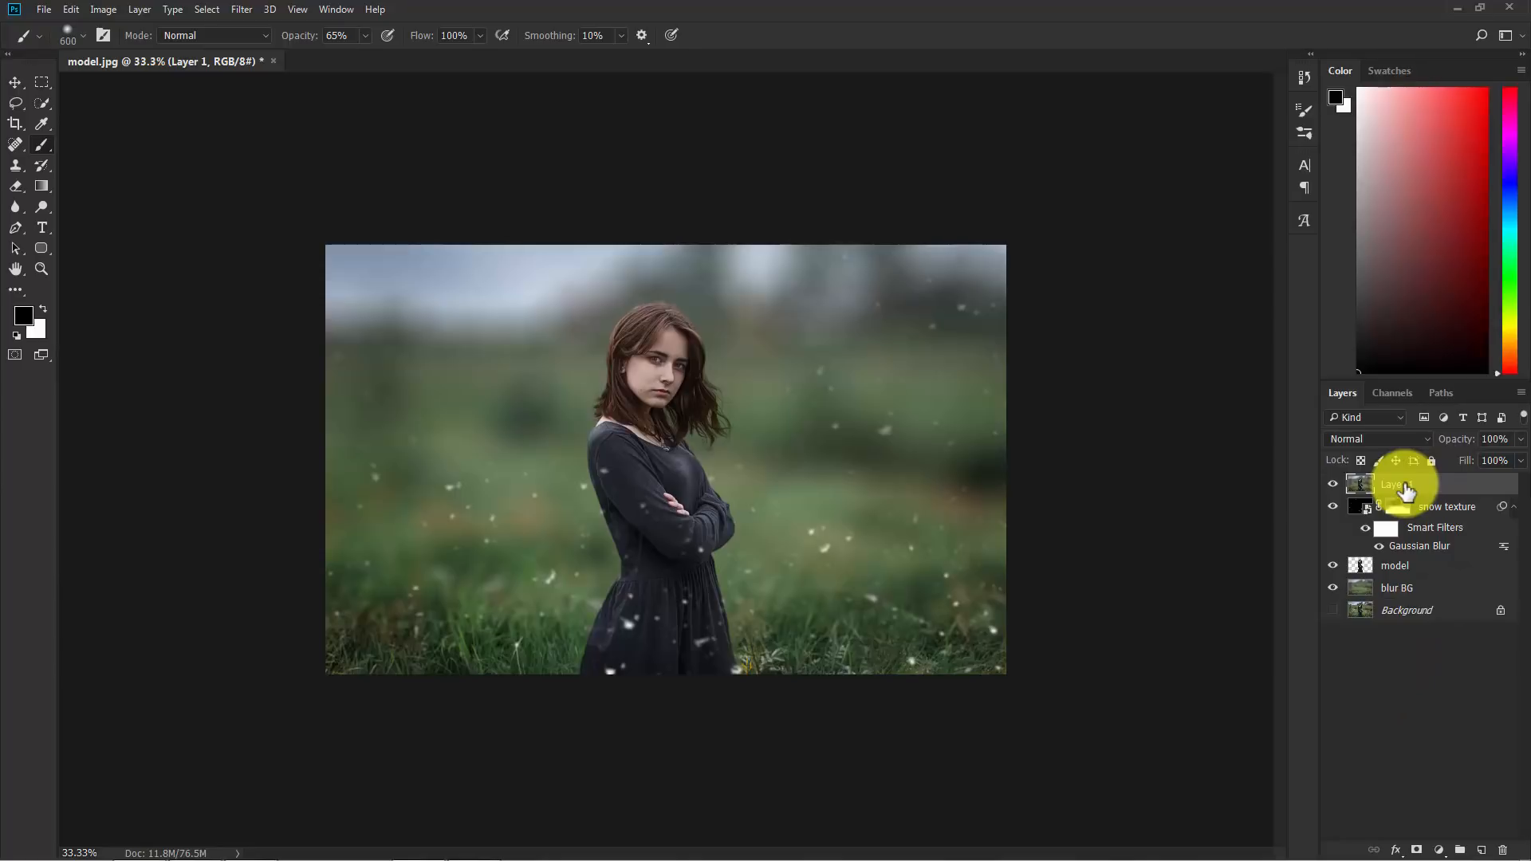
double_click(1406, 507)
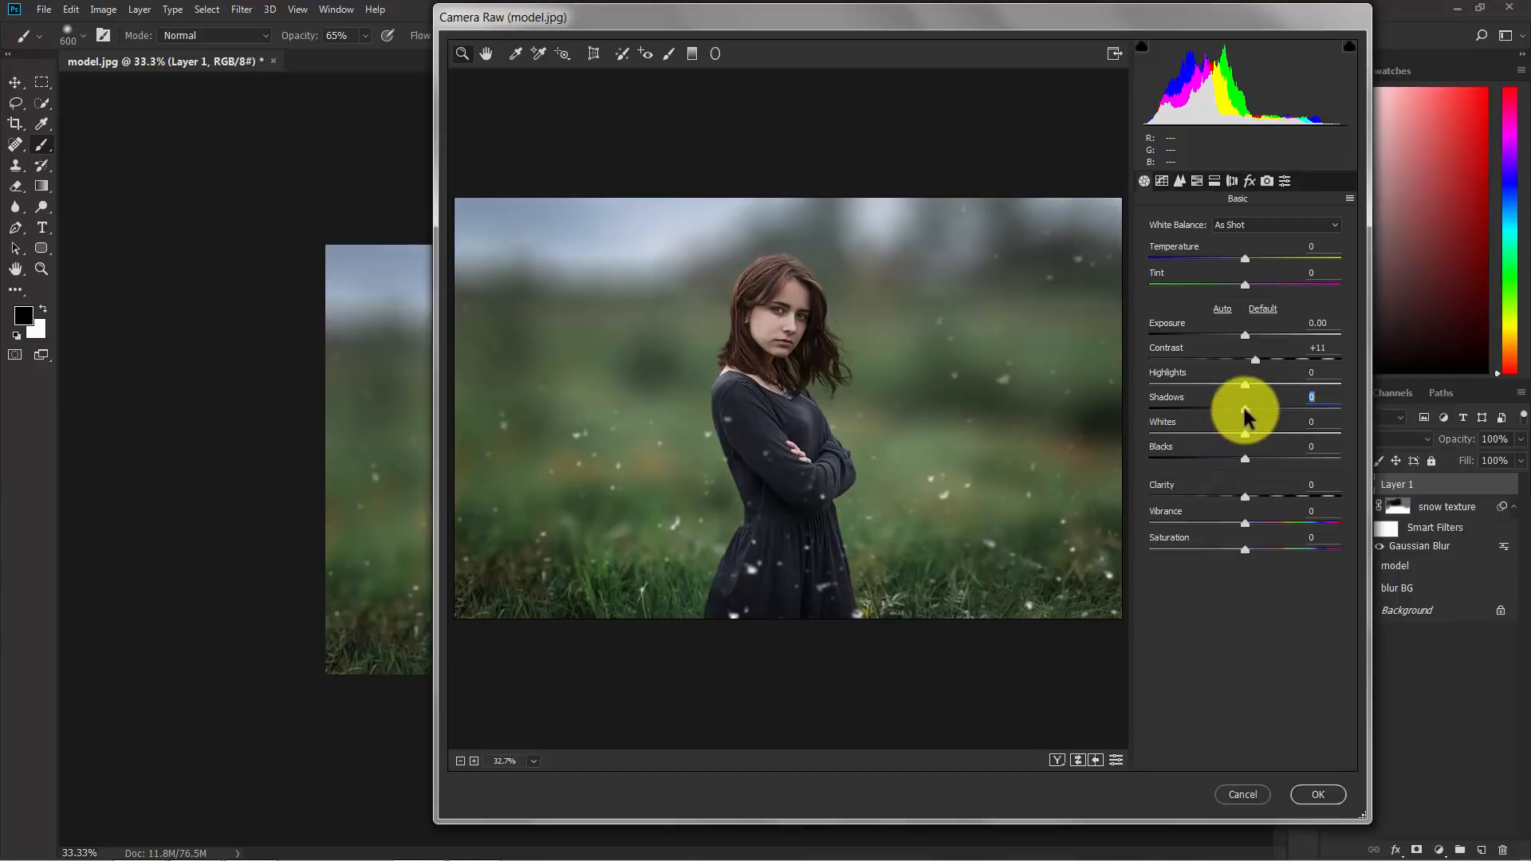
Step: In Camera Raw Basic, set Shadows -100, Clarity +15 and Vibrance +15
left_click_drag(1246, 409, 1318, 409)
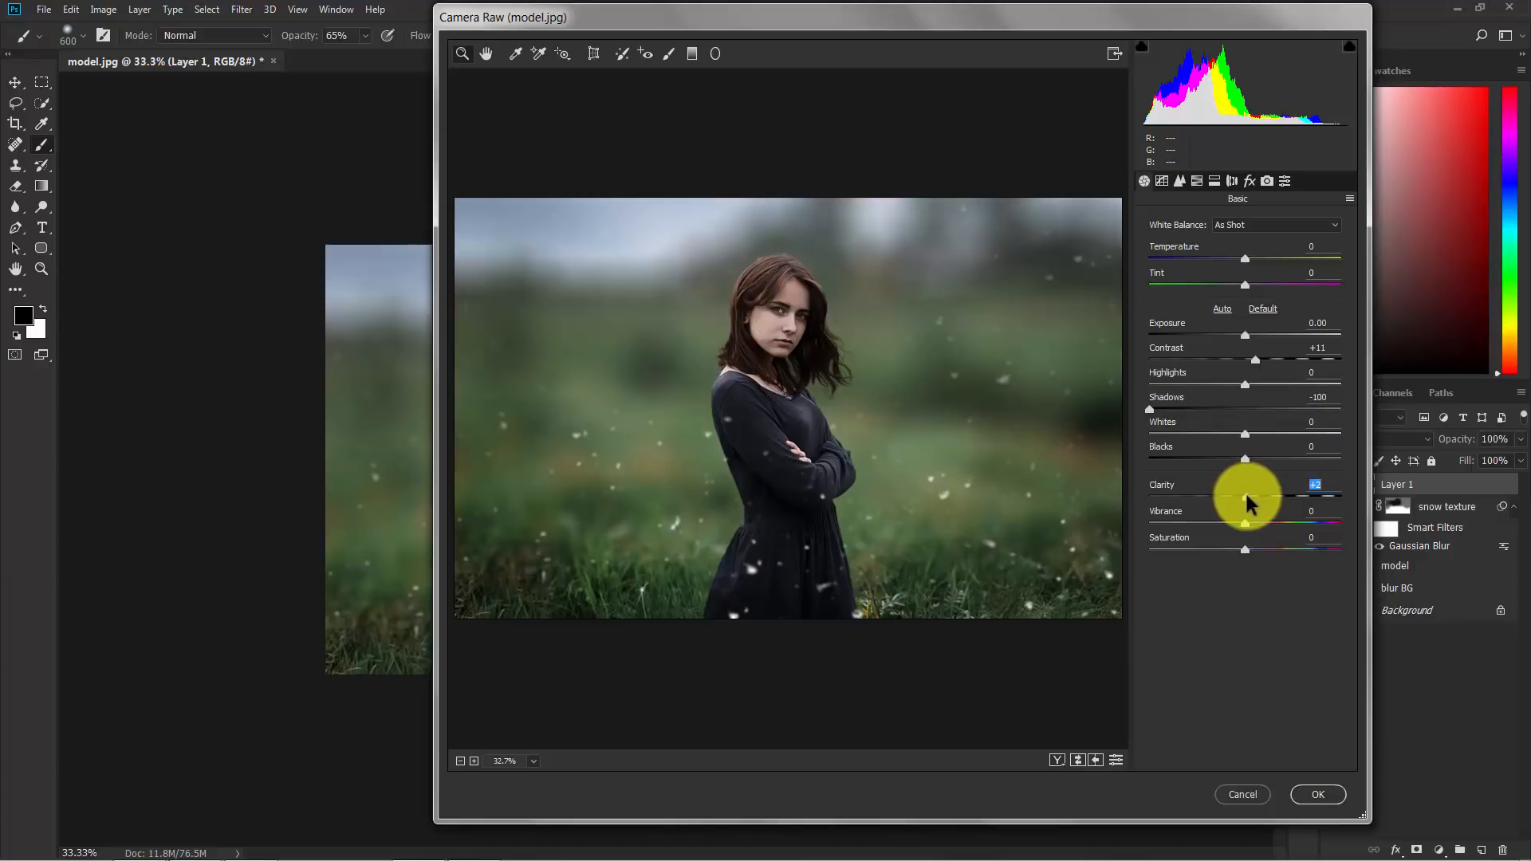
left_click_drag(1245, 500, 1261, 500)
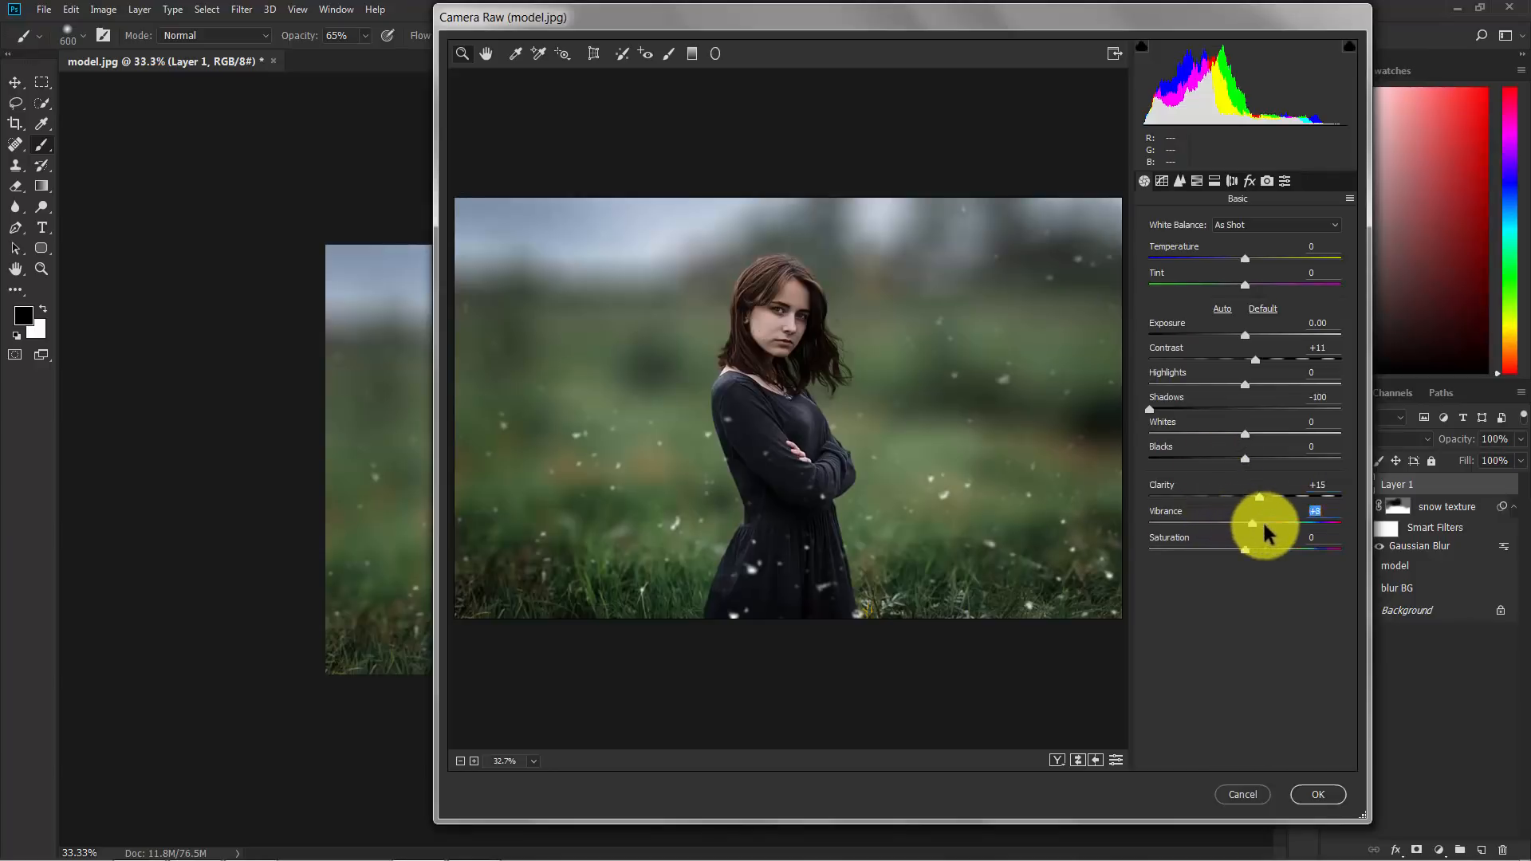
left_click_drag(1249, 525, 1260, 524)
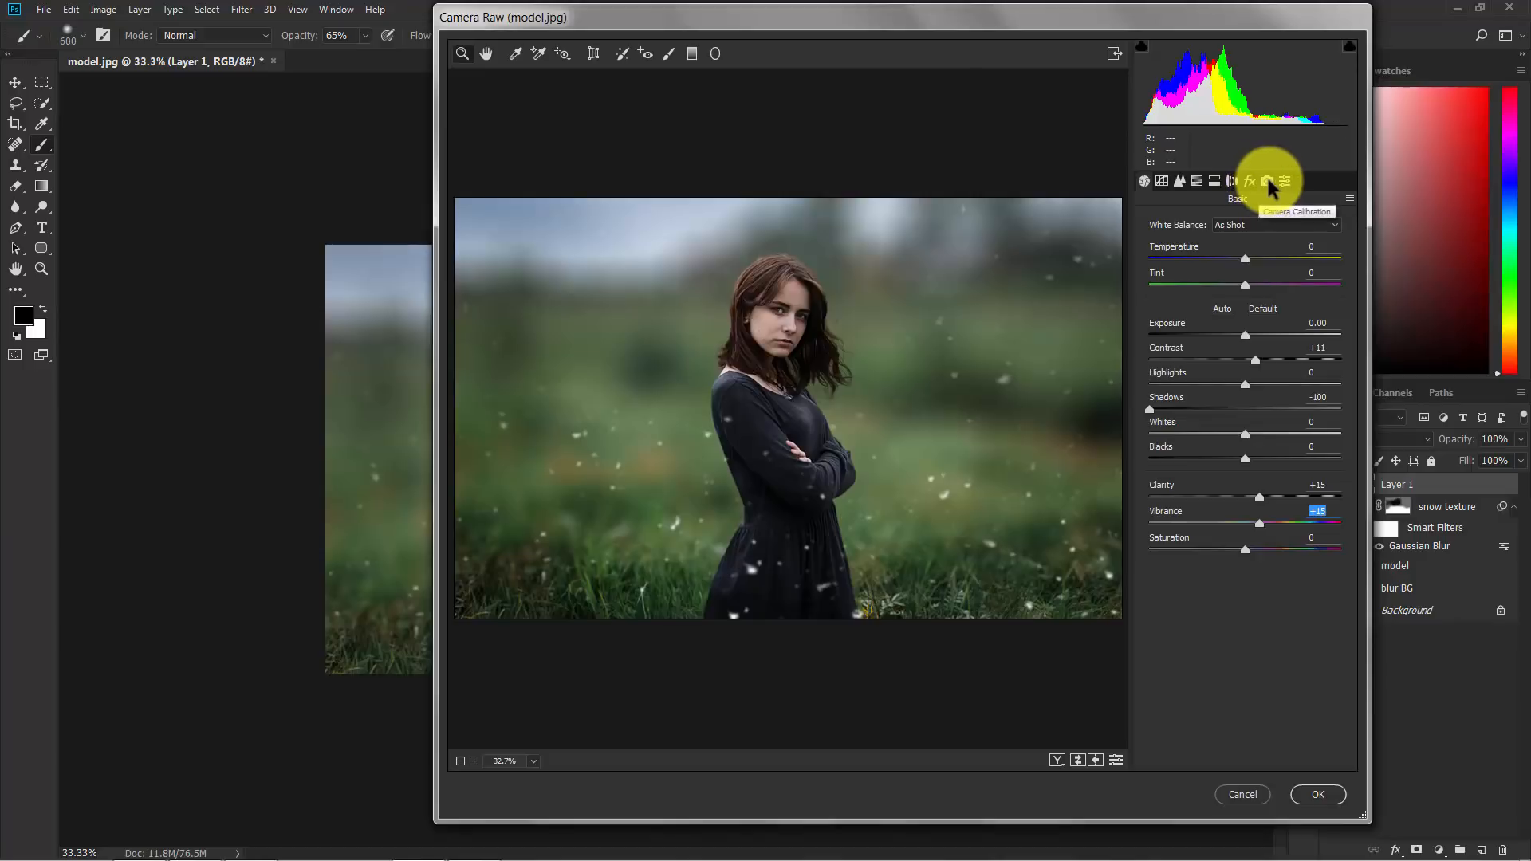
Step: In Camera Calibration, push Red Primary Hue to +100
left_click(1266, 181)
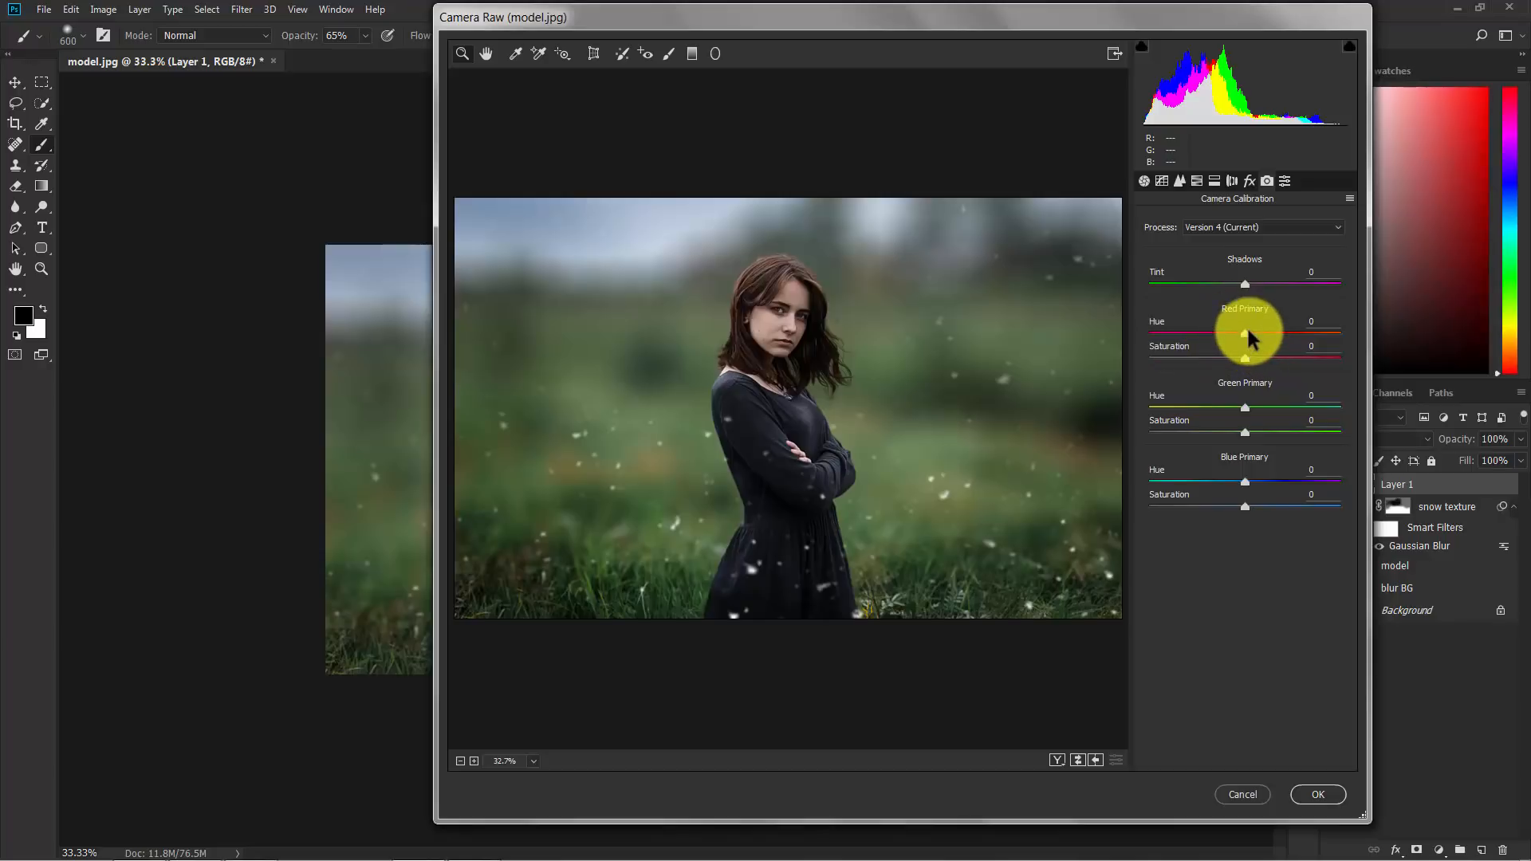
left_click_drag(1244, 334, 1340, 334)
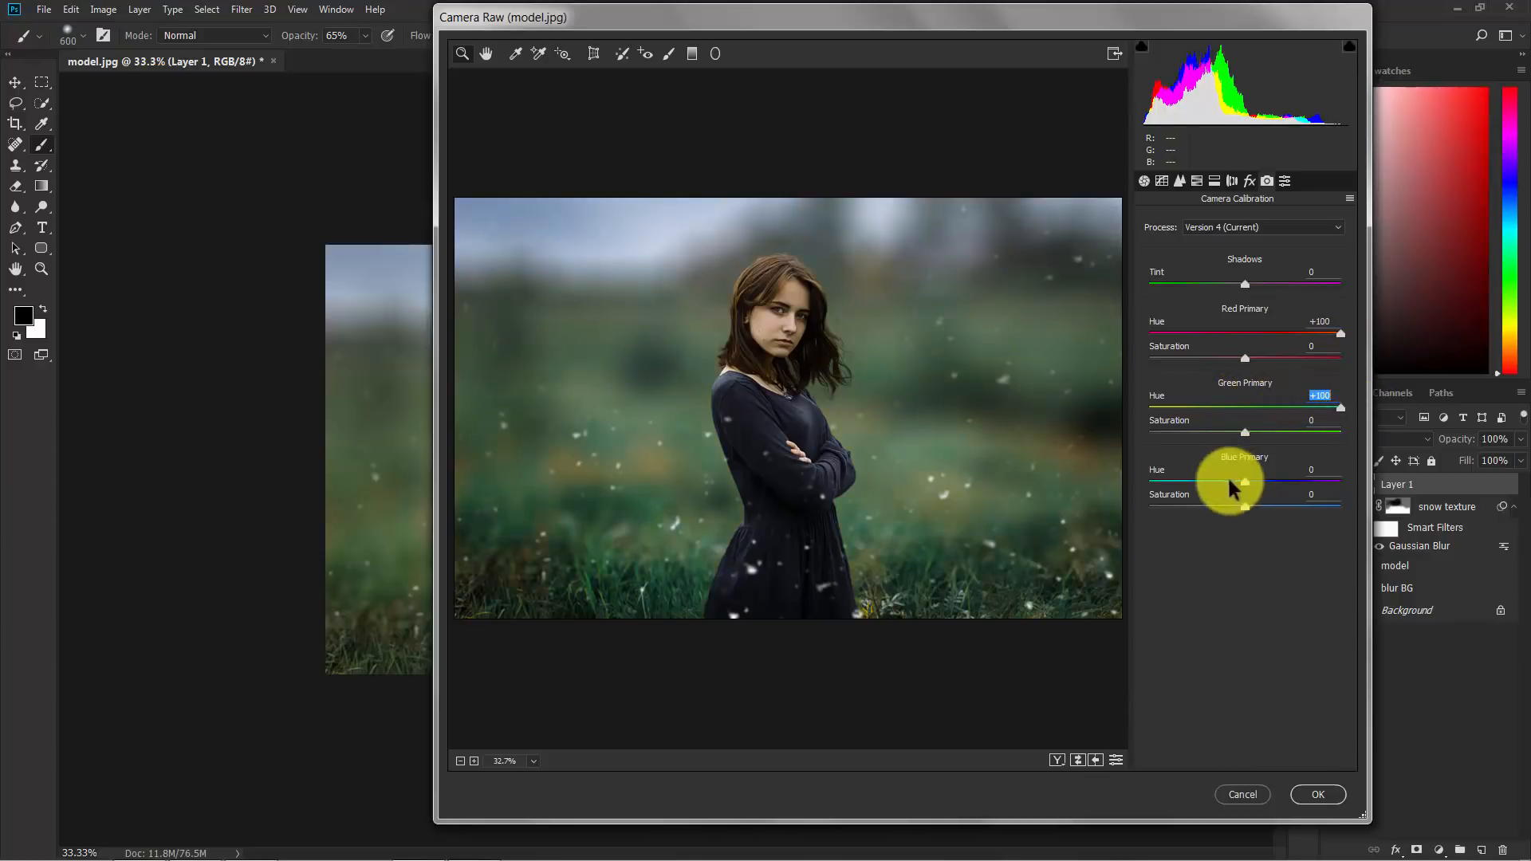
mouse_move(1253, 488)
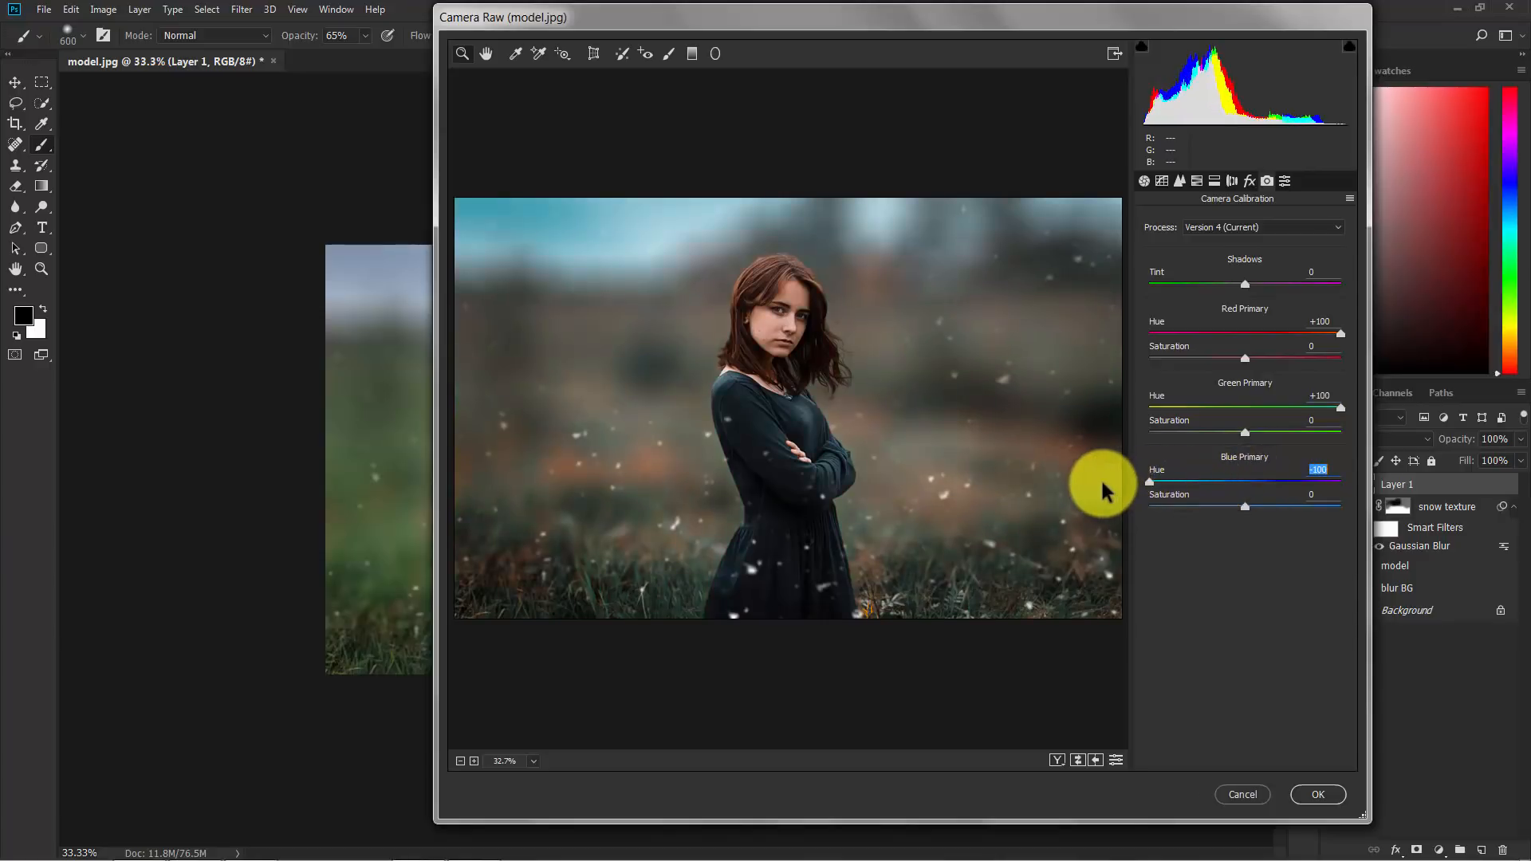
mouse_move(845, 327)
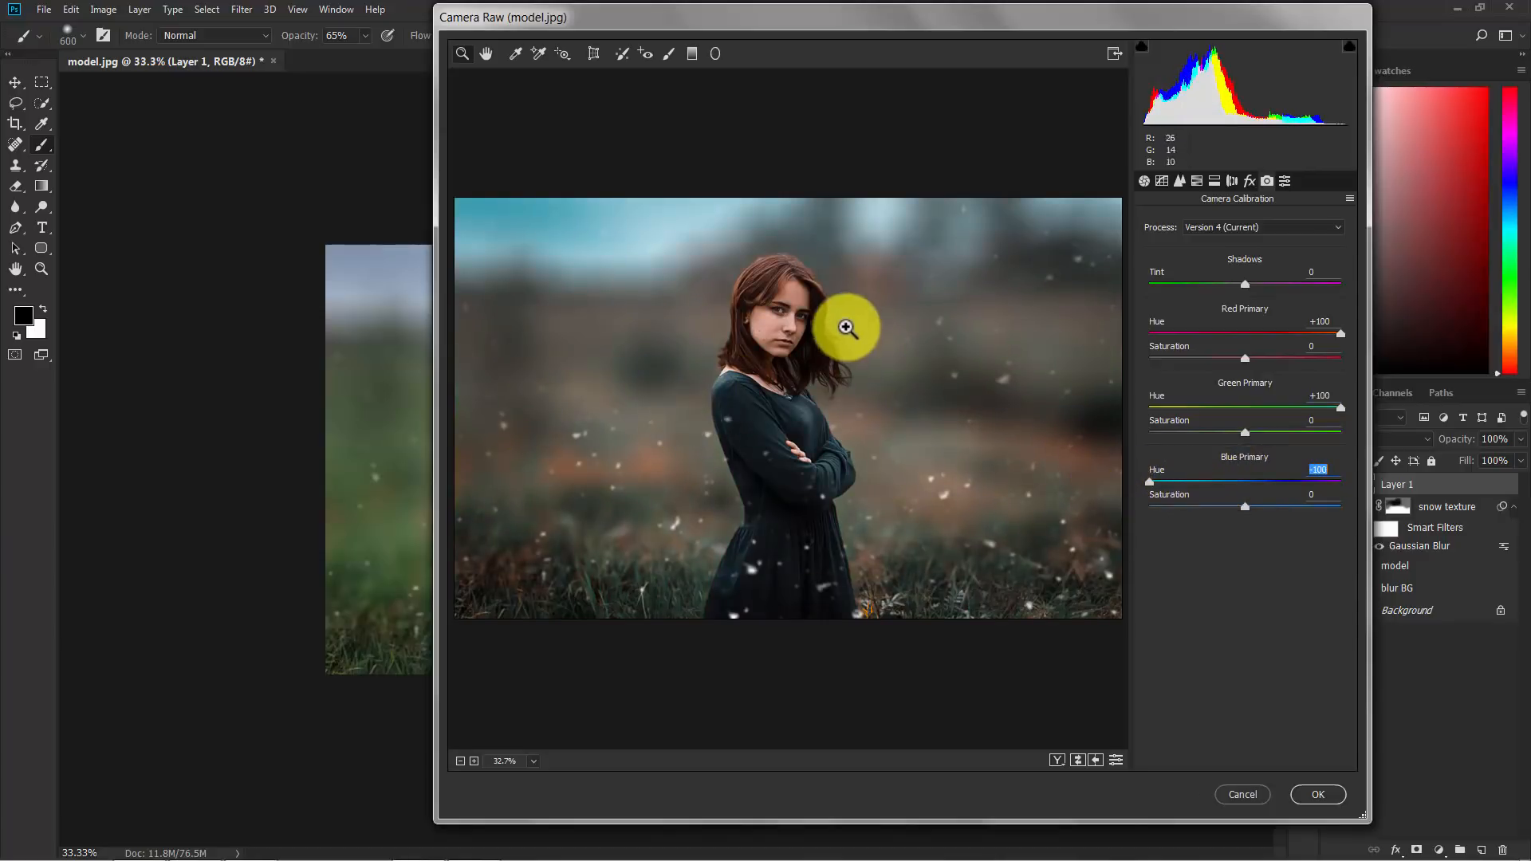
mouse_move(781, 213)
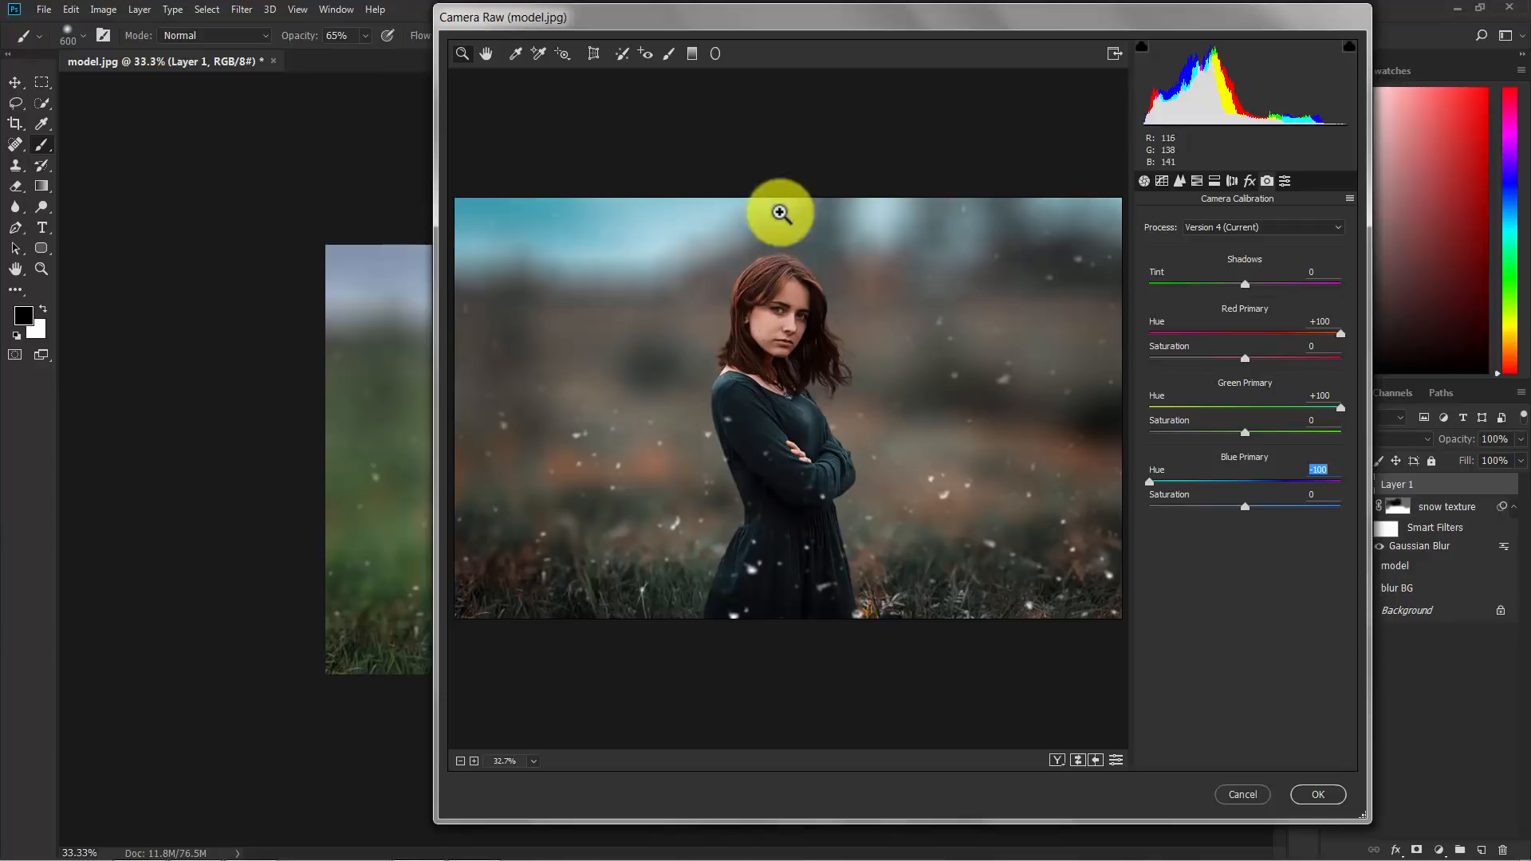
mouse_move(1198, 414)
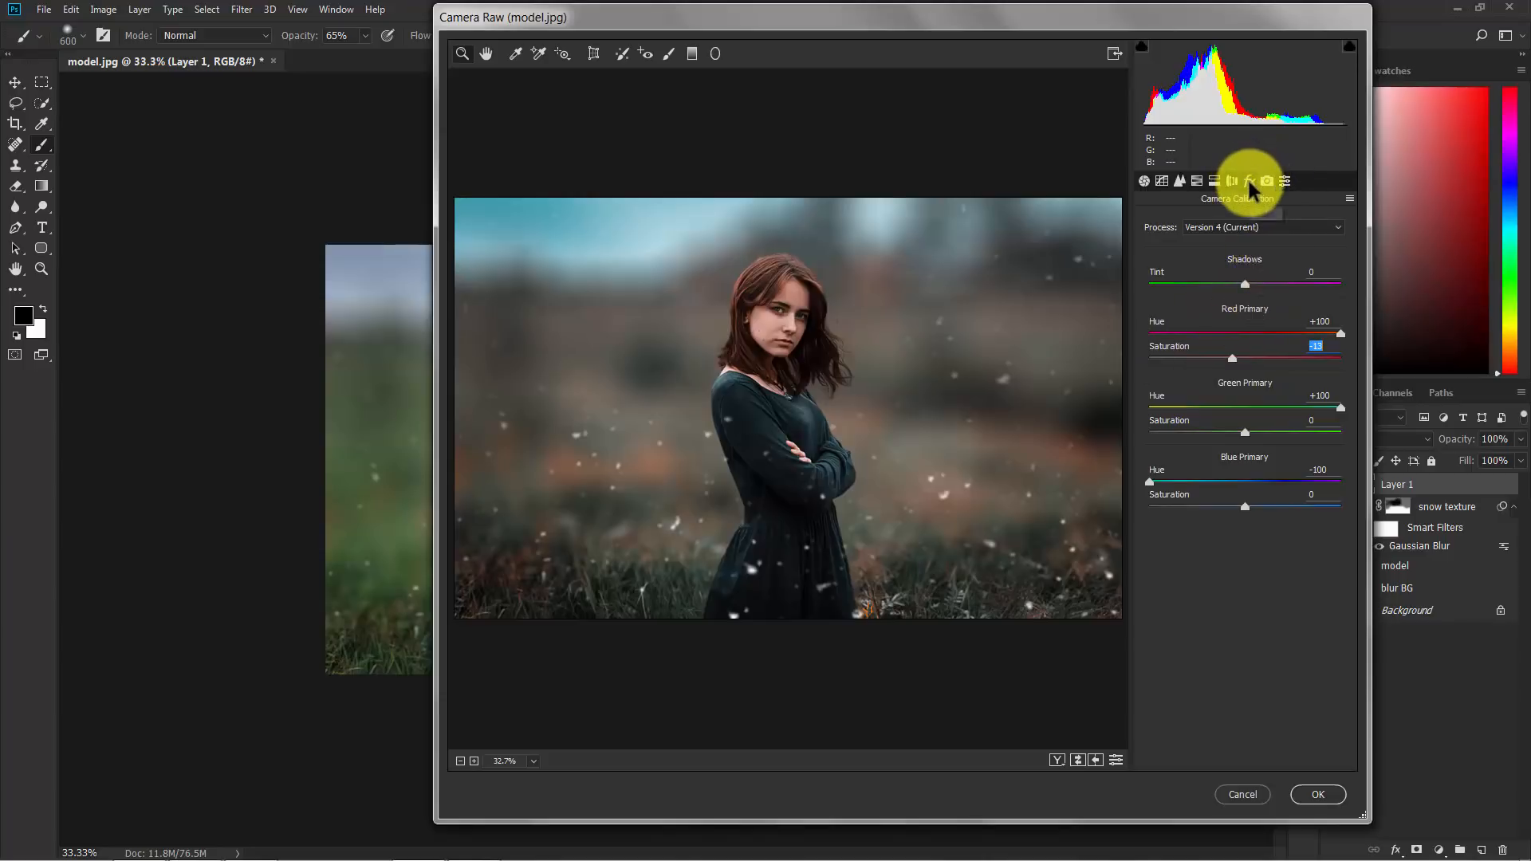
Step: In Effects, set a -30 vignette and Grain Amount 20, then fit the preview in view
left_click(1249, 181)
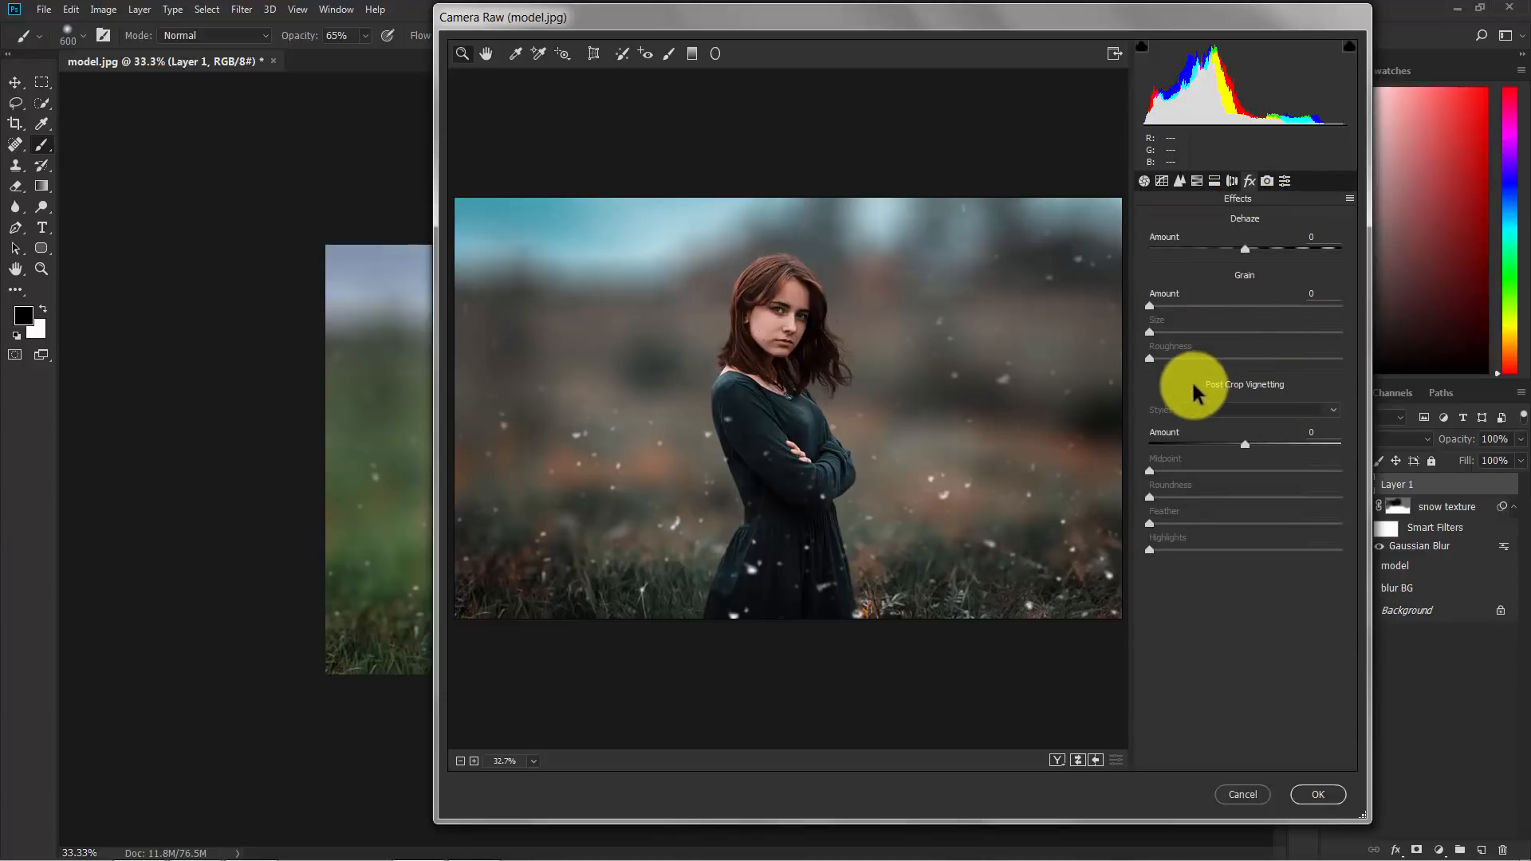
mouse_move(1262, 433)
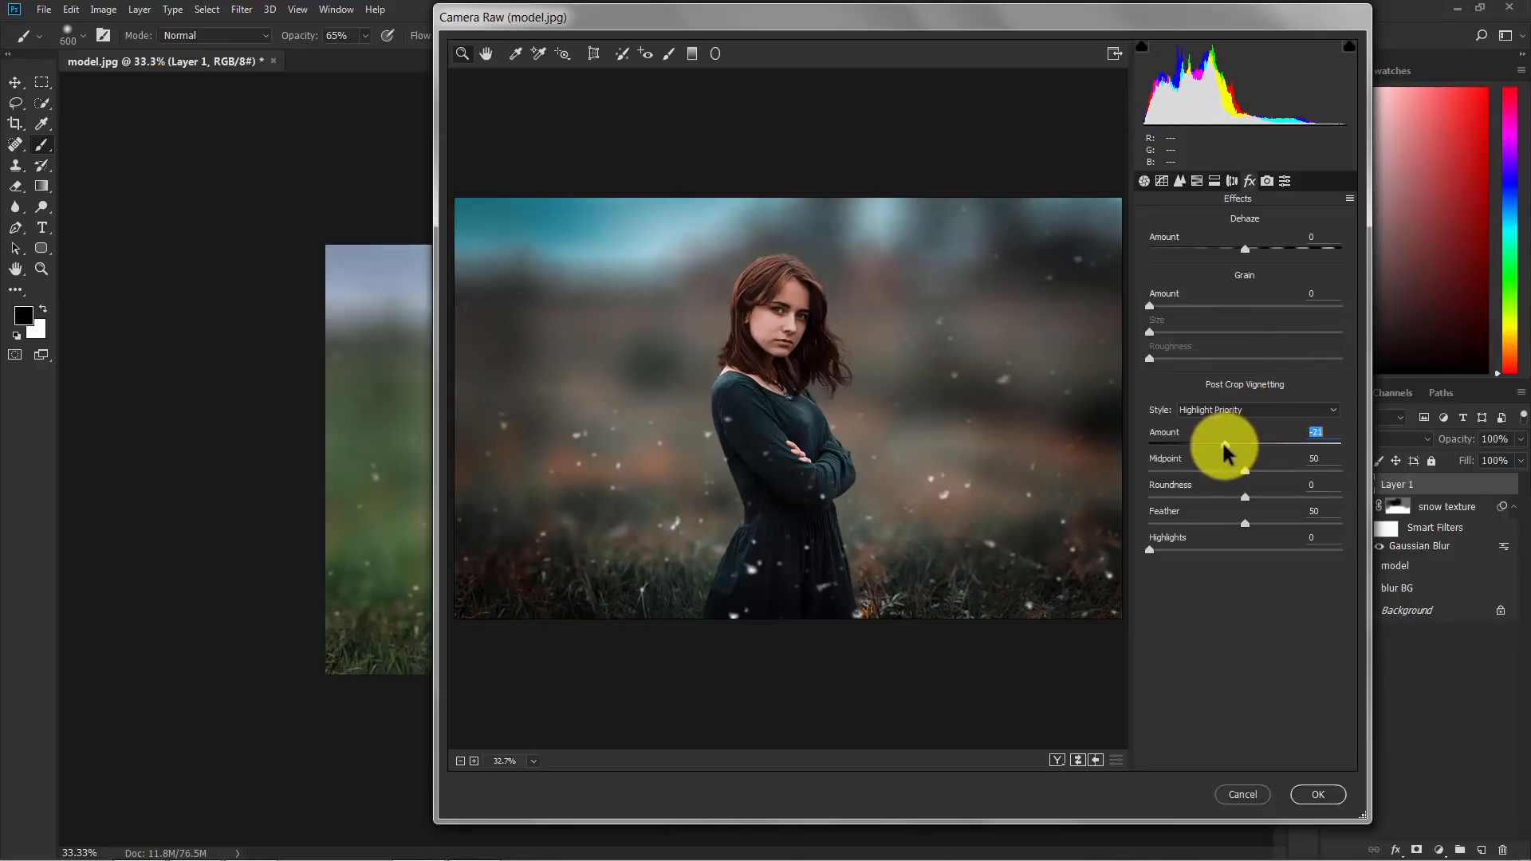
mouse_move(1081, 460)
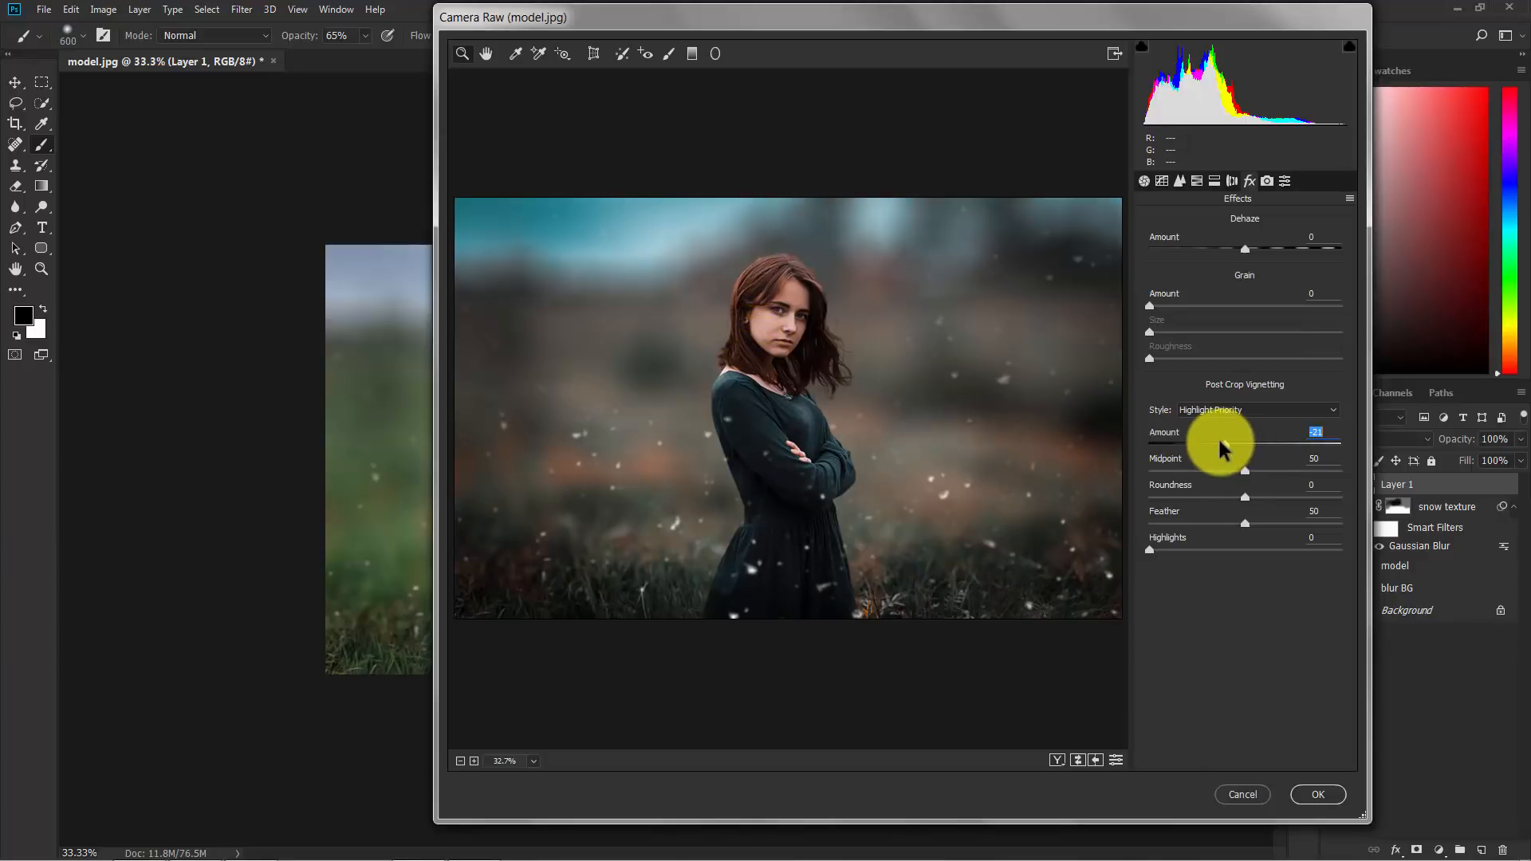
left_click_drag(1201, 443, 1216, 443)
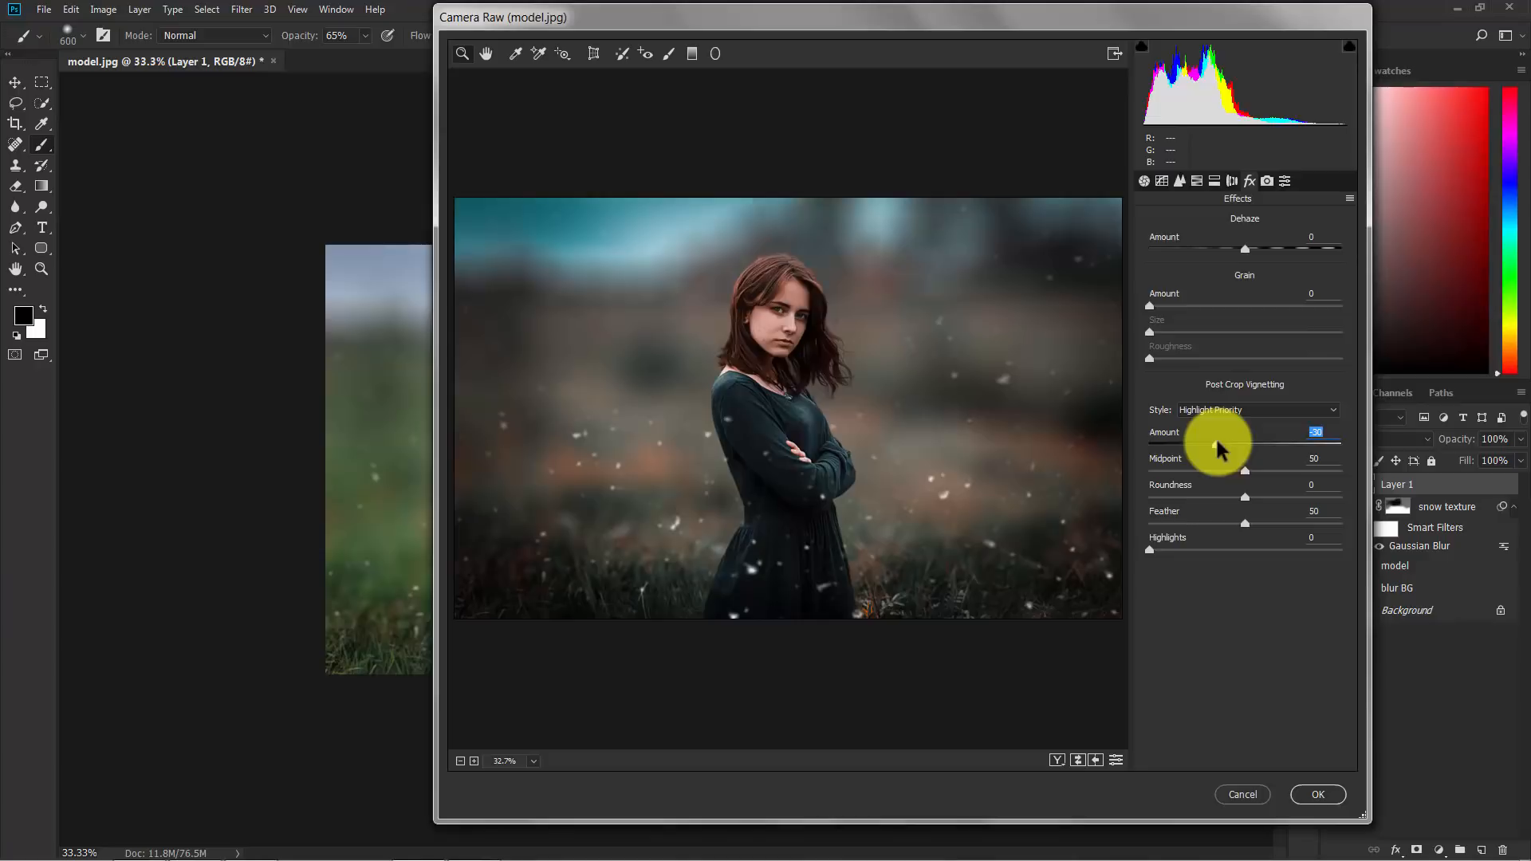
mouse_move(1158, 307)
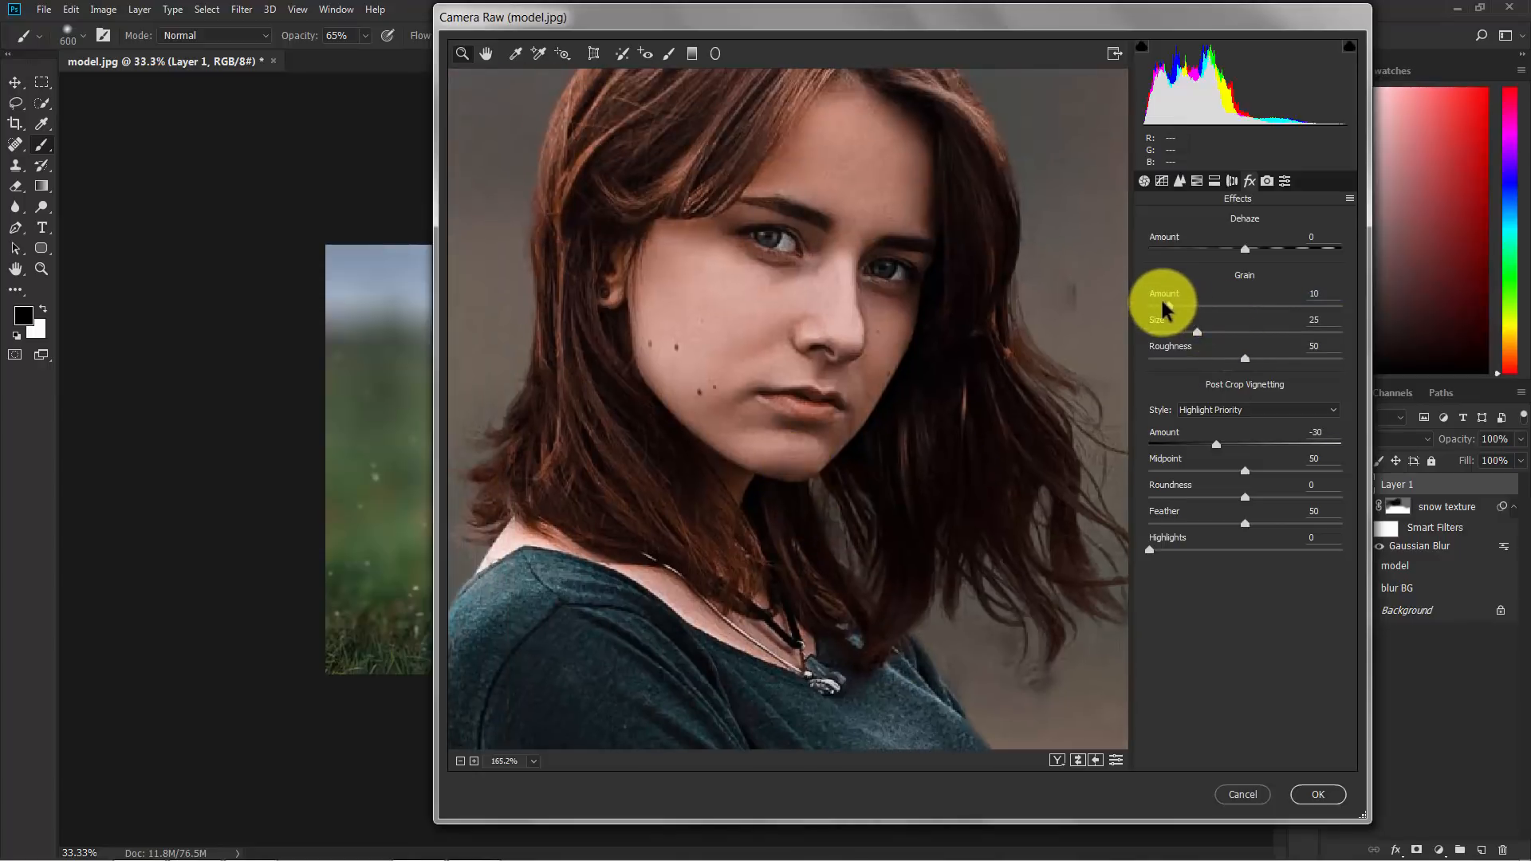
left_click_drag(1149, 306, 1197, 306)
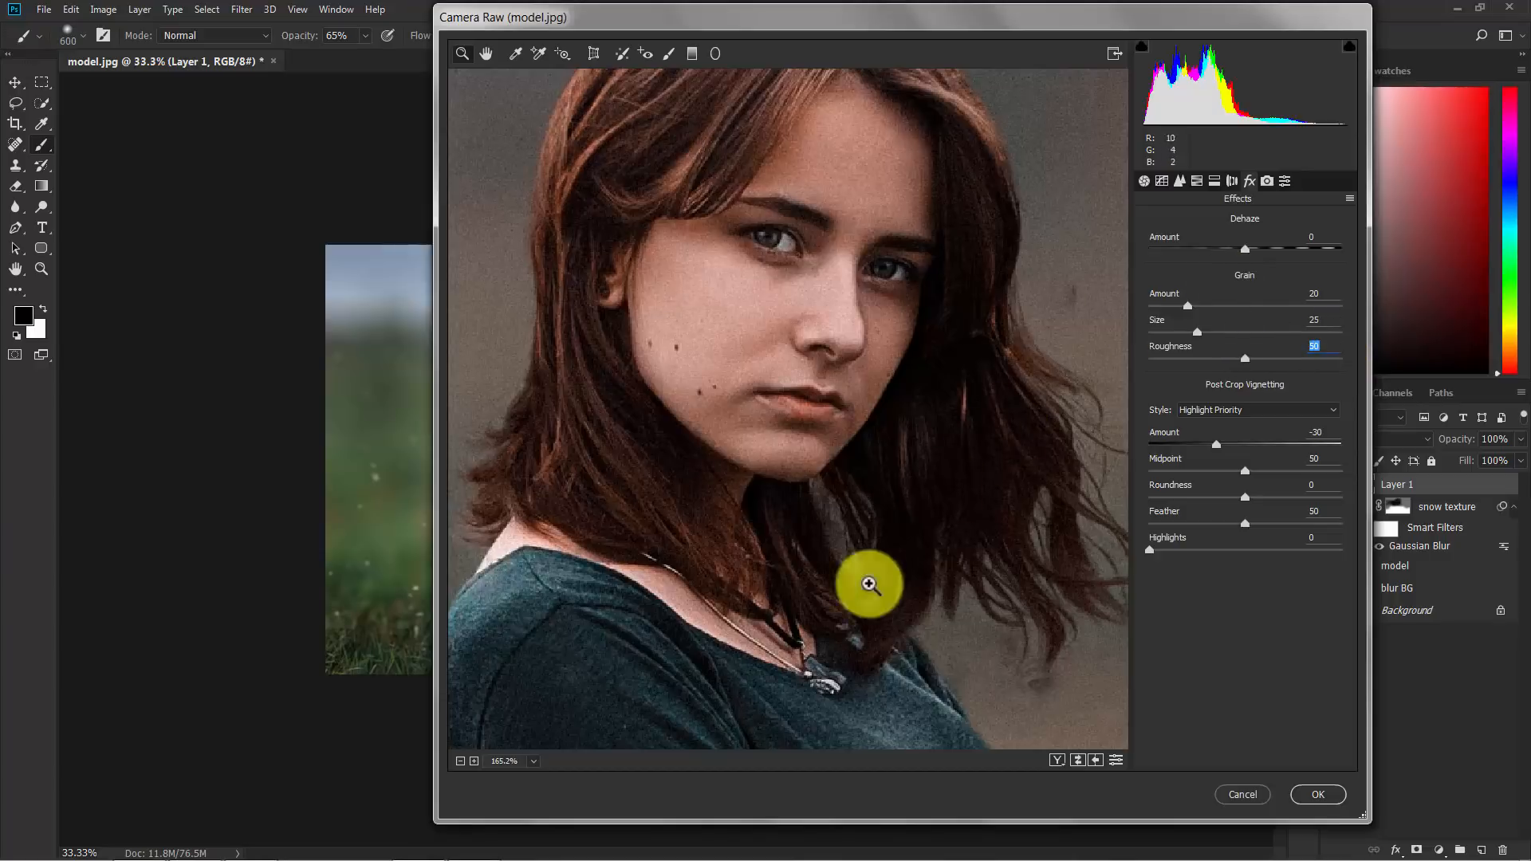
left_click(532, 760)
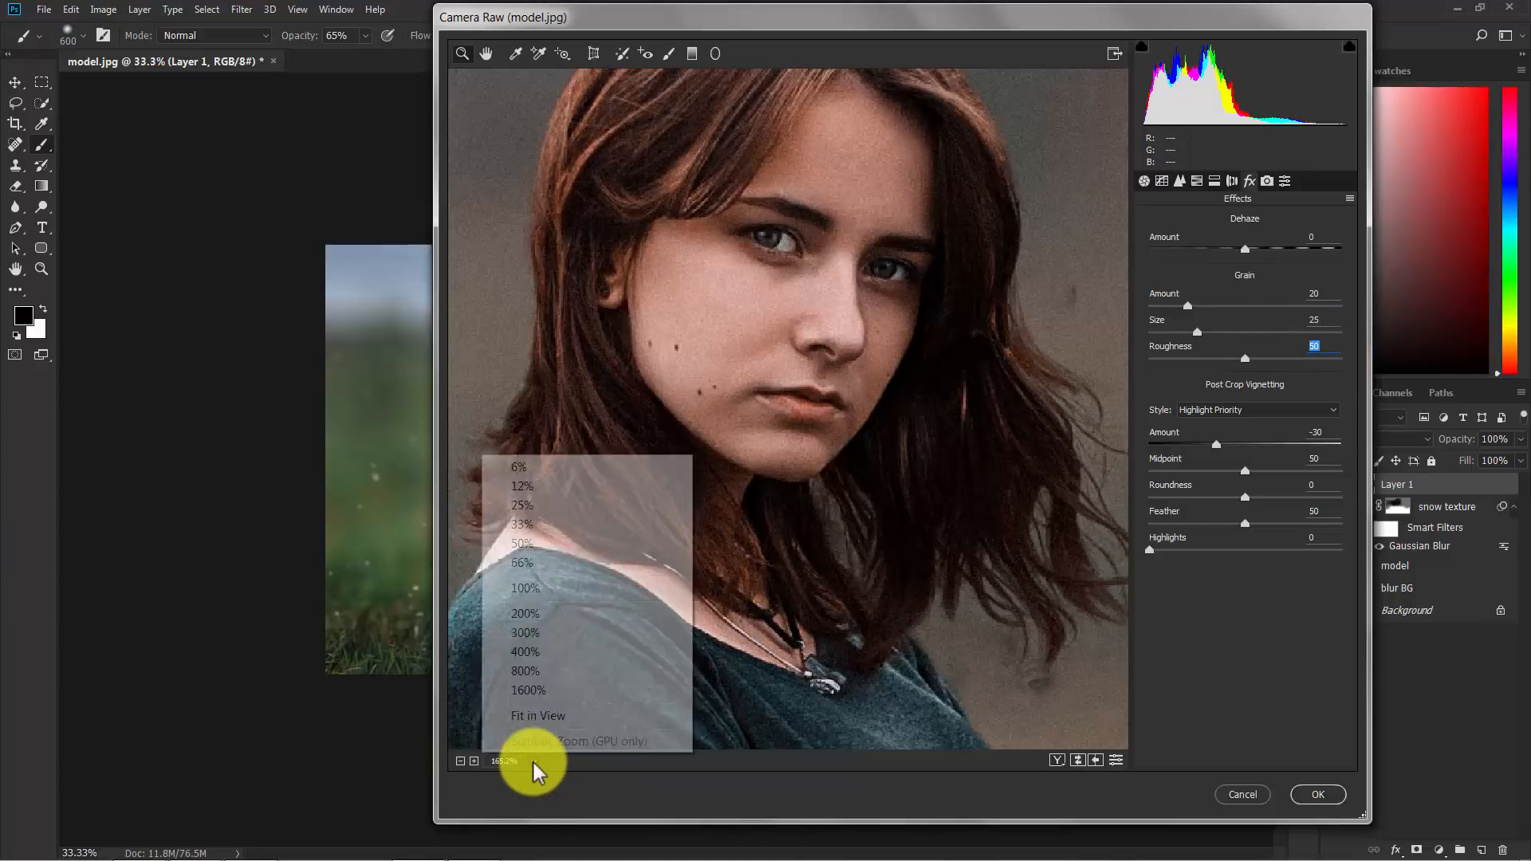
left_click(537, 715)
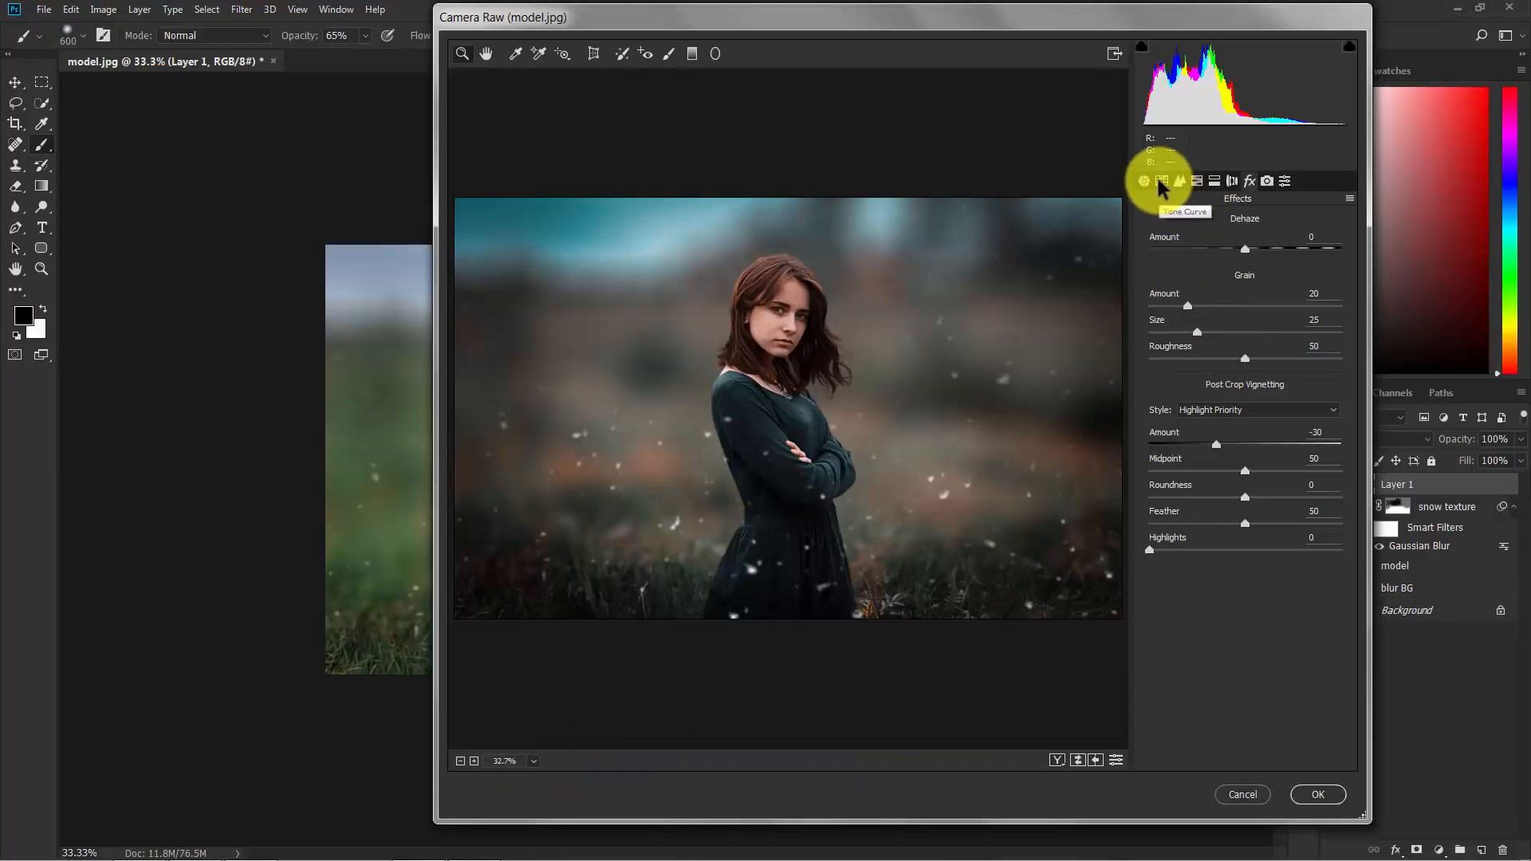
Step: Shape the lower Point curve: a darker shadow point and the black point lifted to output 14
left_click(1162, 181)
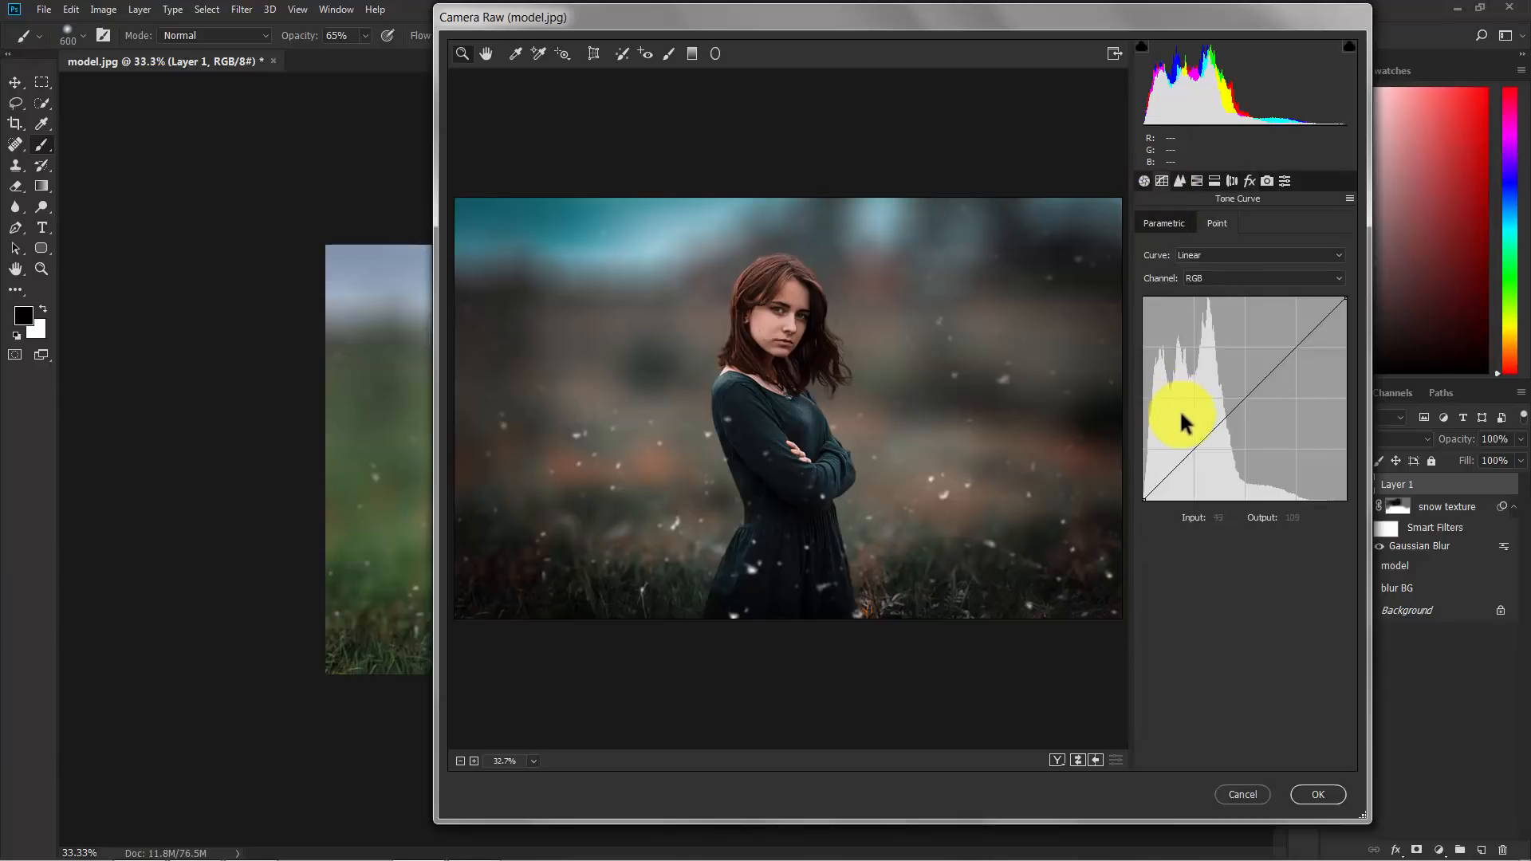
left_click_drag(1184, 418, 1194, 449)
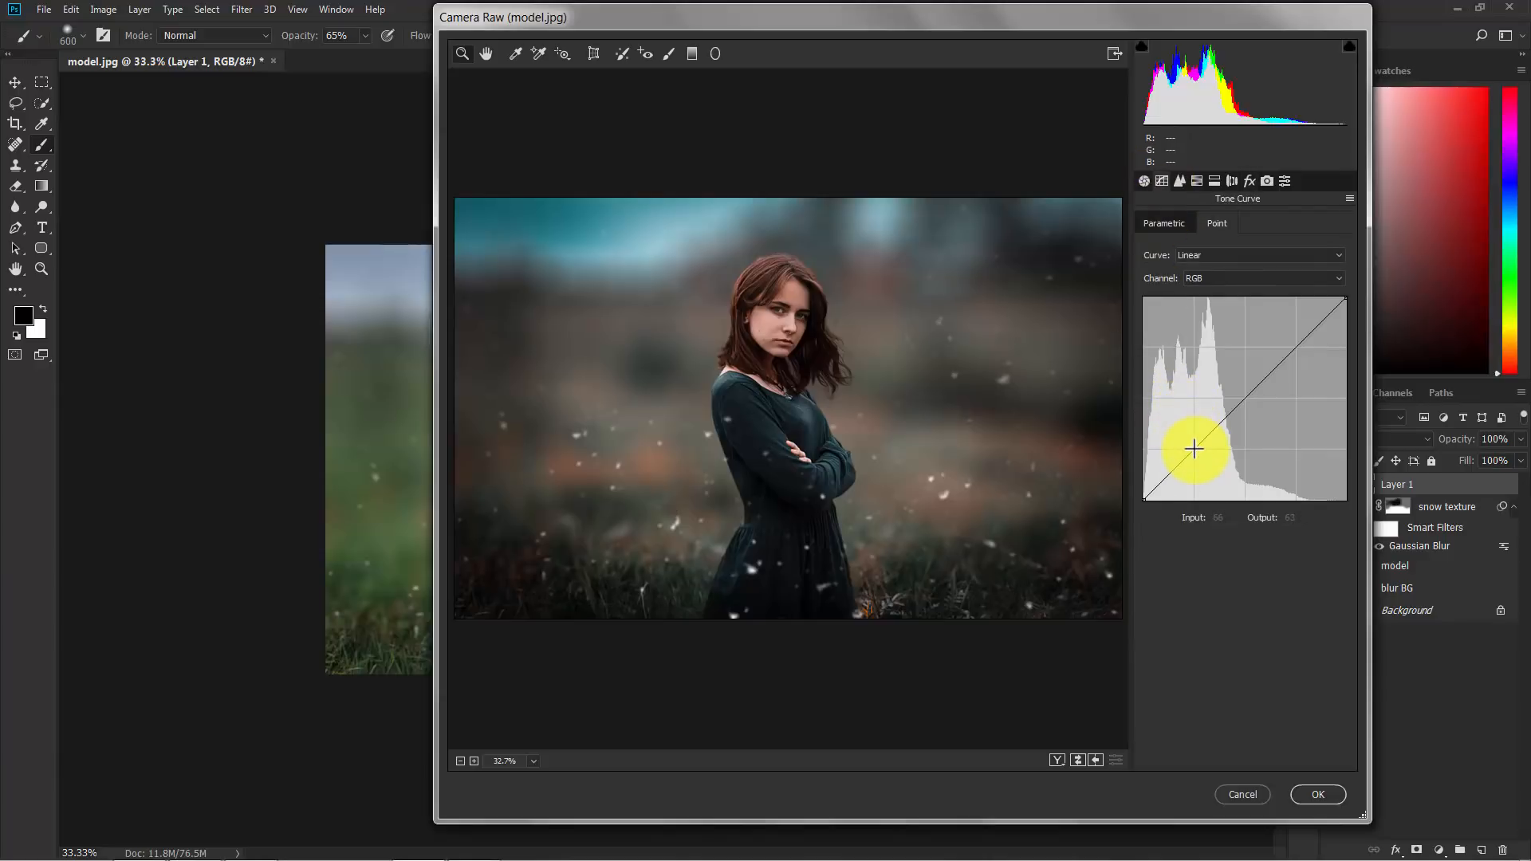
left_click_drag(1194, 449, 1157, 492)
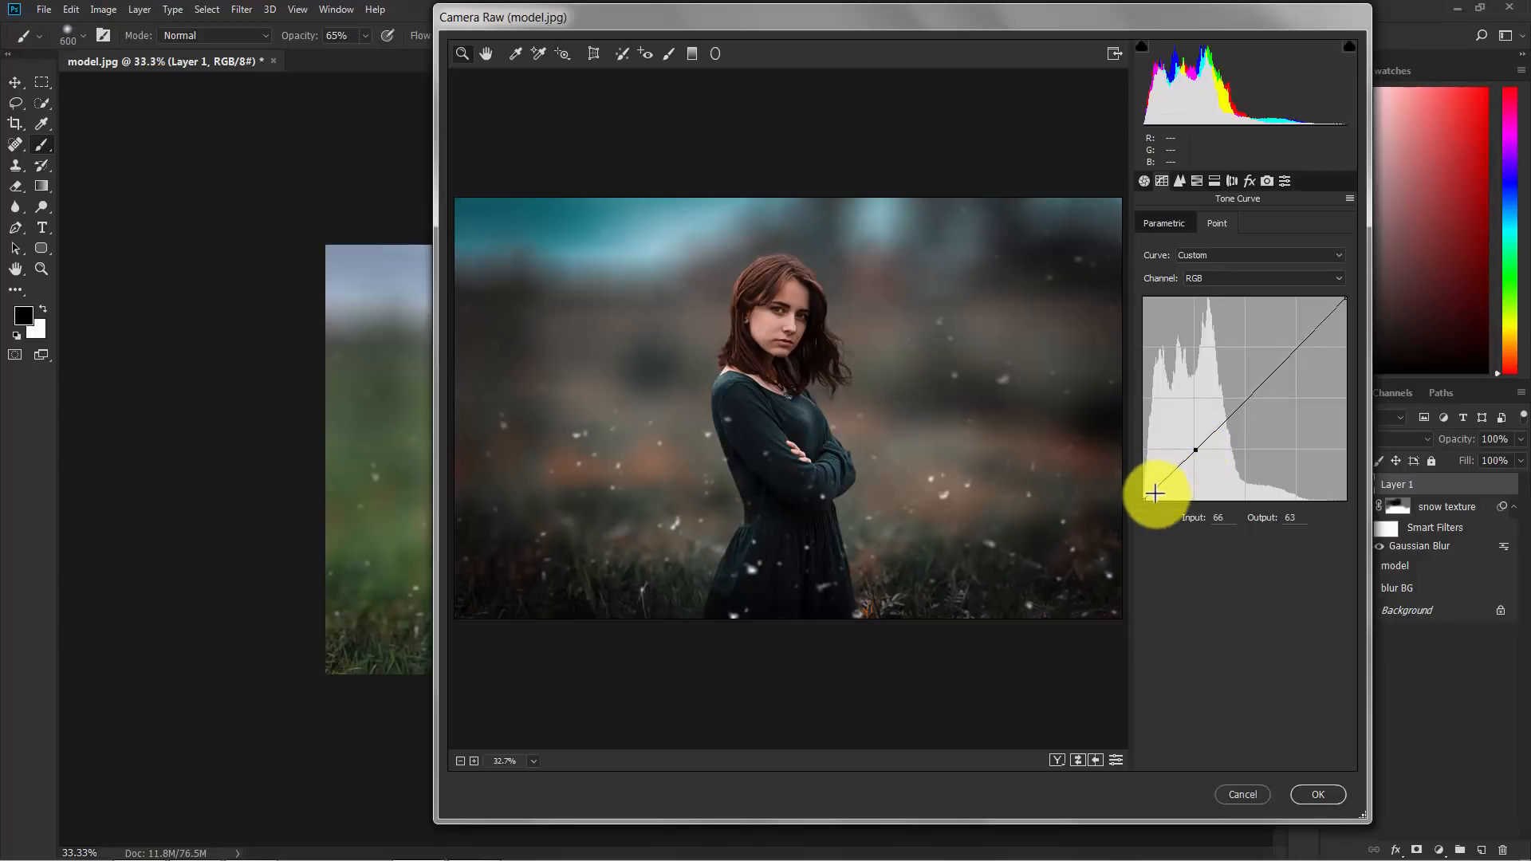
left_click_drag(1156, 493, 1142, 500)
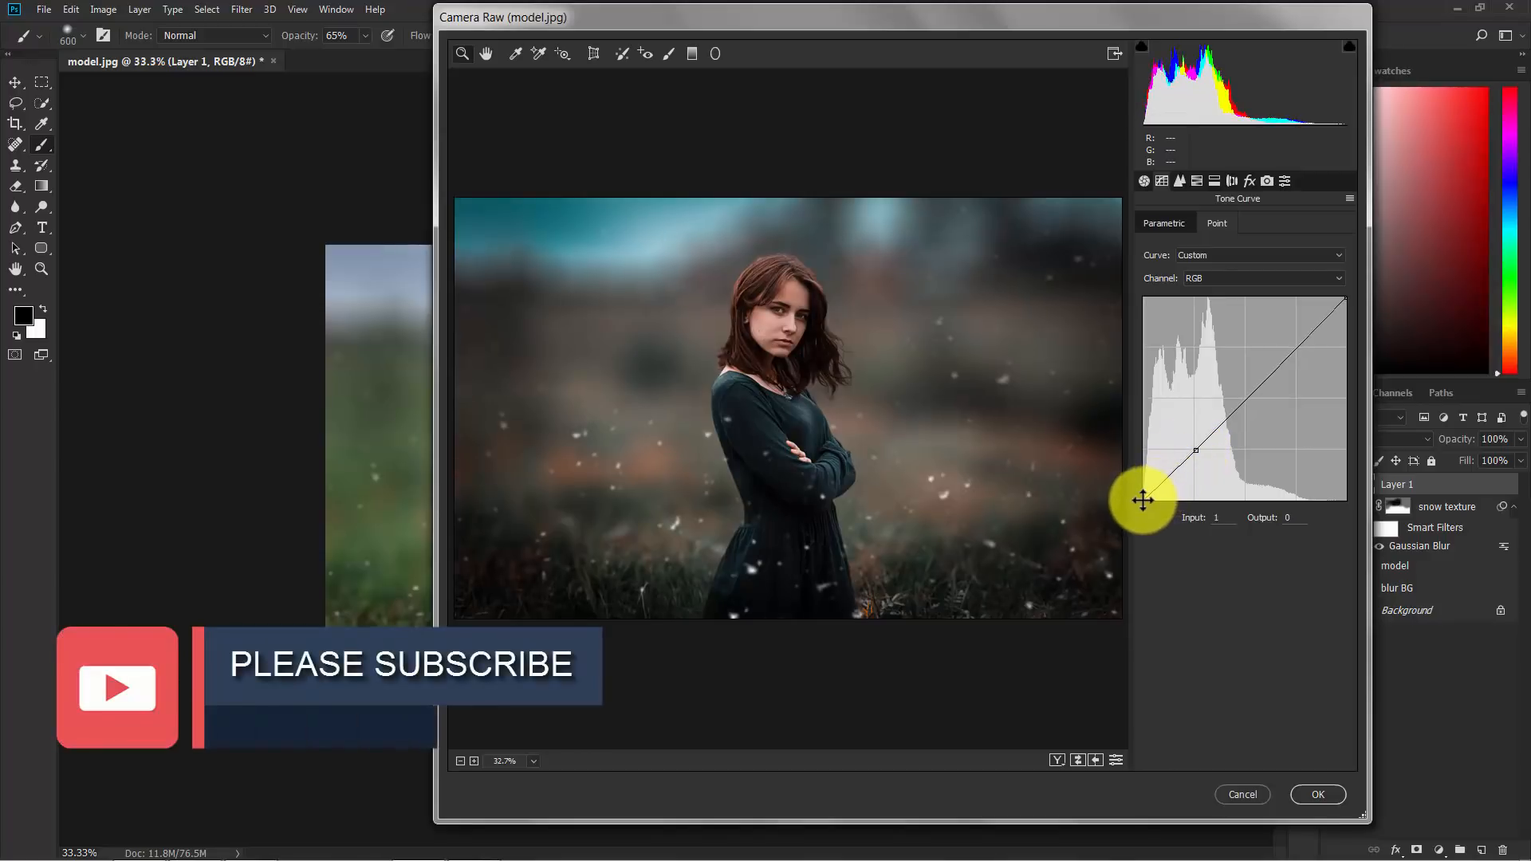
left_click_drag(1143, 500, 1133, 482)
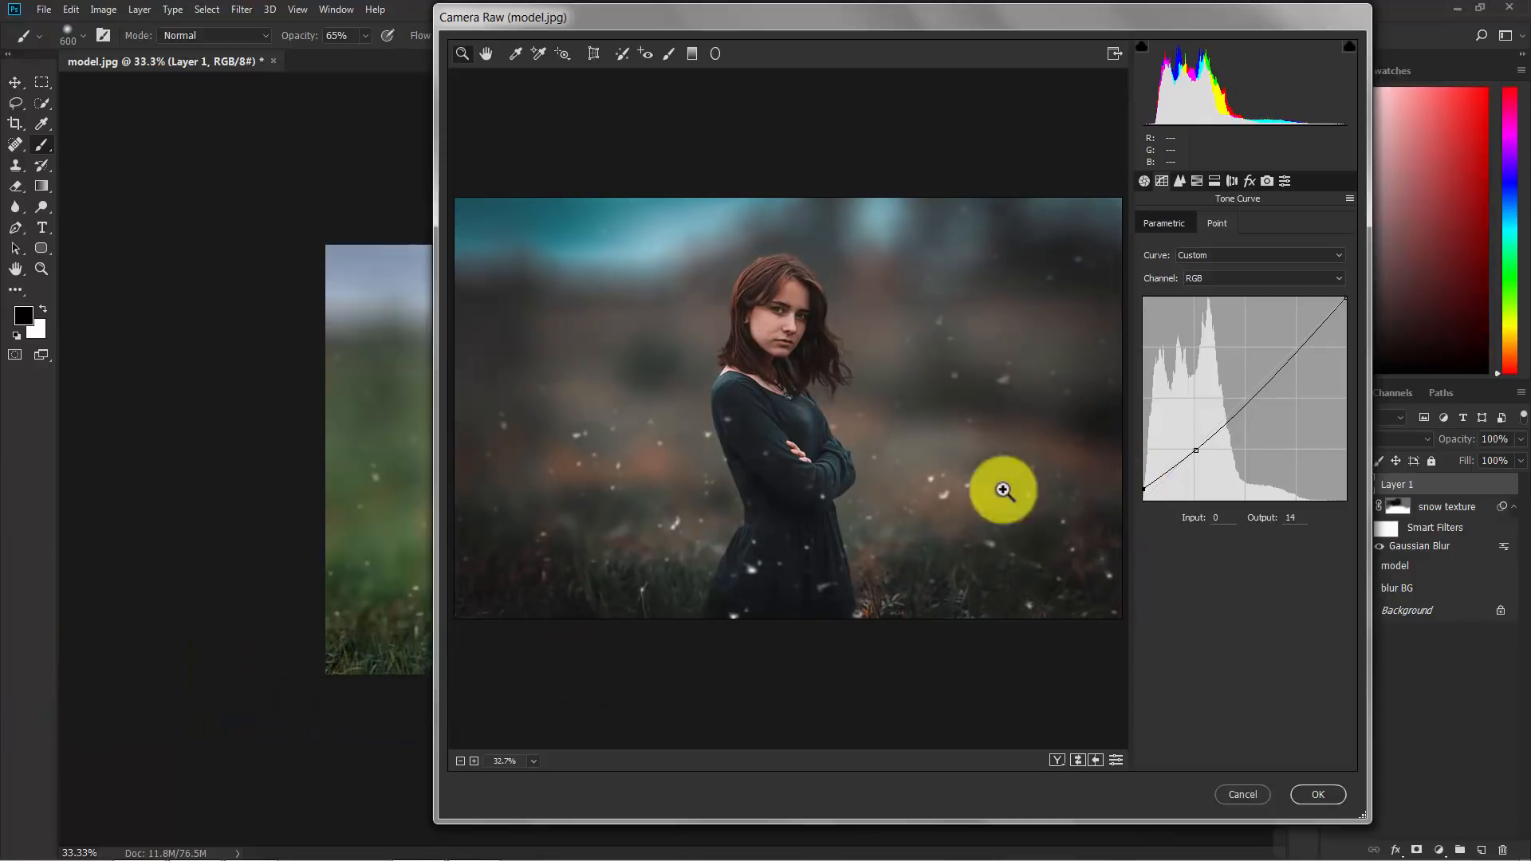
mouse_move(1070, 460)
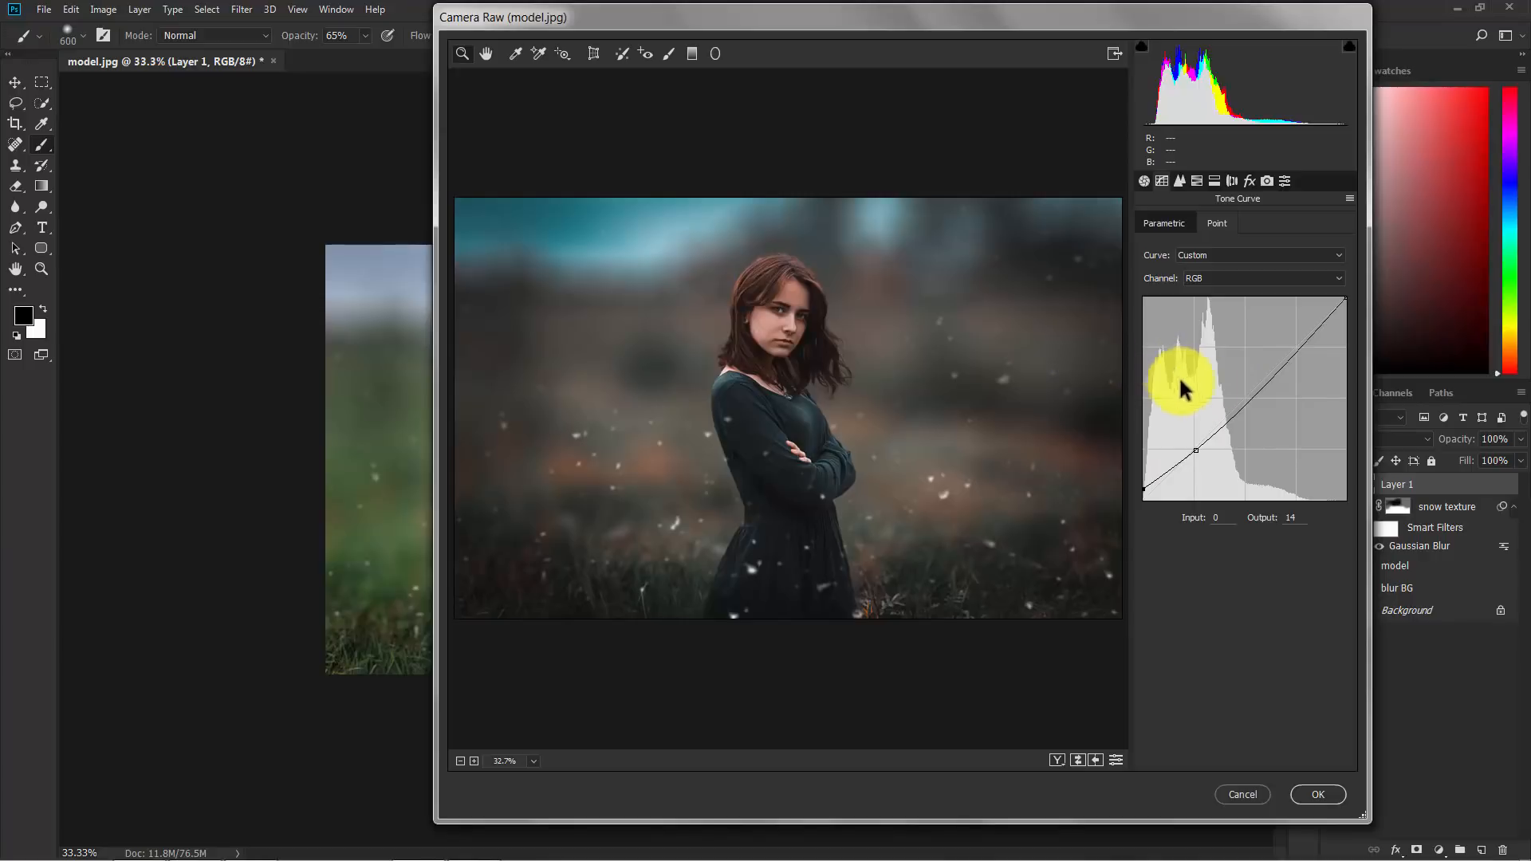
Step: Add an upper-midtone point and raise it so highlights brighten into an S-curve
left_click_drag(1182, 389, 1244, 393)
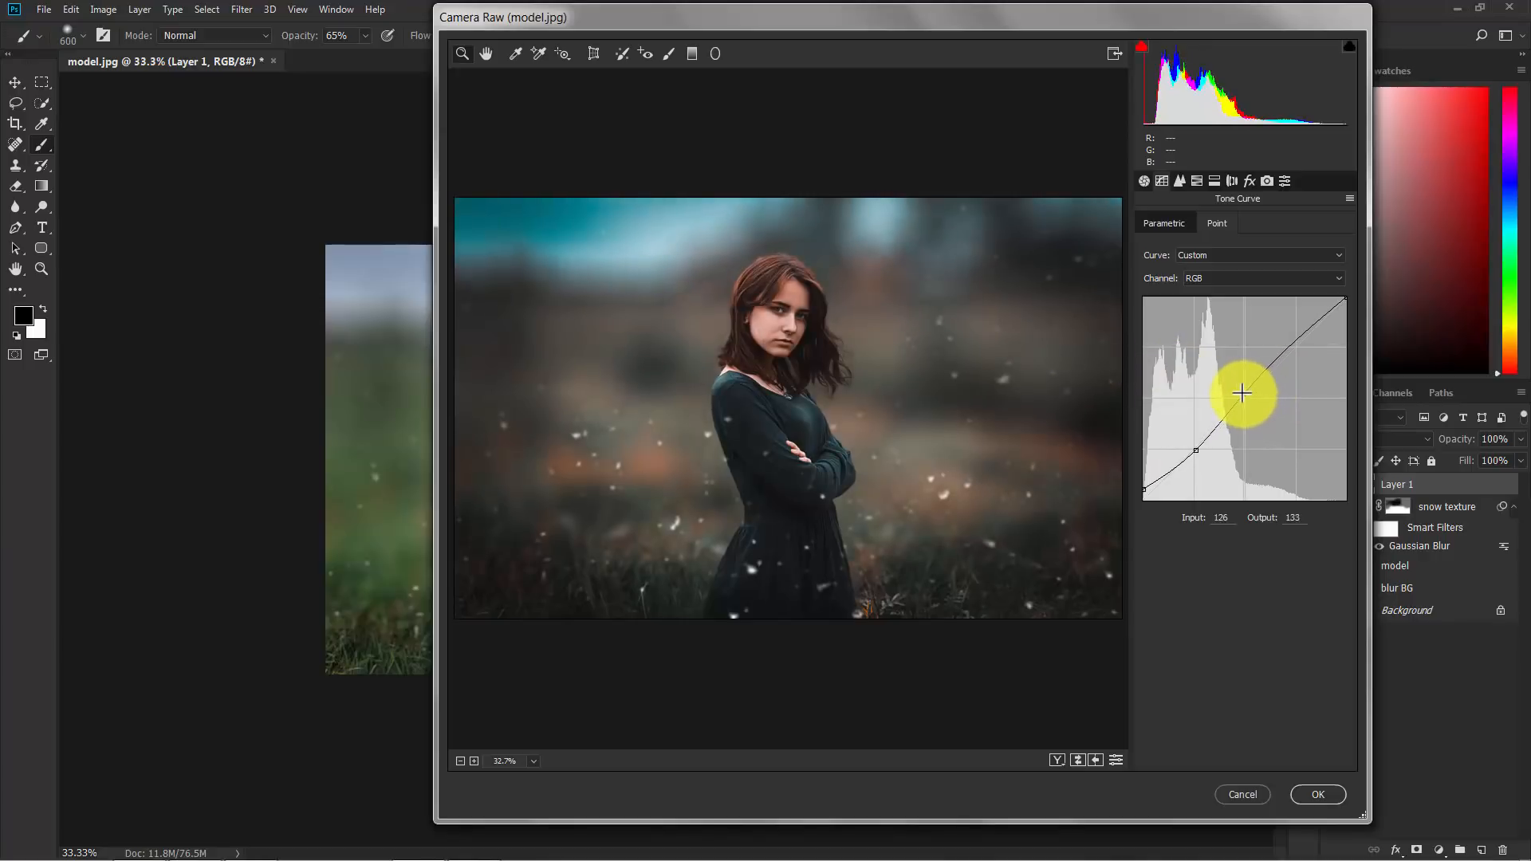
left_click_drag(1242, 394, 1236, 387)
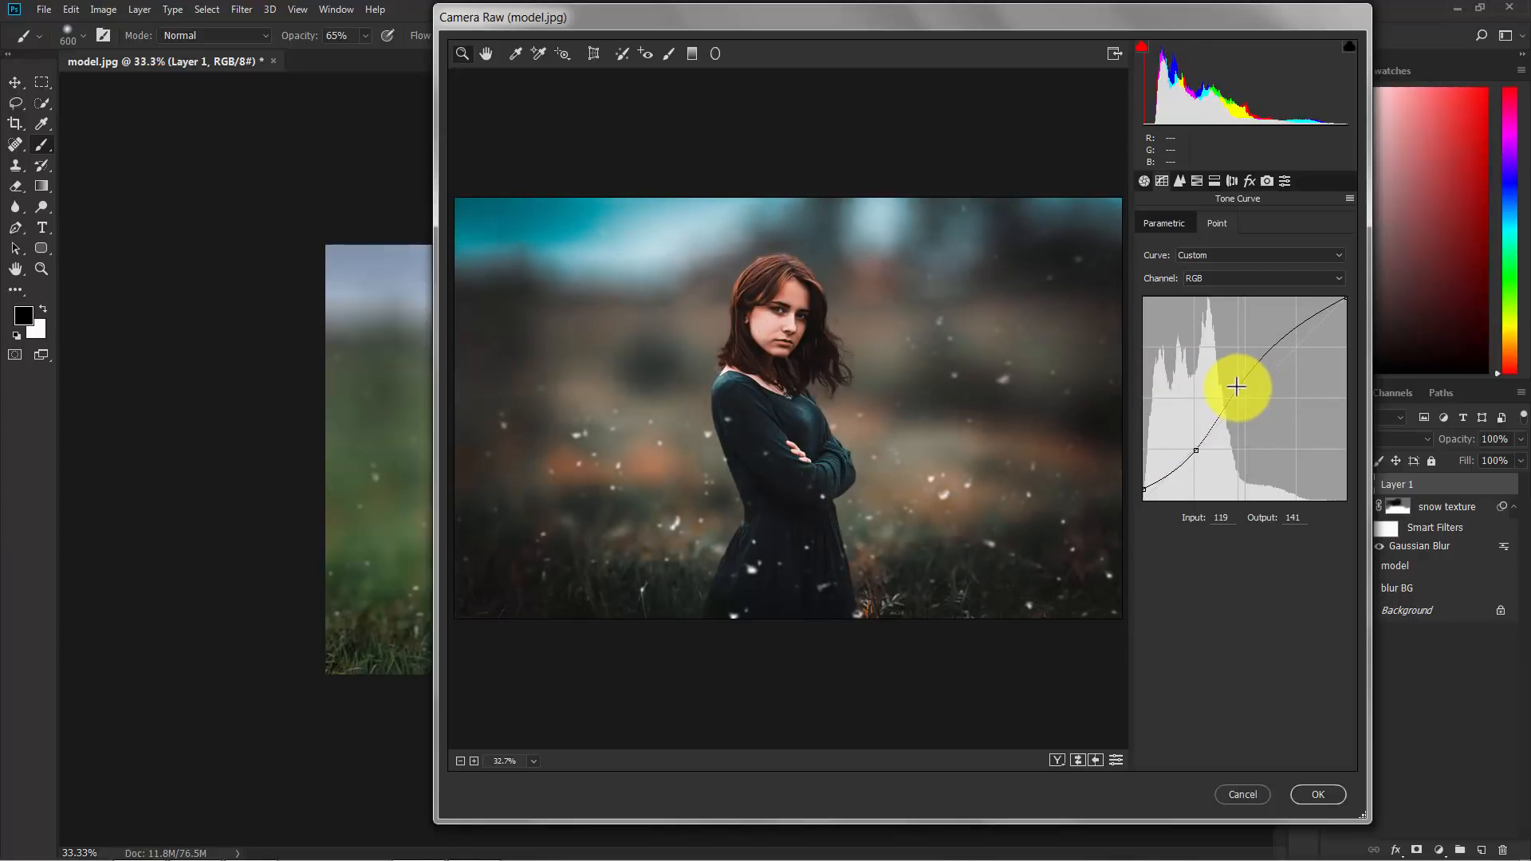
left_click_drag(1237, 388, 1236, 383)
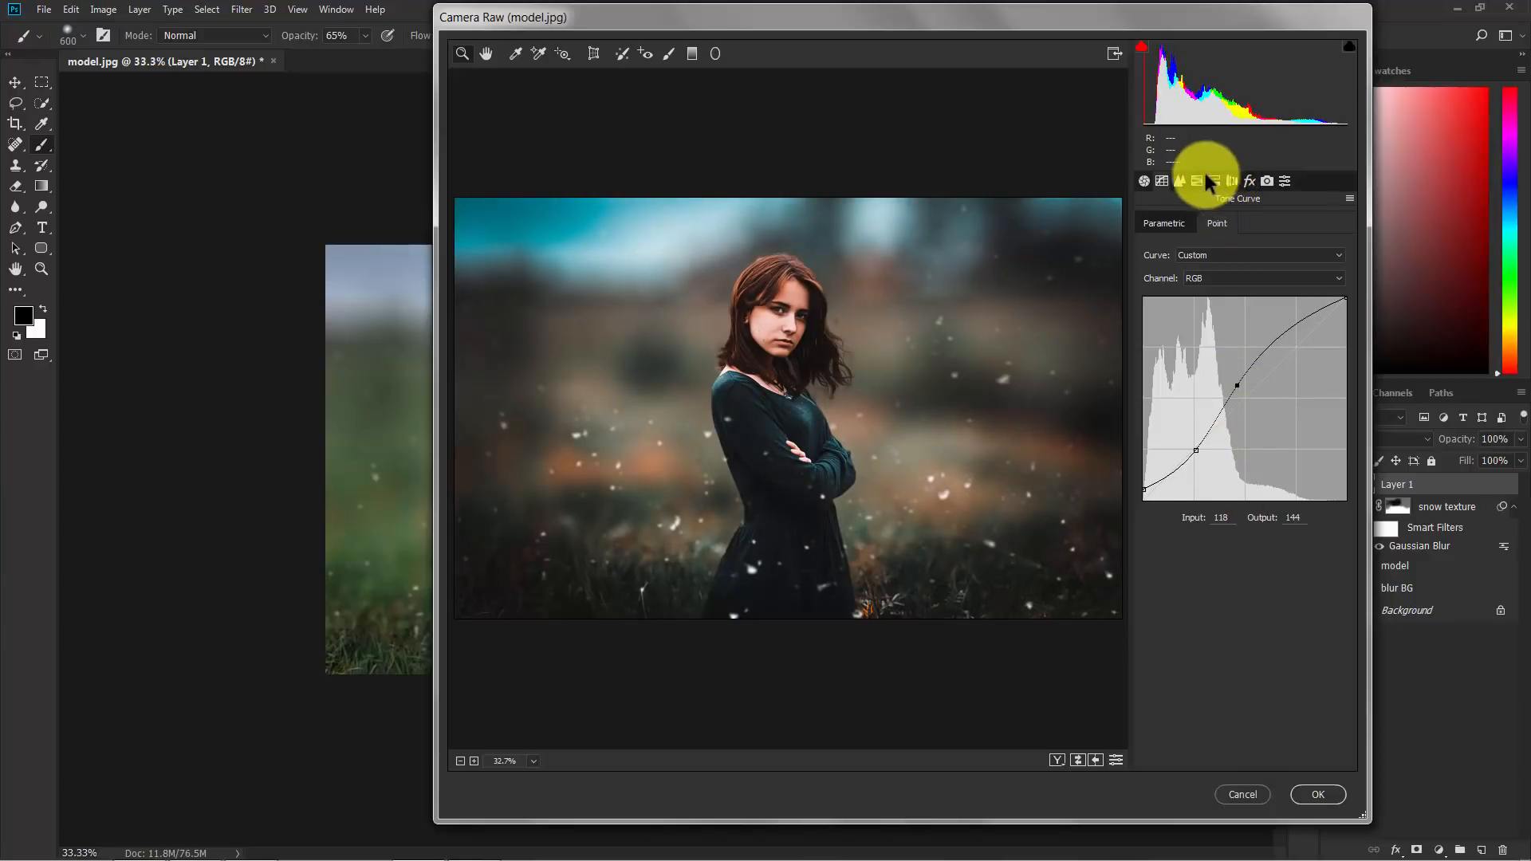
mouse_move(1202, 186)
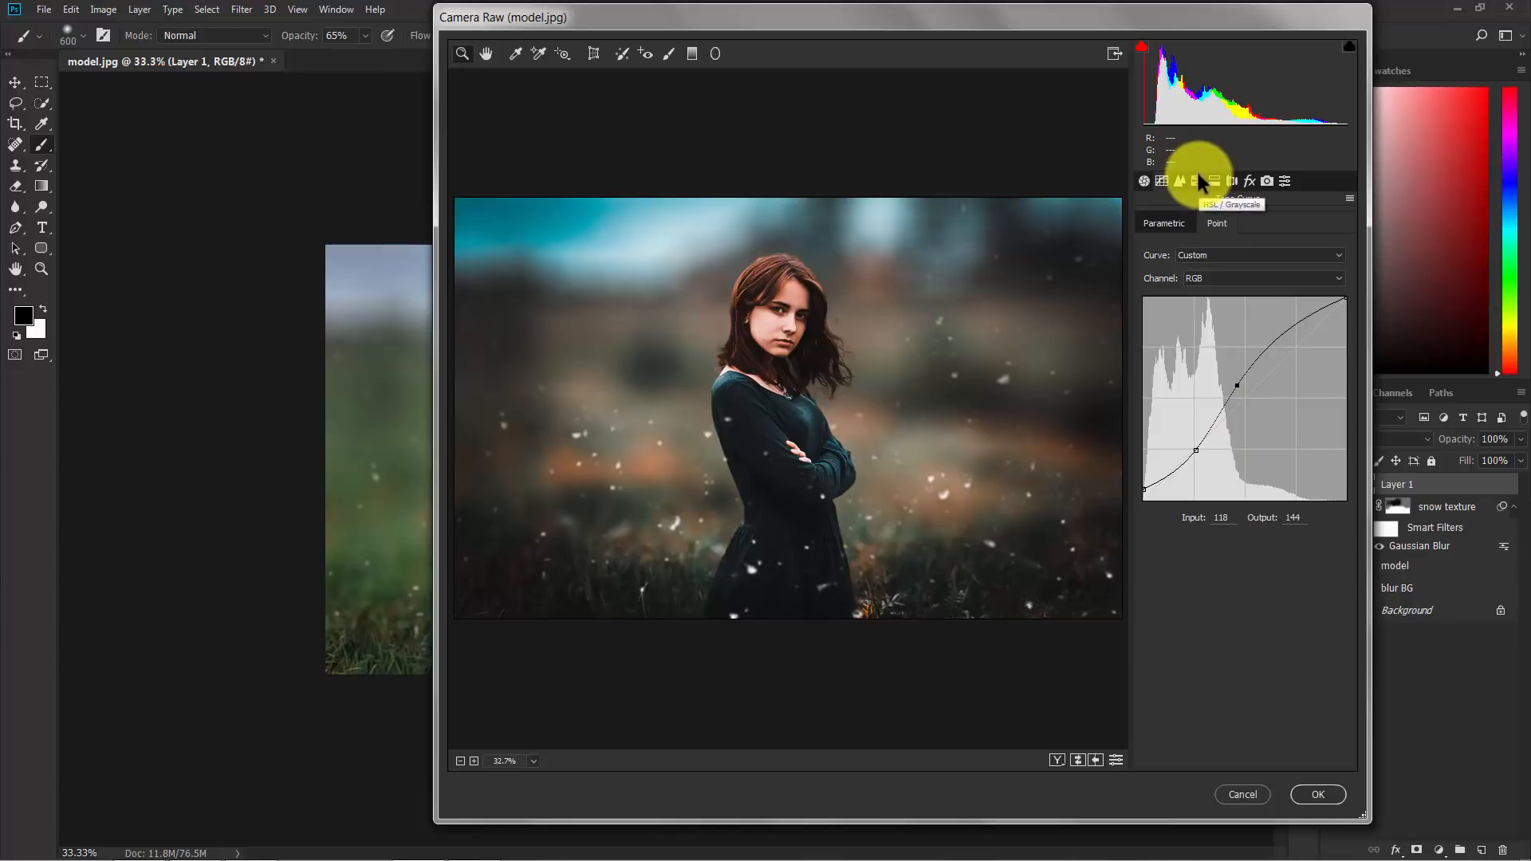
Step: In HSL Luminance, brighten Oranges to about +33 to lift skin and warm background
left_click(1197, 181)
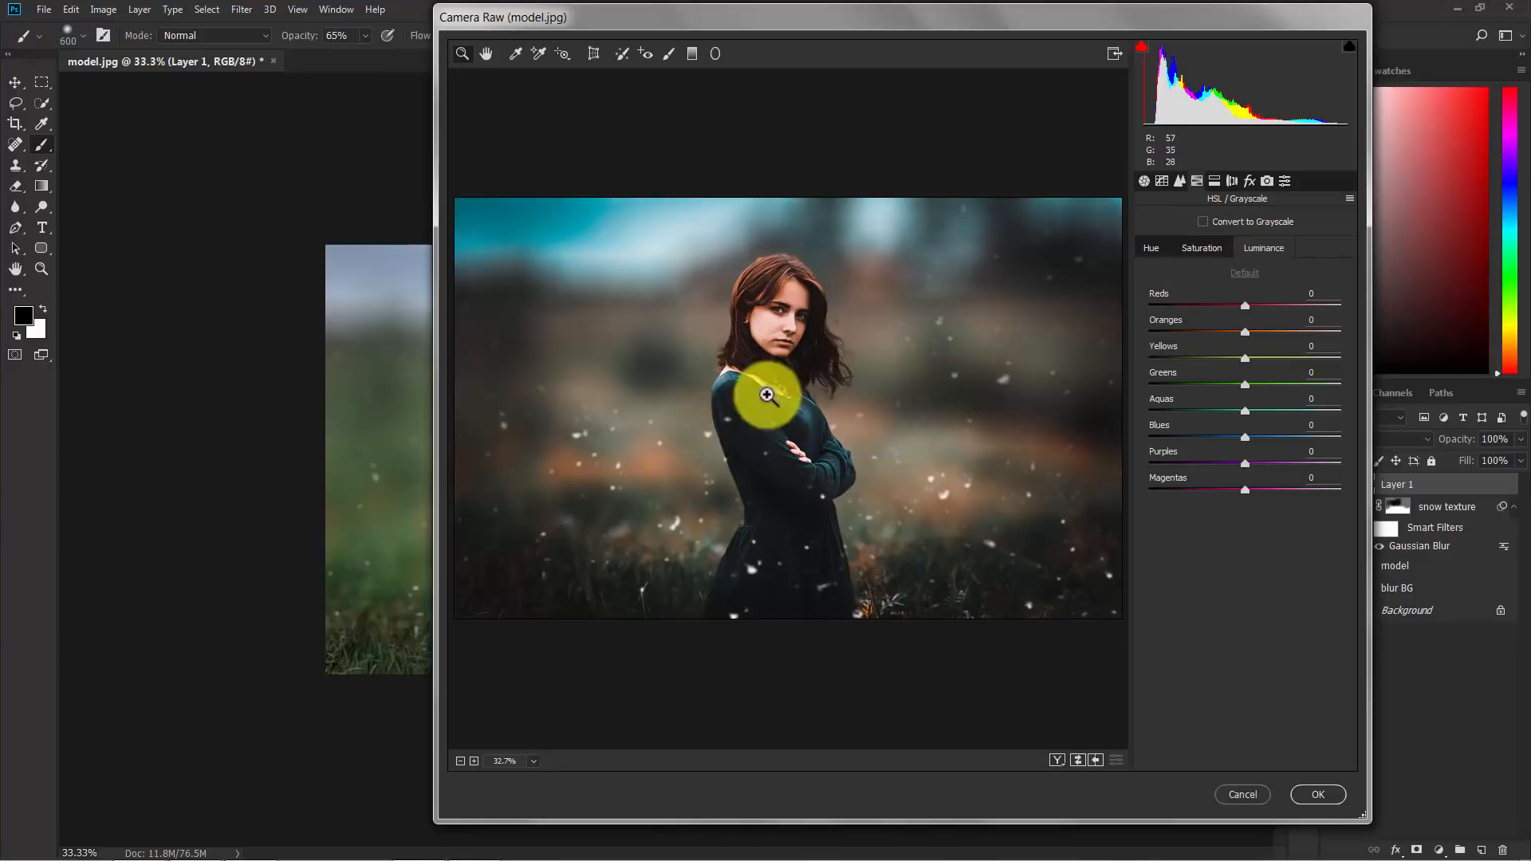
mouse_move(1157, 349)
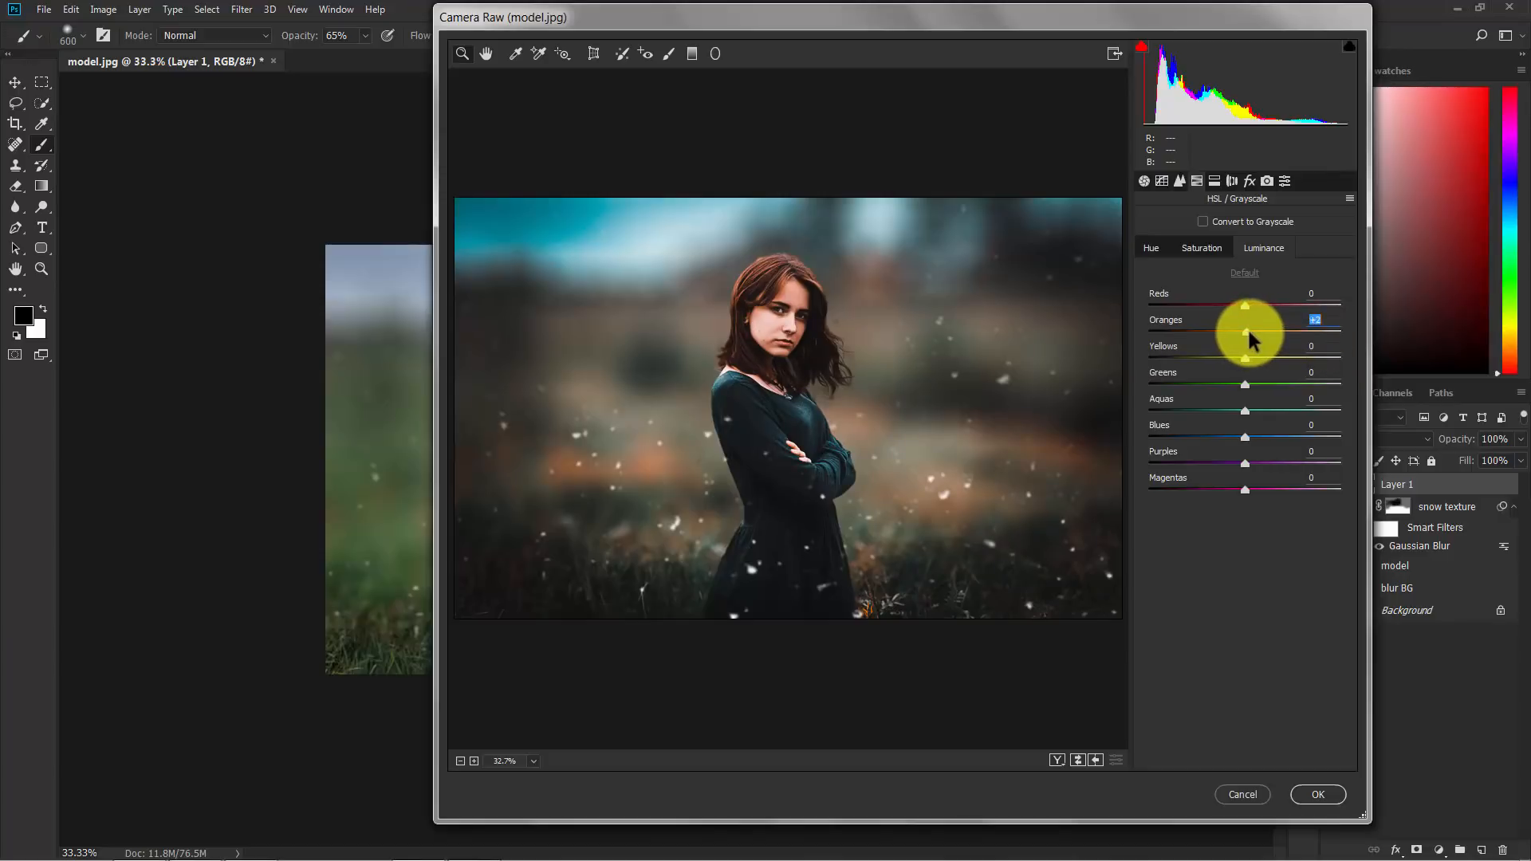
left_click_drag(1245, 332, 1279, 332)
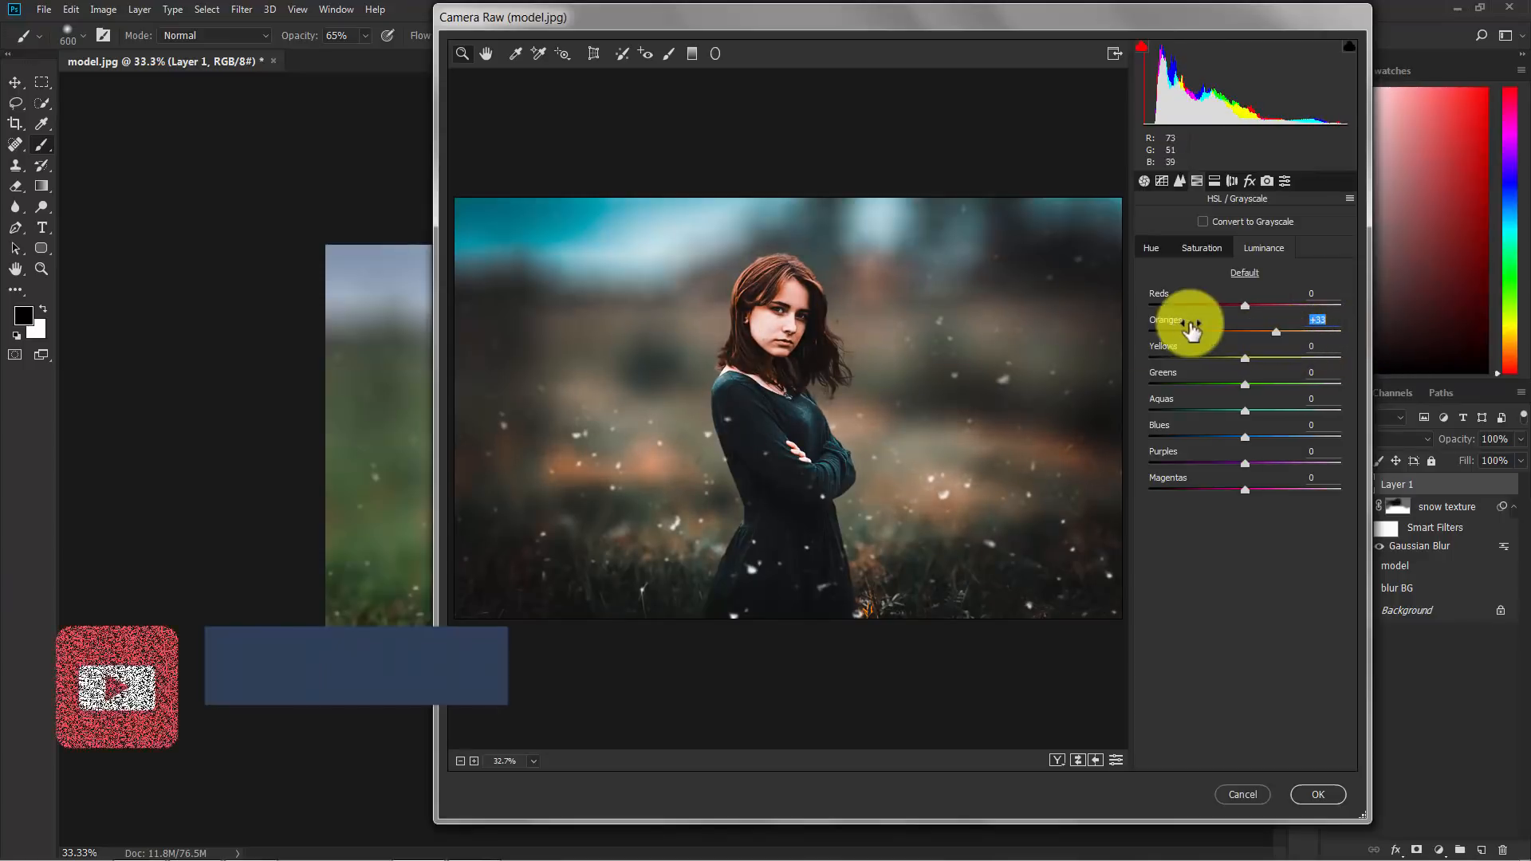
left_click_drag(1276, 332, 1260, 332)
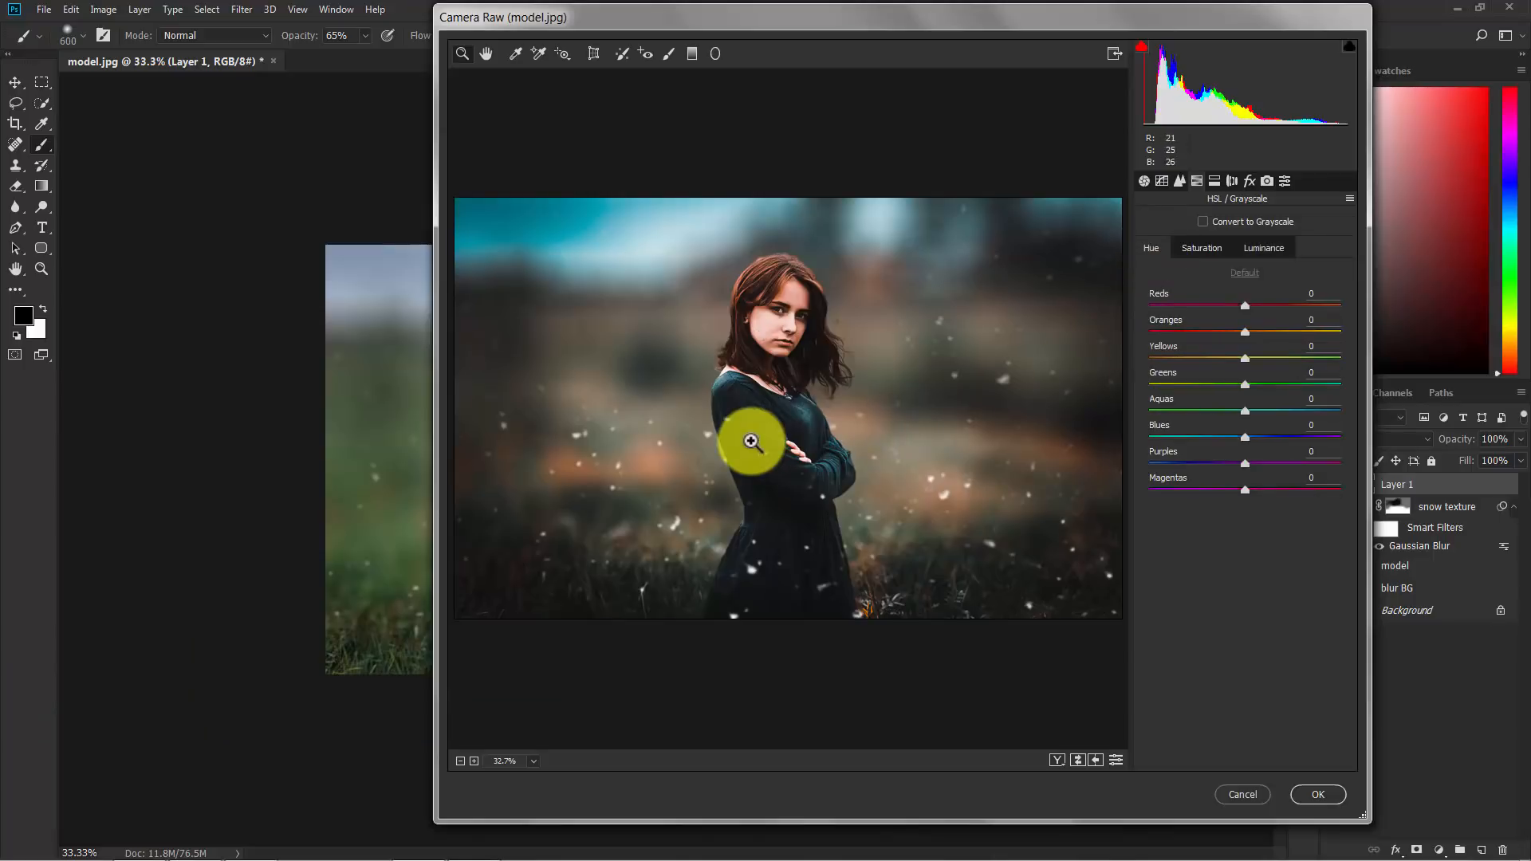
mouse_move(1049, 486)
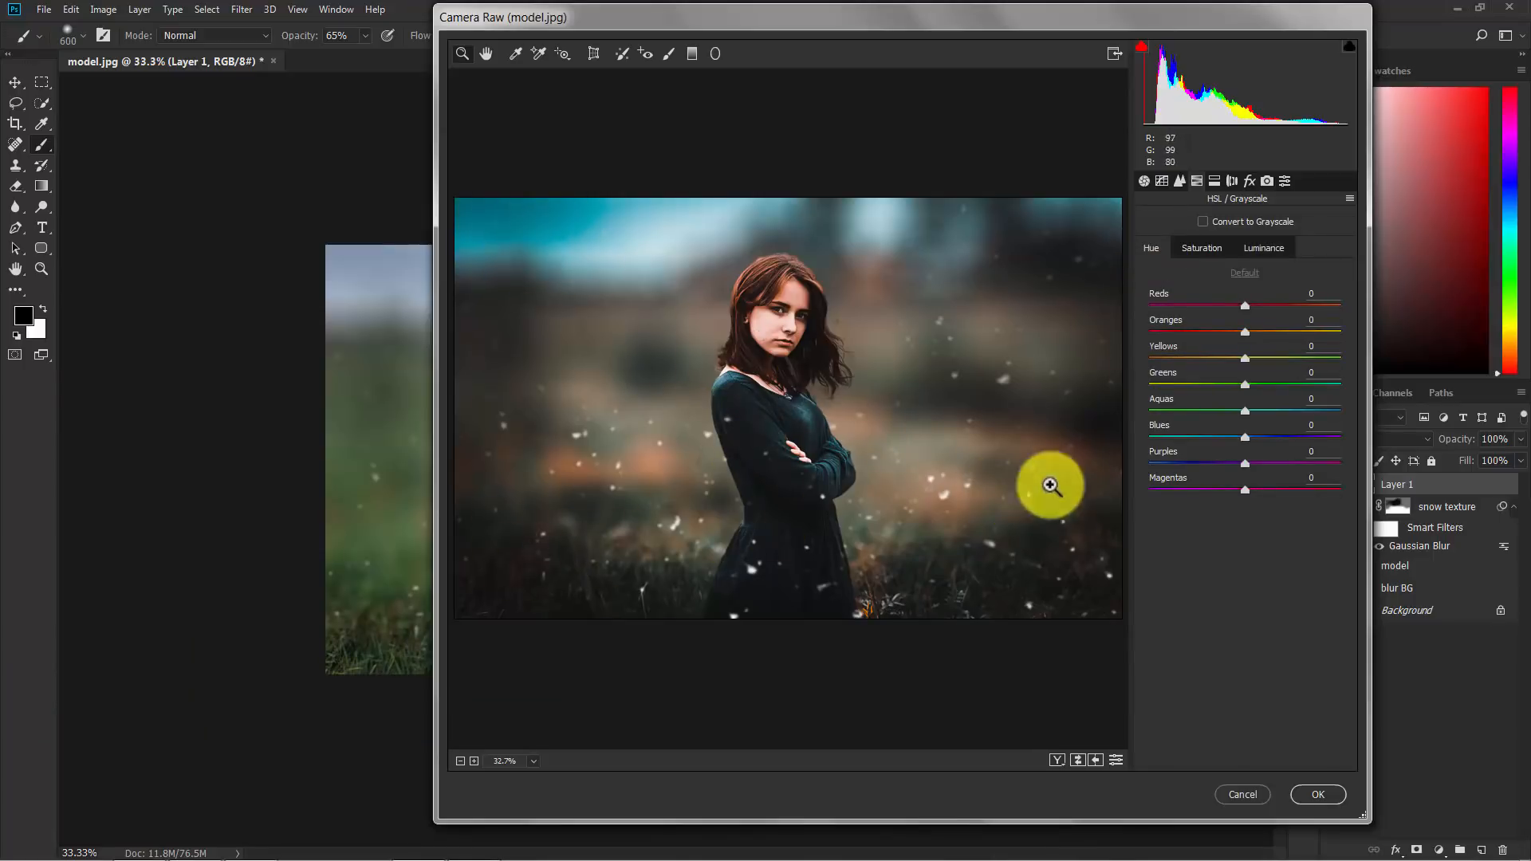
mouse_move(1245, 415)
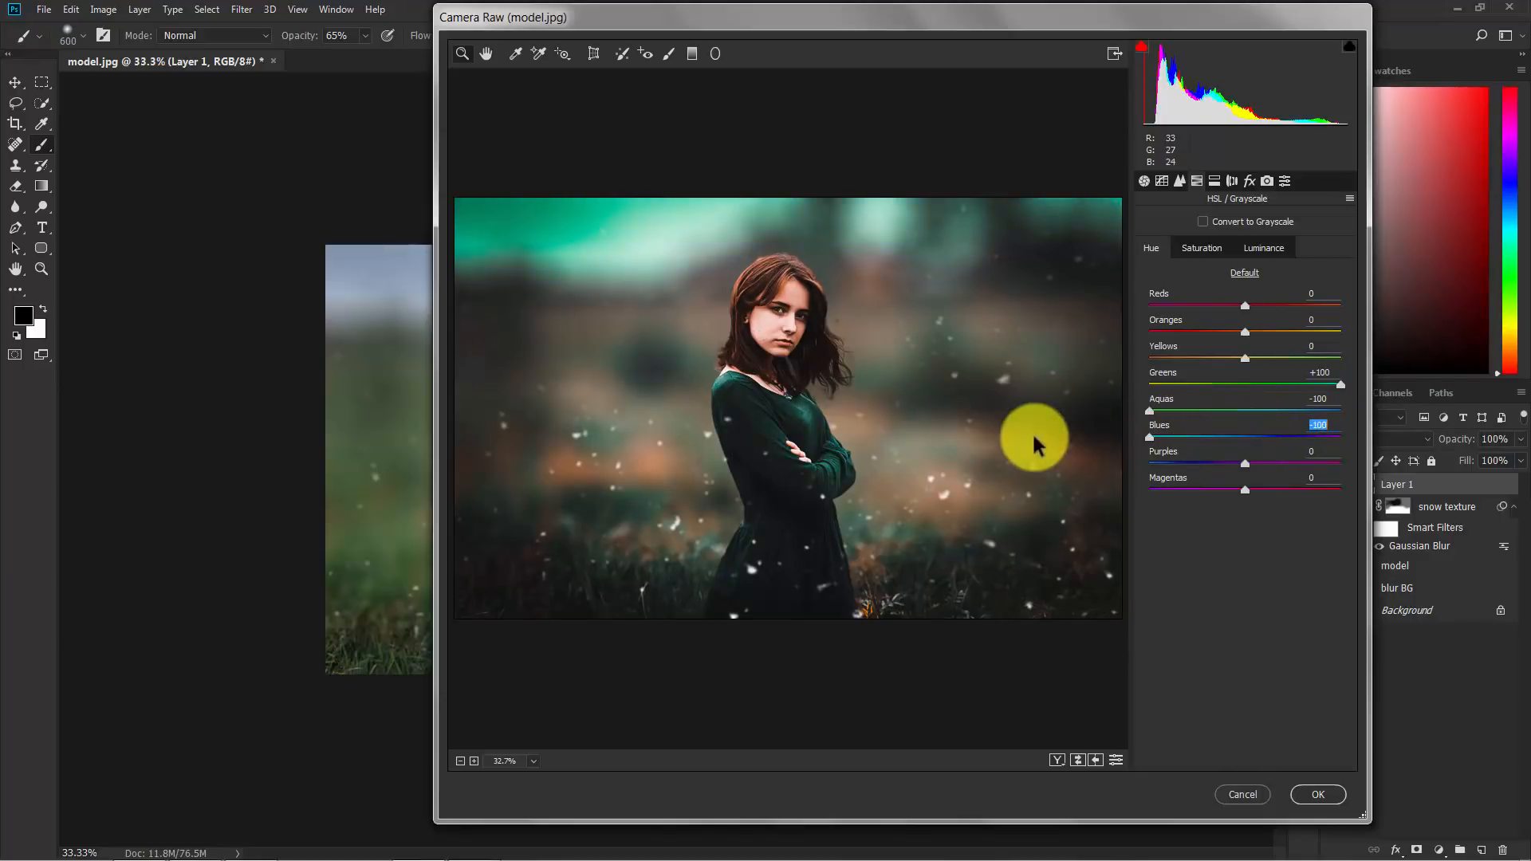
mouse_move(544, 252)
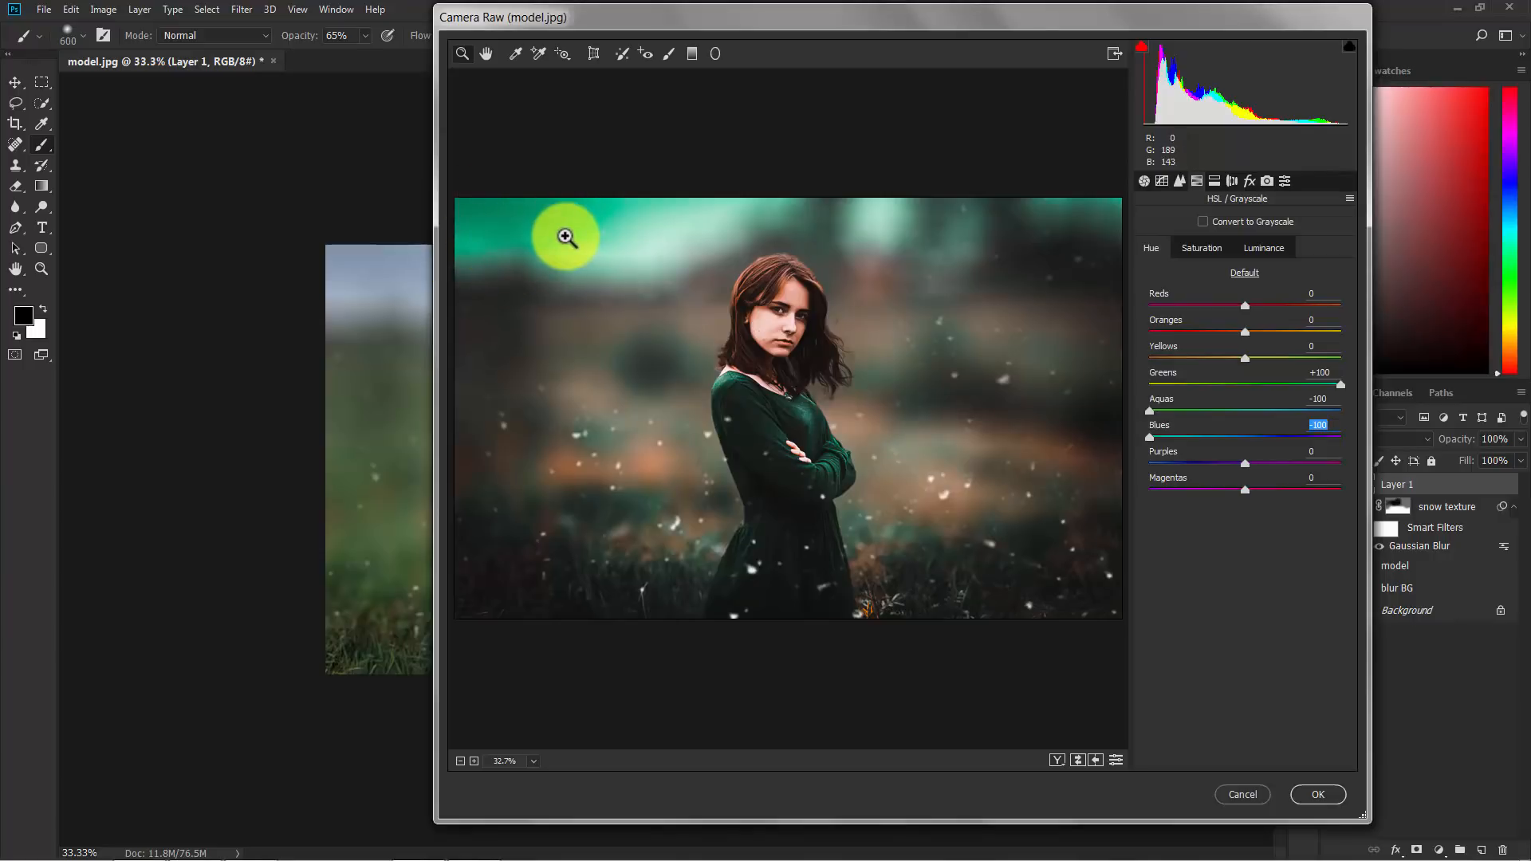
mouse_move(1294, 800)
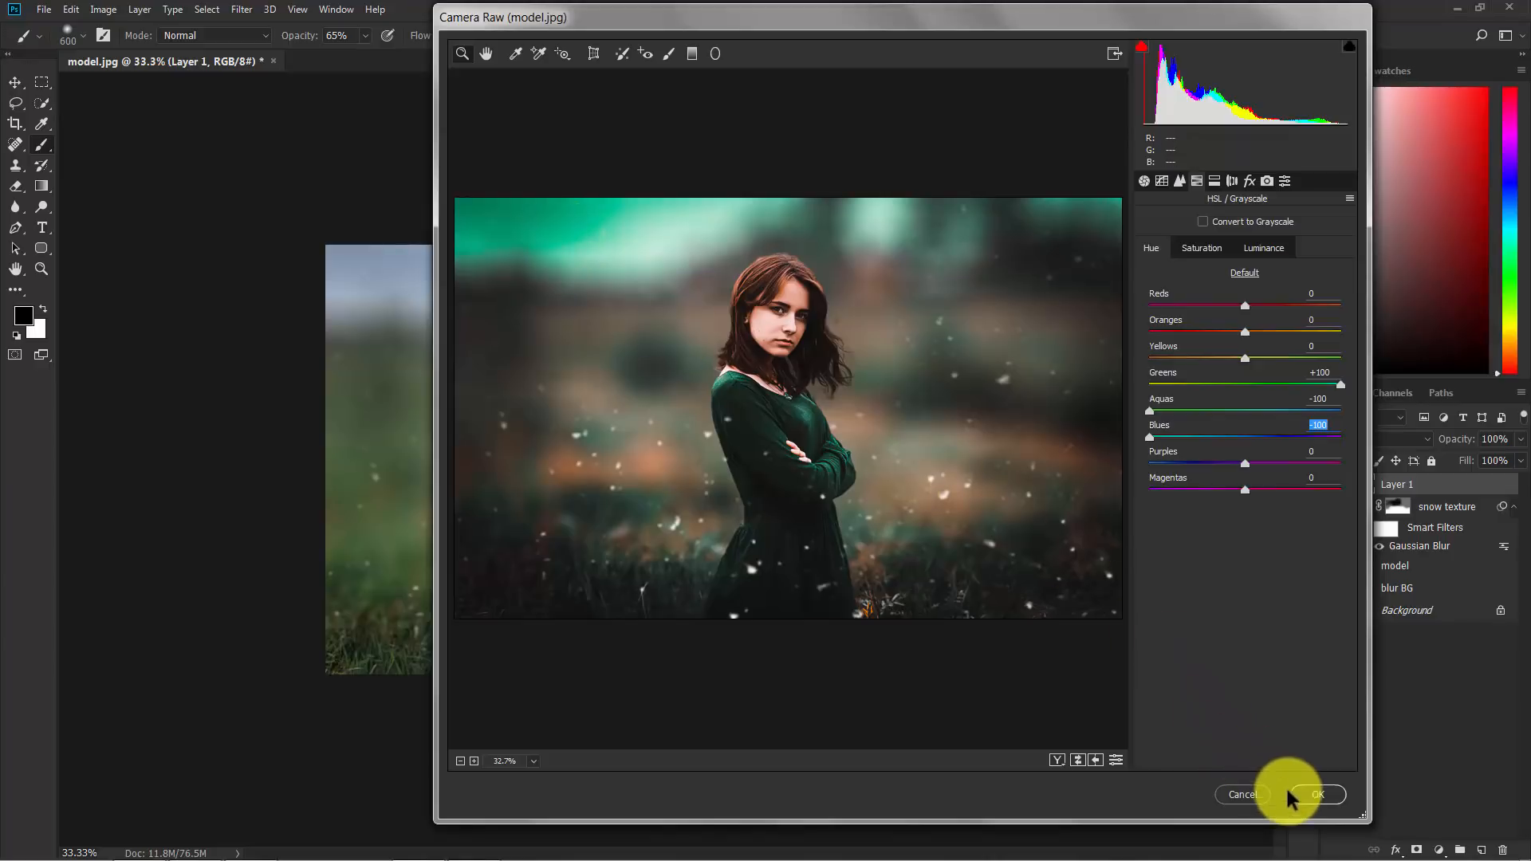
Step: Commit the Camera Raw grade with Greens +100, Aquas -100, Blues -100 via OK
left_click(1315, 795)
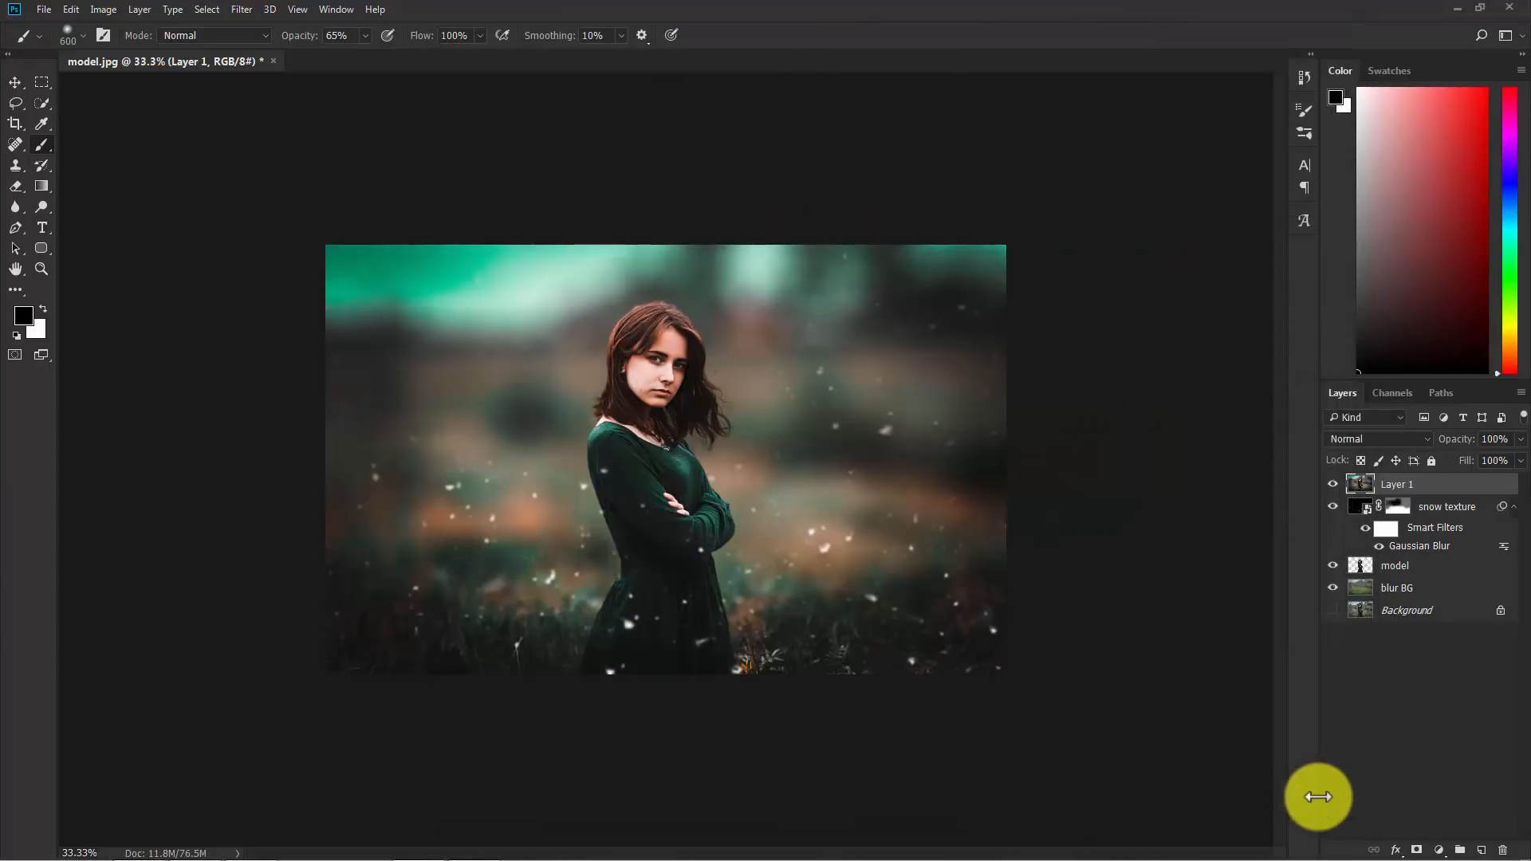